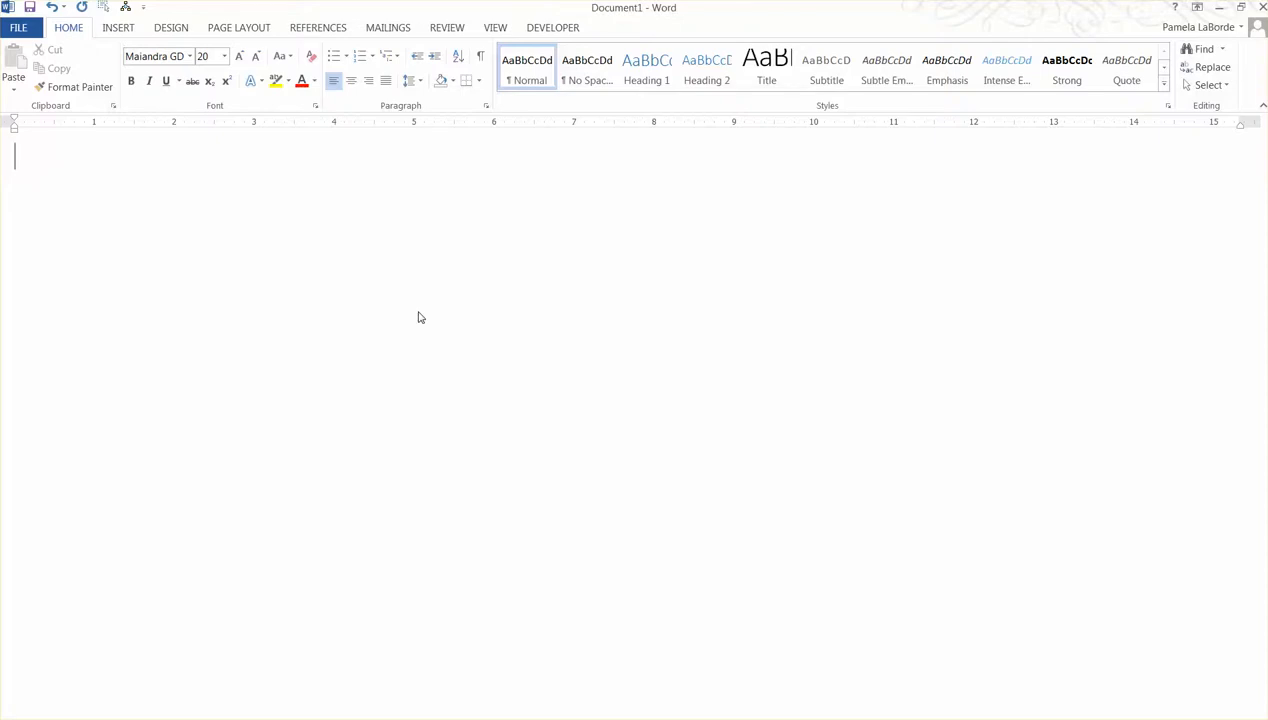
Type the 'ETFs:' heading on its own line.
type("E")
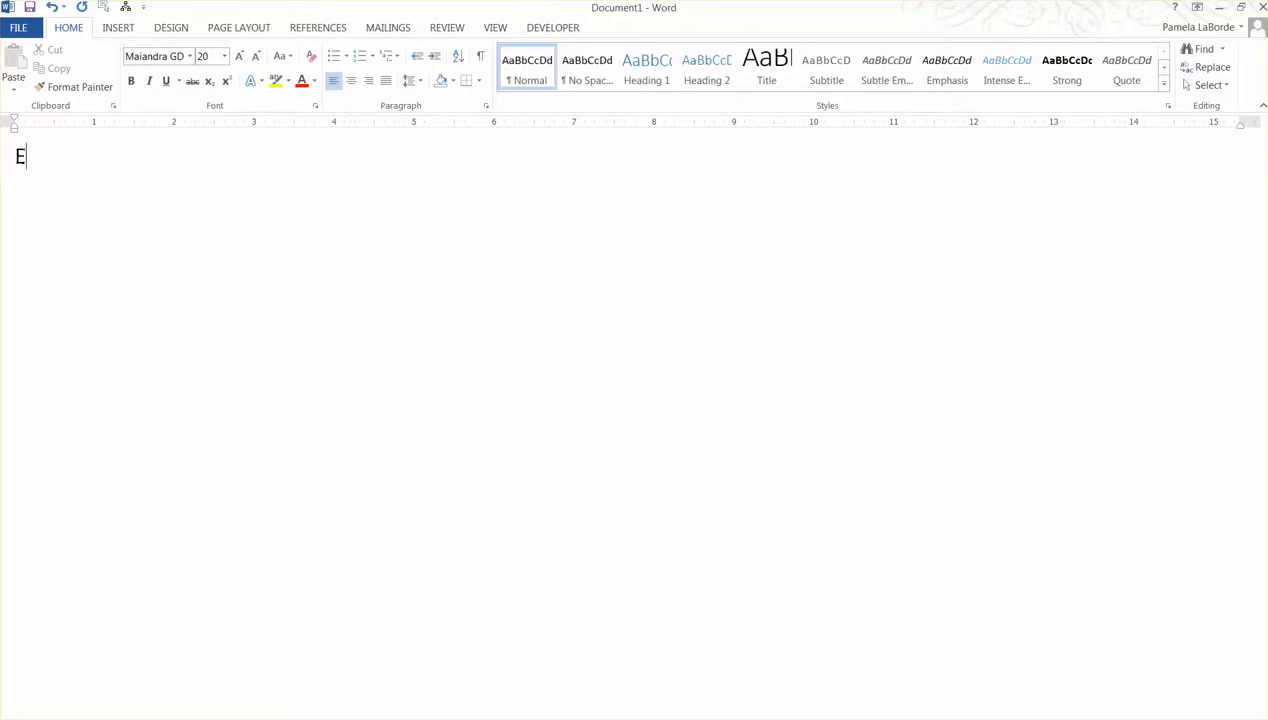
type("TFs")
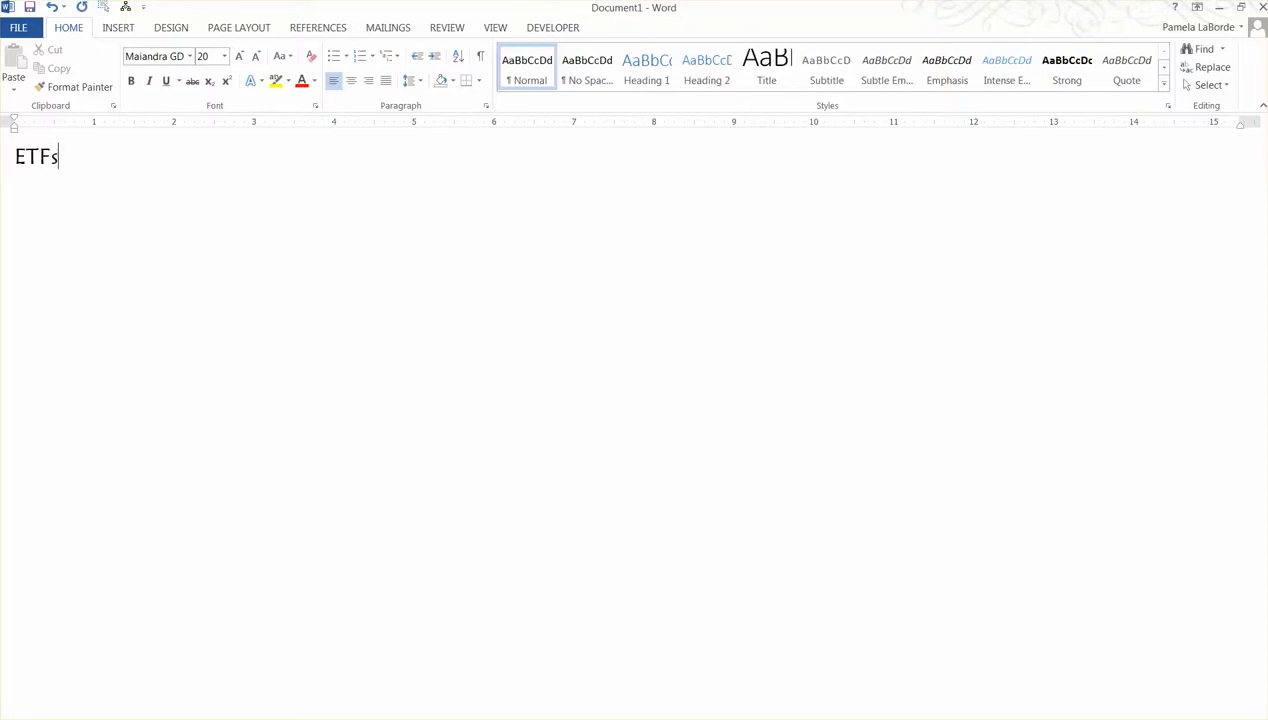
type(":")
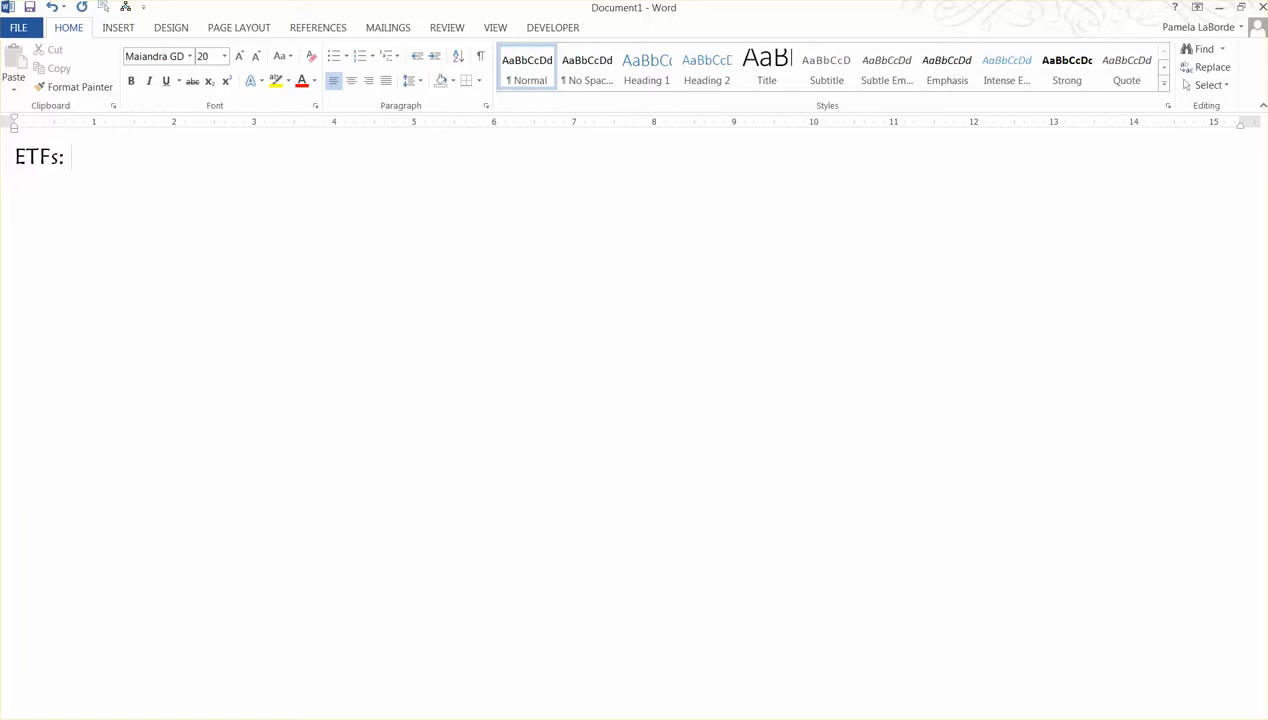
type("\" \"")
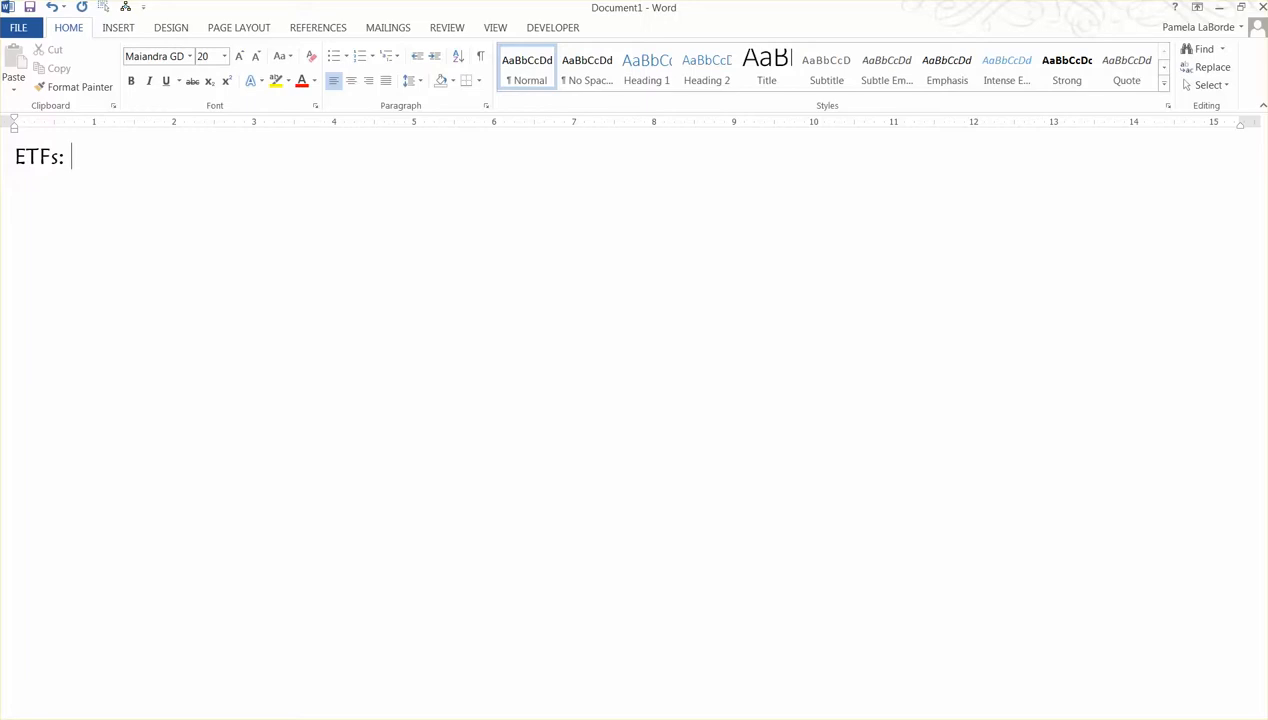
key("enter")
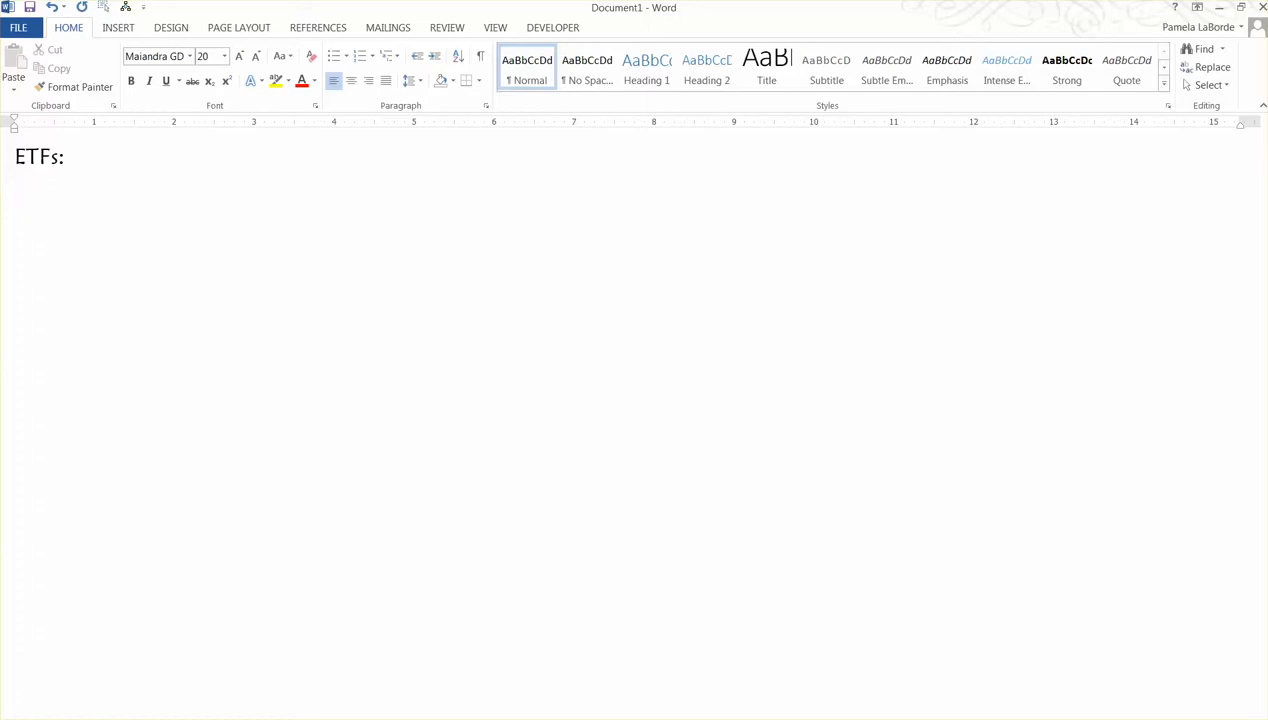
Add the line 'Con: Cannot buy a partial share of ETF'.
type("Con: C")
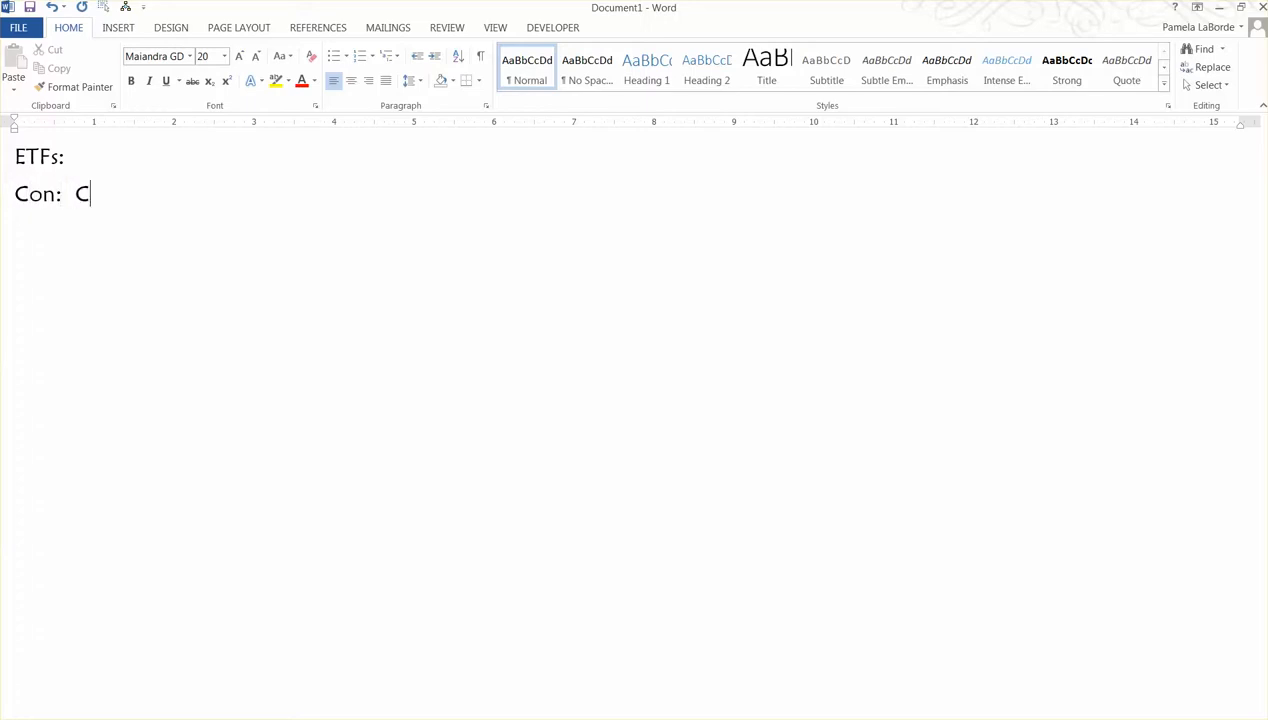
type("annot buy")
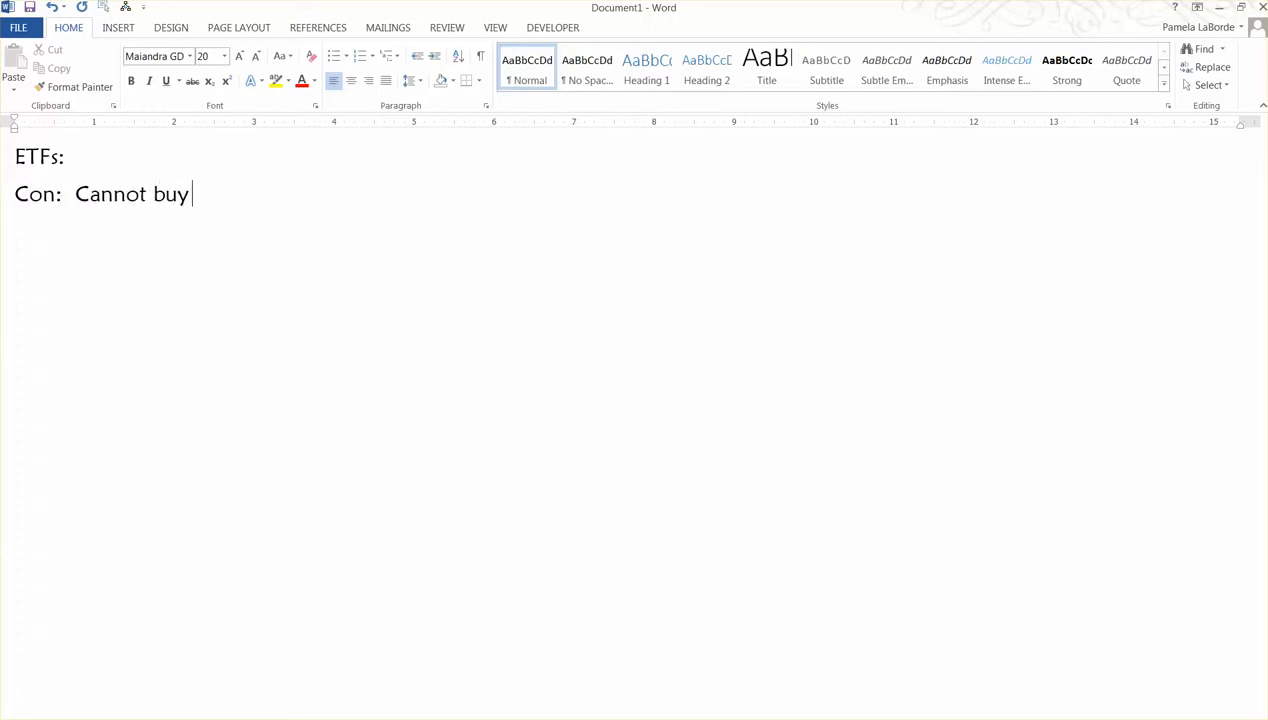
type("a partial")
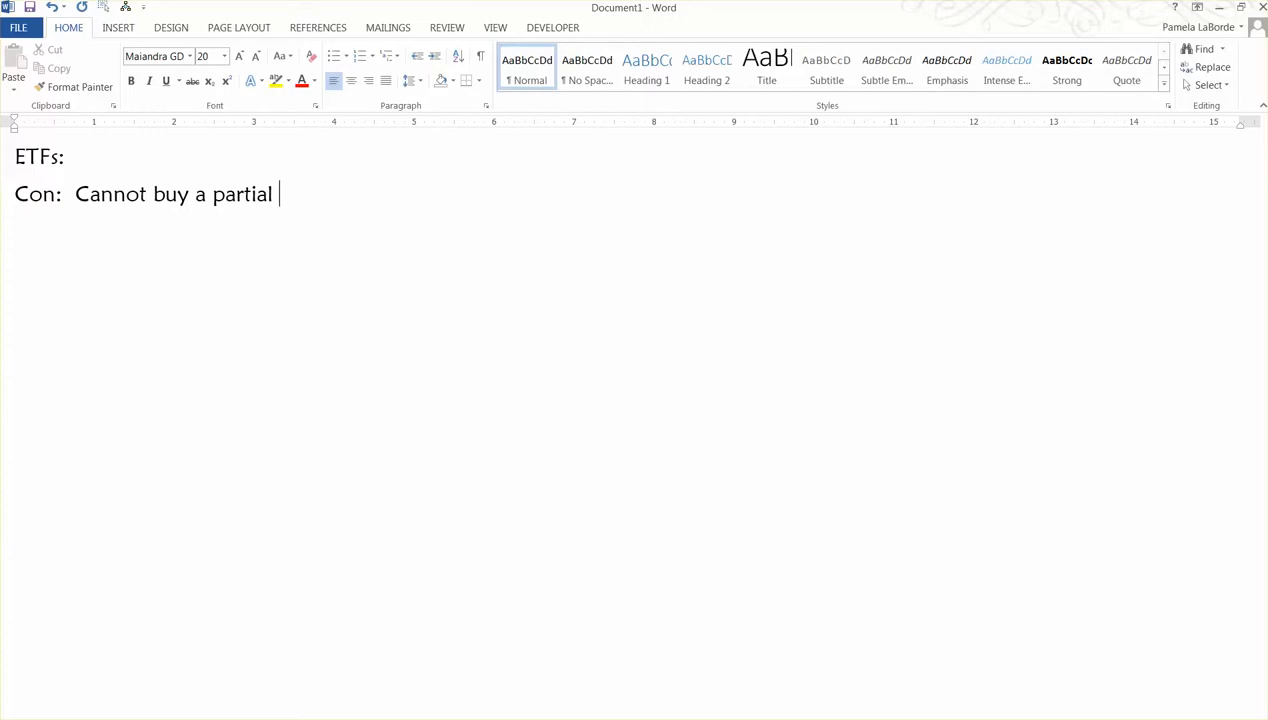
type("share of")
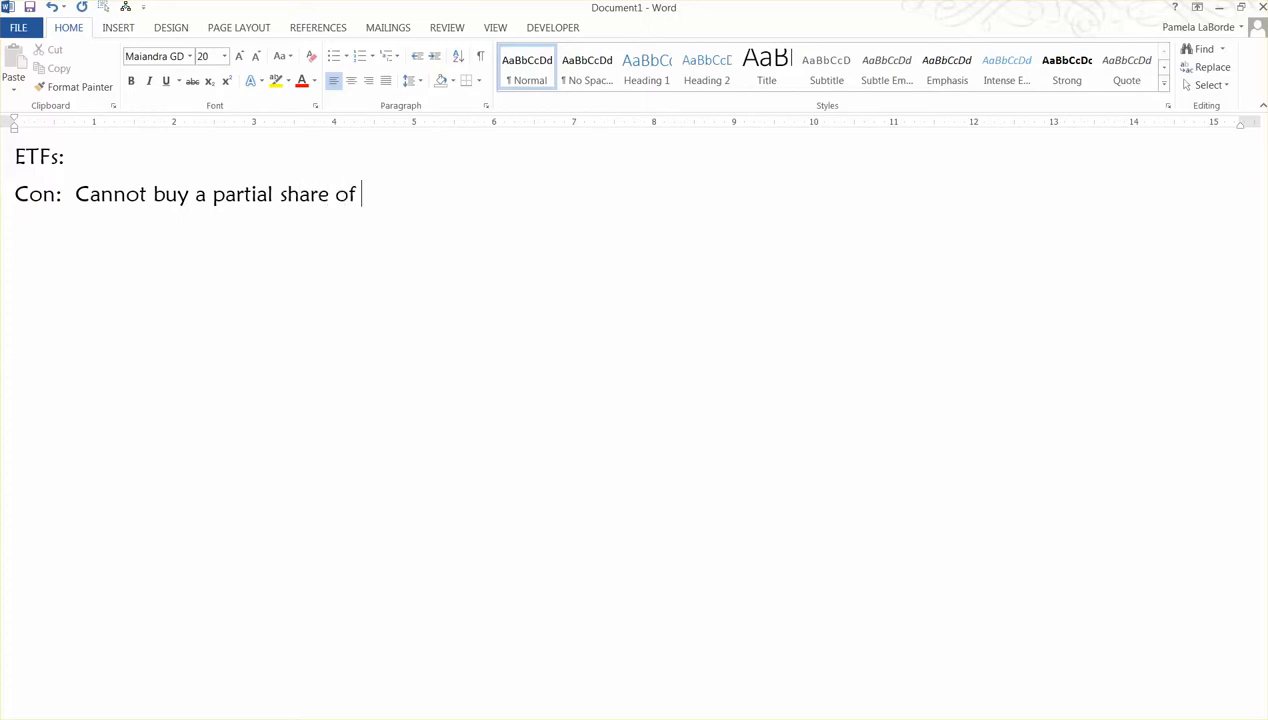
type("ETF")
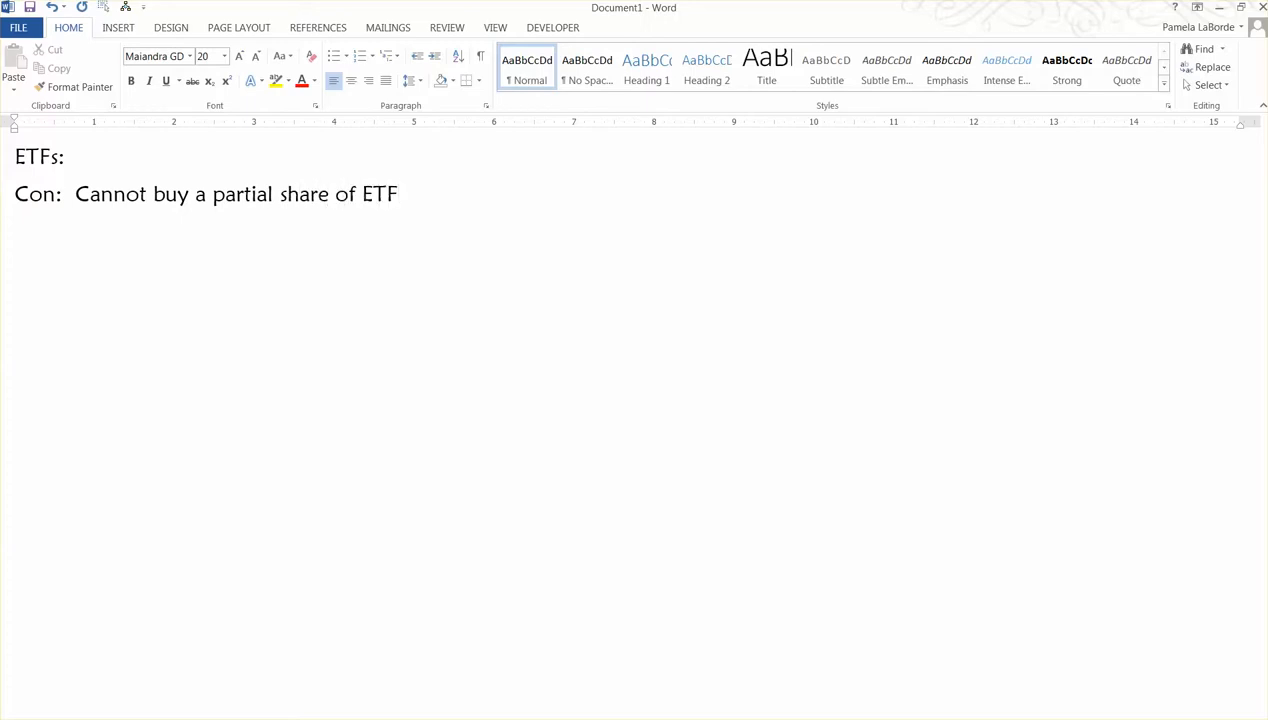
type("Pr")
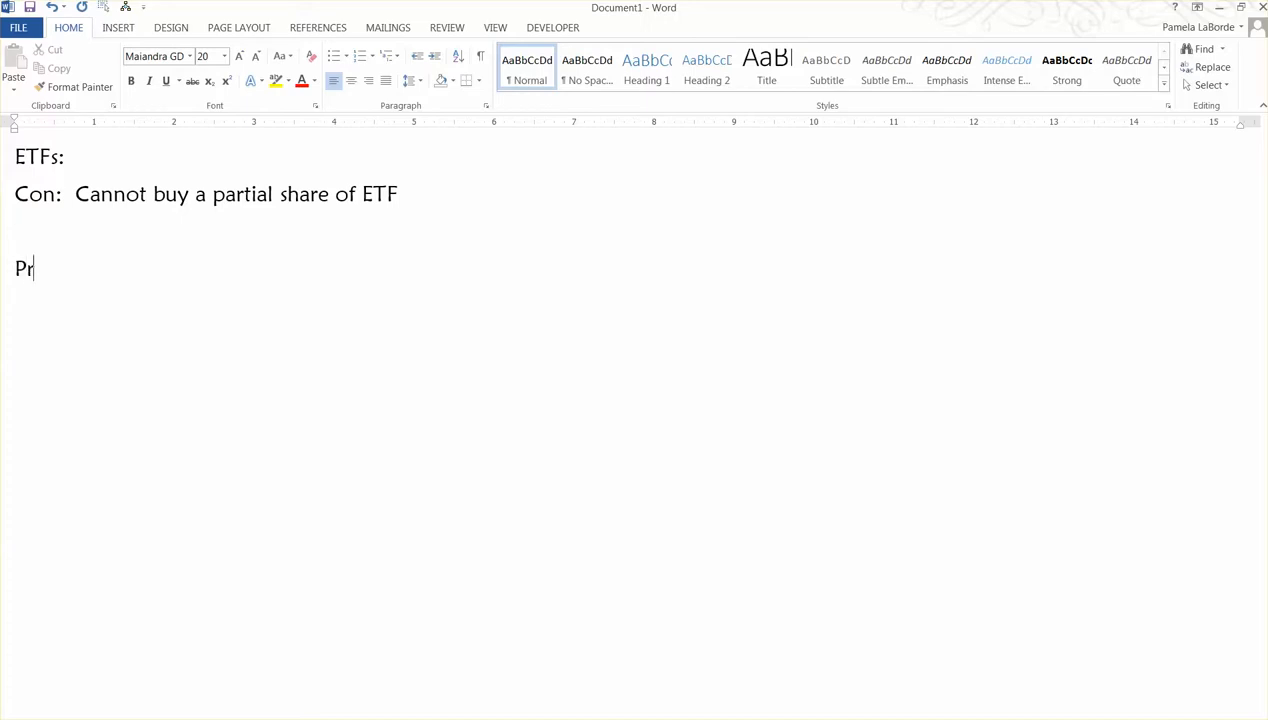
Add the line 'Pro: Charge lower management fees'.
type("o:")
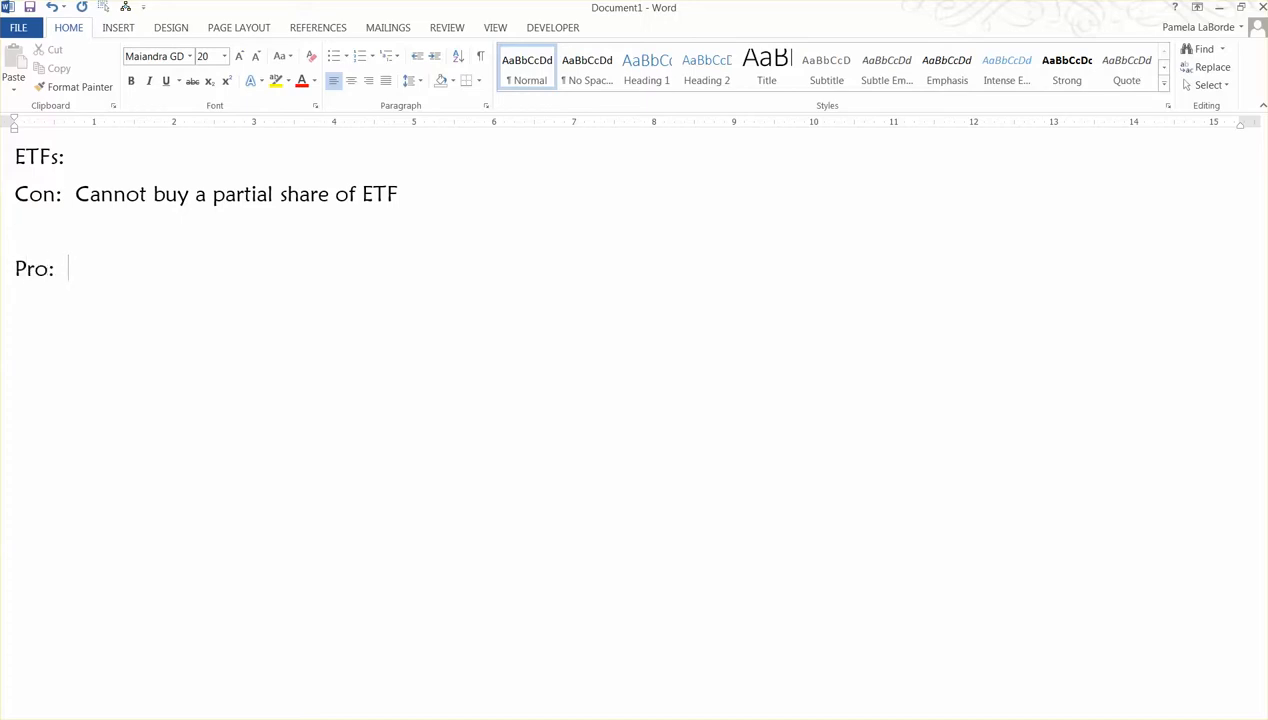
type("Charge")
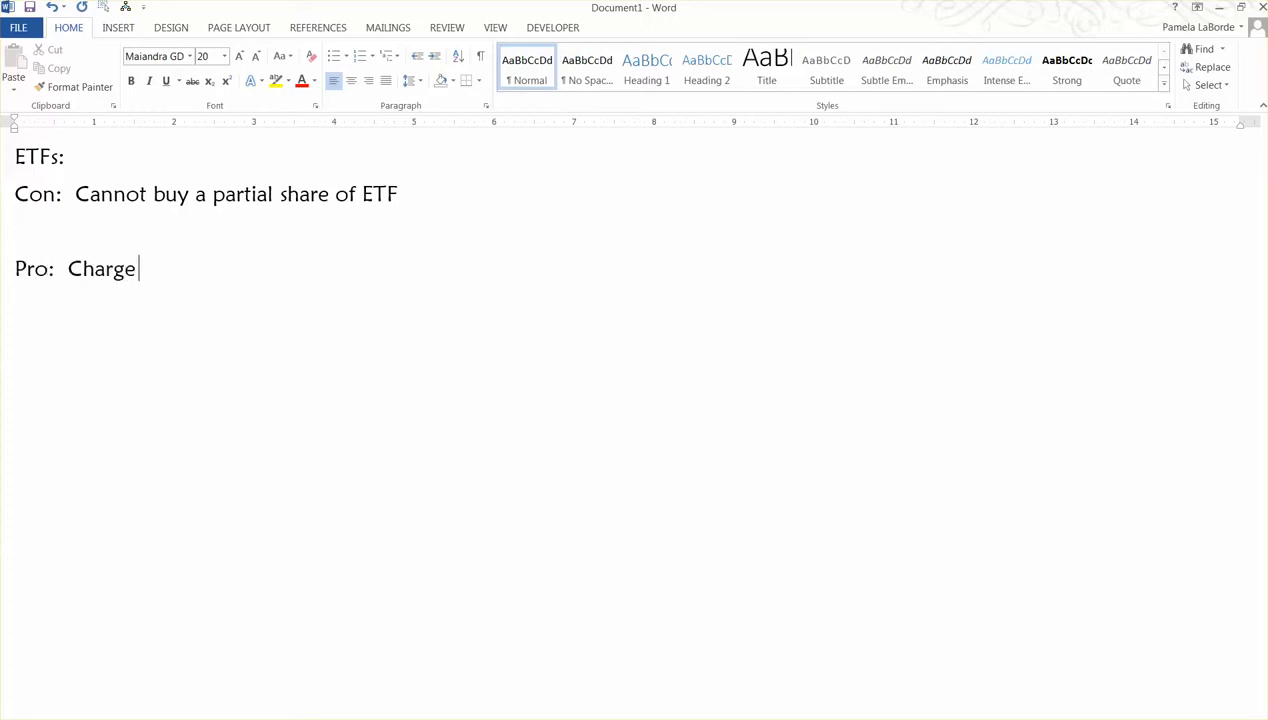
type("lower ma")
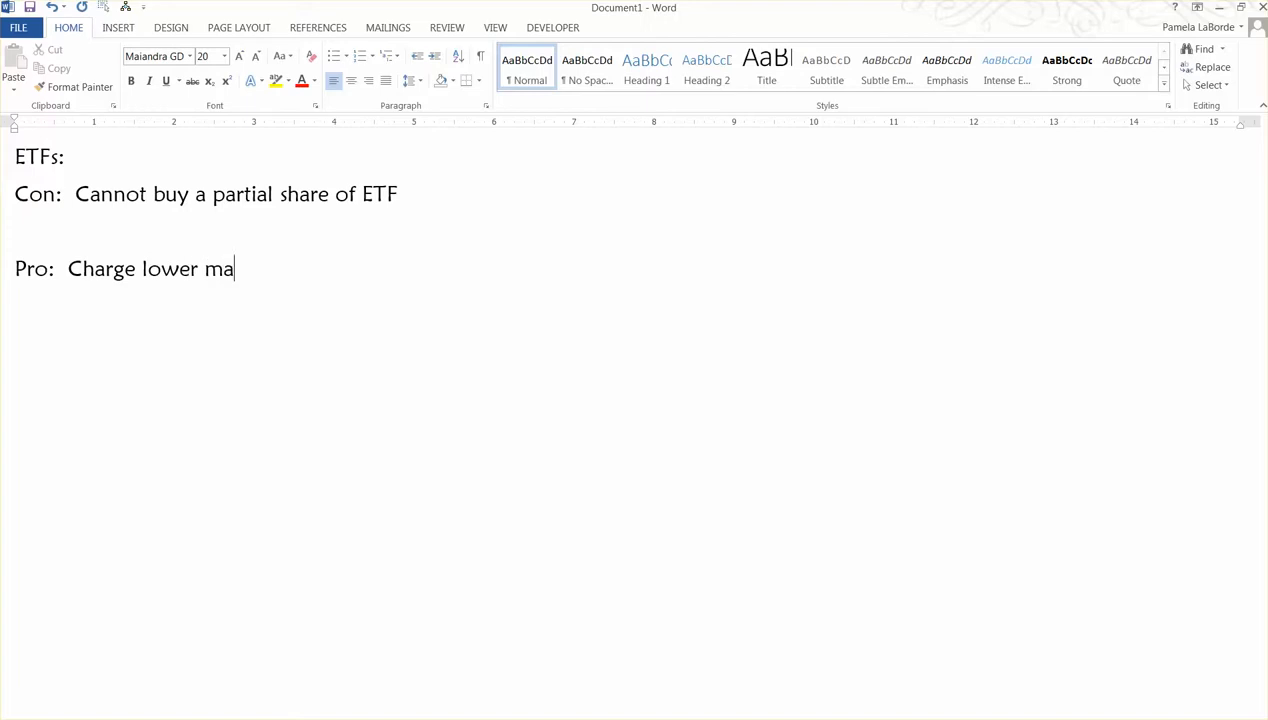
type("nagement")
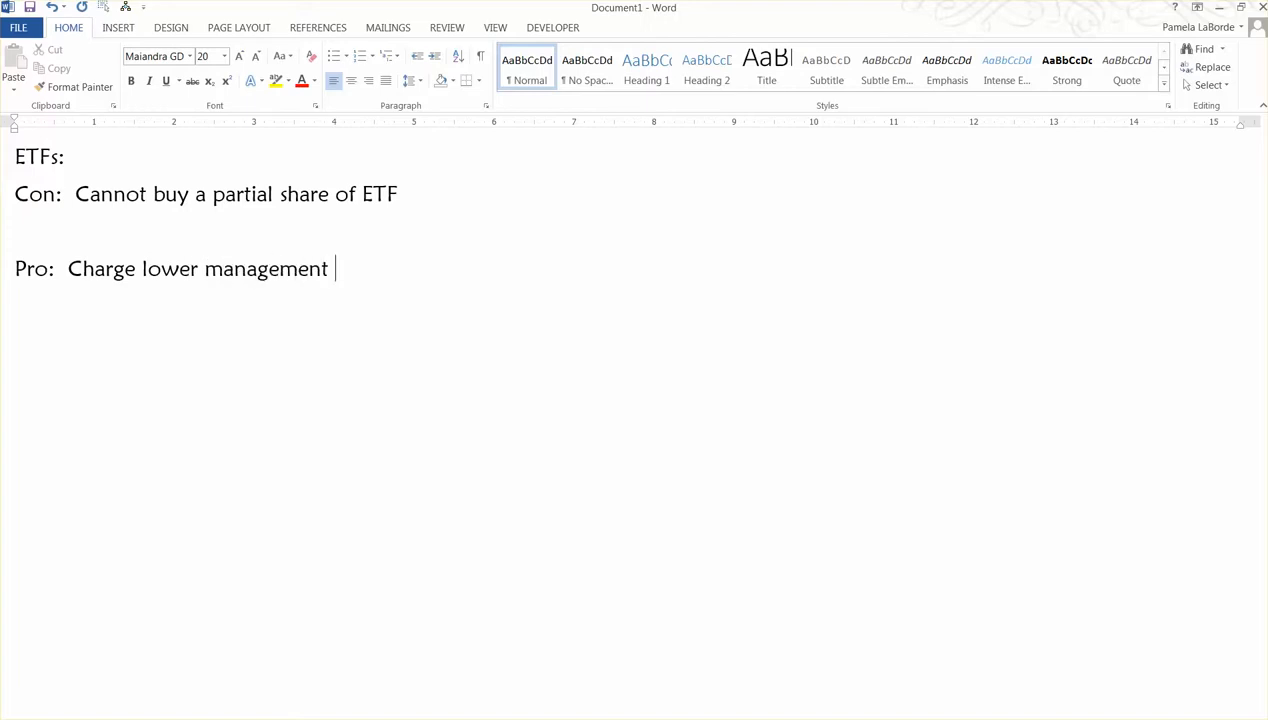
type("fe")
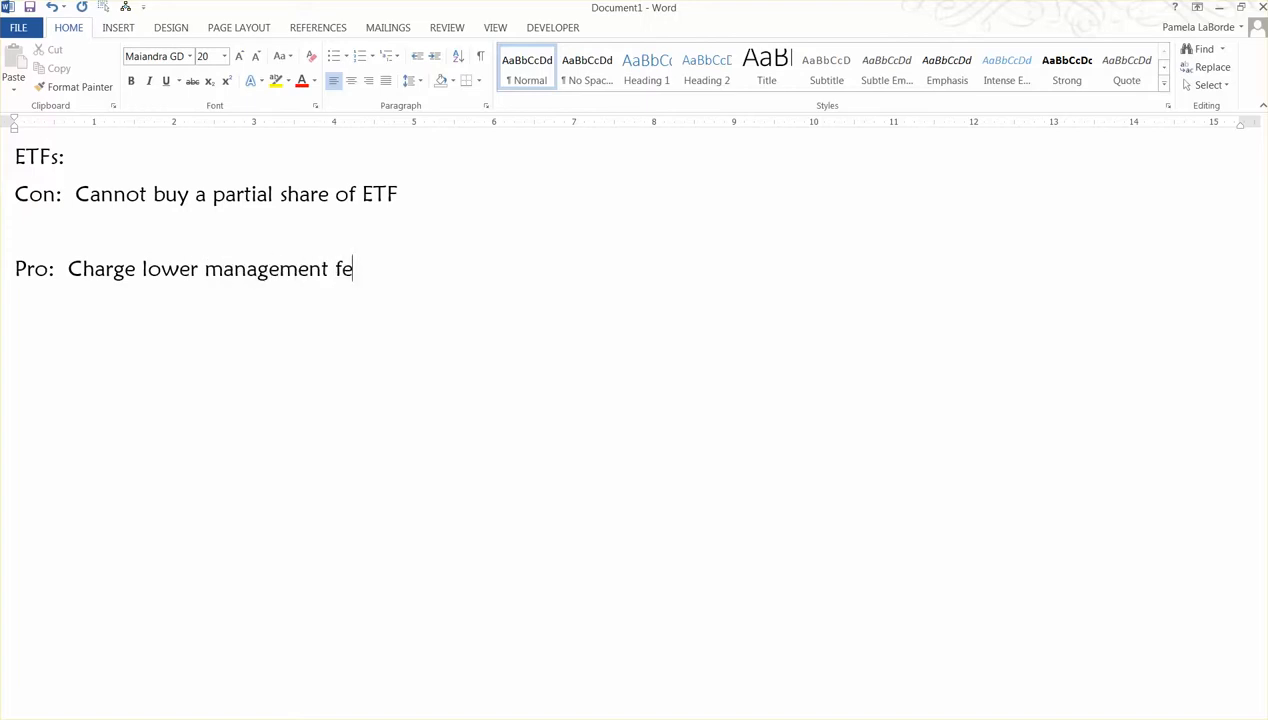
type("es")
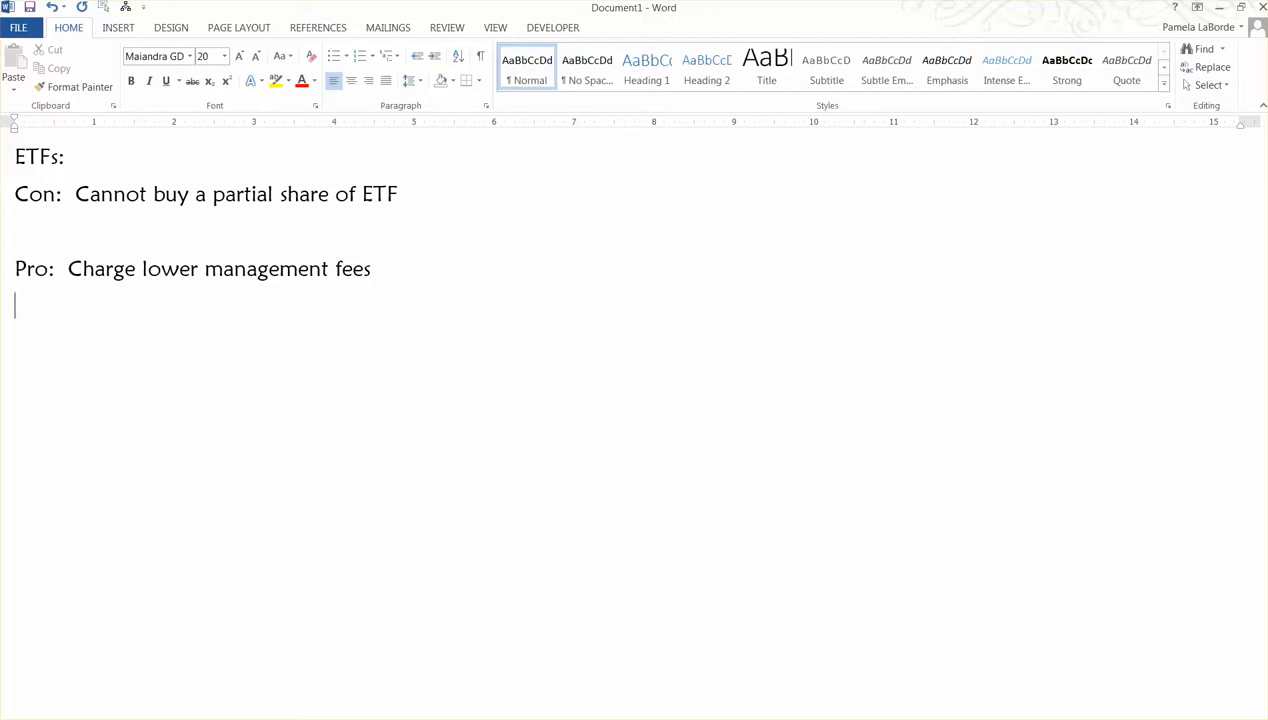
Add 'Example: VFINX: 0.17%' and begin the VOO fee line below.
type("Example:")
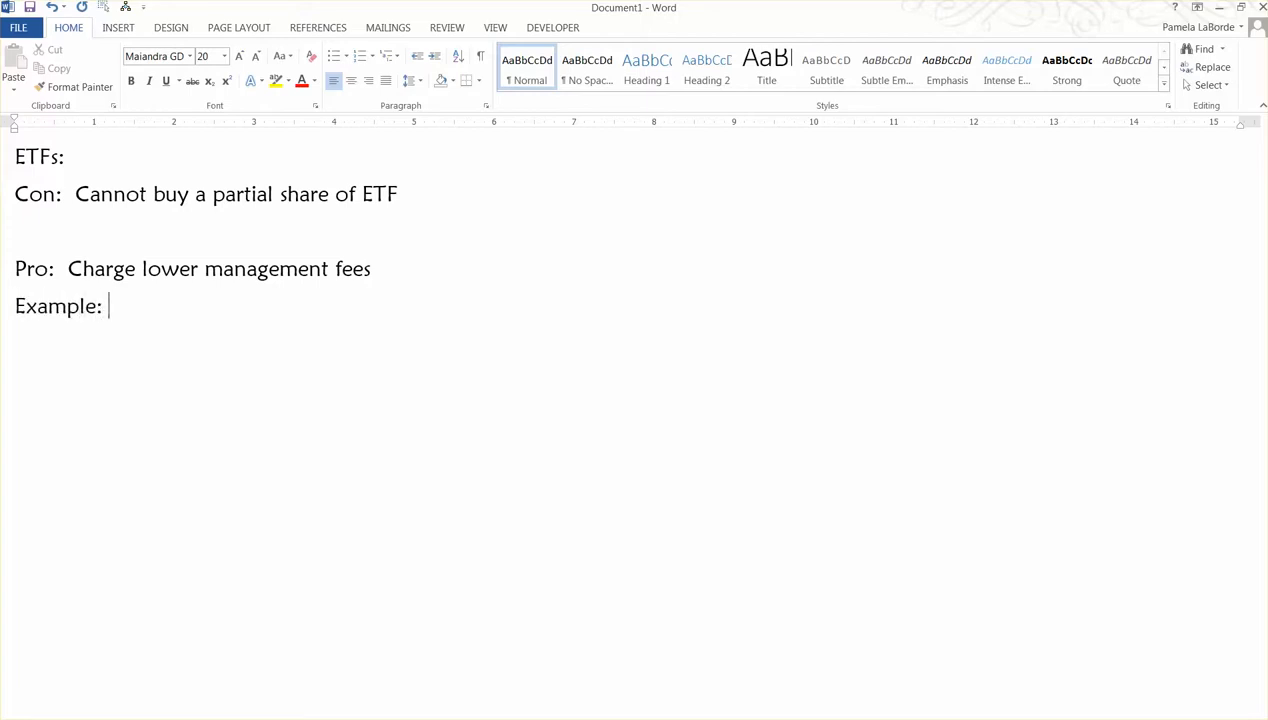
type("VF")
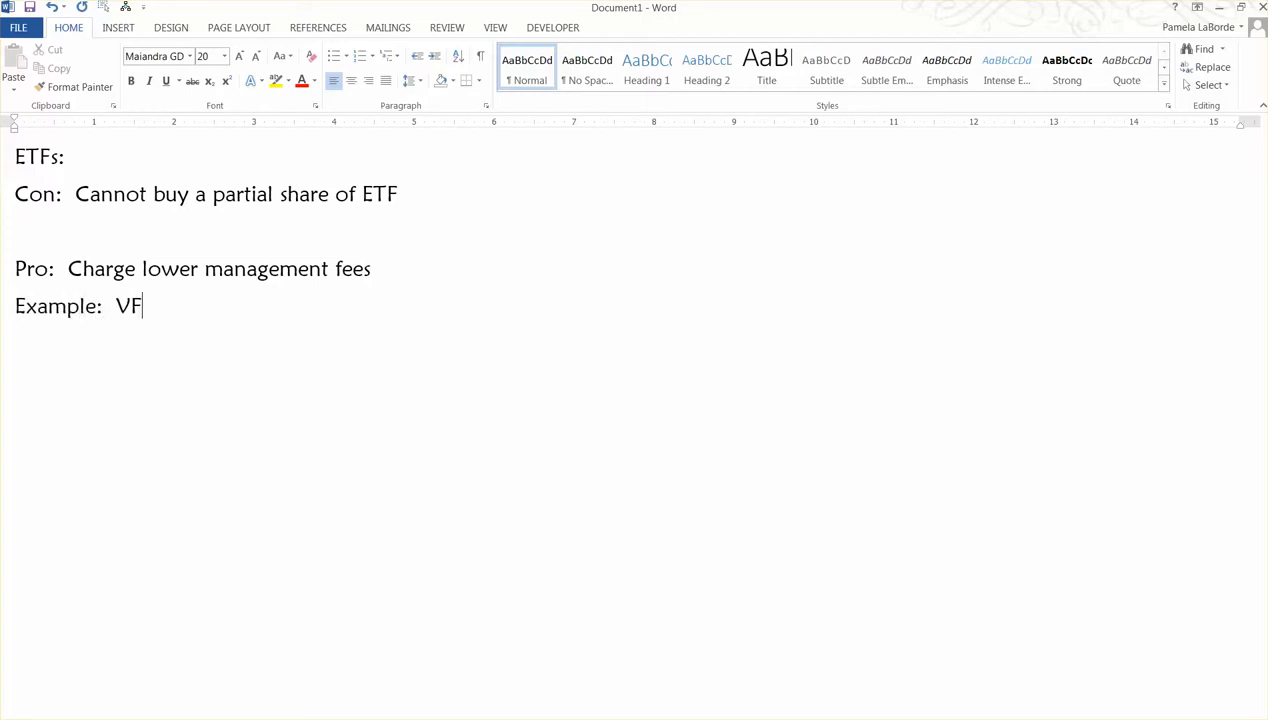
type("INX")
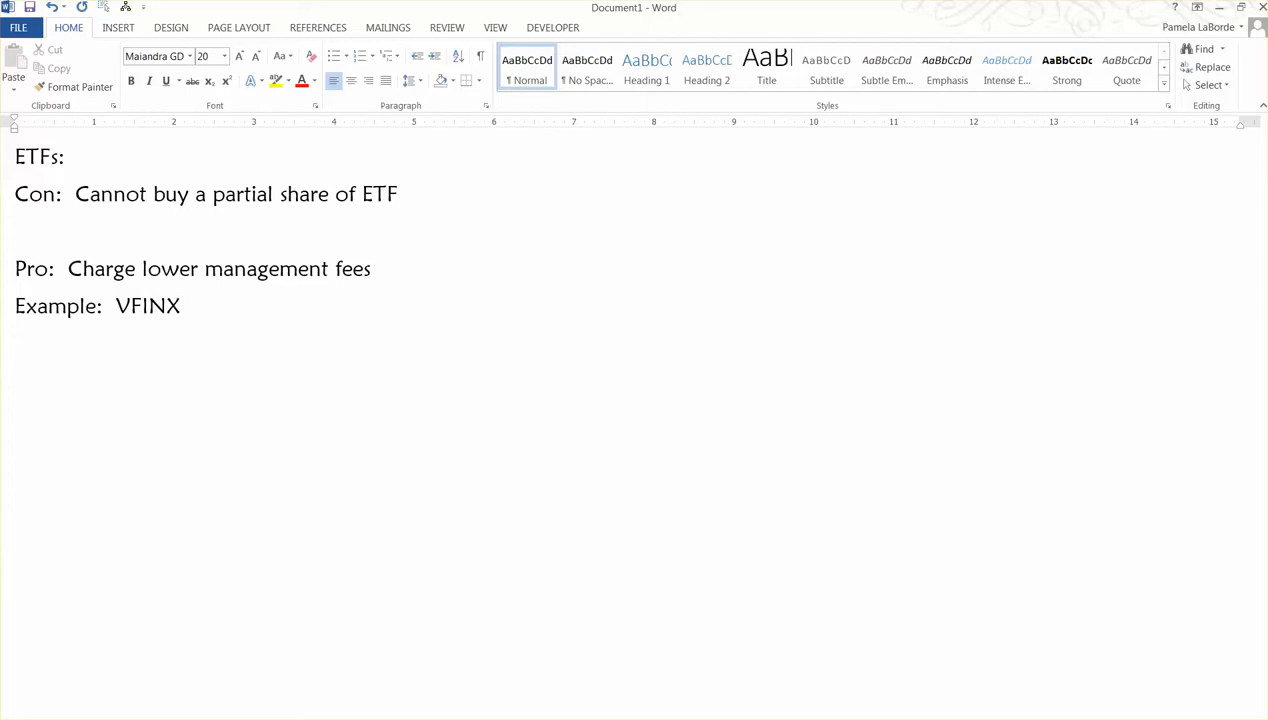
type(":  0.17")
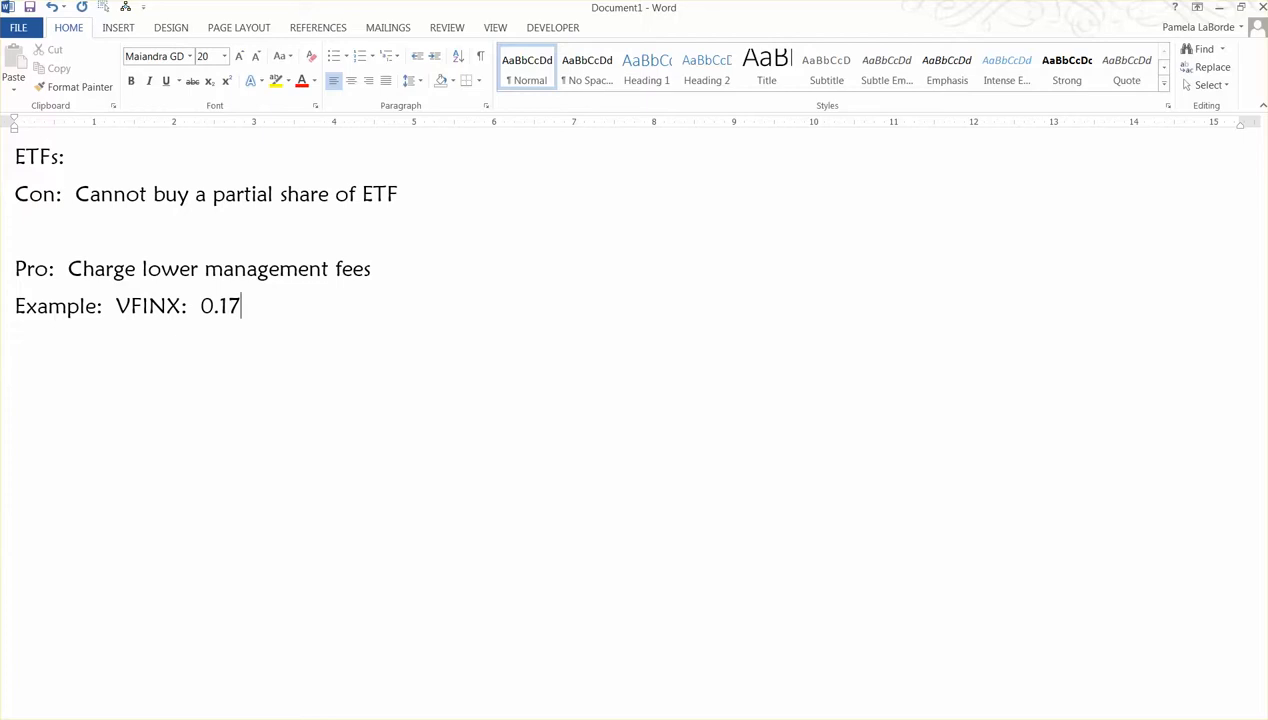
type("%")
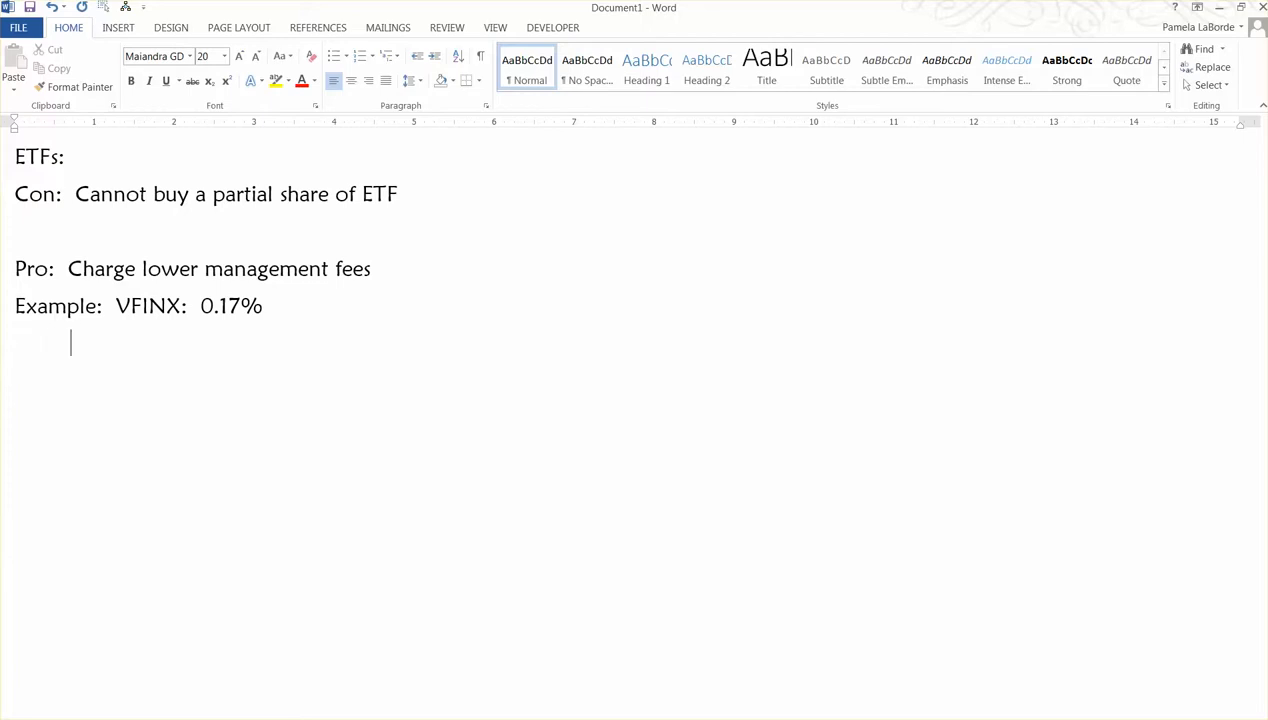
type("VOO: 0")
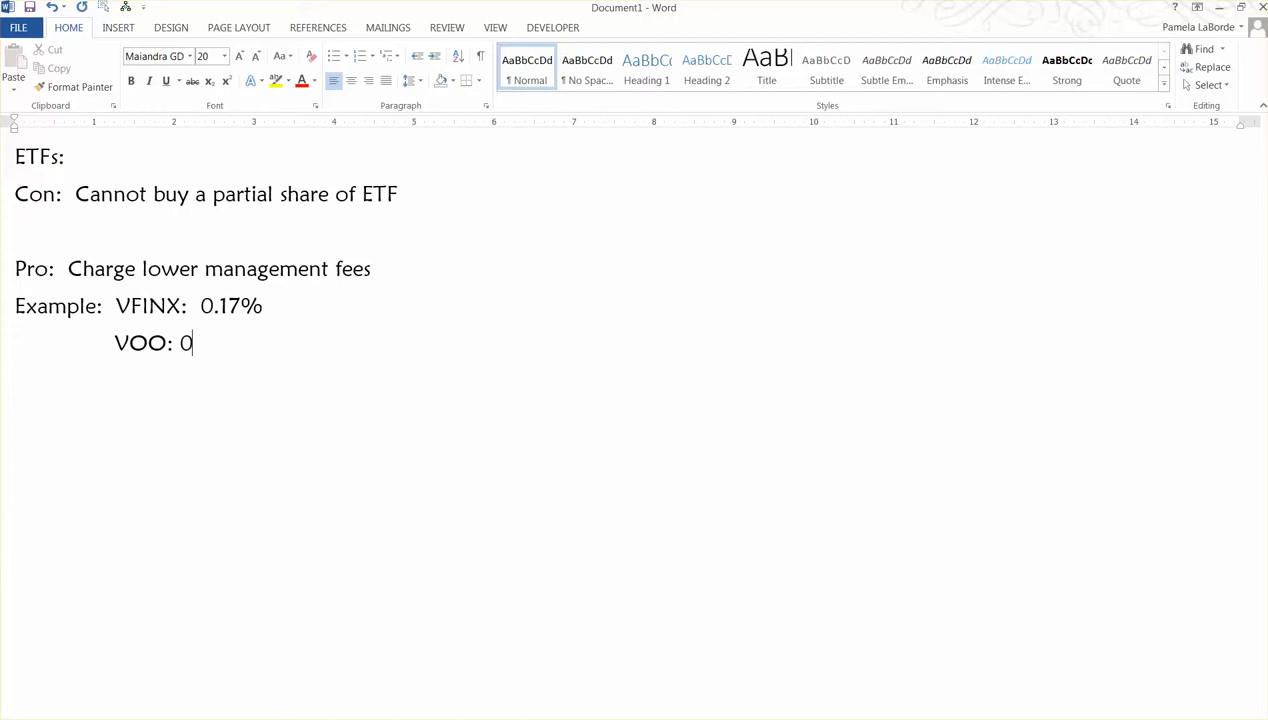
type(".0")
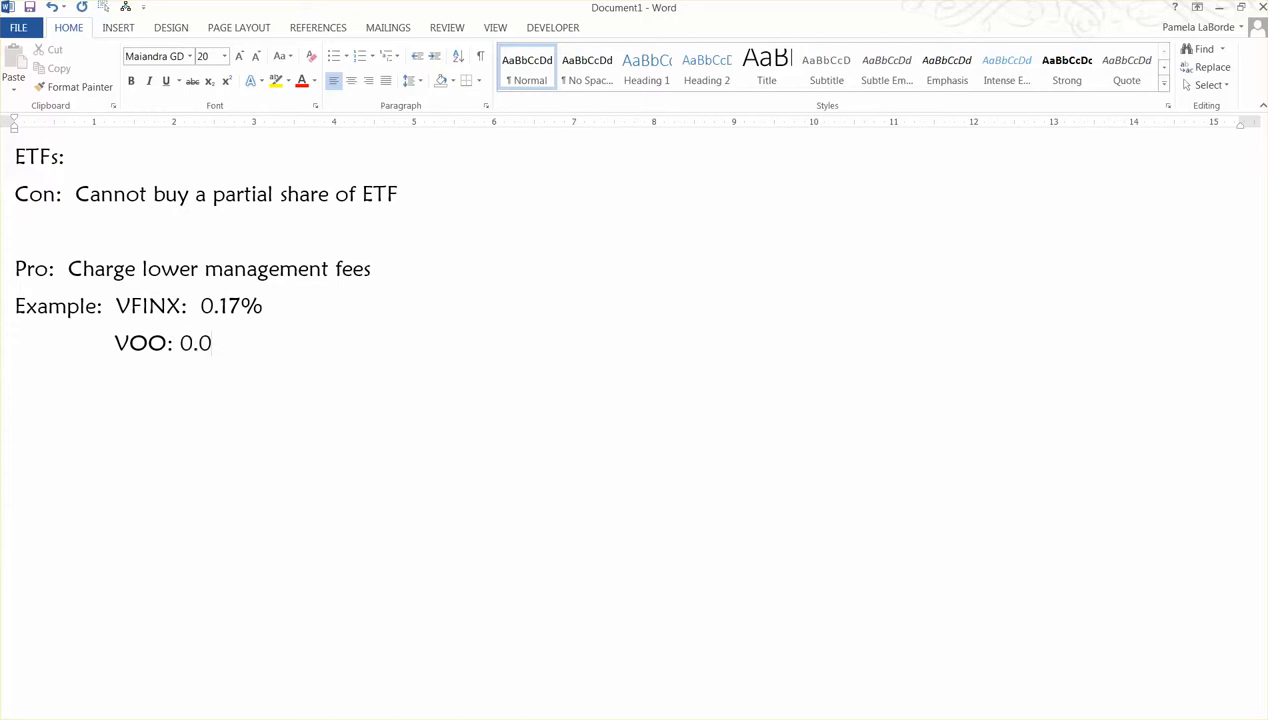
Finish the VOO line so it reads 'VOO: 0.05%'.
type("5%")
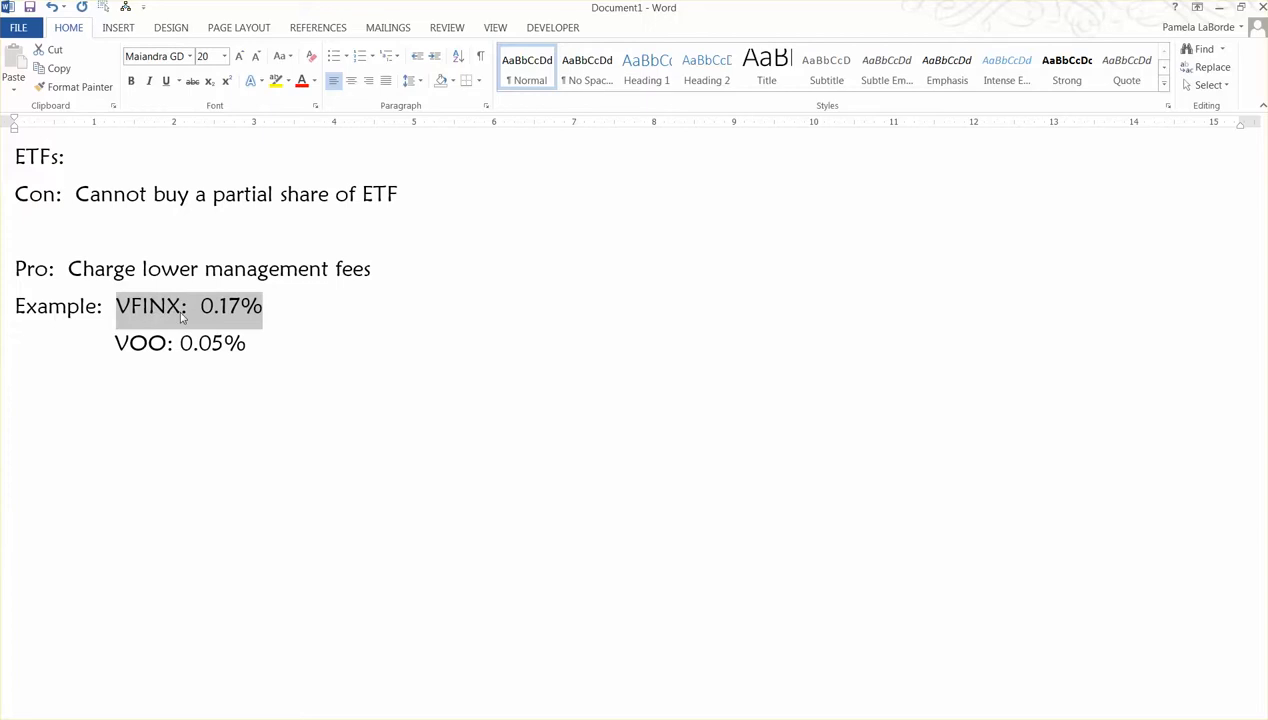
mouse_move(224, 318)
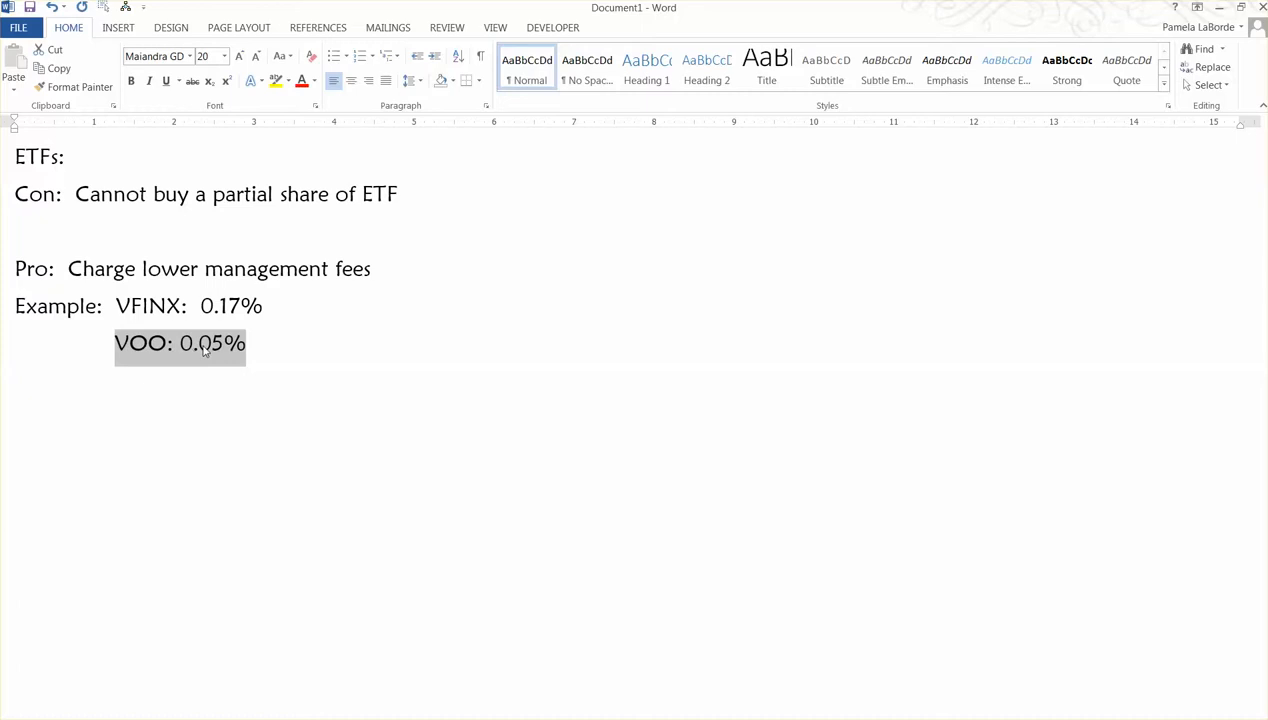
mouse_move(224, 355)
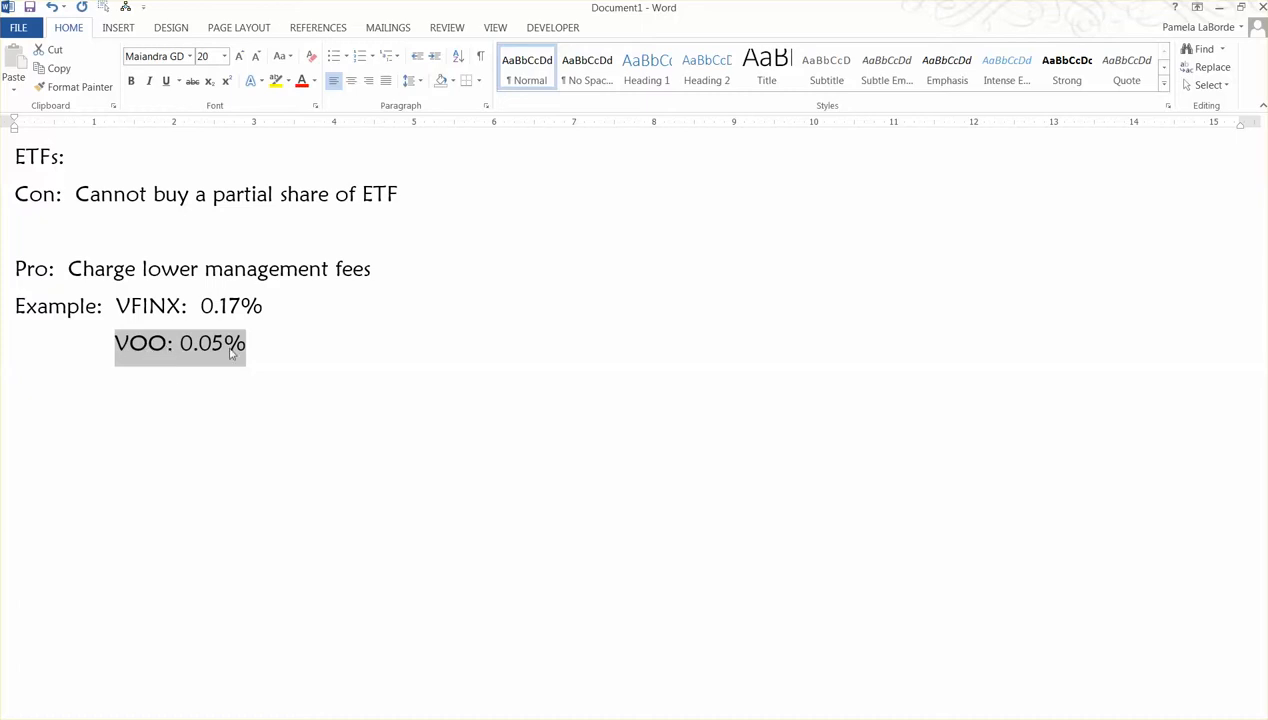
mouse_move(245, 349)
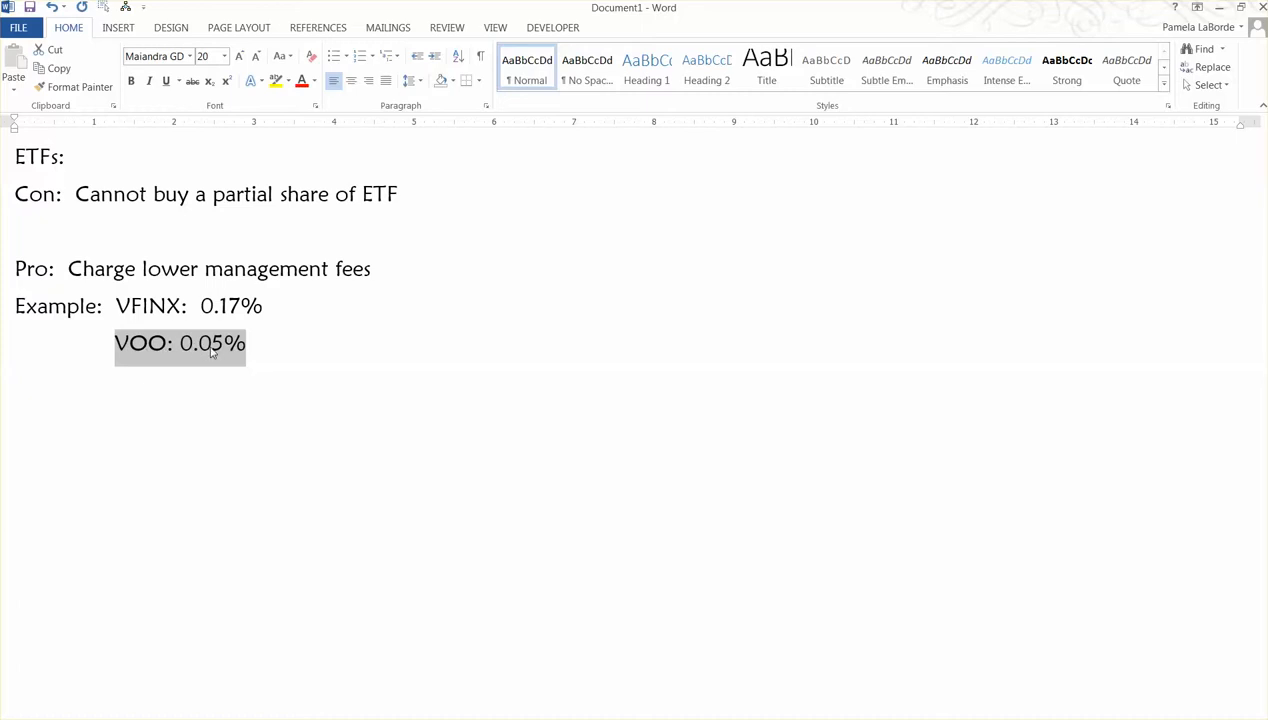
mouse_move(163, 353)
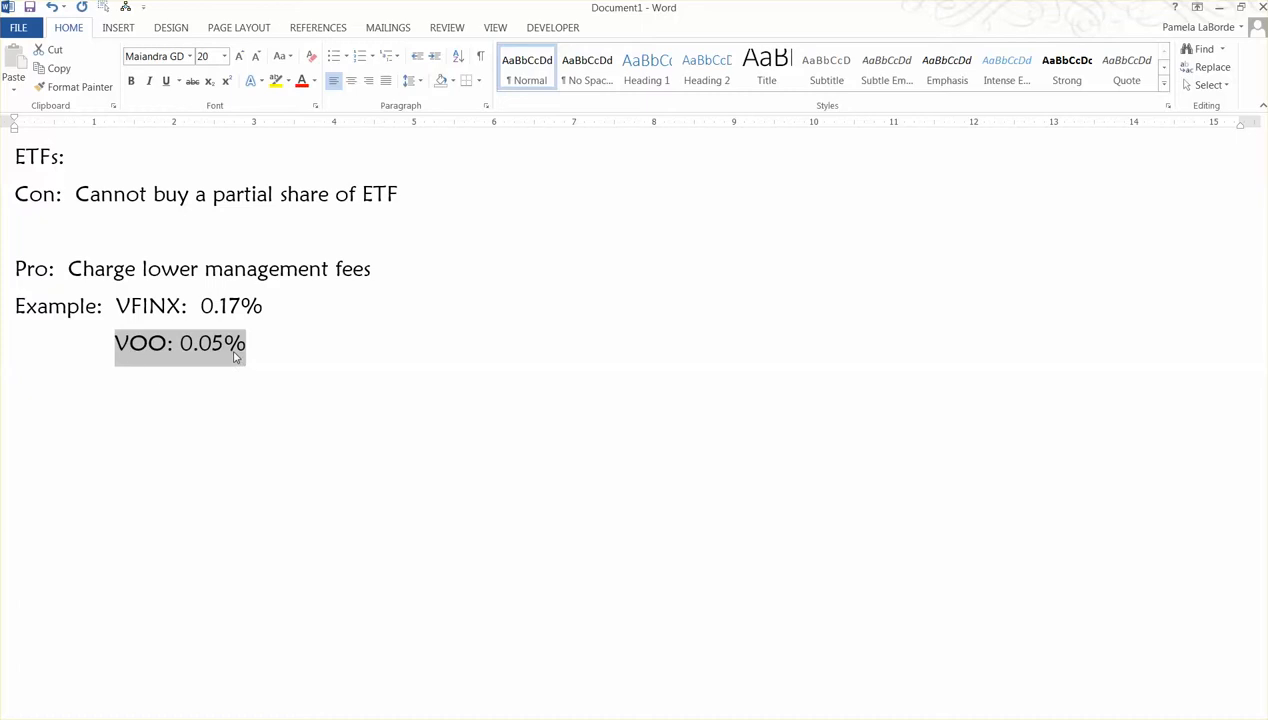
left_click(255, 343)
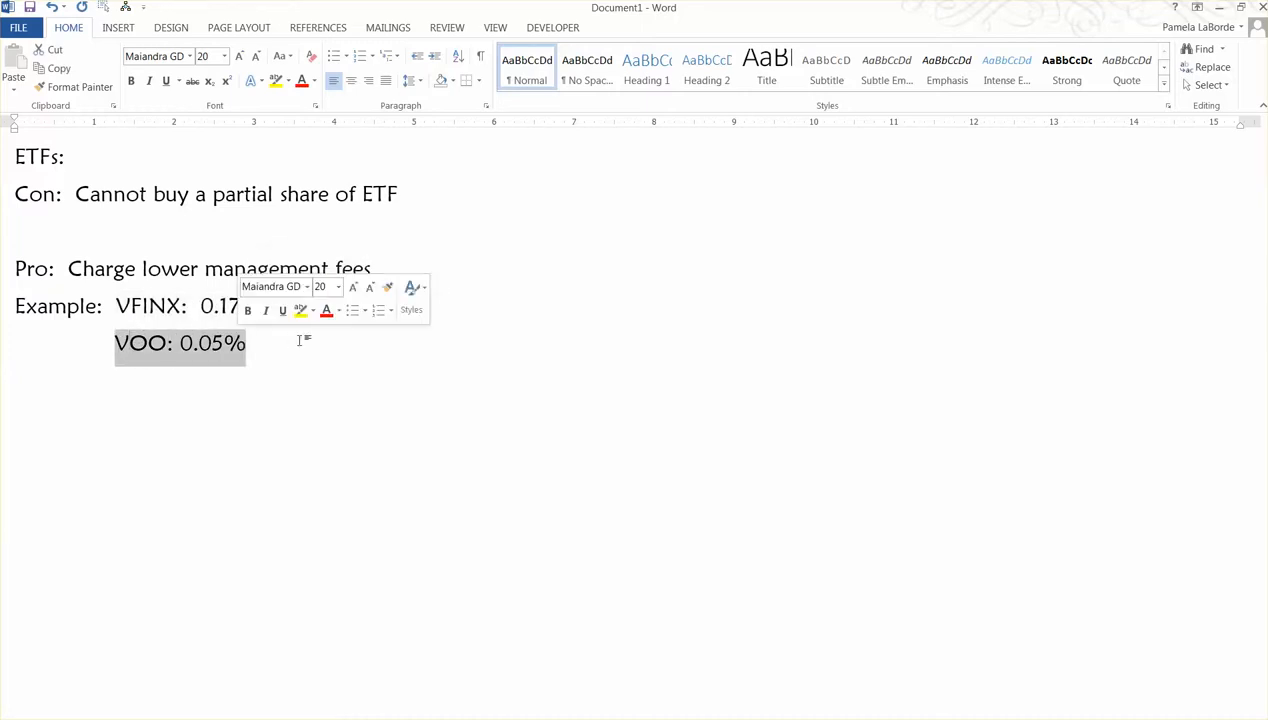
Insert an extra blank line above the 'Pro: Charge lower management fees' note.
left_click(116, 343)
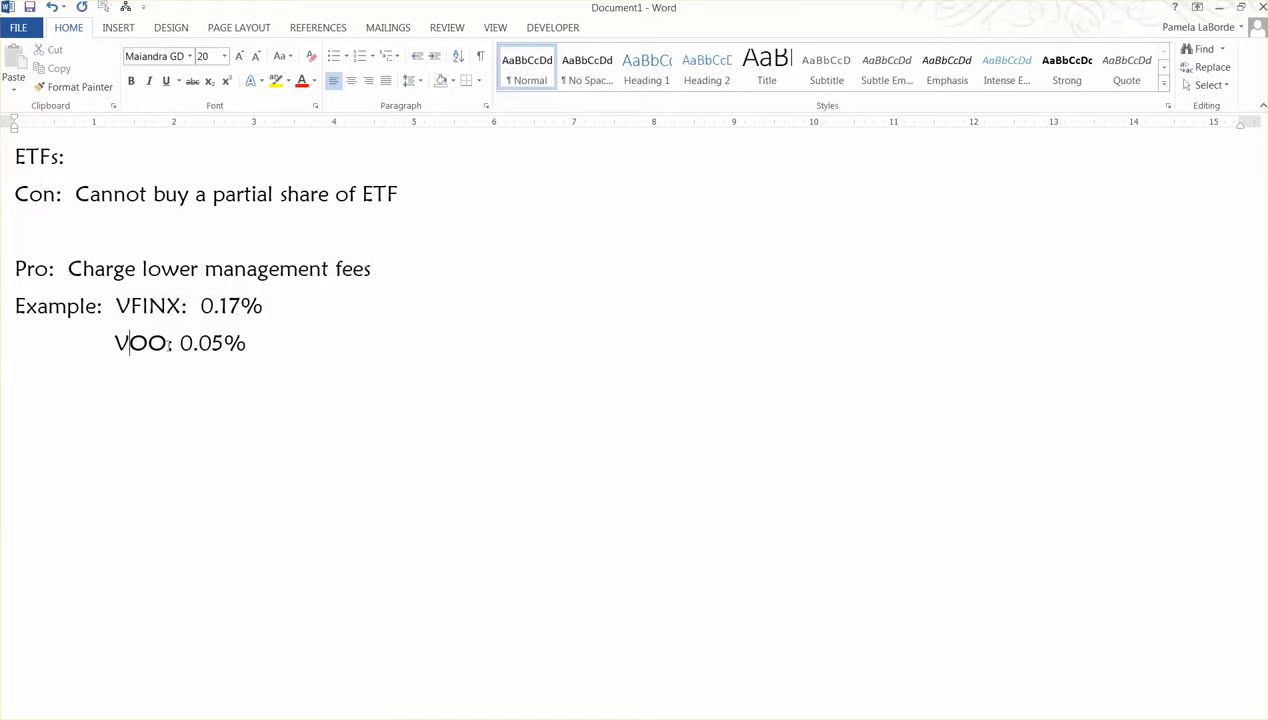
double_click(140, 343)
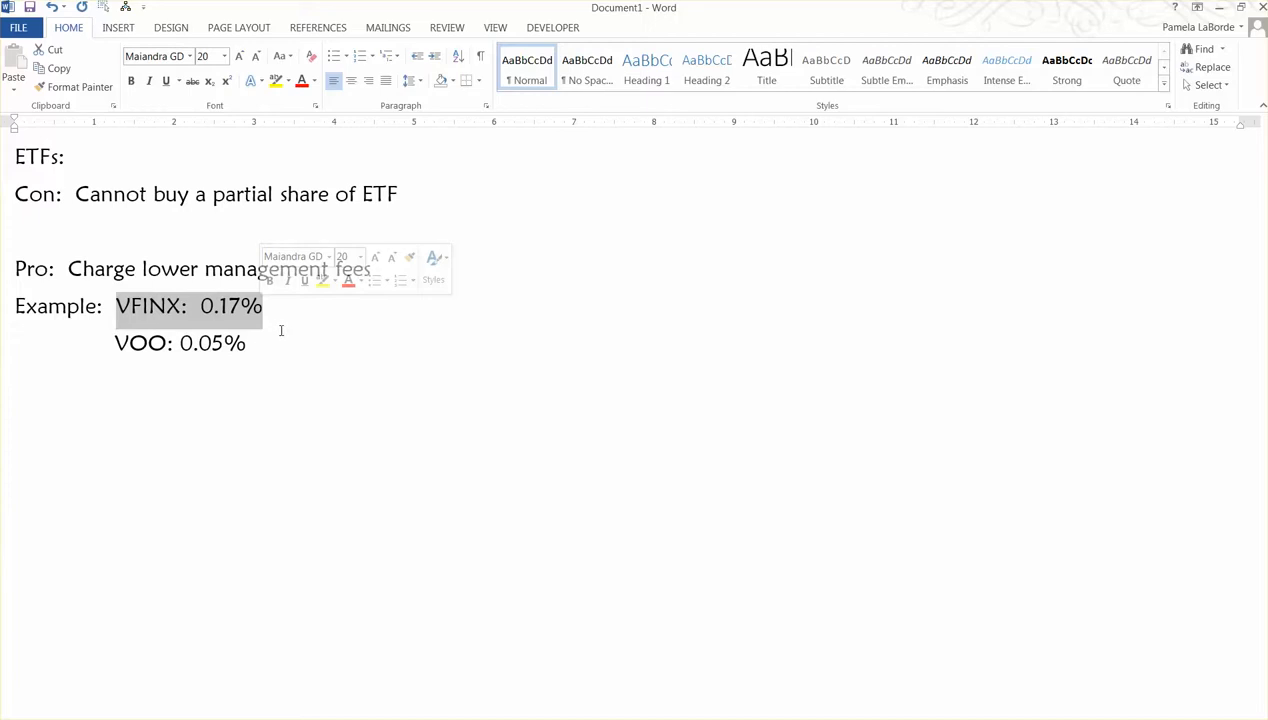
left_click(246, 343)
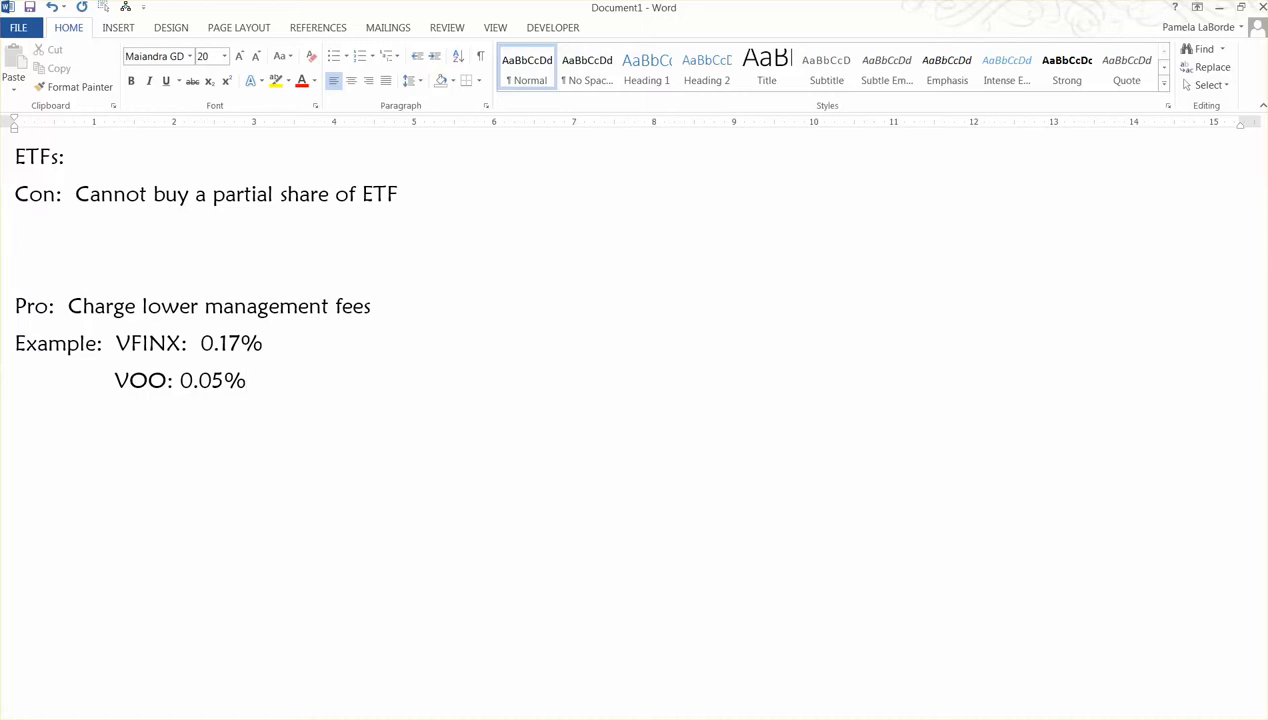
Type 'Cannot use enhanced indexing' on the line below the VOO example.
left_click(15, 417)
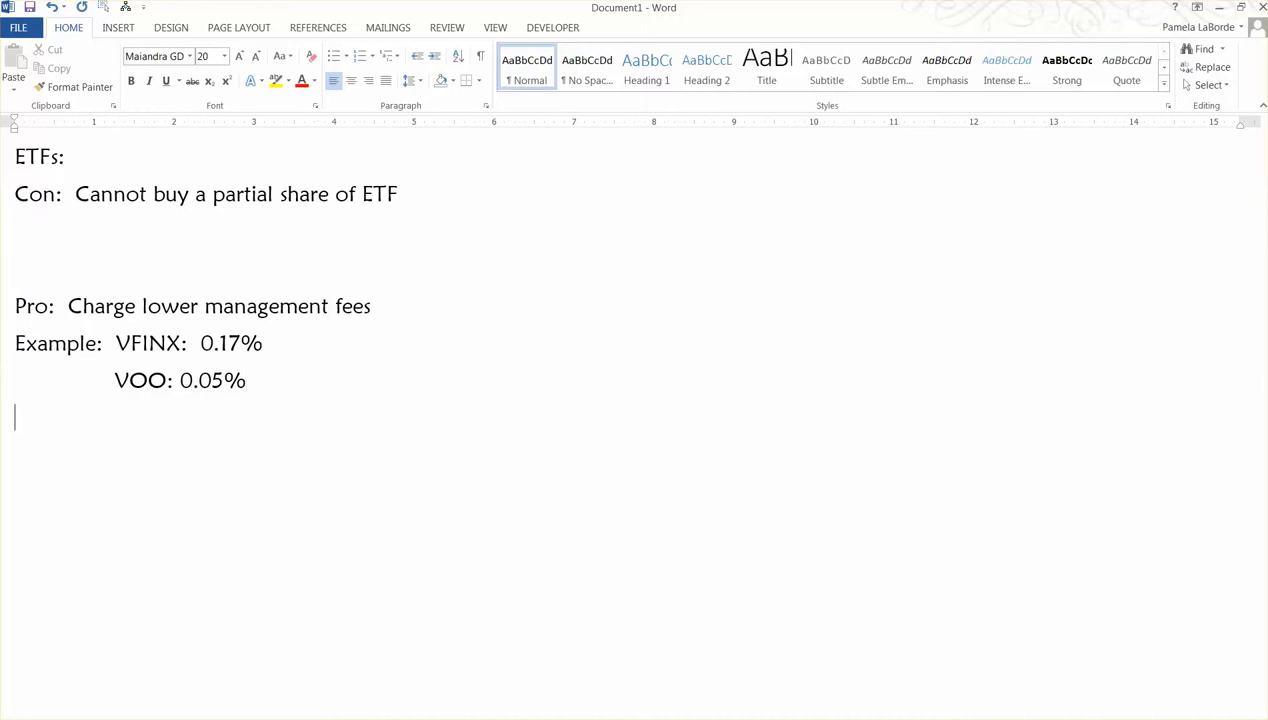
type("Cann")
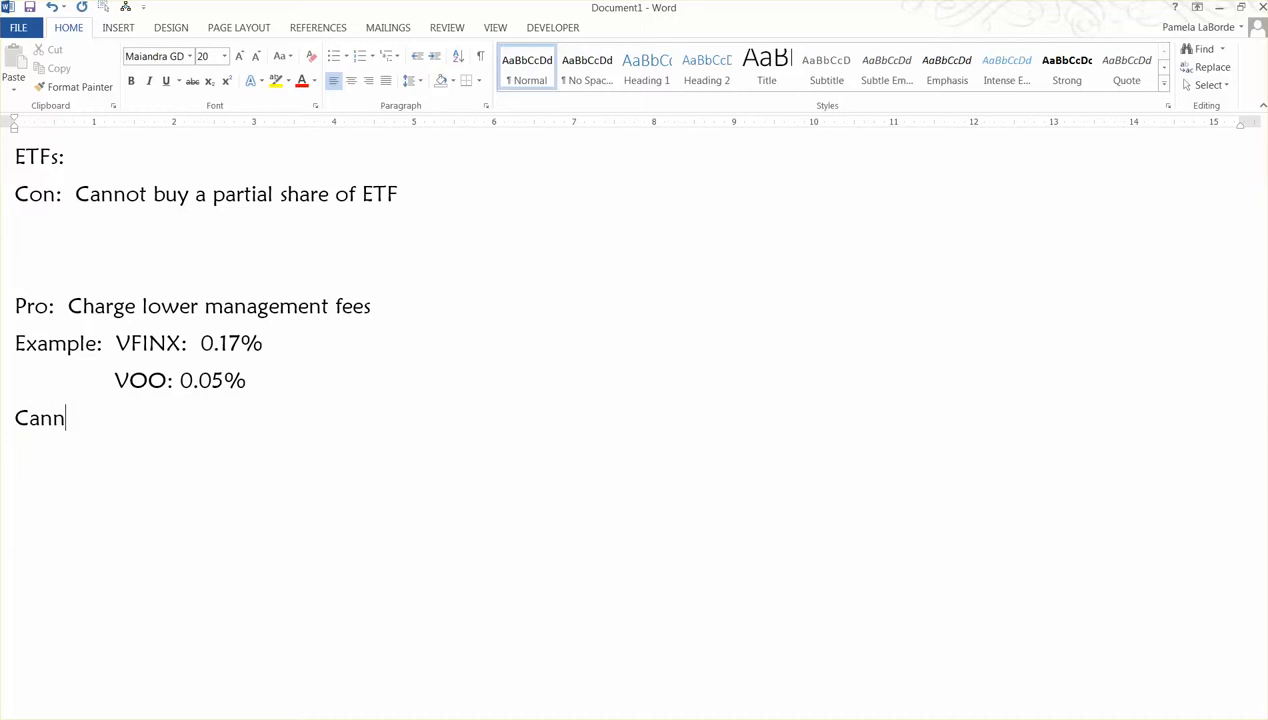
type("ot use enhan")
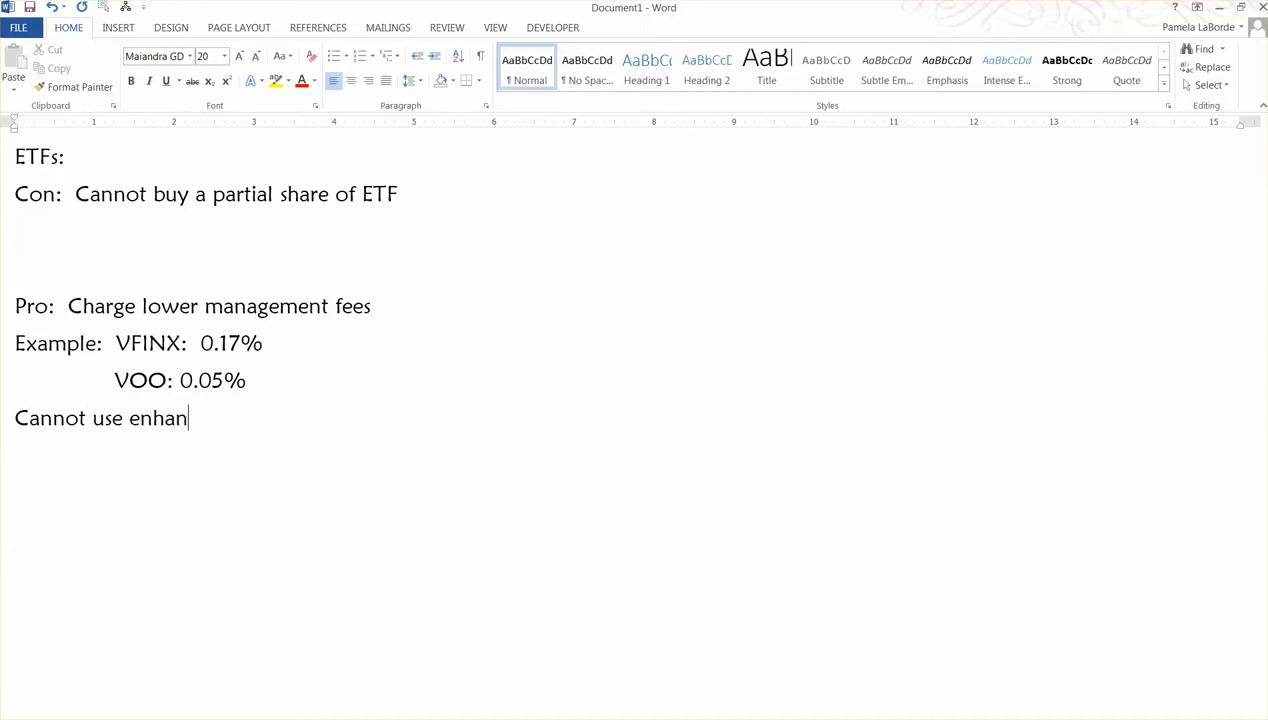
type("ced index")
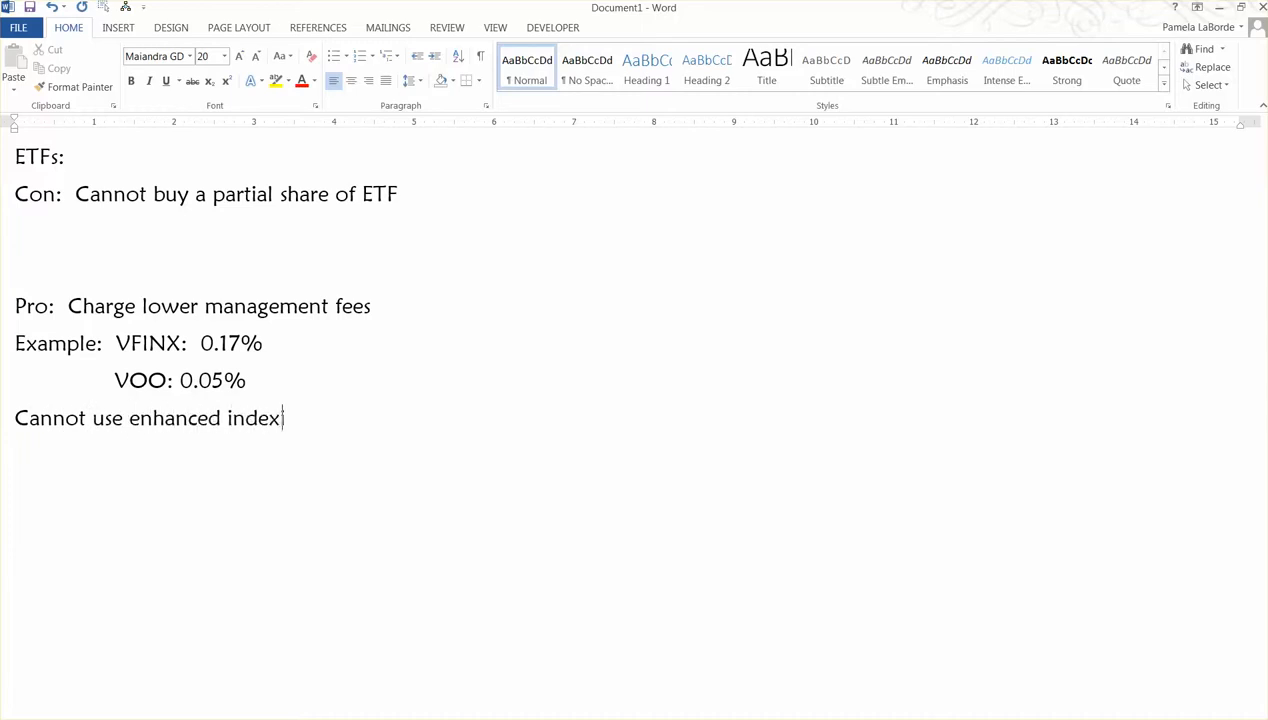
type("ing")
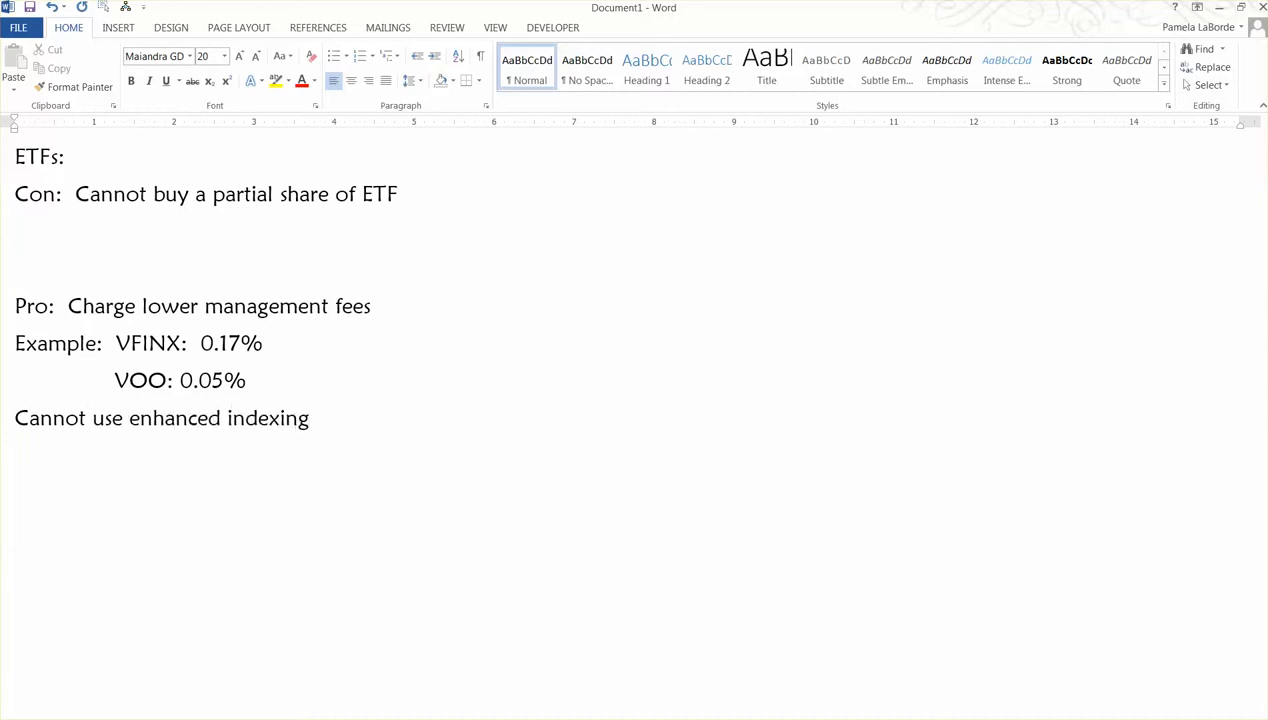
left_click(310, 418)
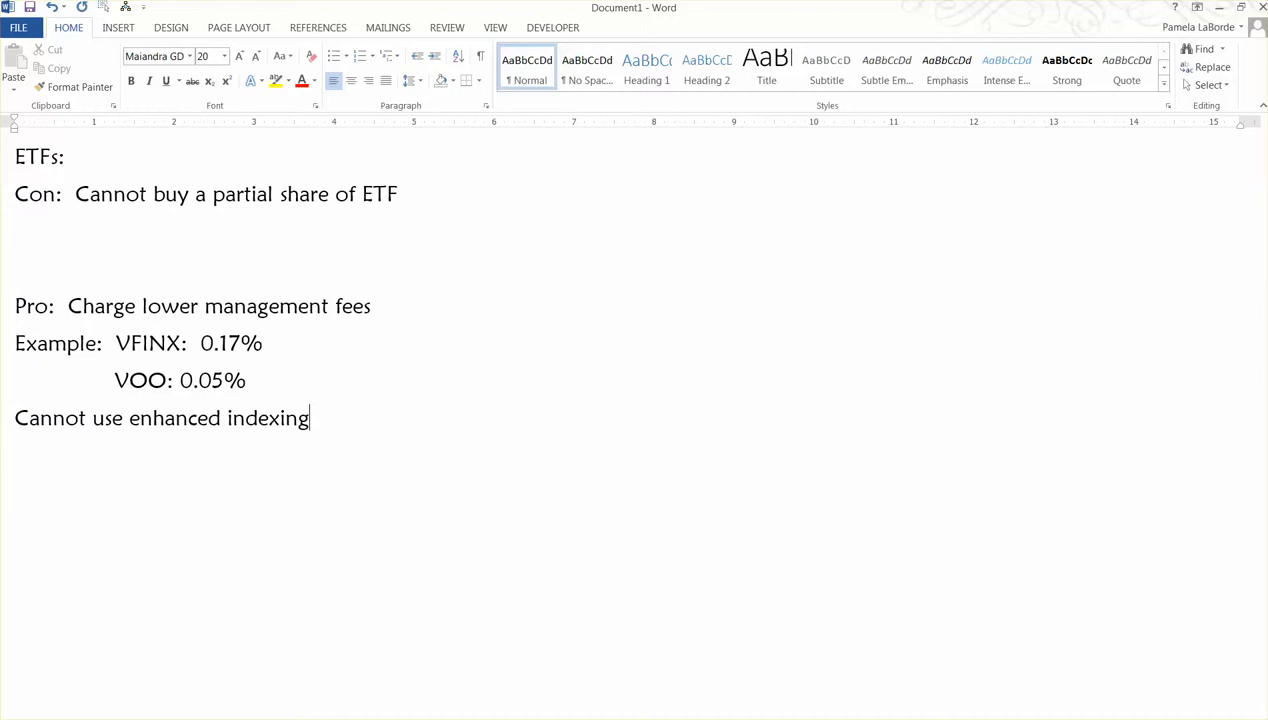
mouse_move(337, 388)
type("-----------------------------------------------")
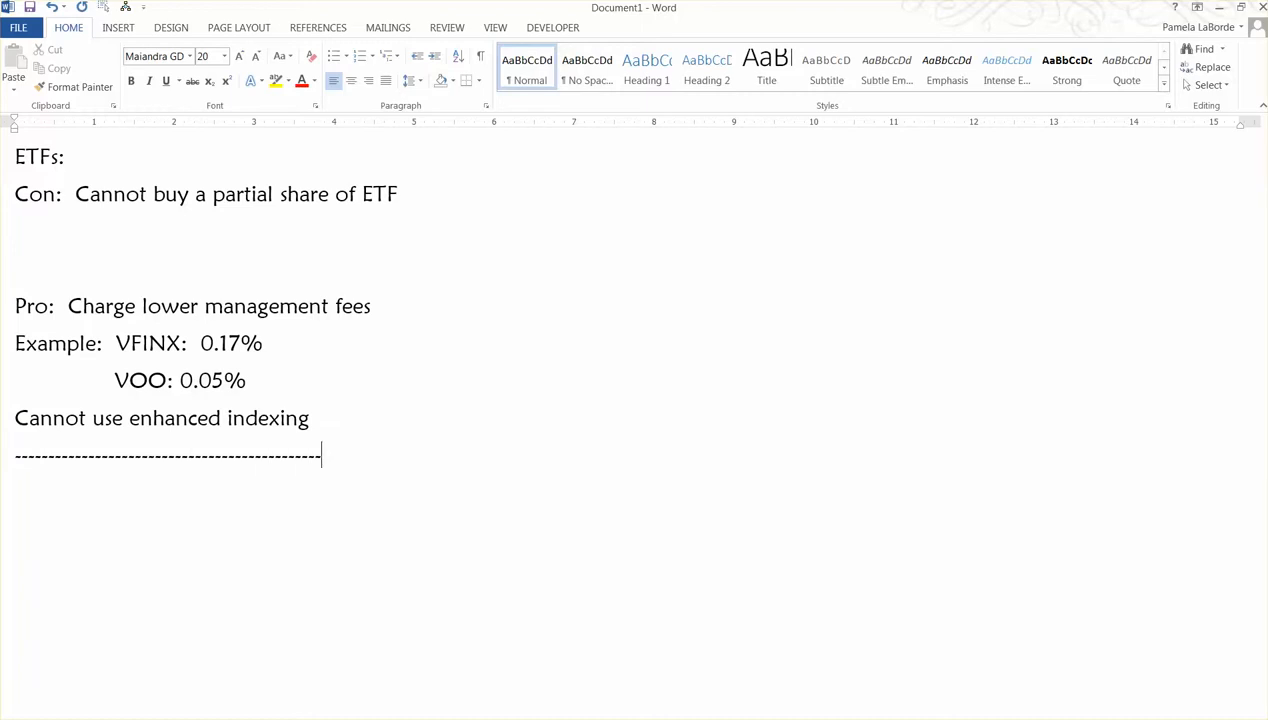
Type the 'Chapter 4:' heading below the new horizontal rule.
type("Chapter 4:")
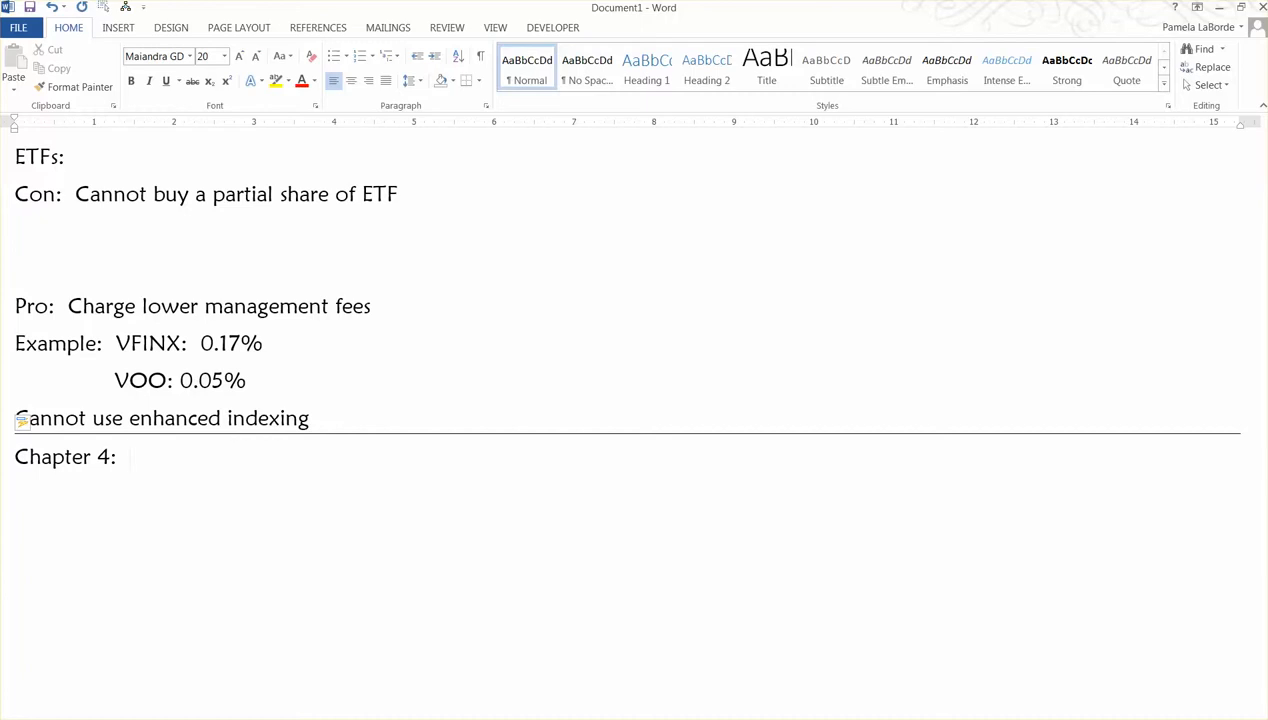
key("enter")
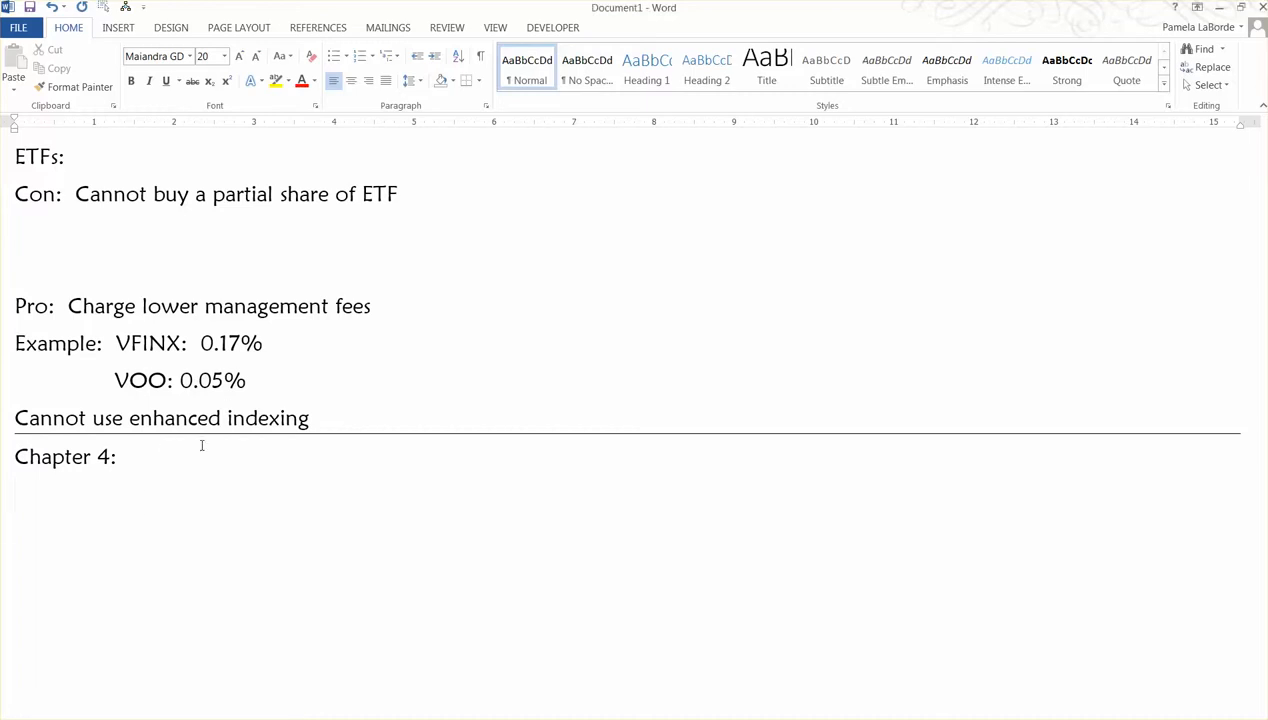
Type 'Money markets: where short-term debt instruments are traded.'.
type("Money m")
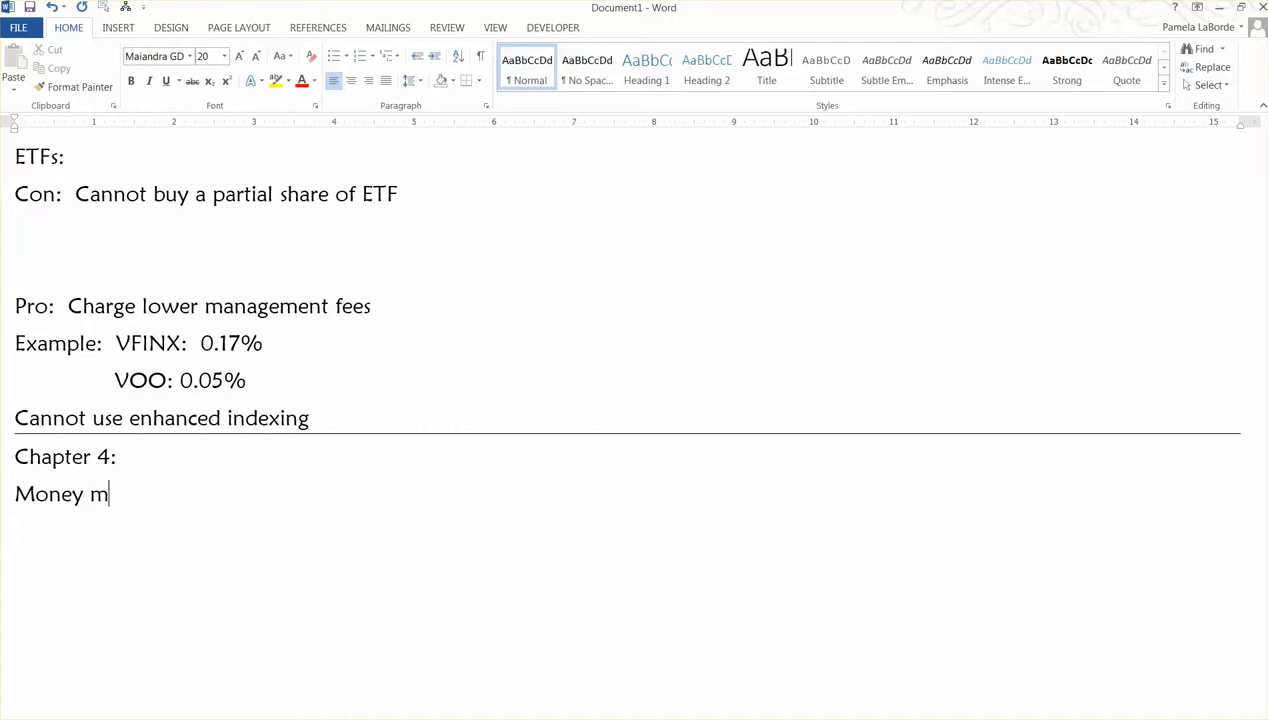
type("arkets:")
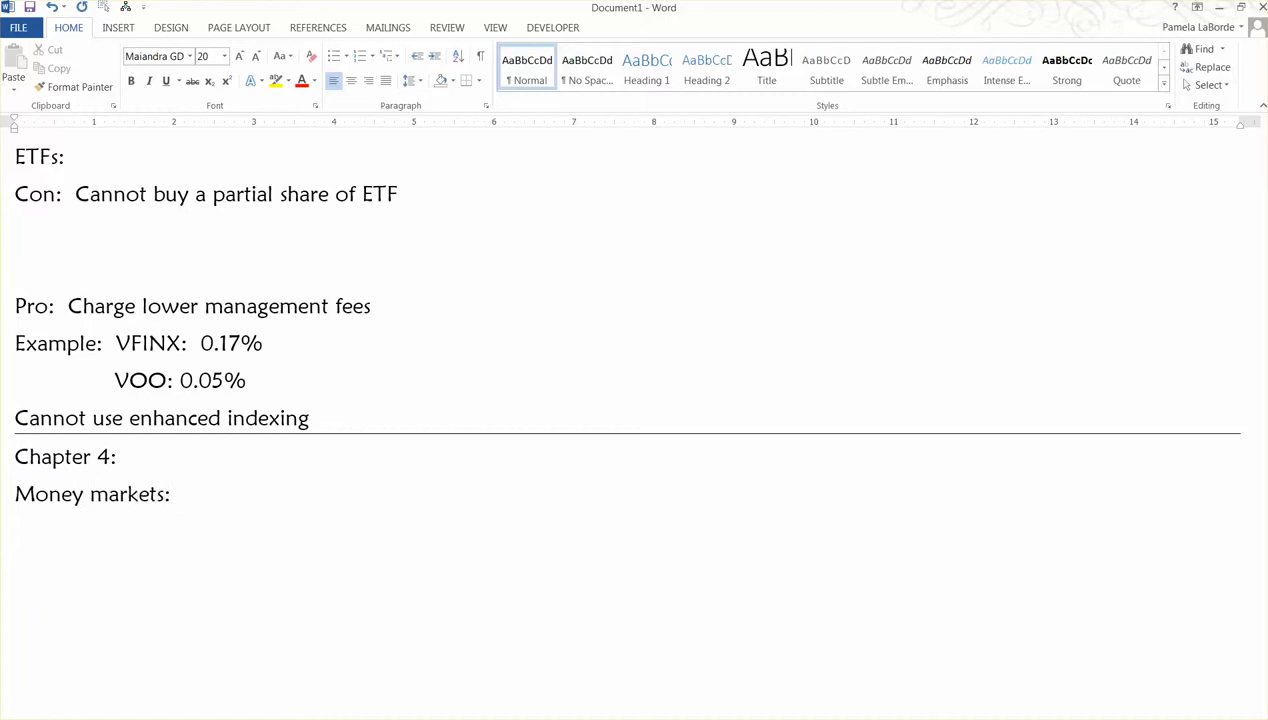
type("where short-")
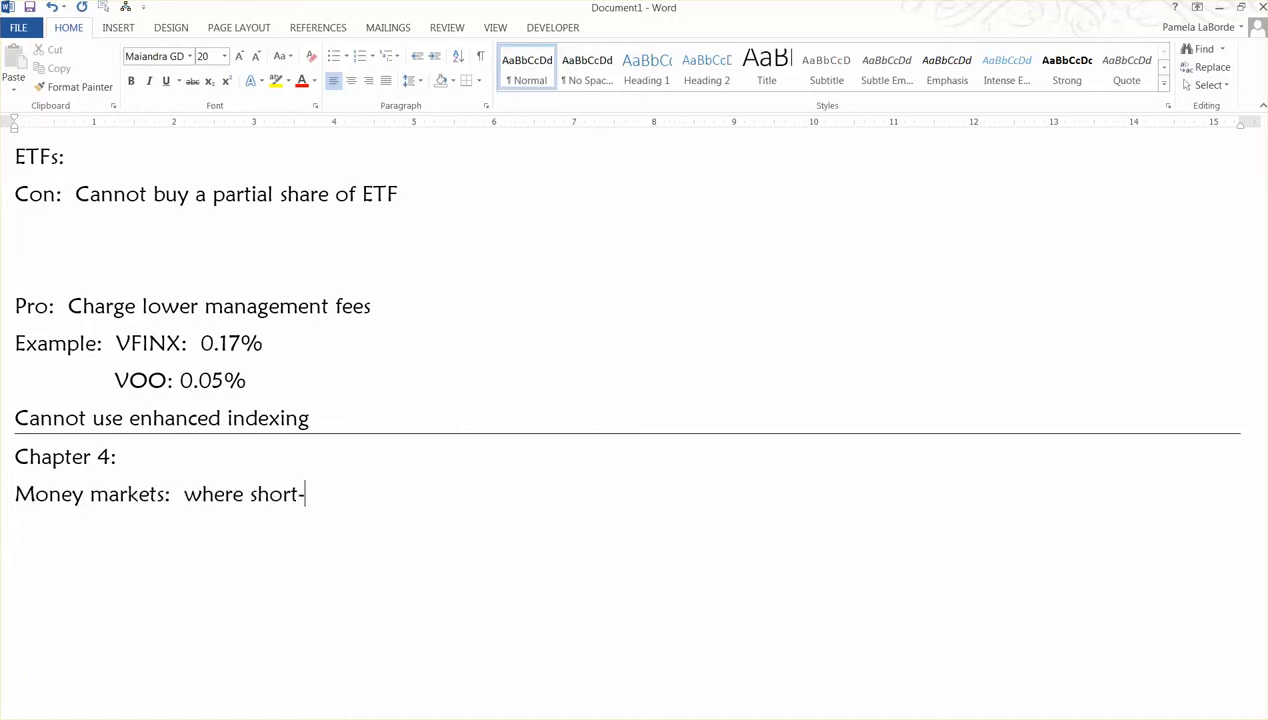
type("term debt")
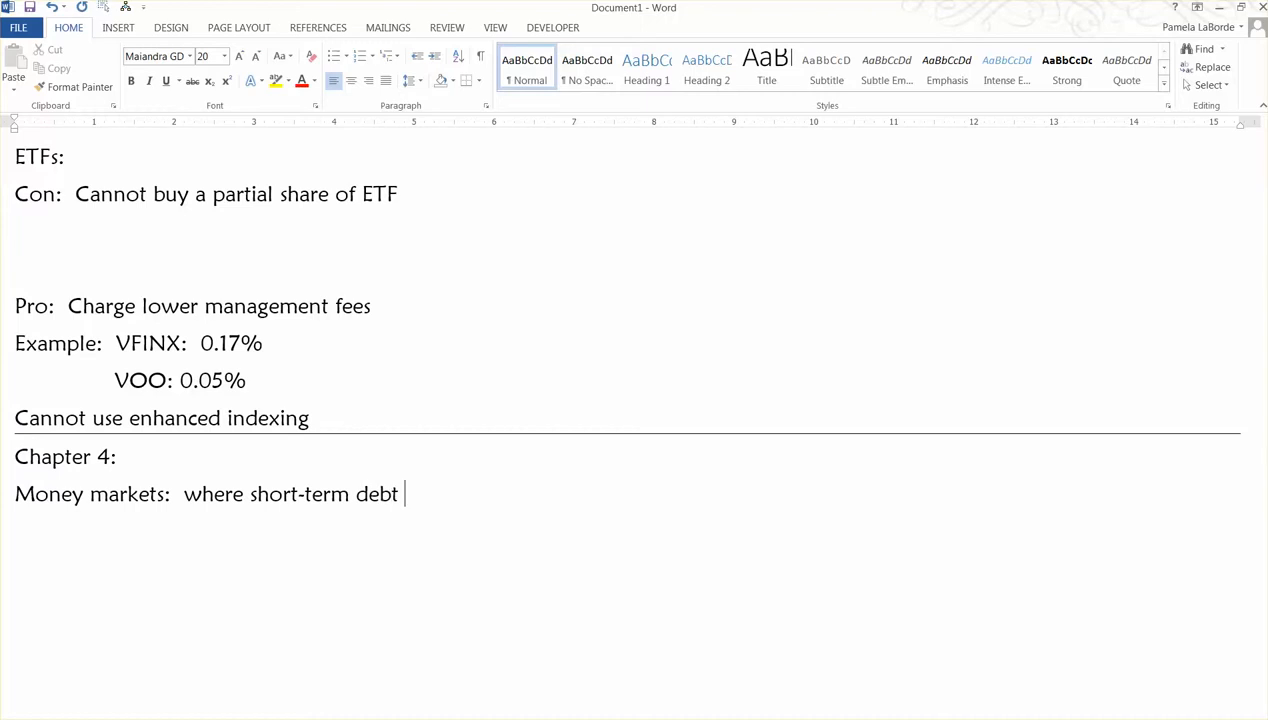
type("instrument")
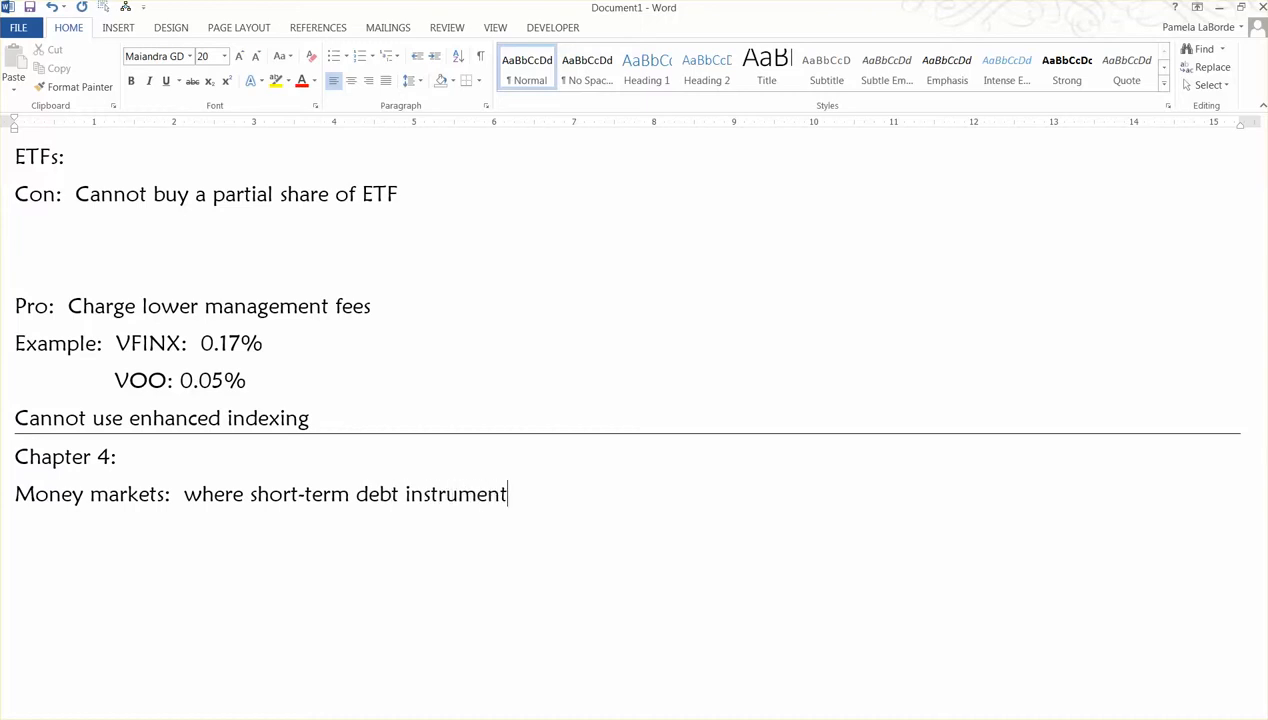
type("s are traded.")
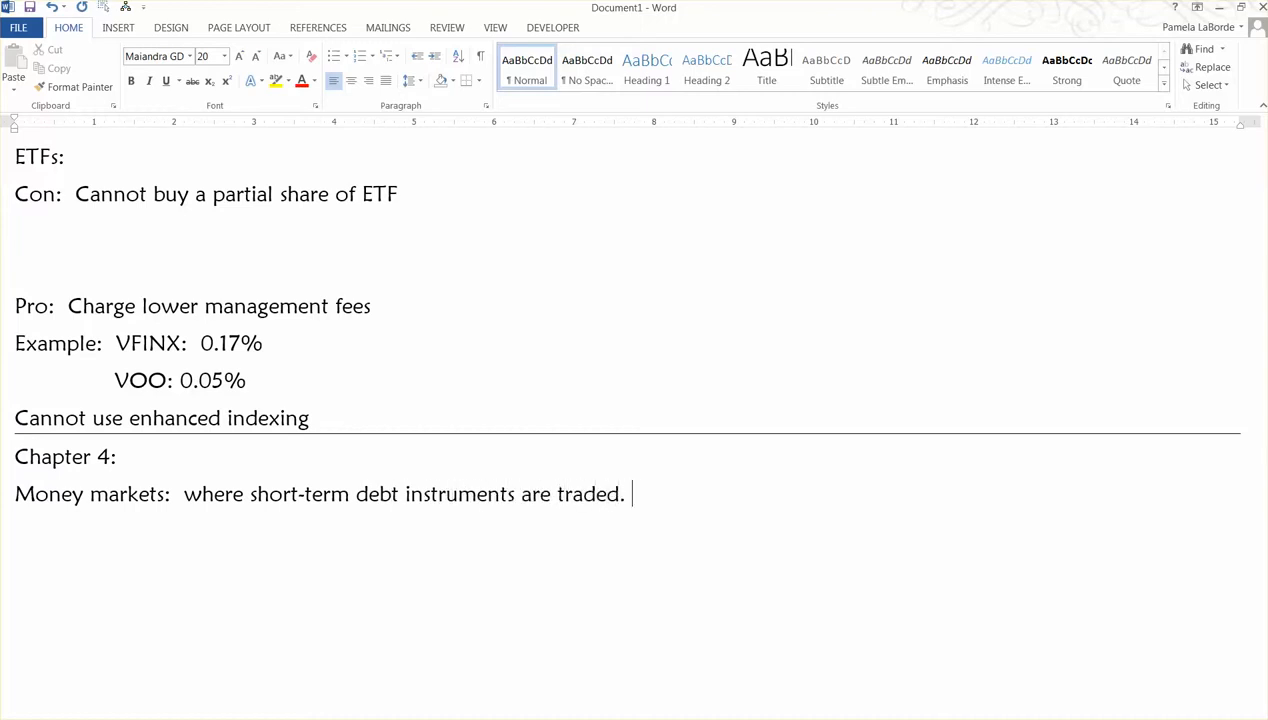
List Treasury securities, negotiable CDs and commercial paper as money market examples.
type("Treasury s")
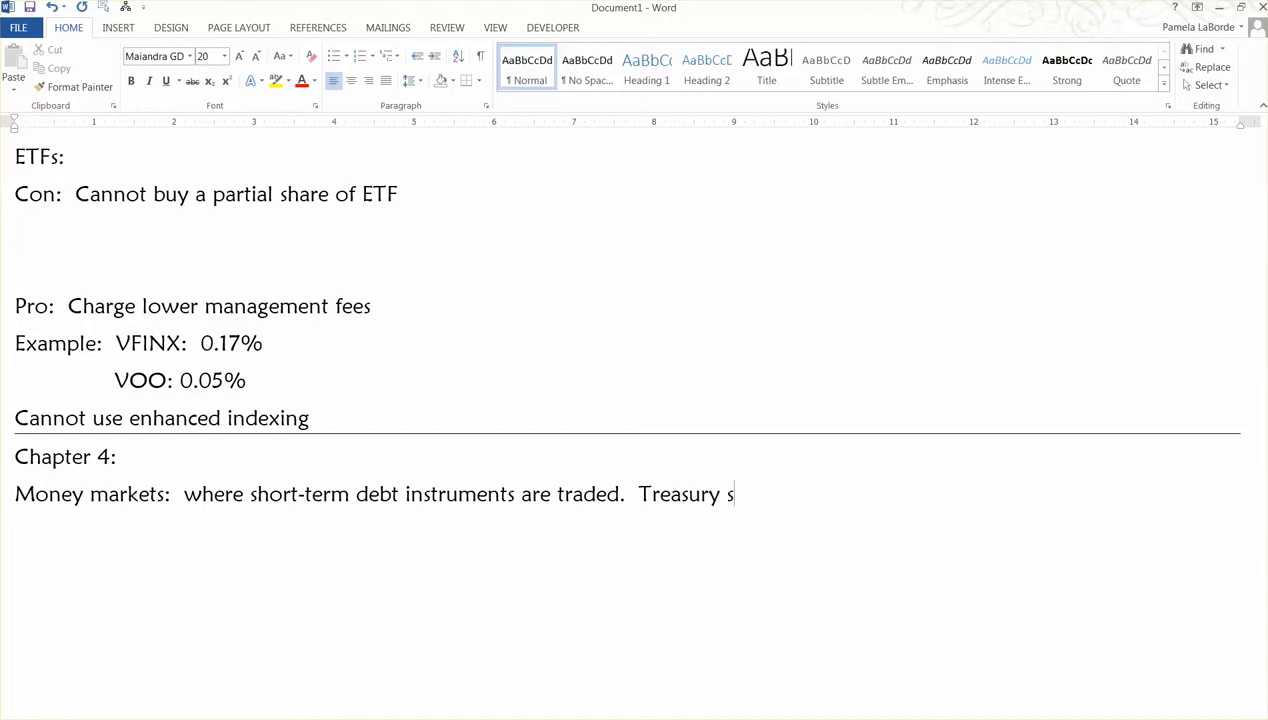
type("ecuriitei")
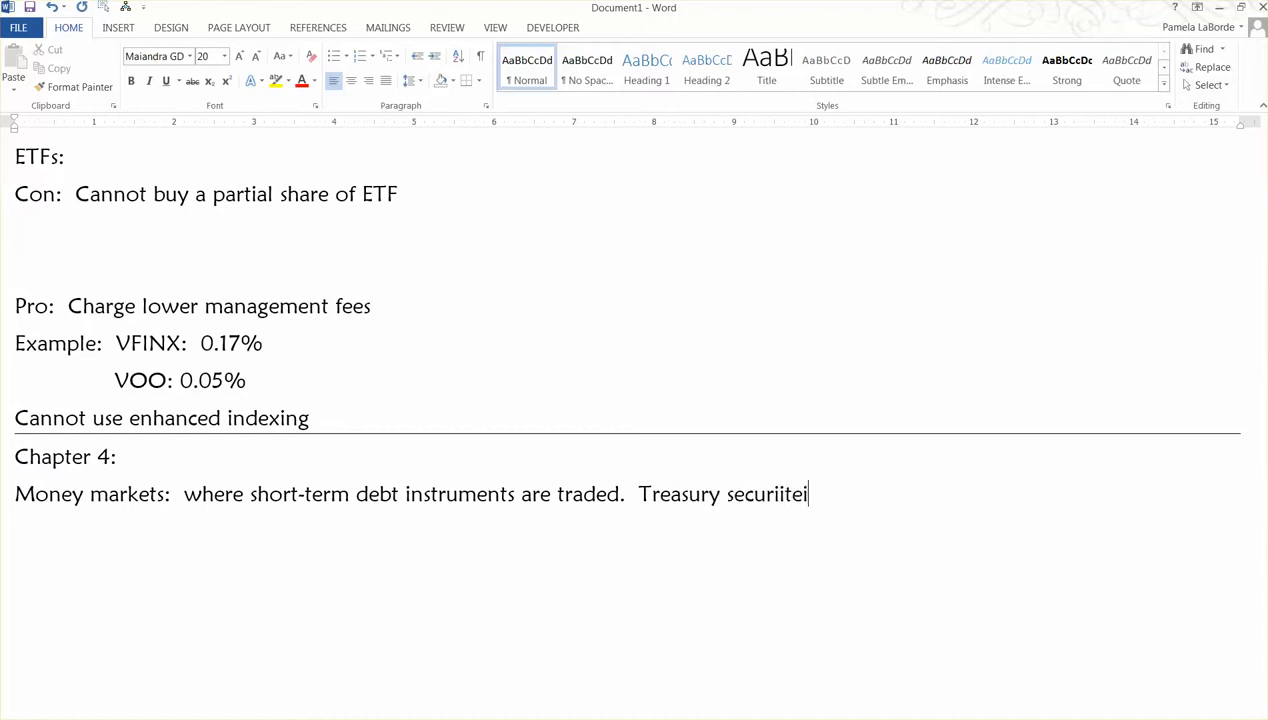
type("securities")
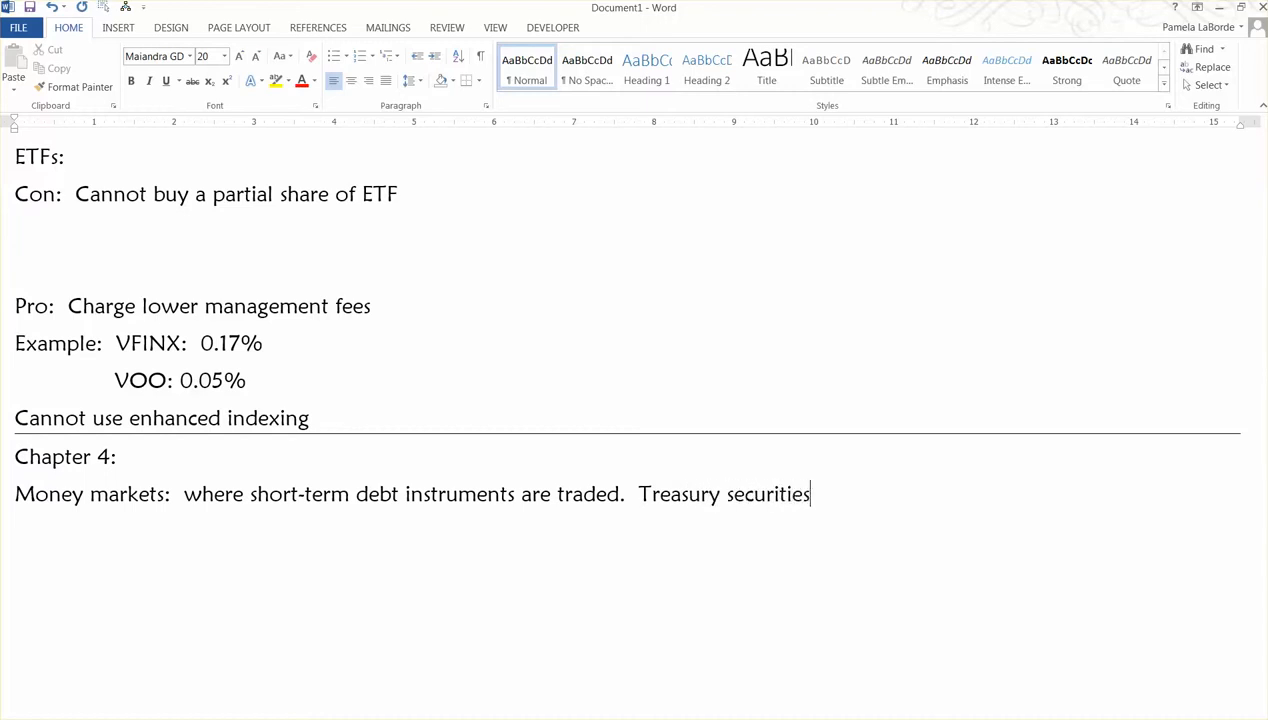
type(",")
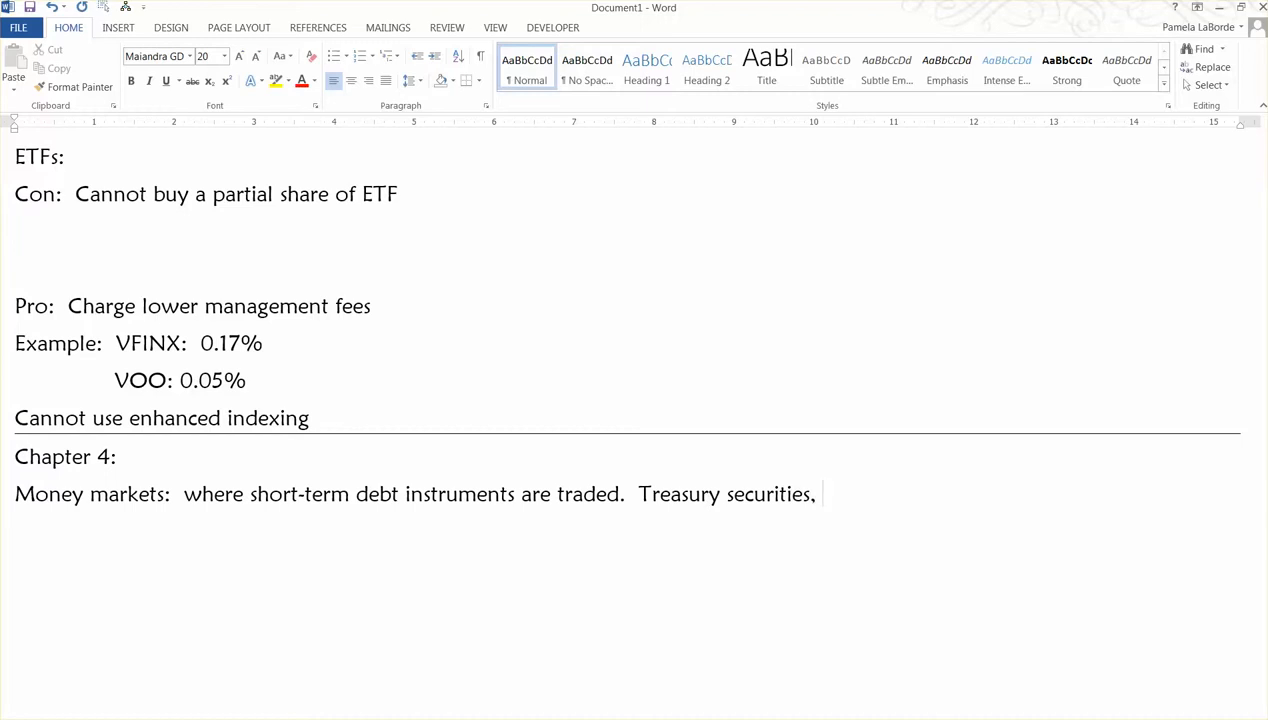
type("negotiable CDs, comme")
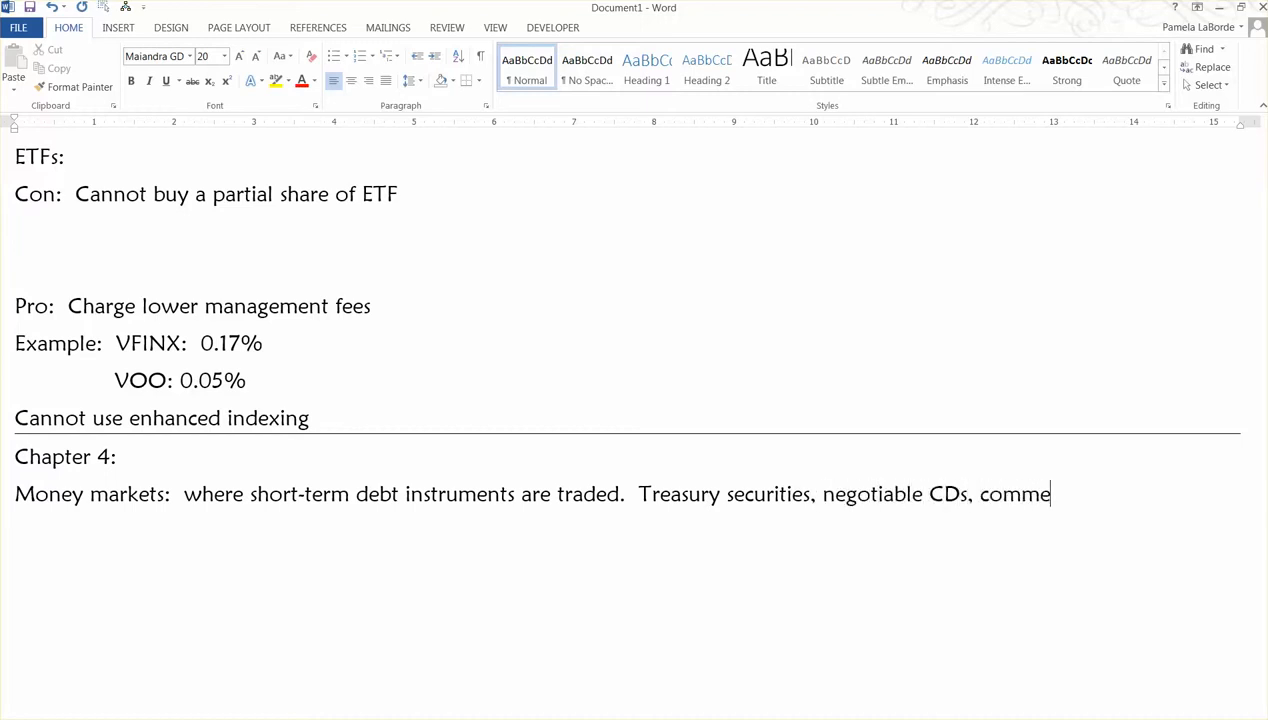
type("rcial")
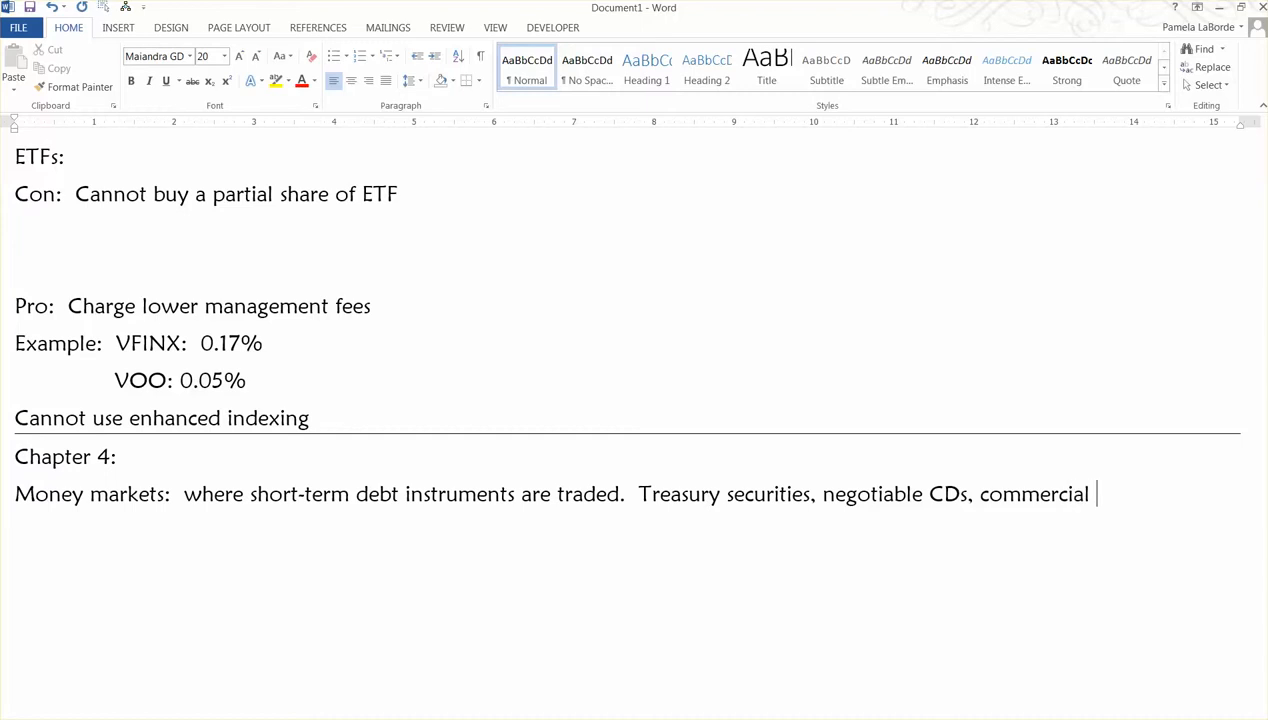
type("paper")
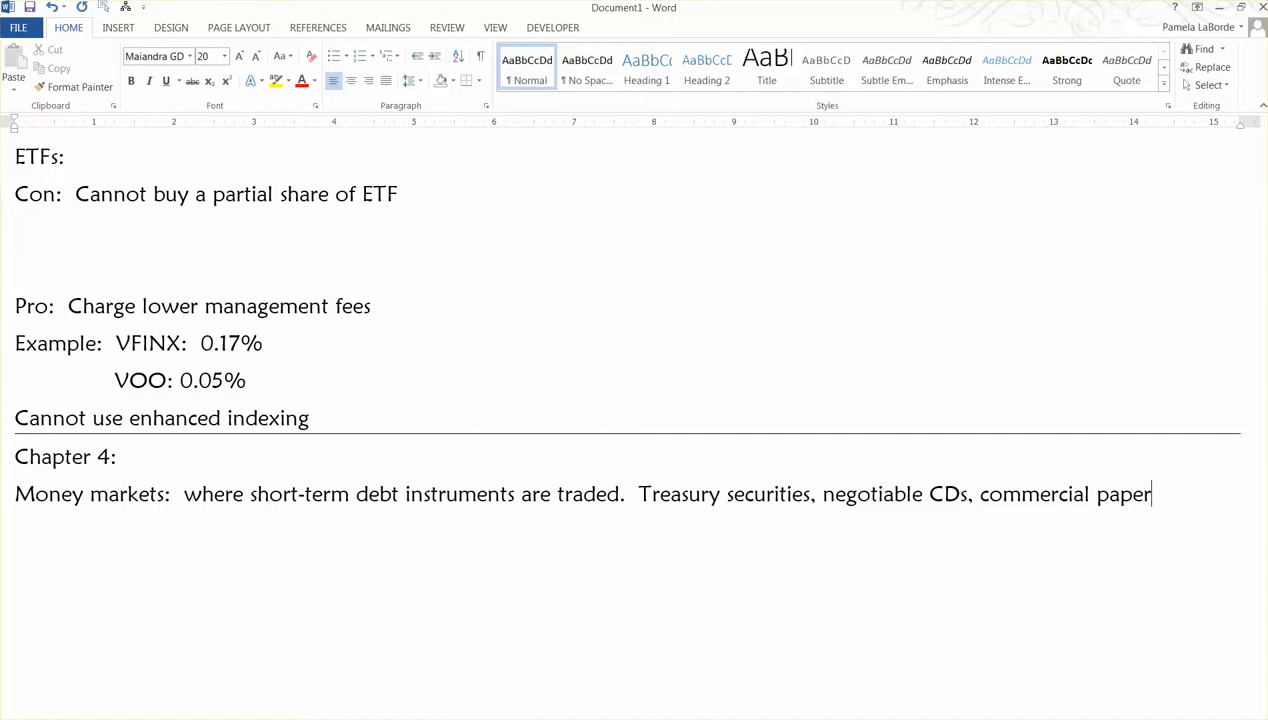
Type 'Capital markets: where long-term debt instruments and equities are traded'.
type("Cap")
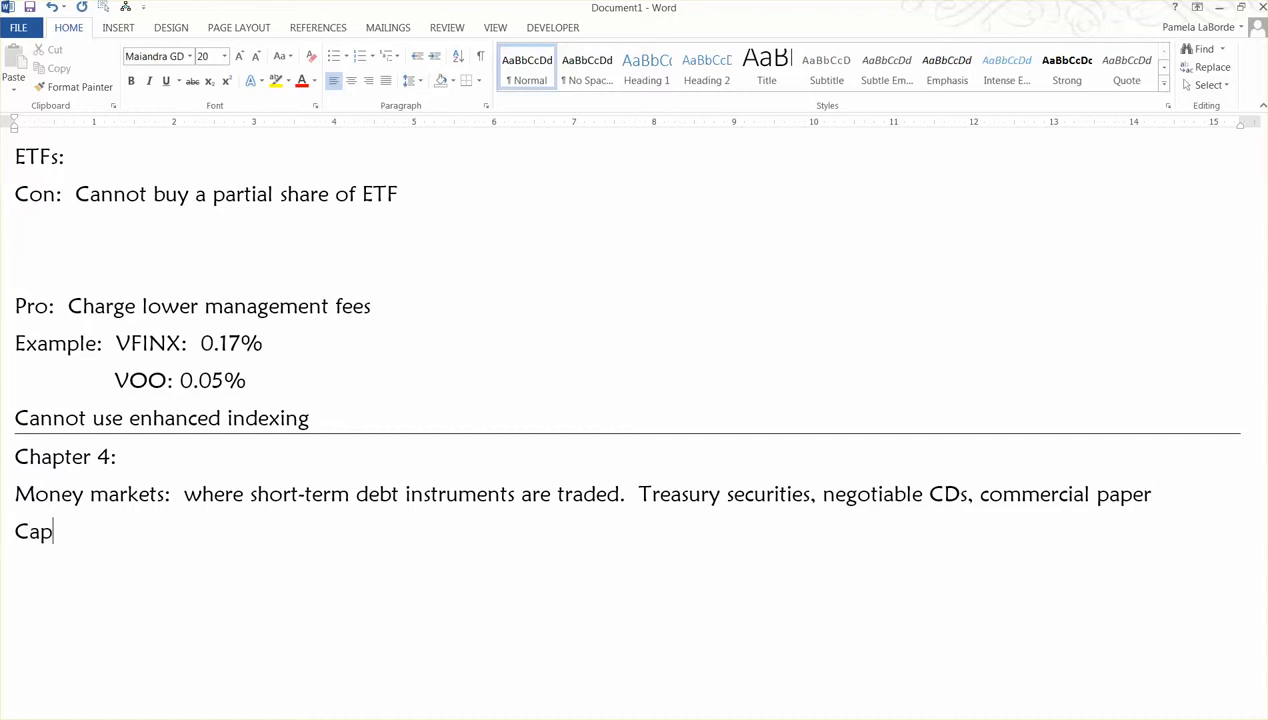
type("ital markets:  where")
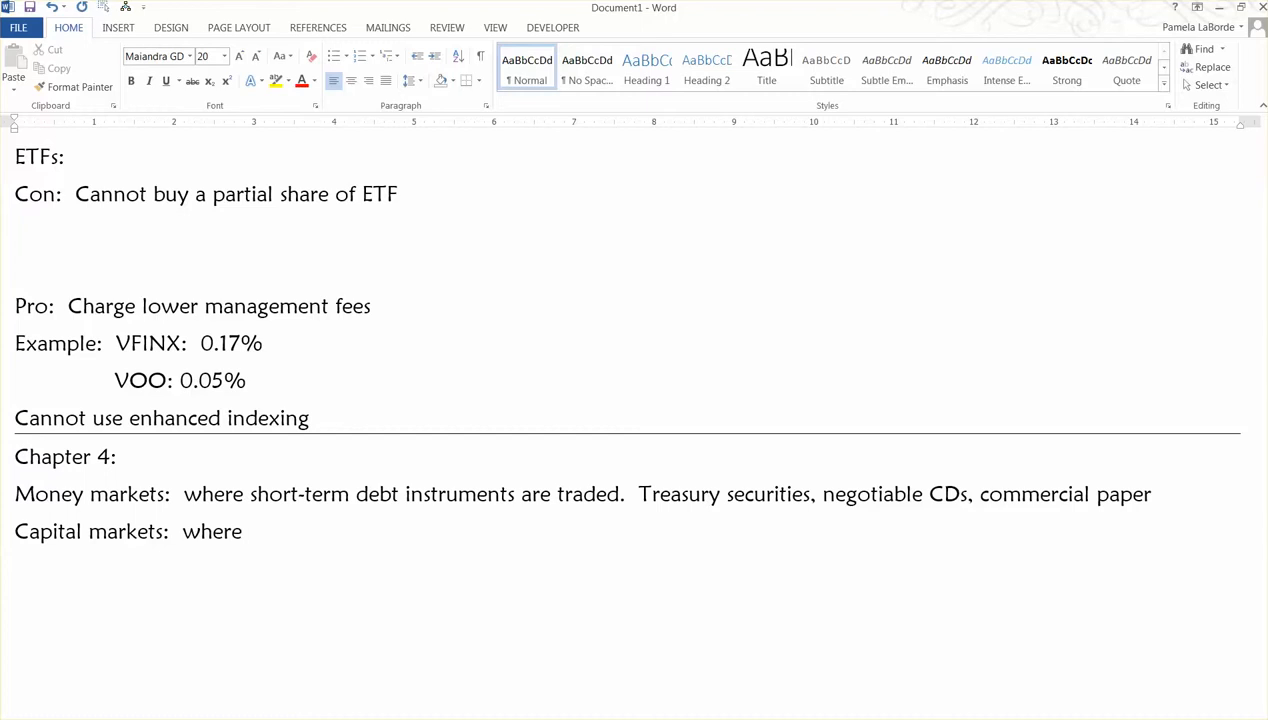
type("long-term")
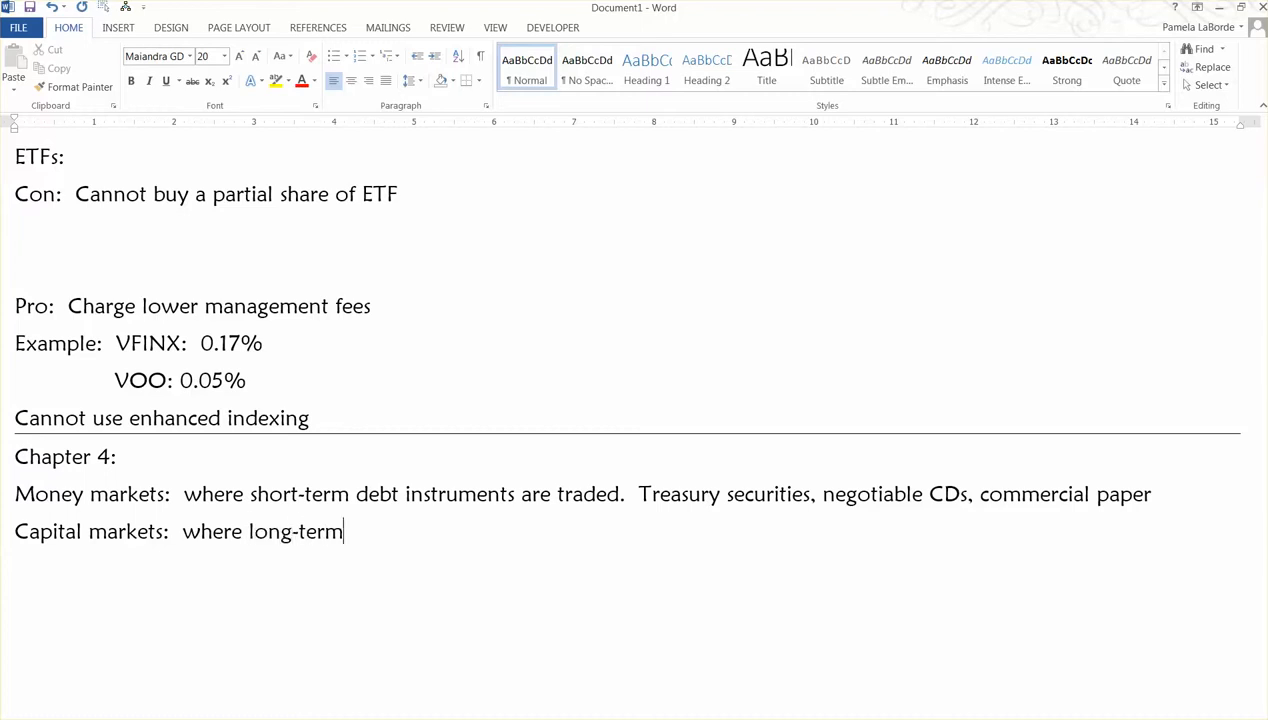
type("debt ins")
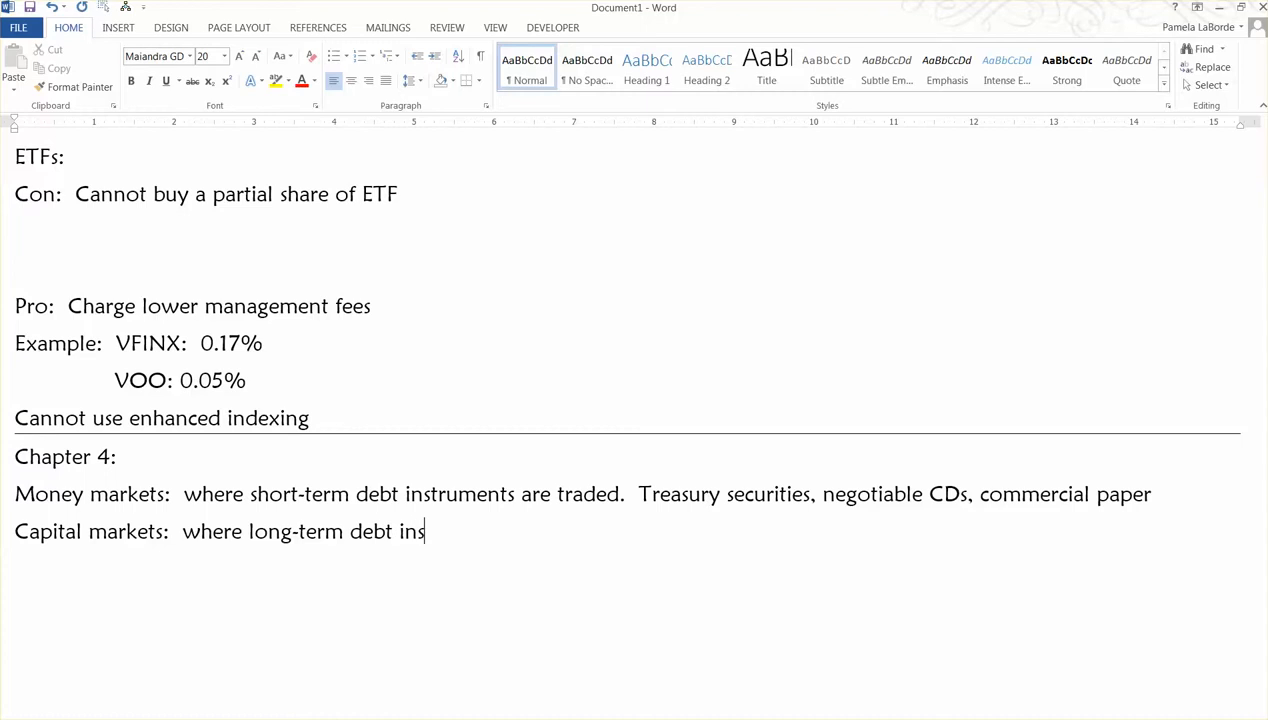
type("trum")
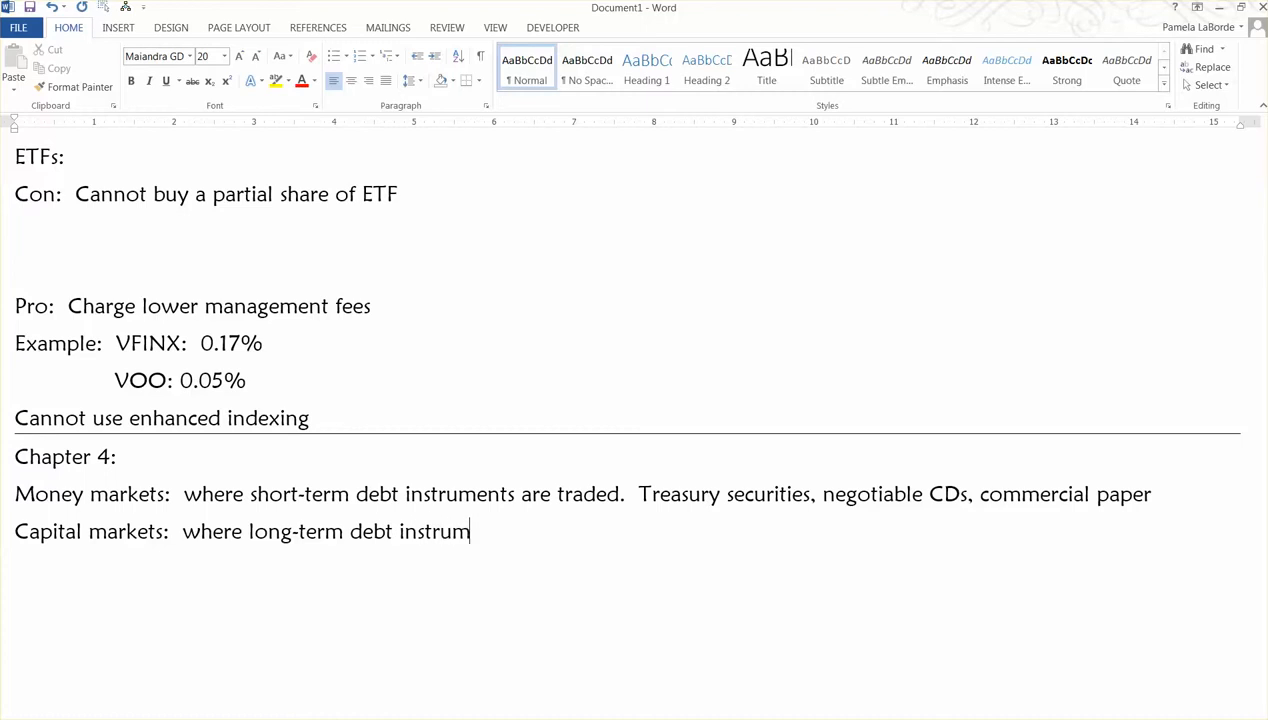
type("ents and equ")
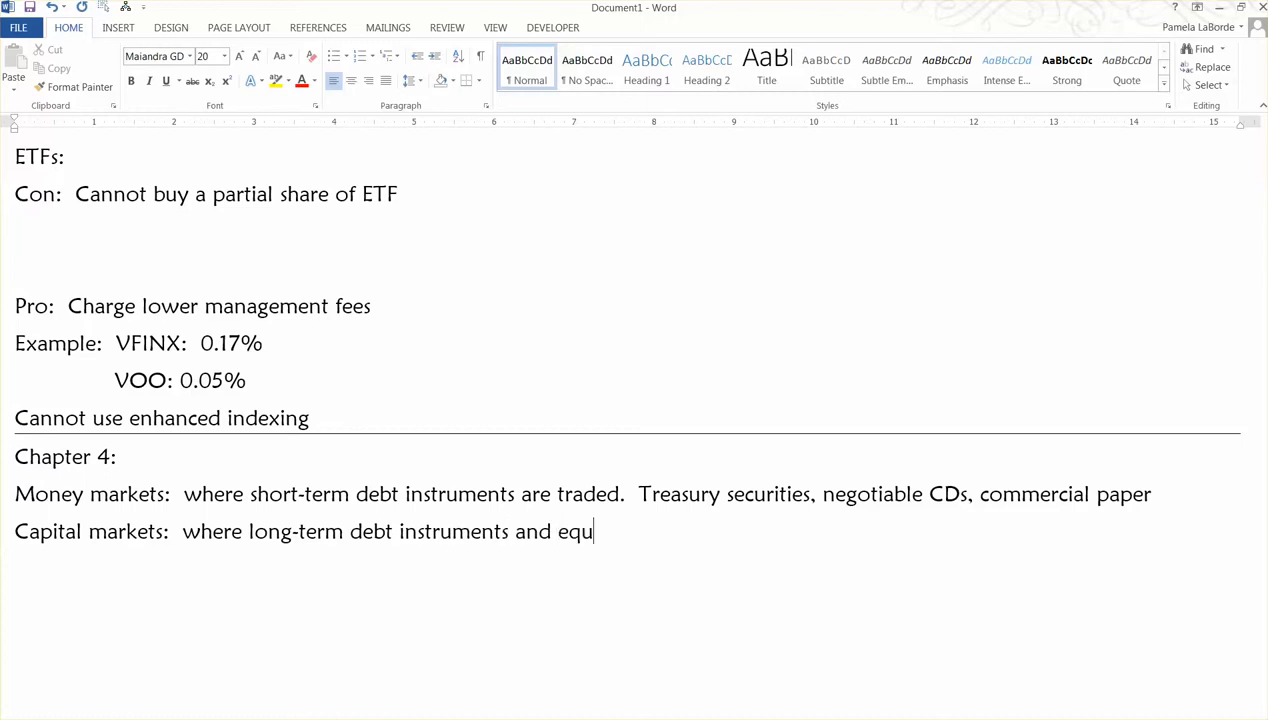
type("ities are tr")
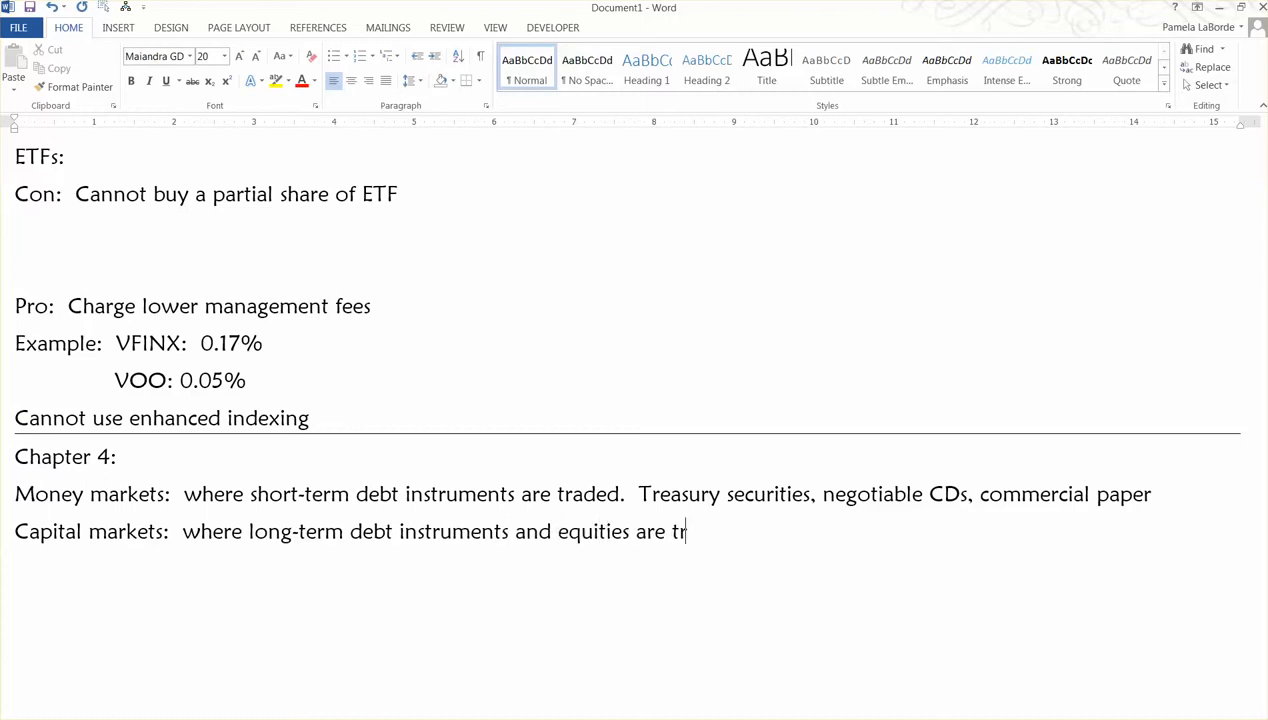
type("aded")
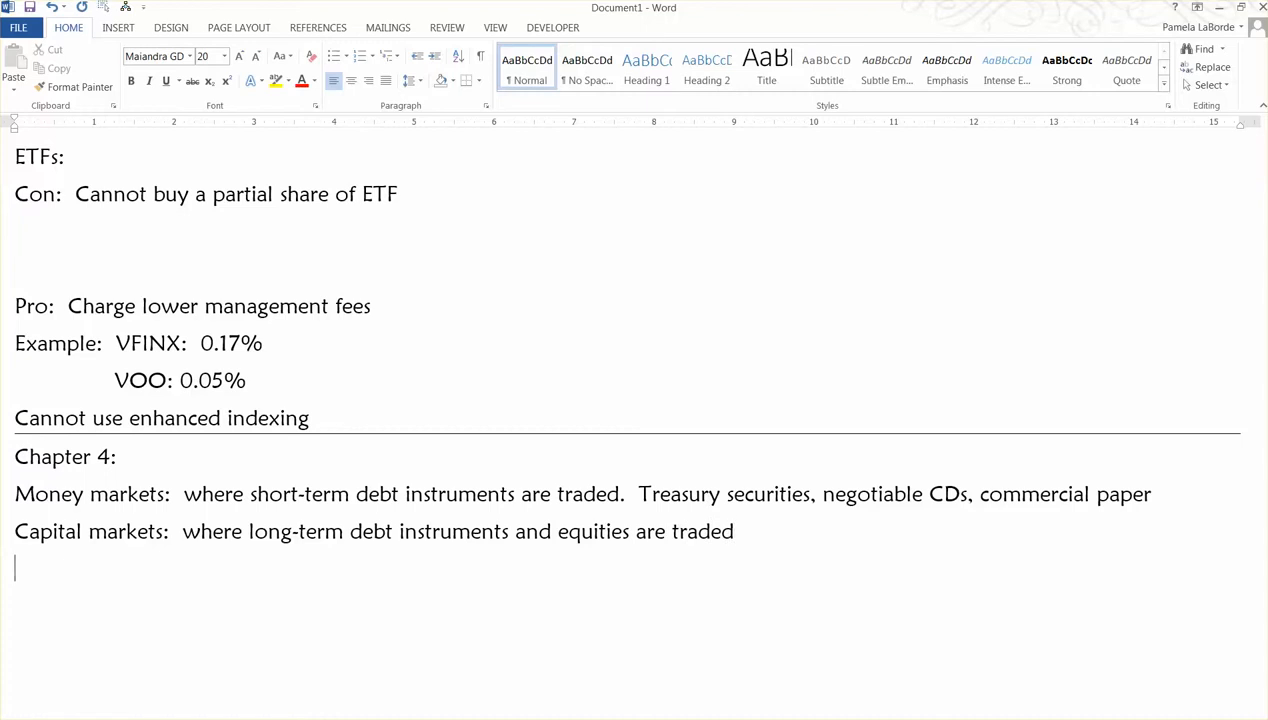
type("Primary market:")
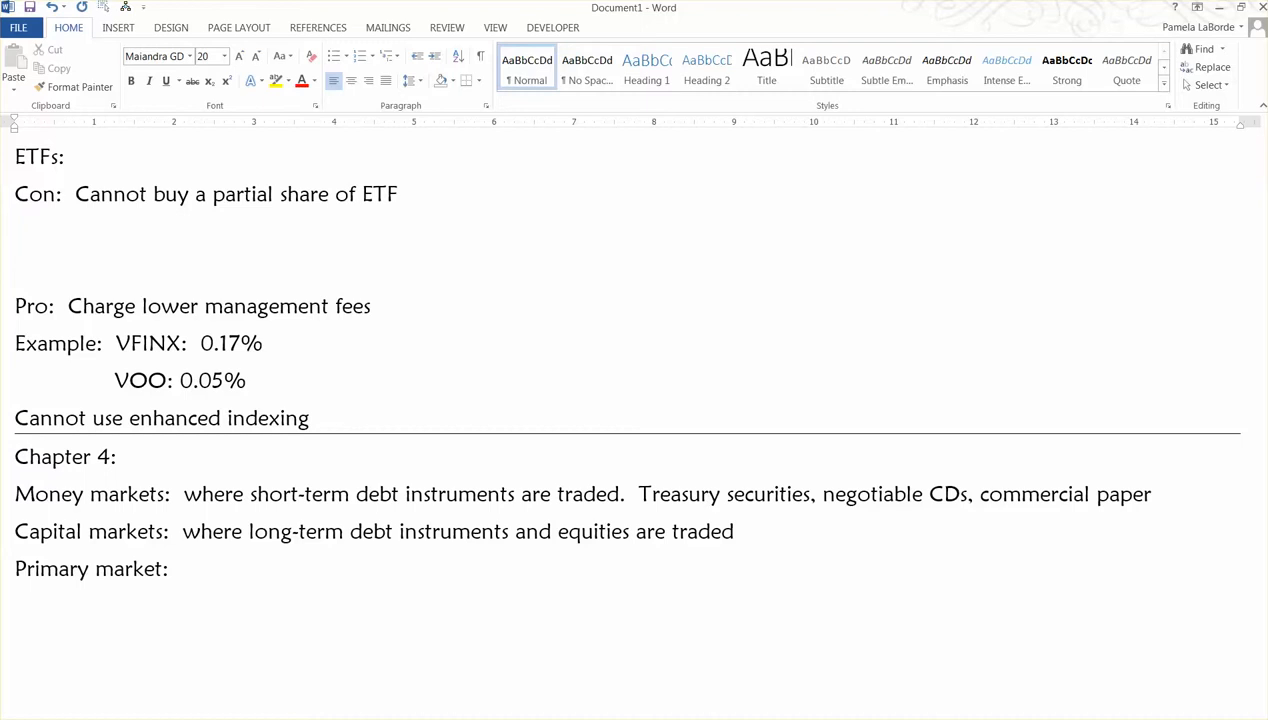
Place the cursor at the end of the 'Primary market:' label.
left_click(180, 568)
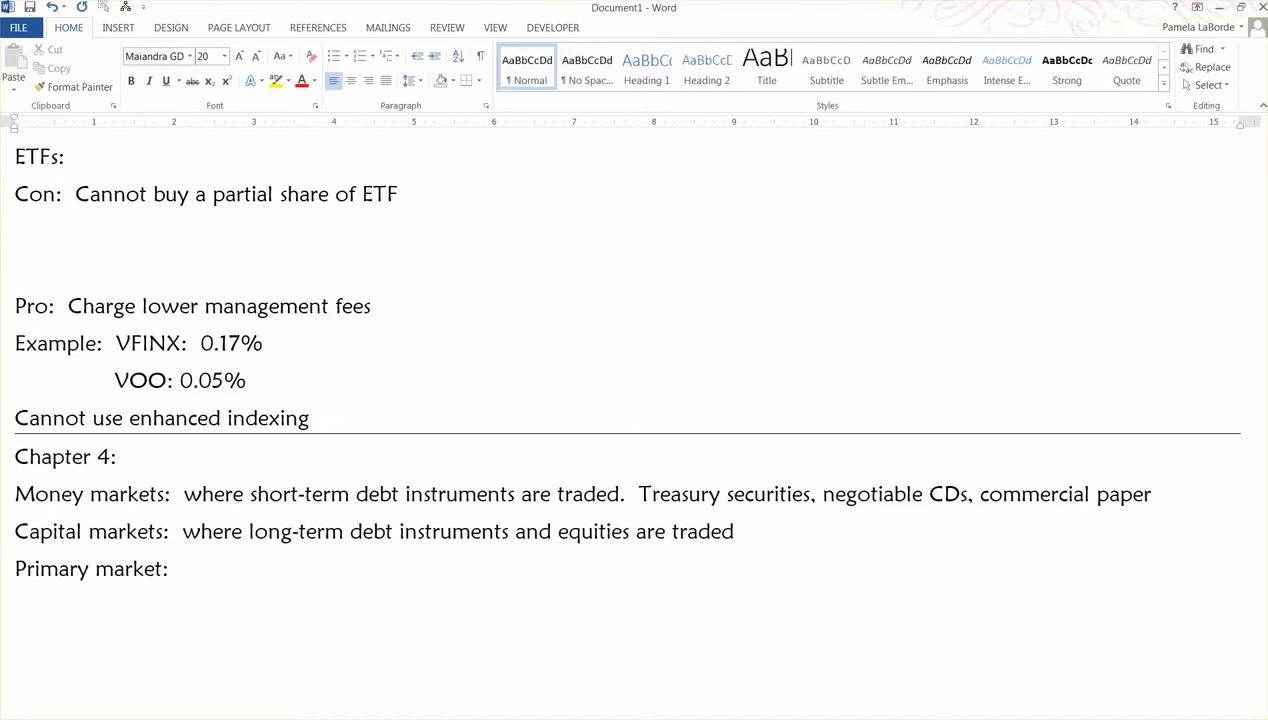
left_click(183, 568)
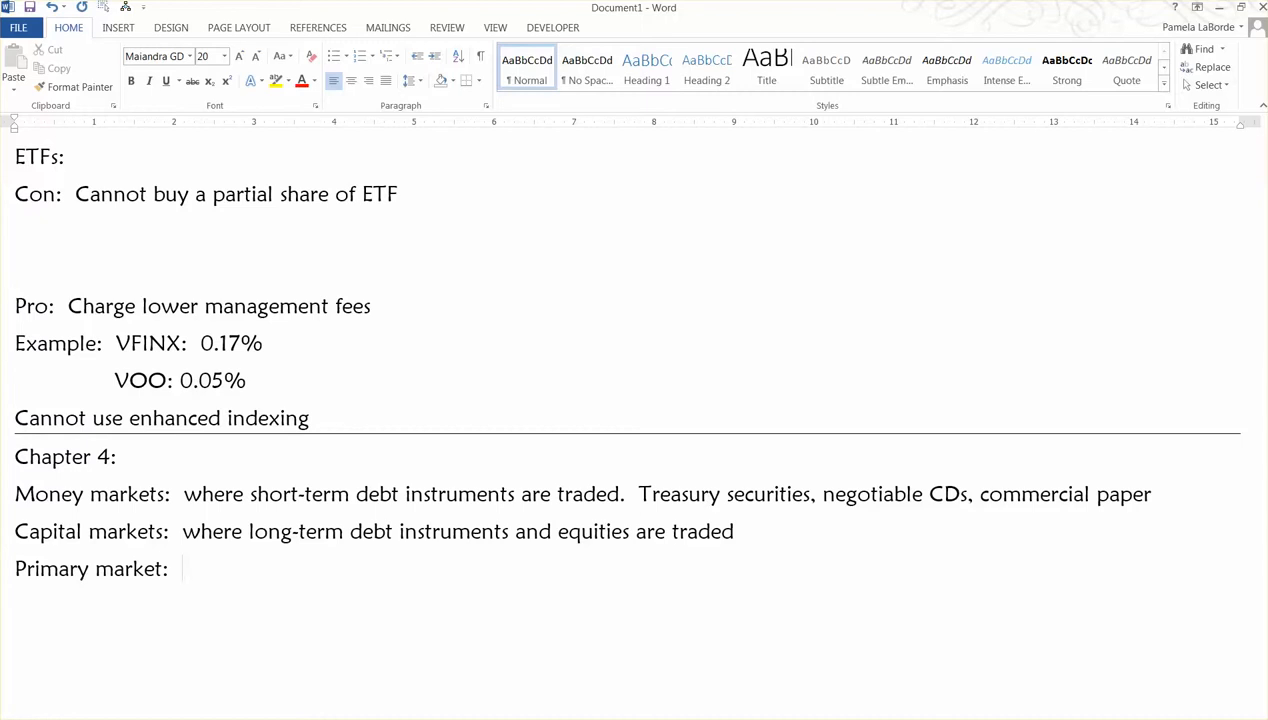
Type 'issuers of securities receive funds from selling securities (stocks or' after the label.
type("issuers")
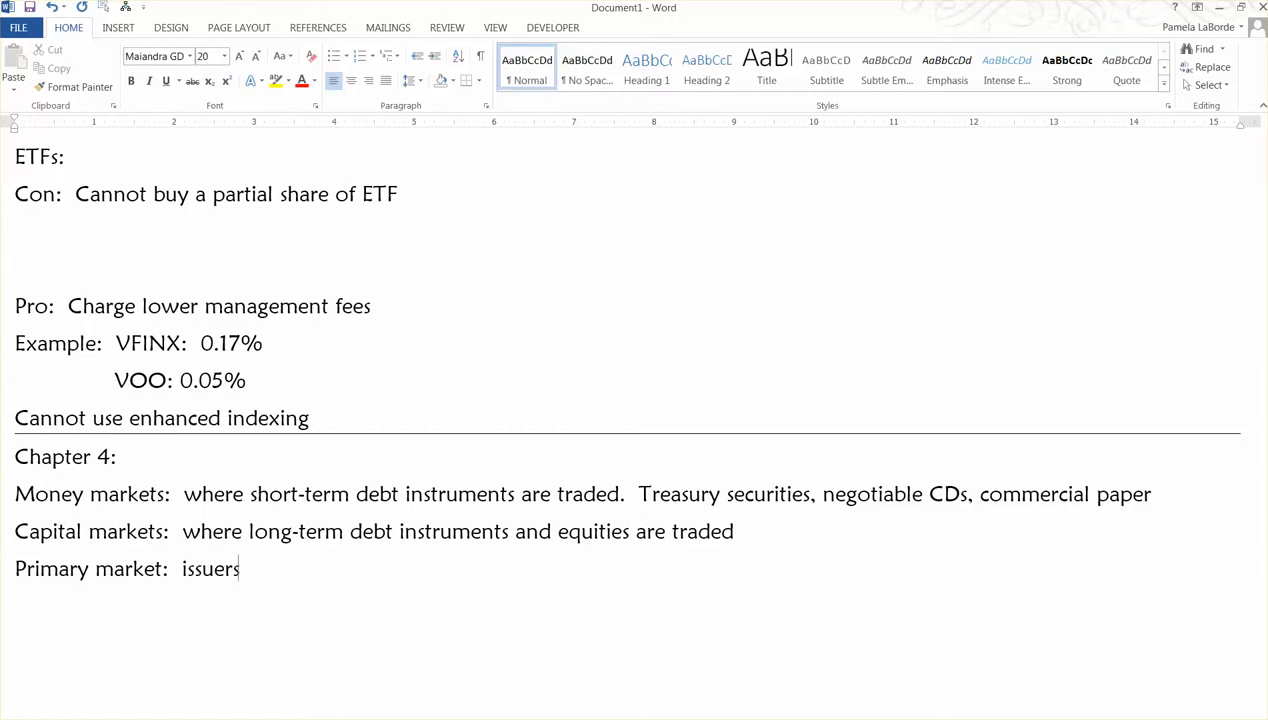
type("of securitie")
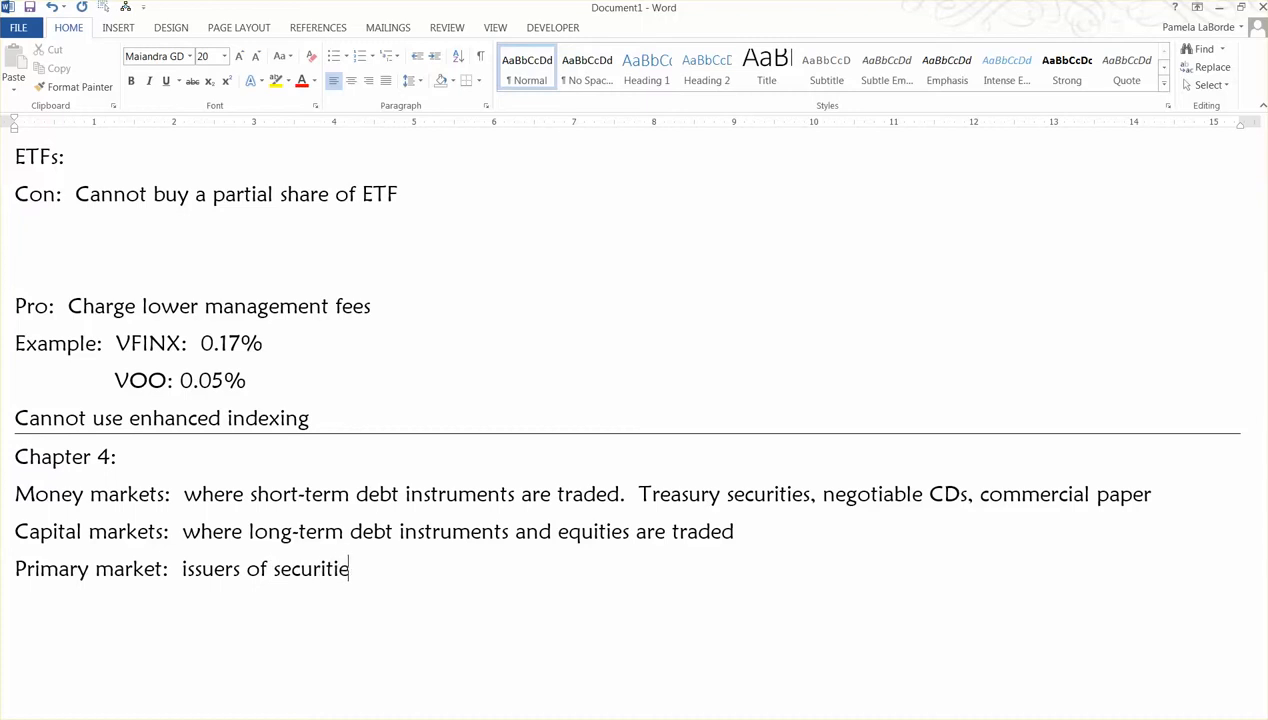
type("s receive fu")
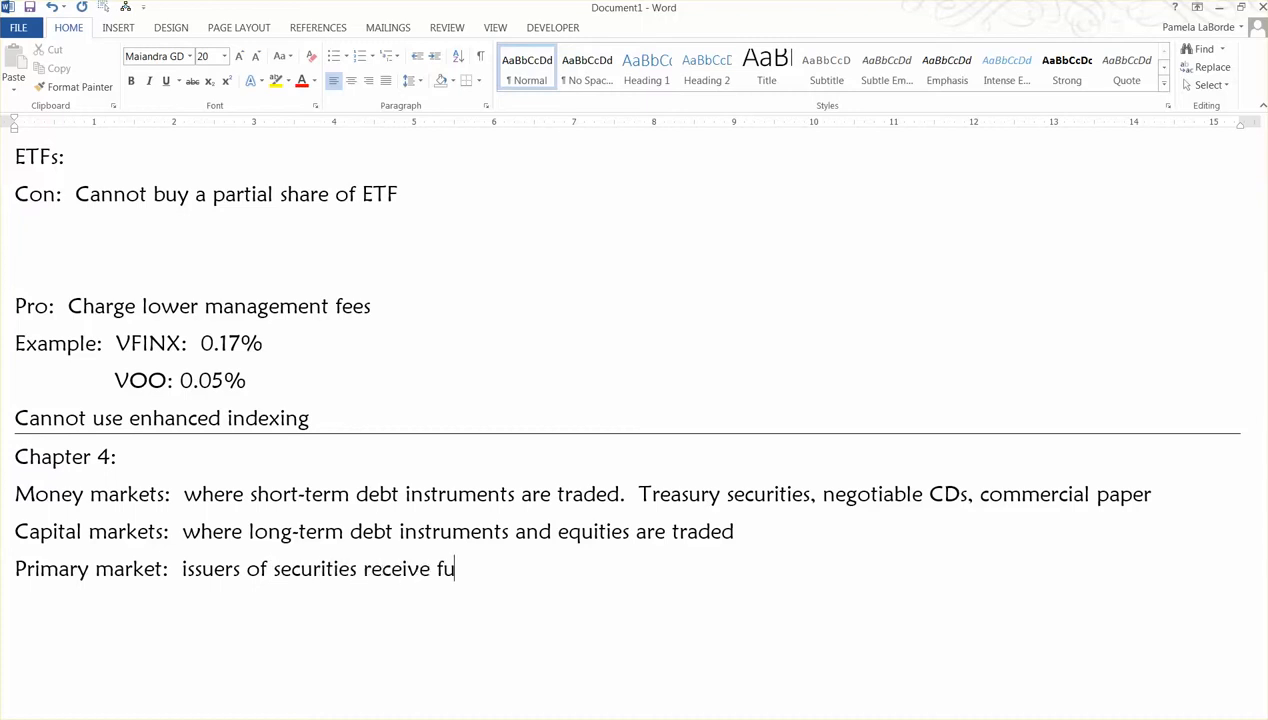
type("nds")
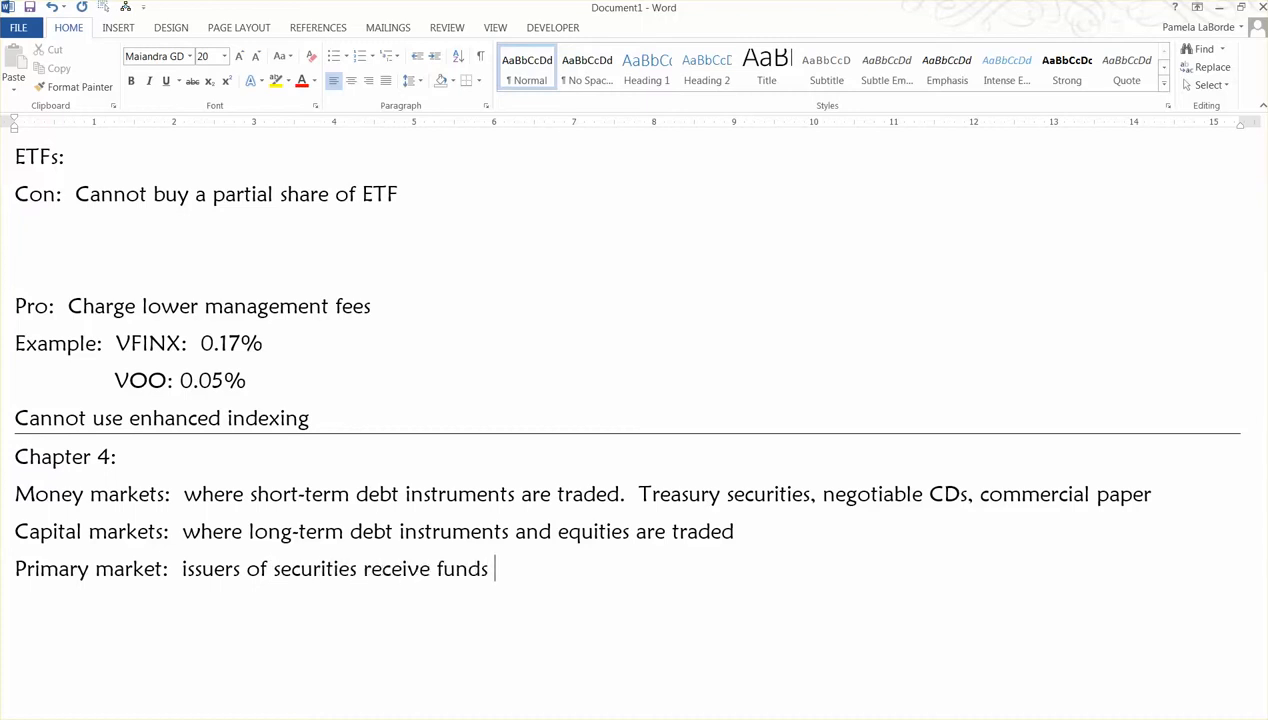
type("from selling")
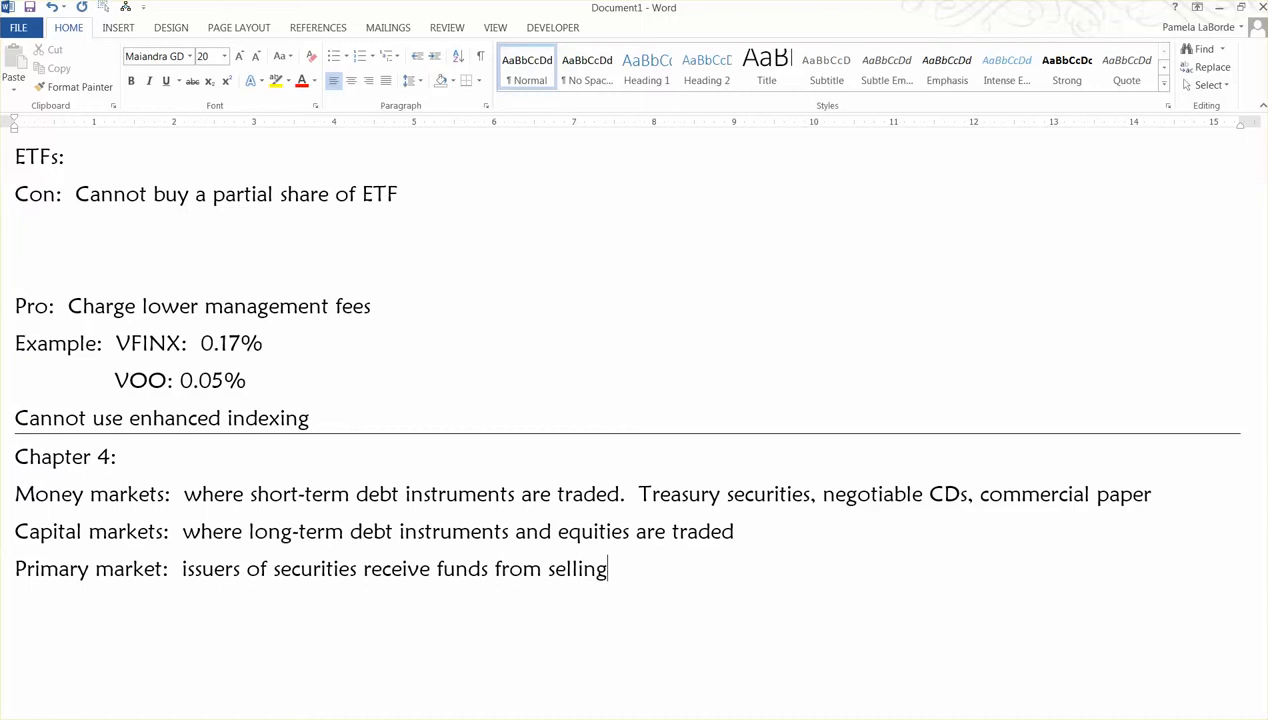
type("securities")
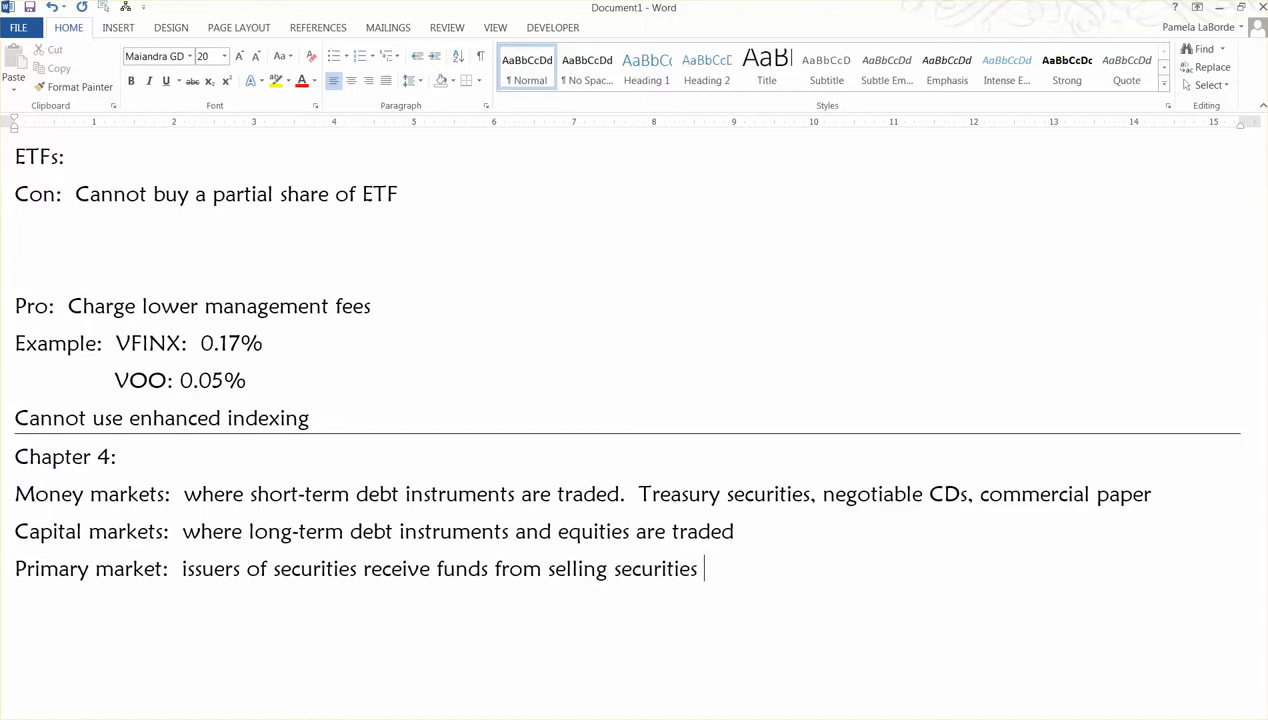
type("(stocks or")
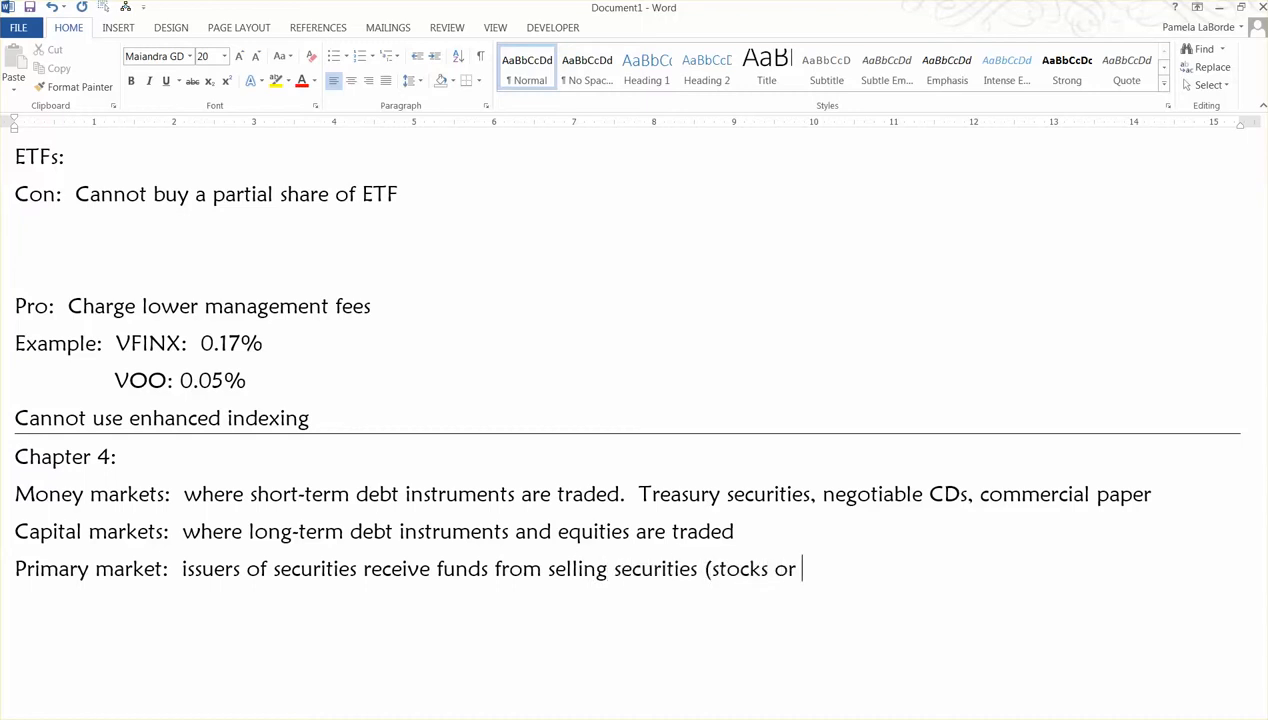
End the primary market note with 'bonds)' and add 'Secondary market: investors trade securities among themselves'.
type("bonds)")
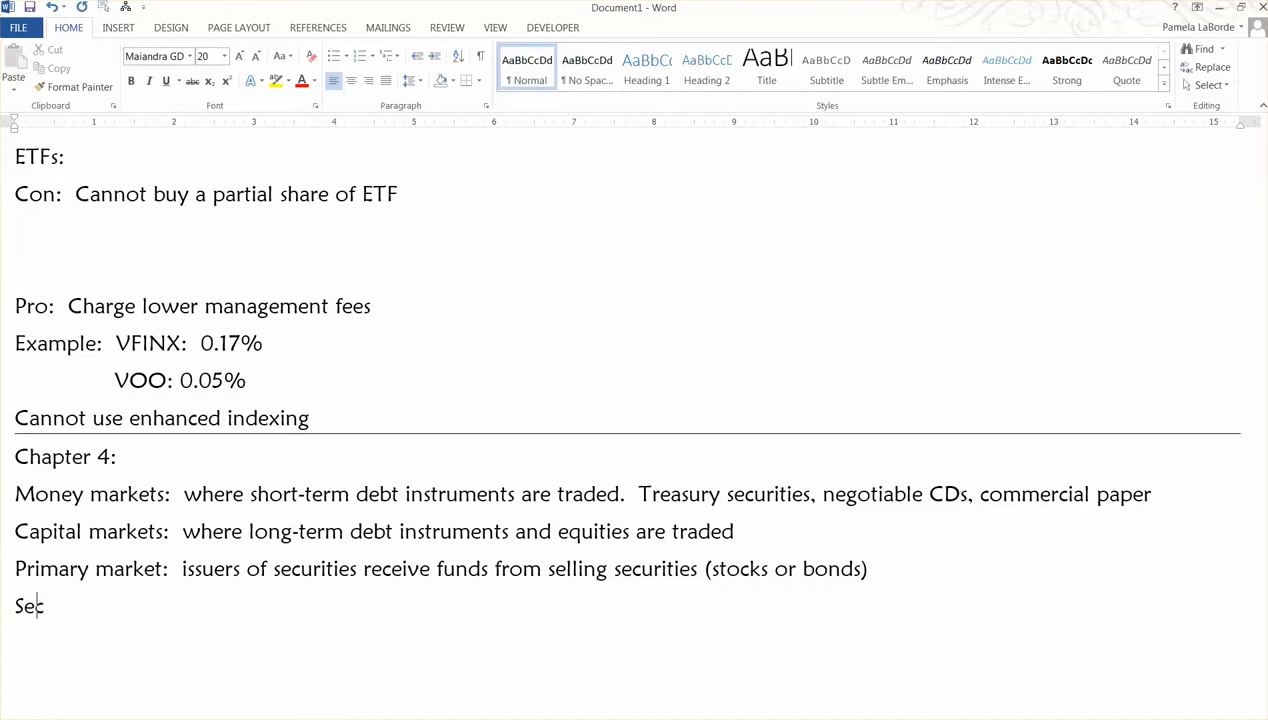
type("ondary market:  invest")
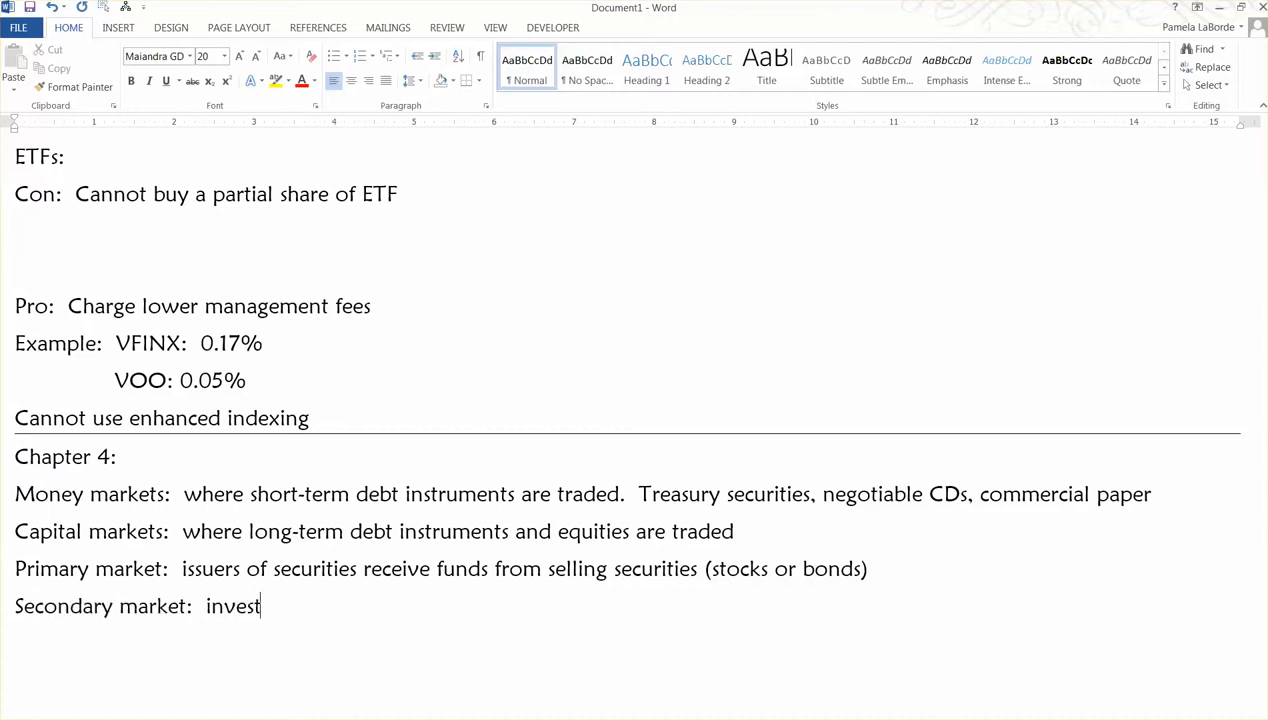
type("ors")
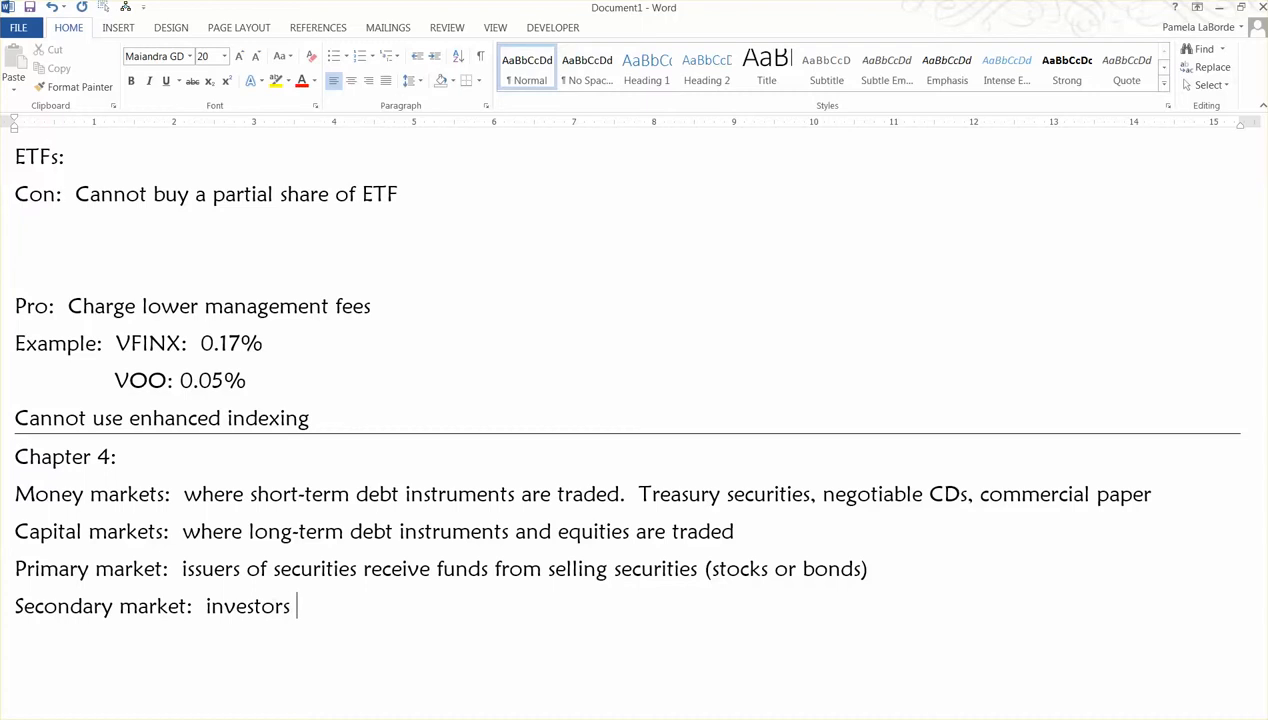
type("trade secur")
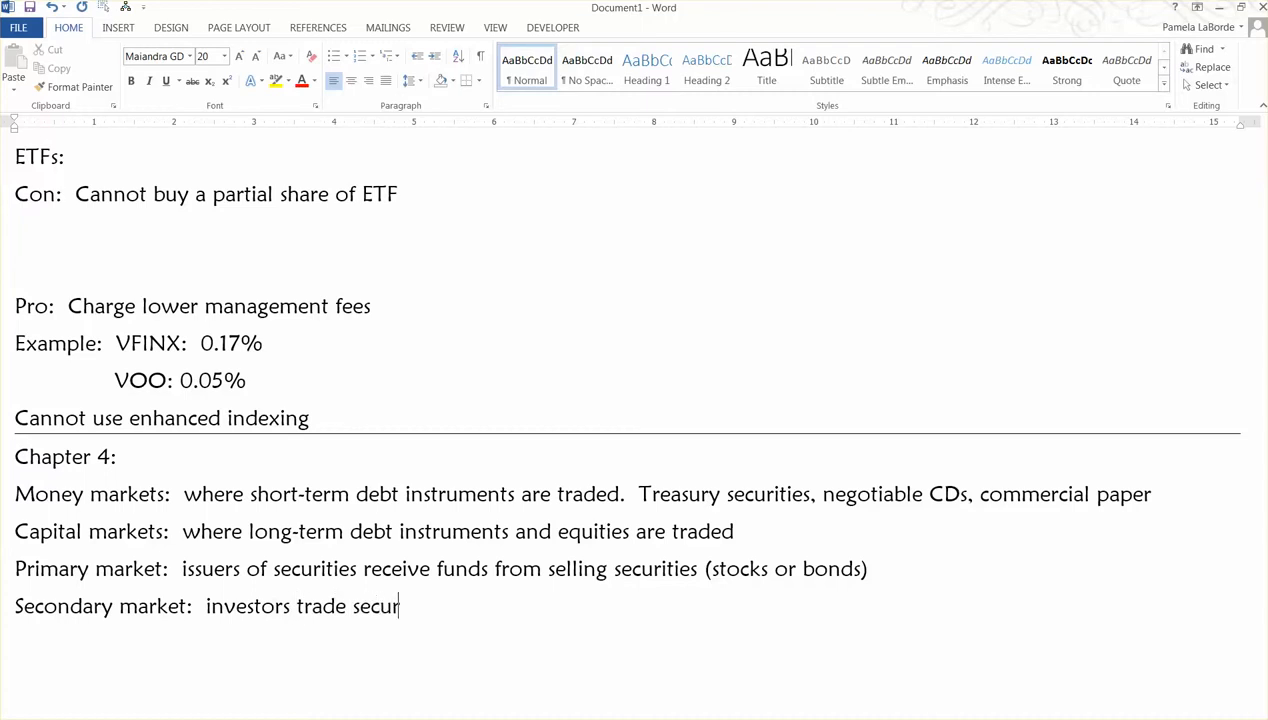
type("iites amon")
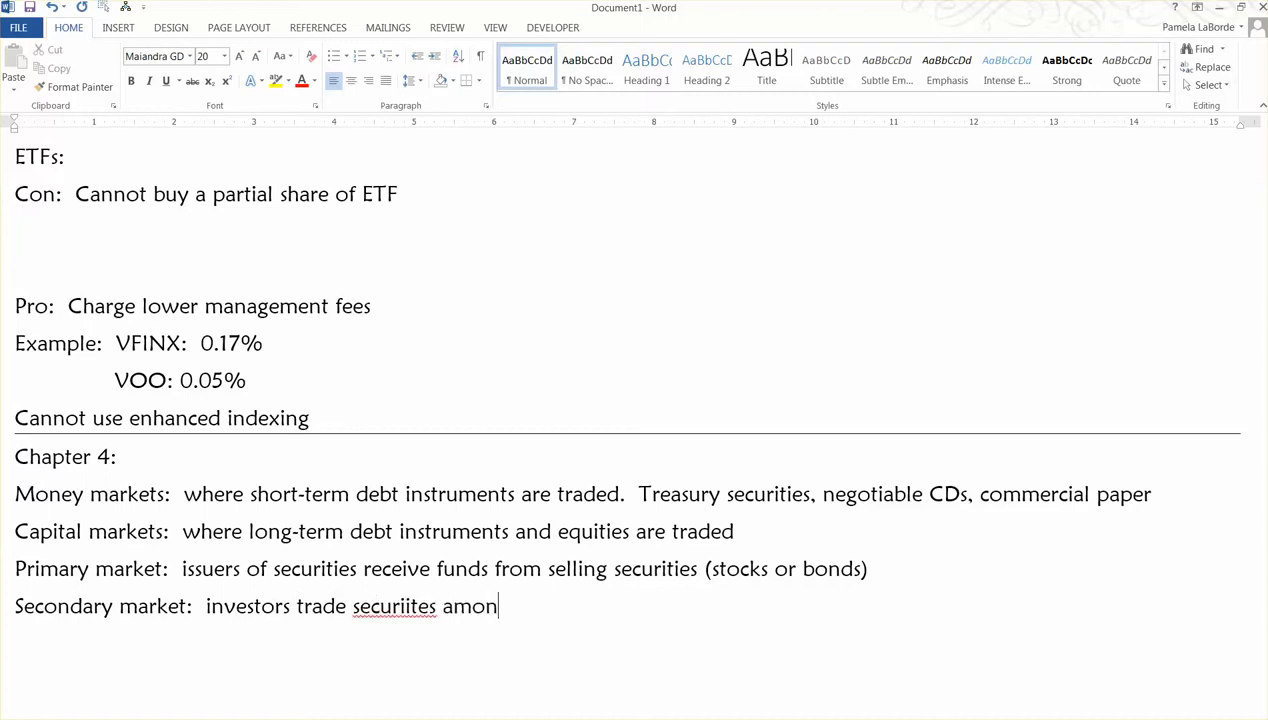
type("g themselves")
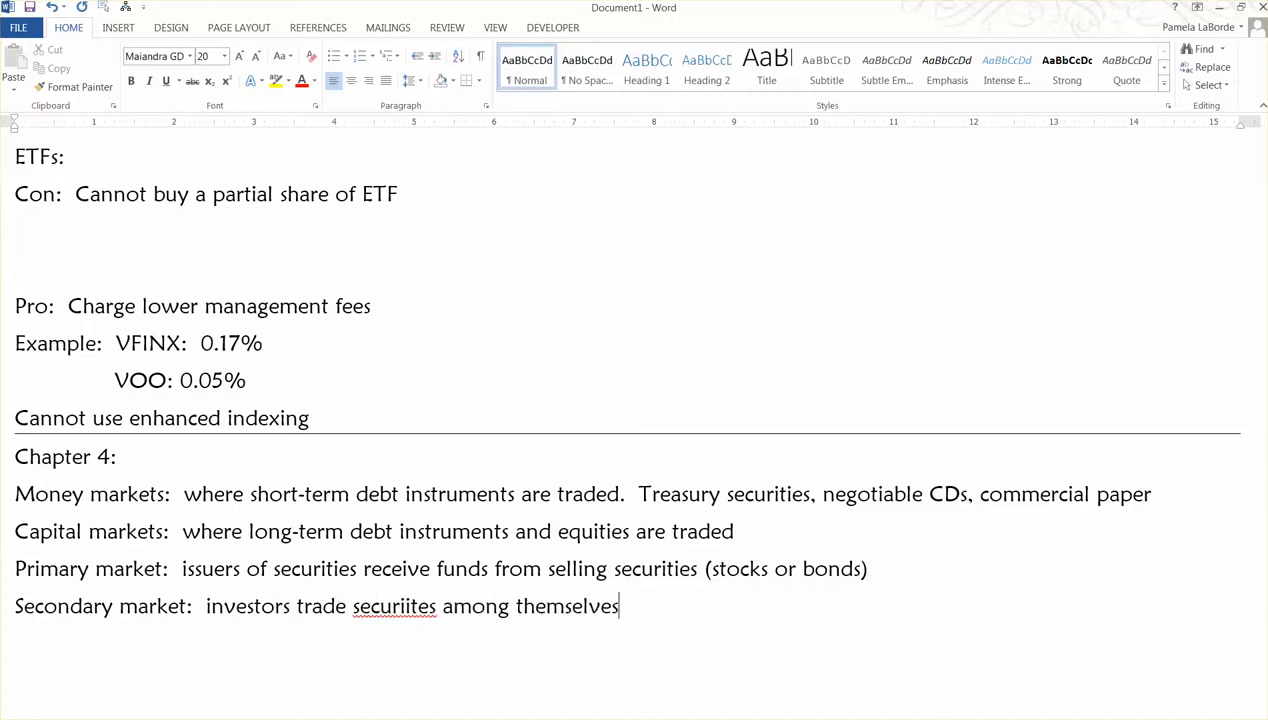
Correct 'securiites' to 'securities' via spelling suggestions and start a new line after 'themselves'.
right_click(393, 605)
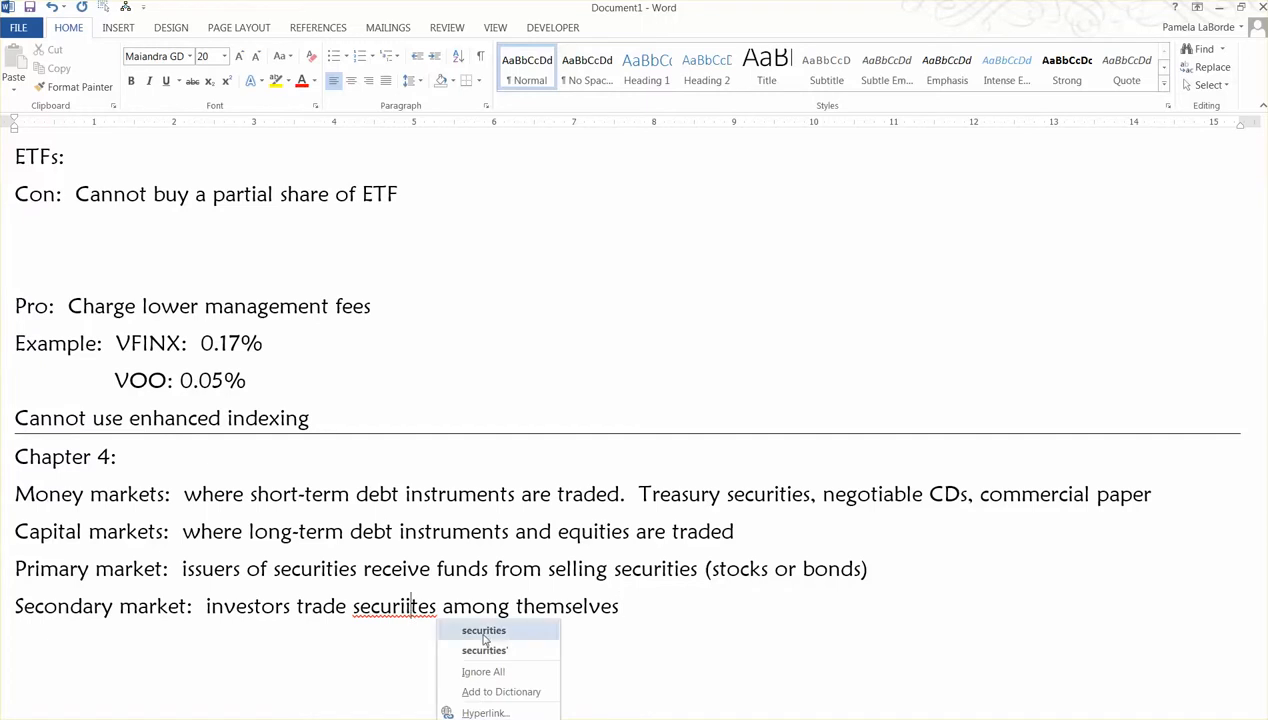
left_click(483, 630)
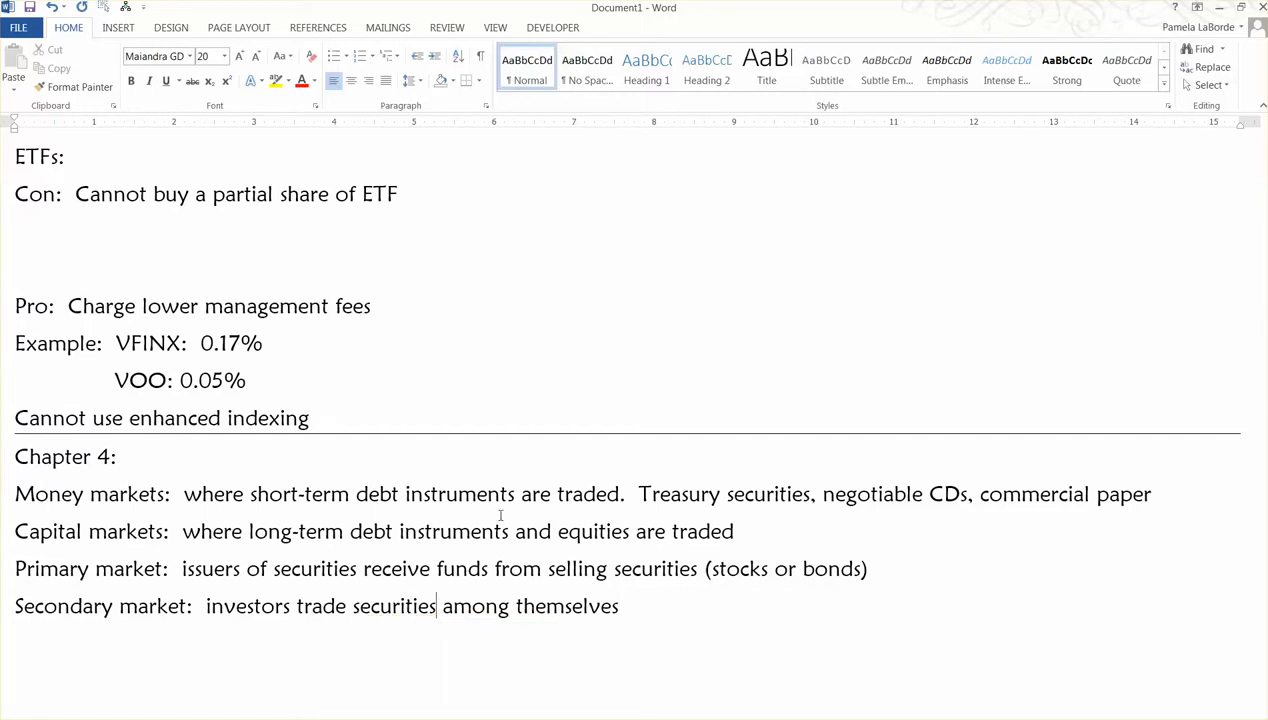
double_click(90, 606)
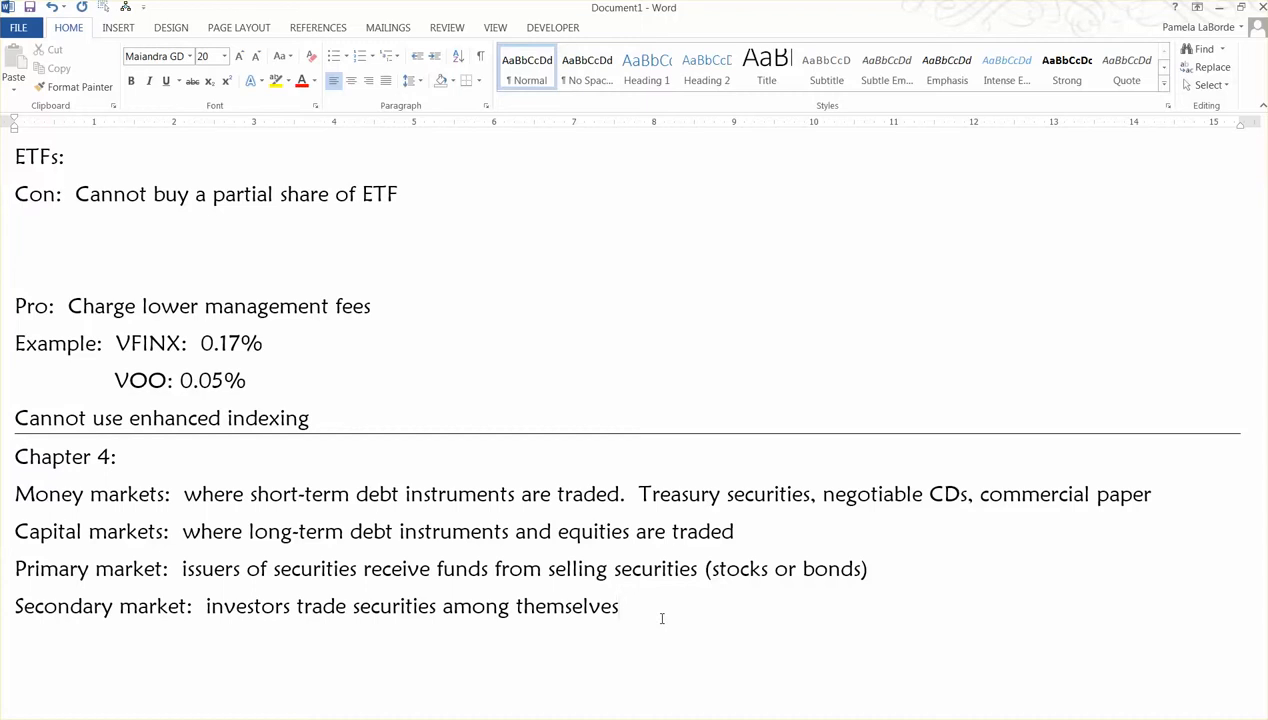
left_click(619, 606)
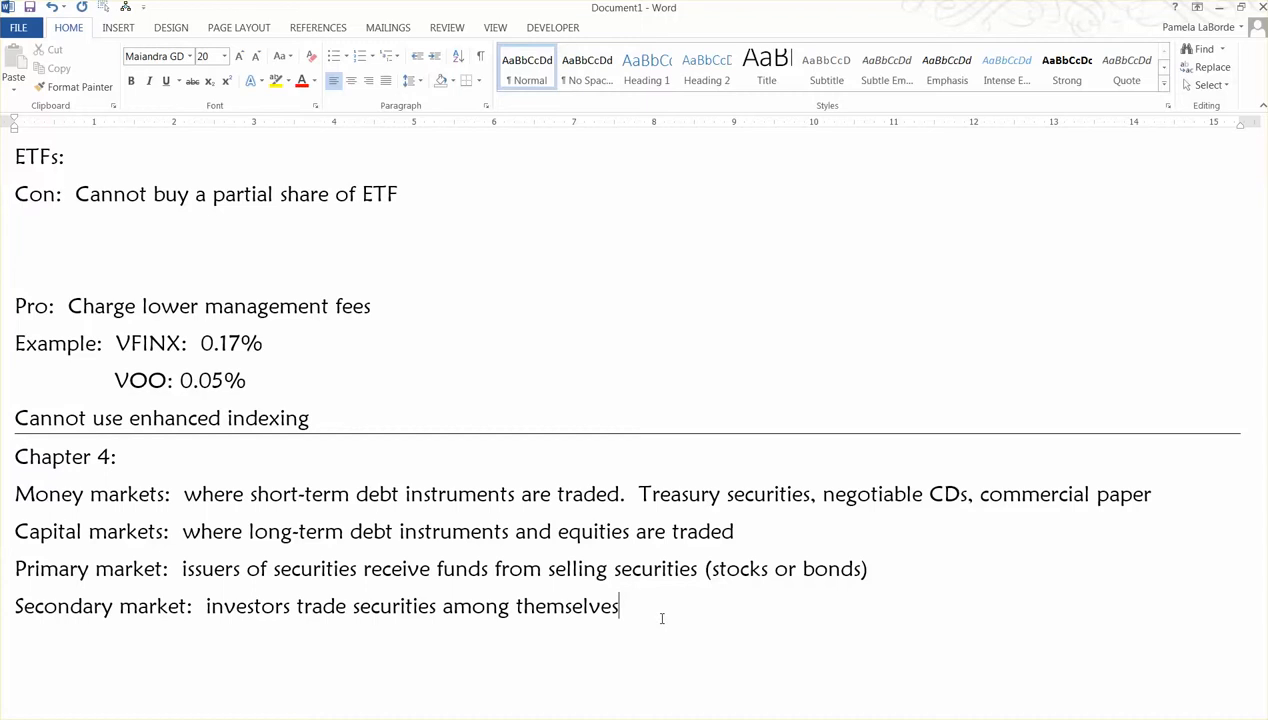
key("enter")
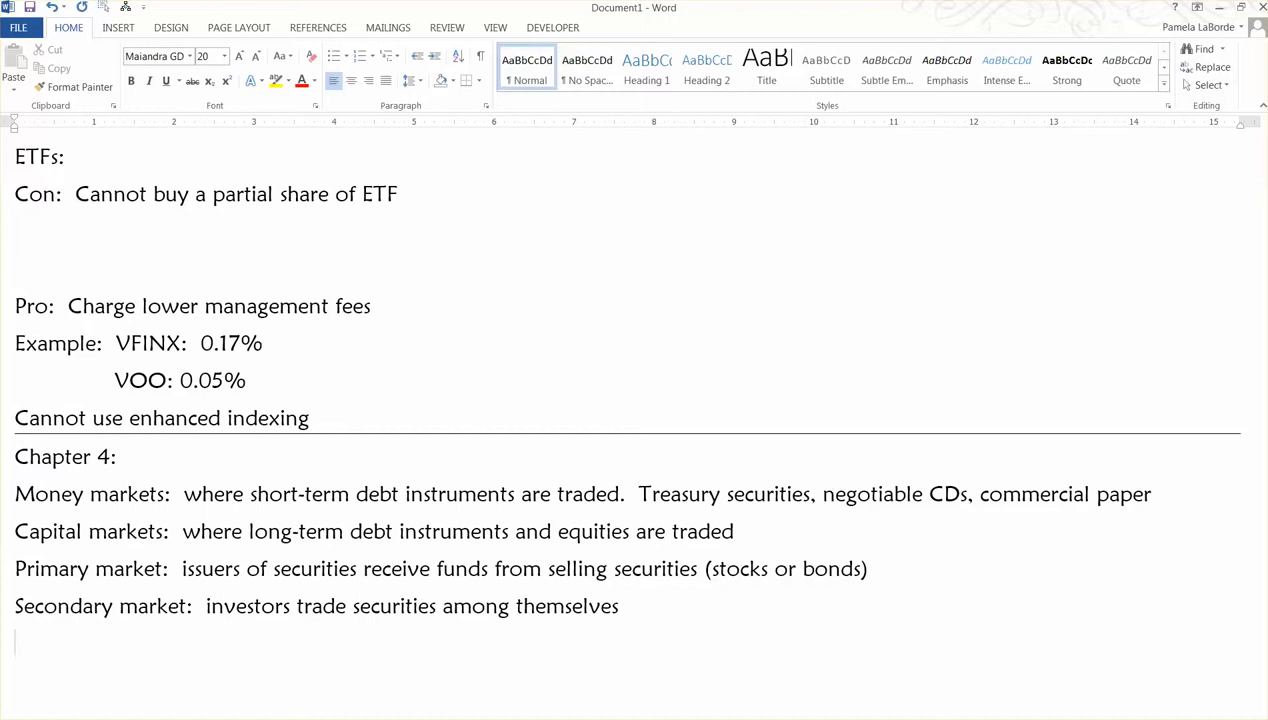
type("O")
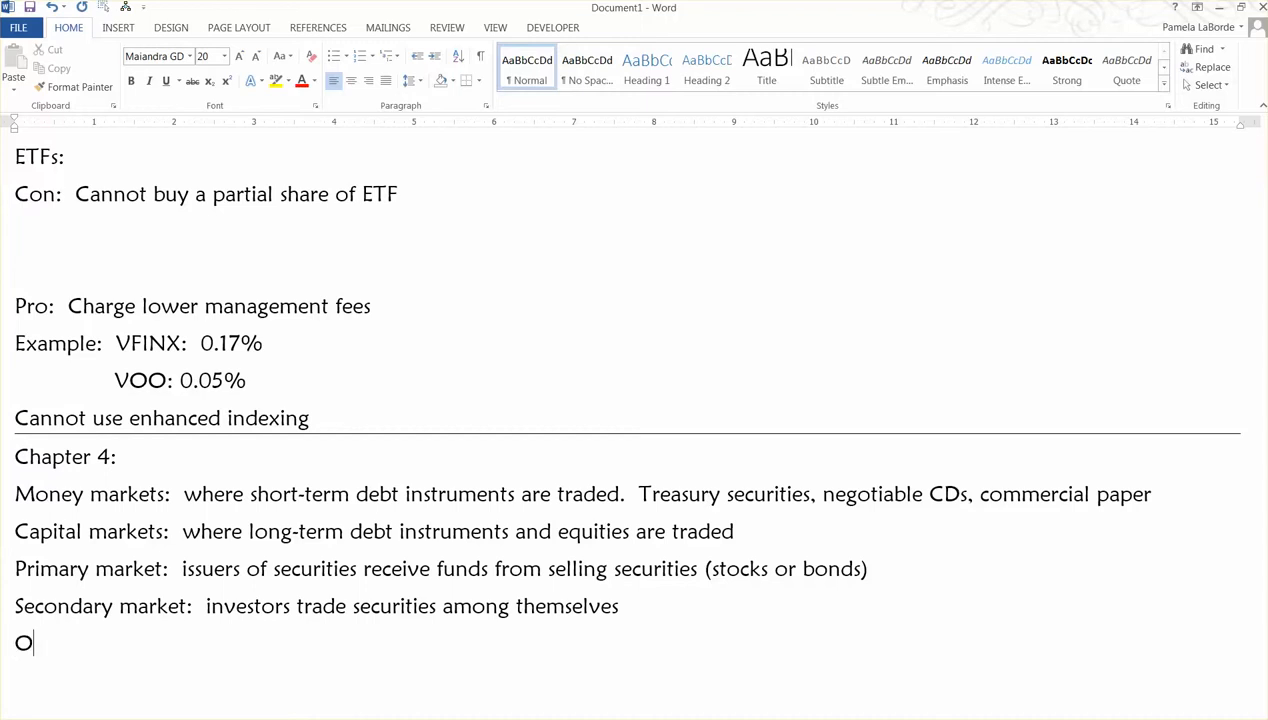
type("rganz")
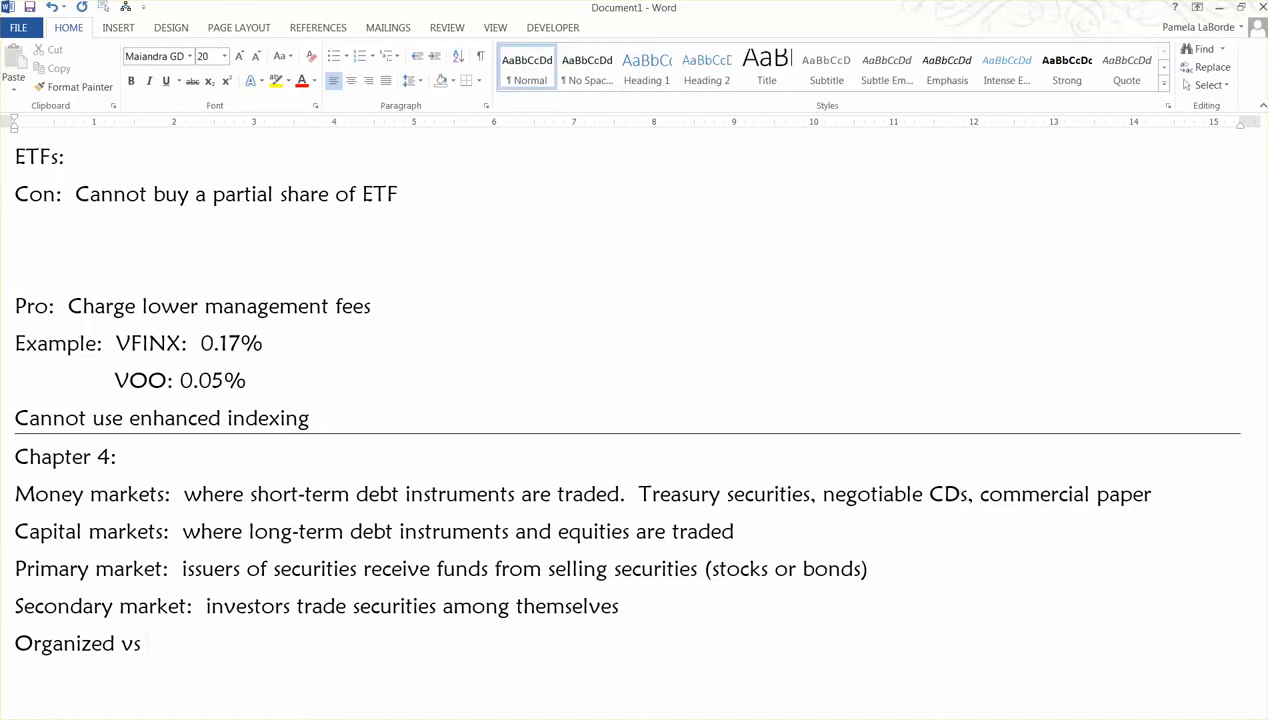
type("Over-ther")
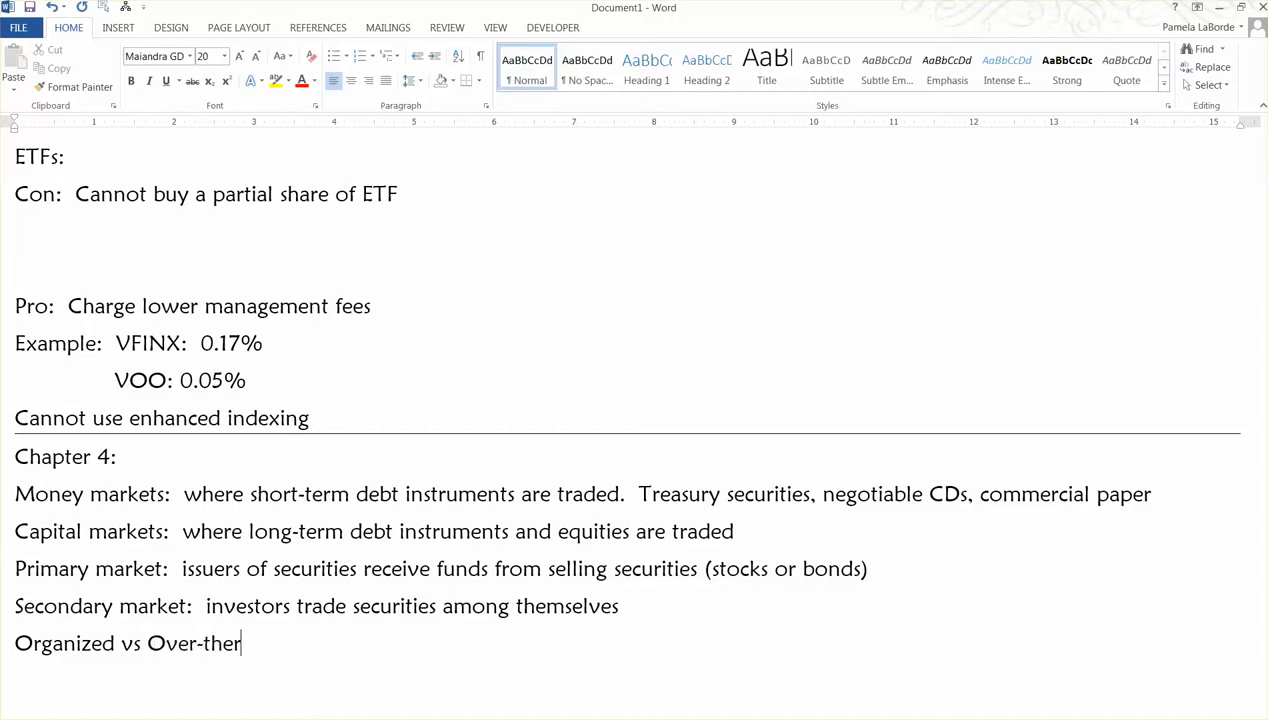
type("cou")
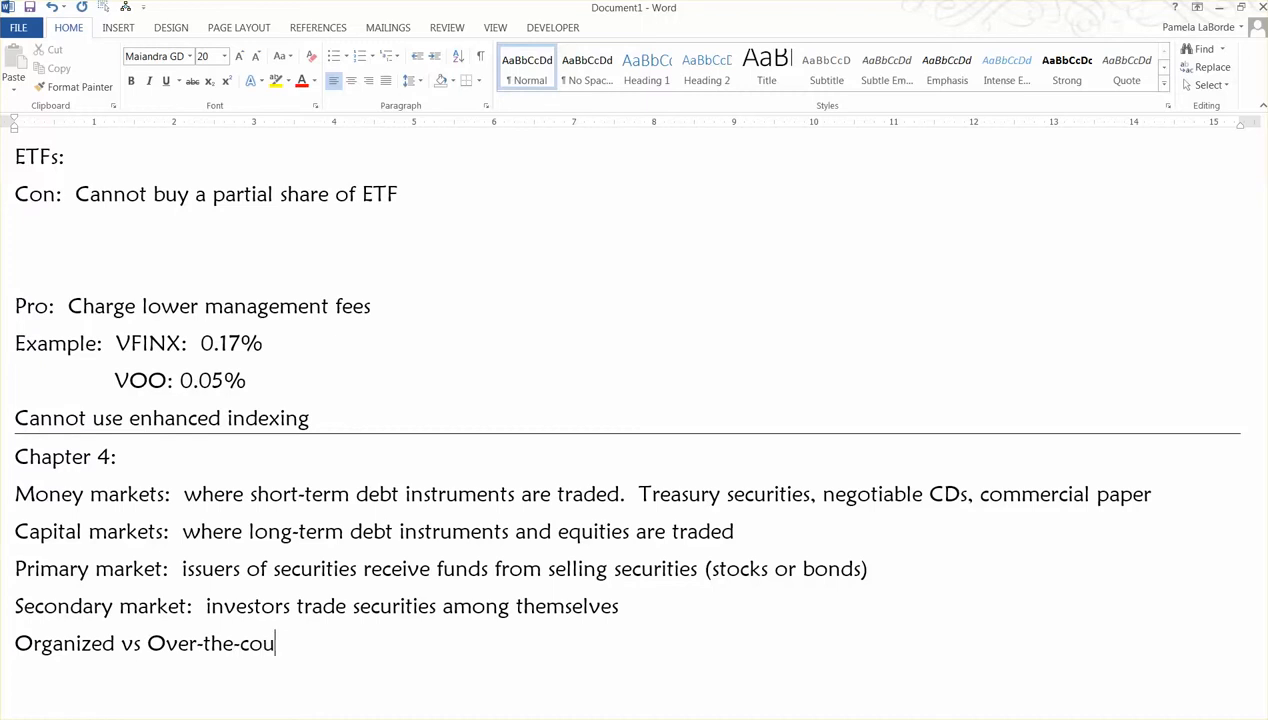
type("nter")
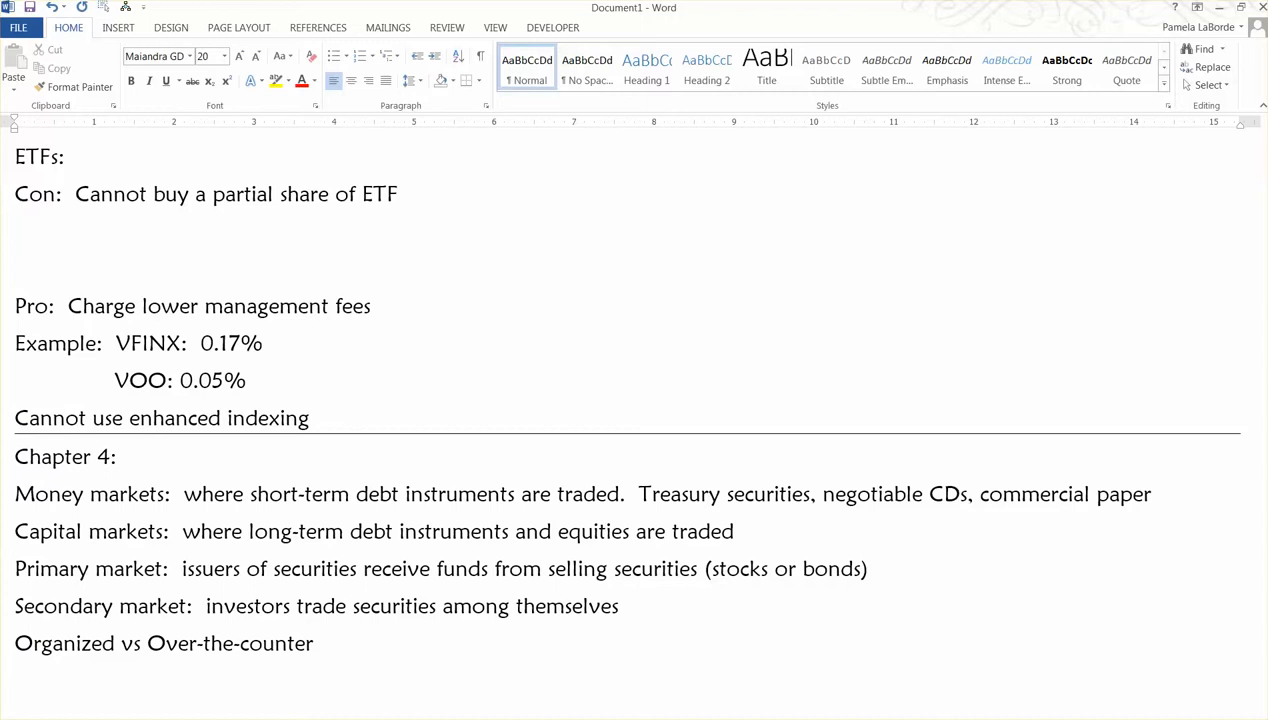
type("Bro")
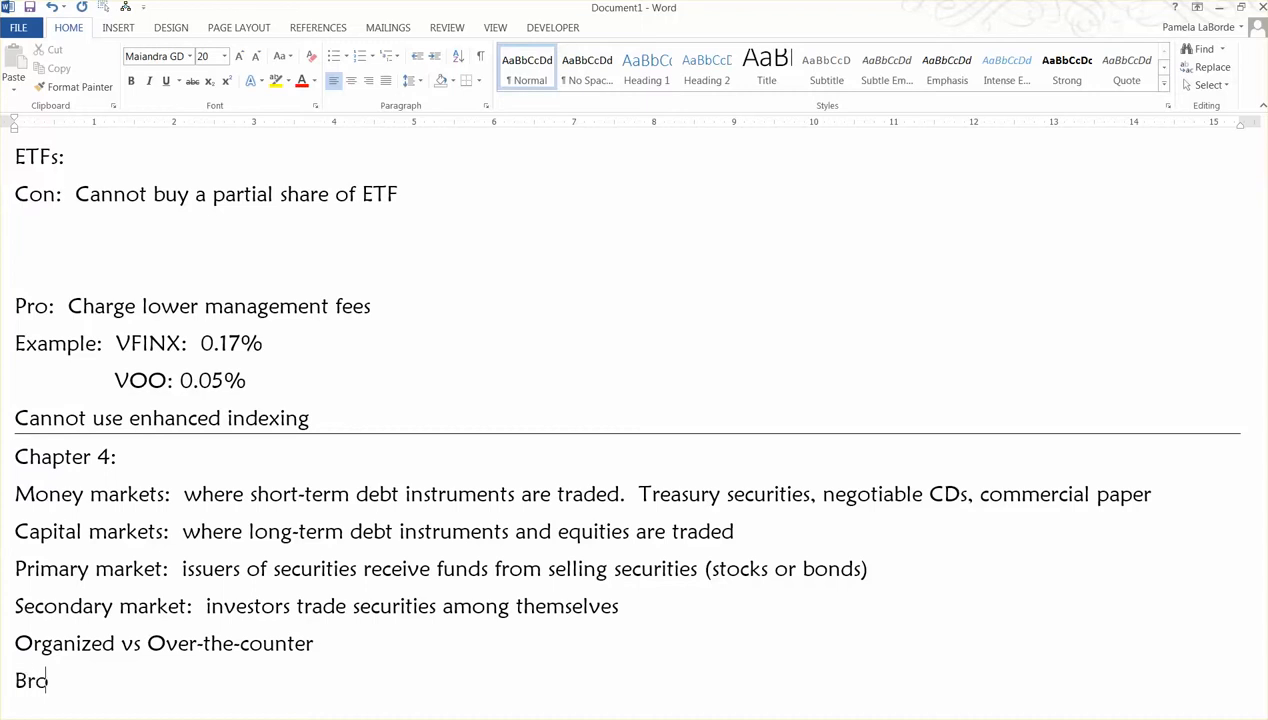
type("ker vs de")
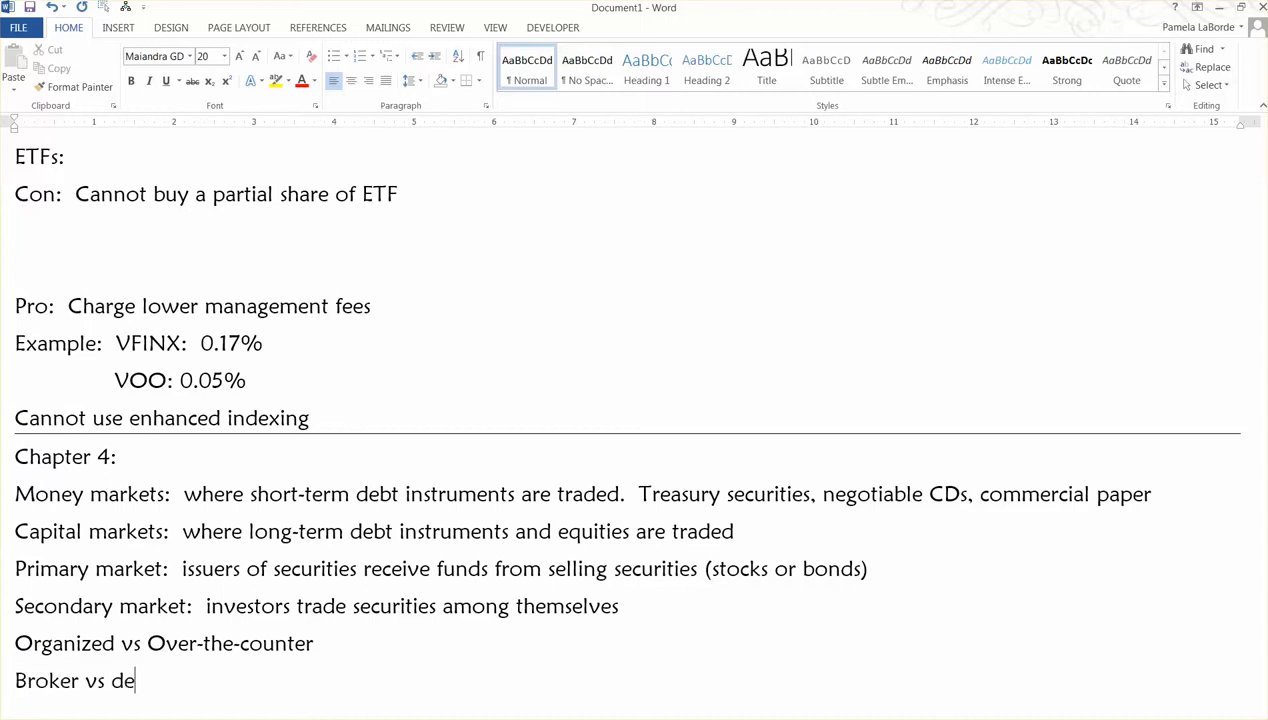
type("aler")
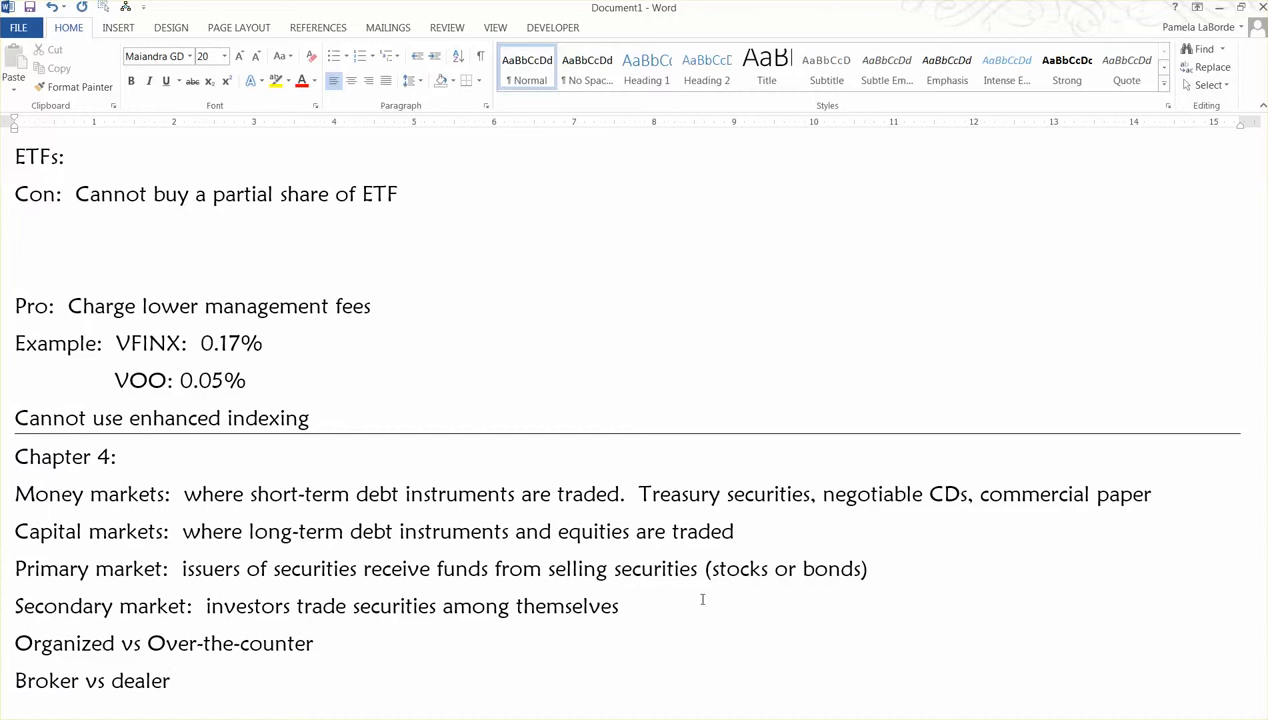
scroll("down", 3)
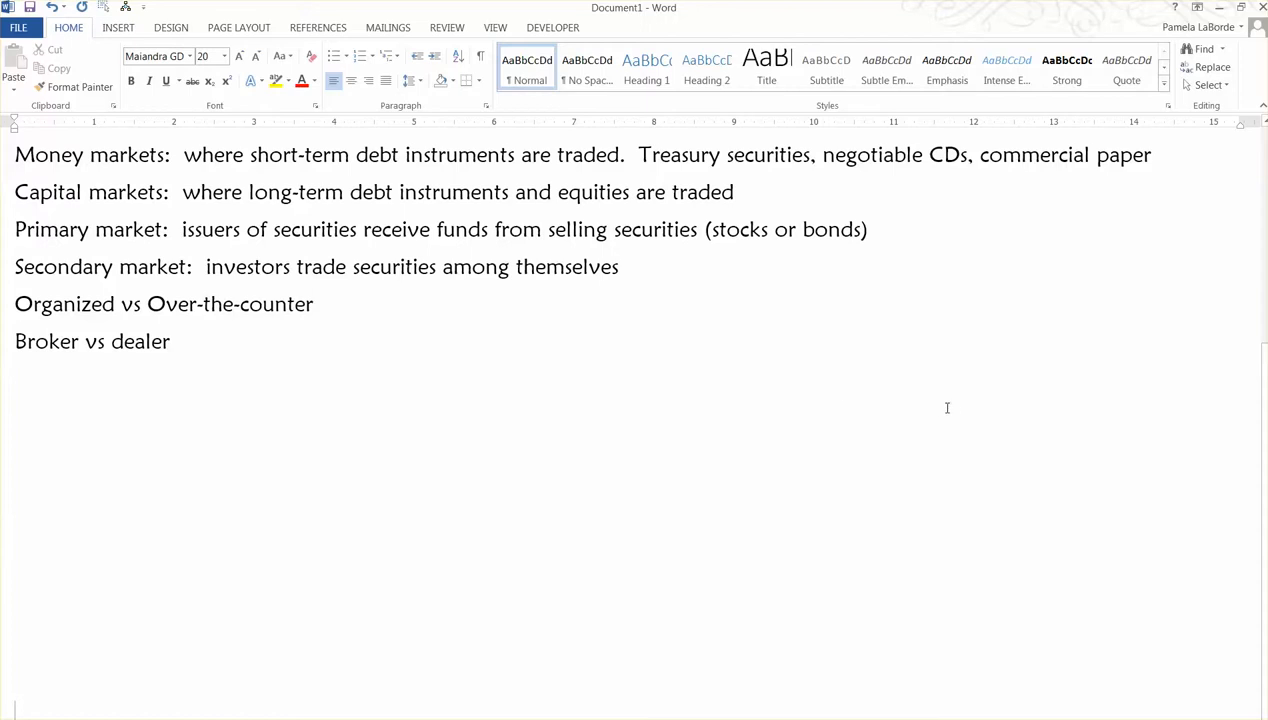
mouse_move(500, 546)
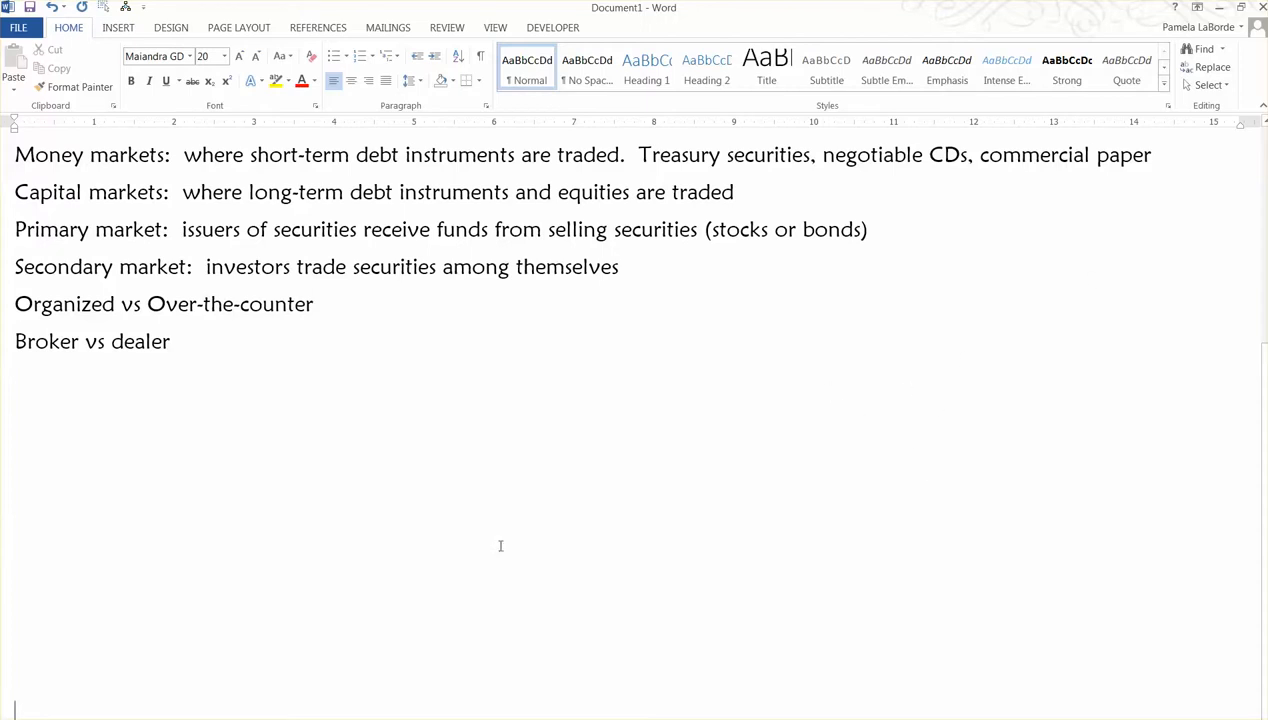
Add the heading line 'NYSE (organized exchange)'.
type("N")
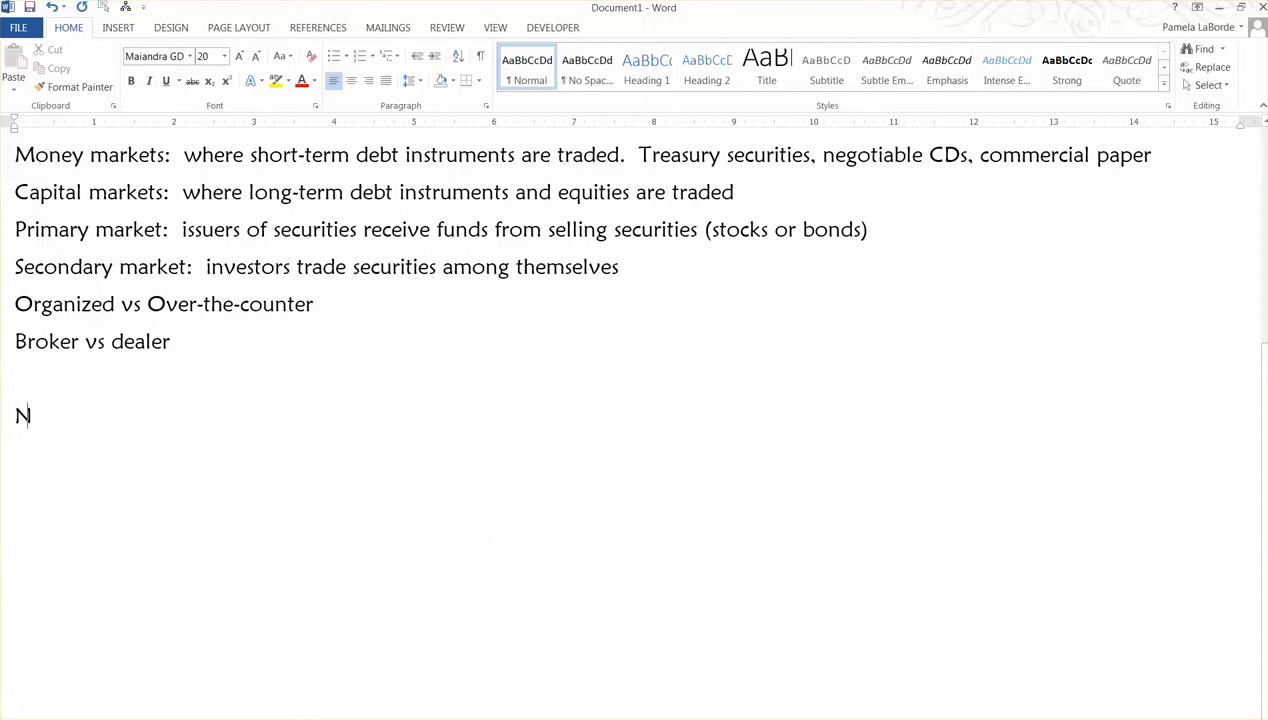
type("YSE")
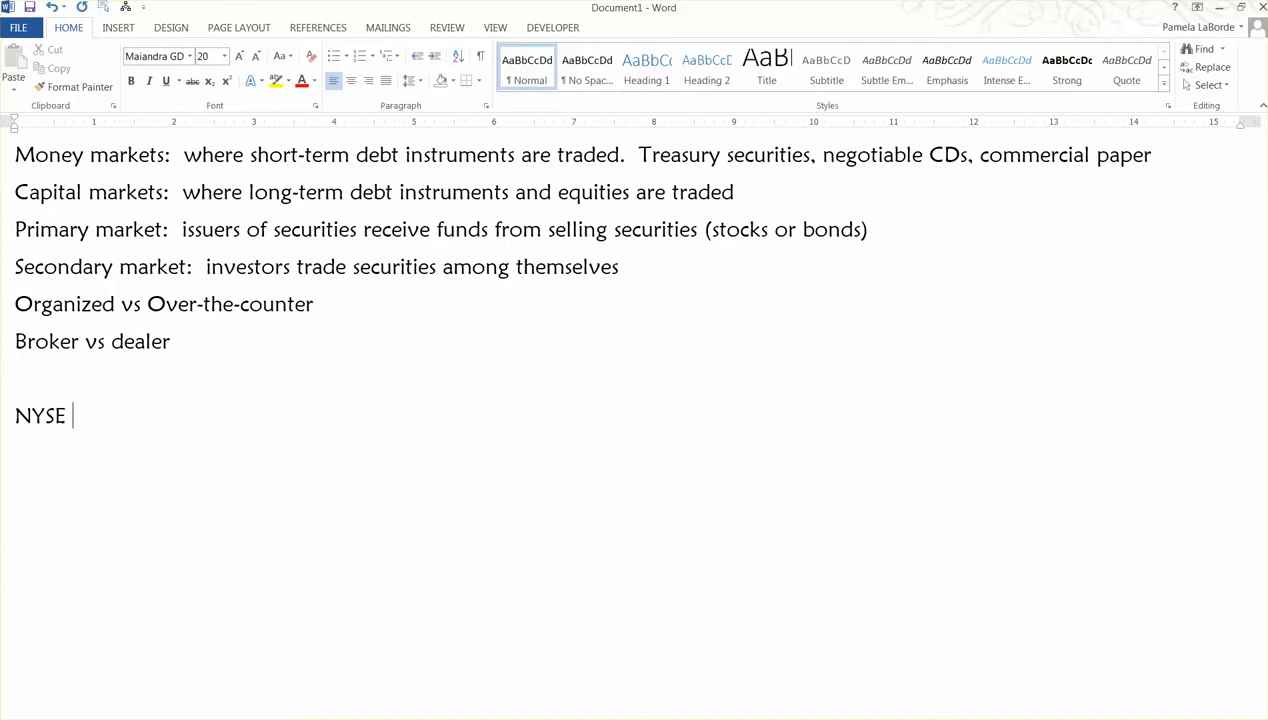
type("(organiz")
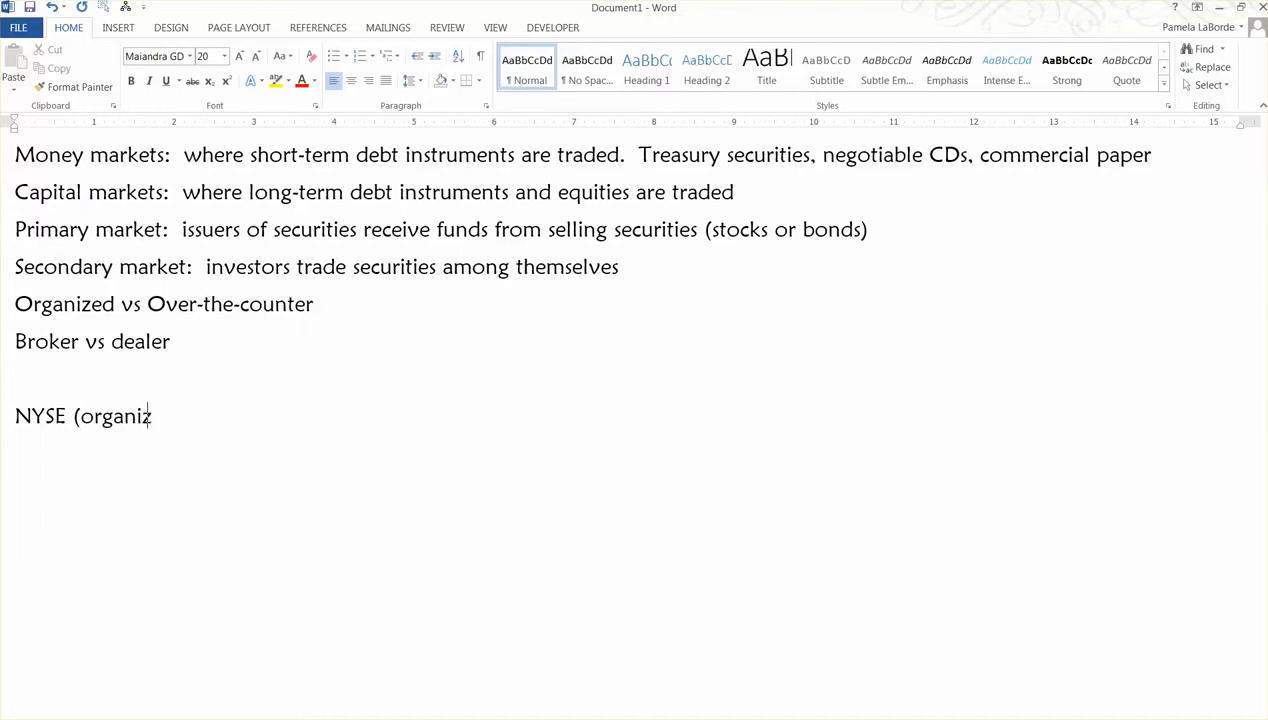
type("ed exchange)")
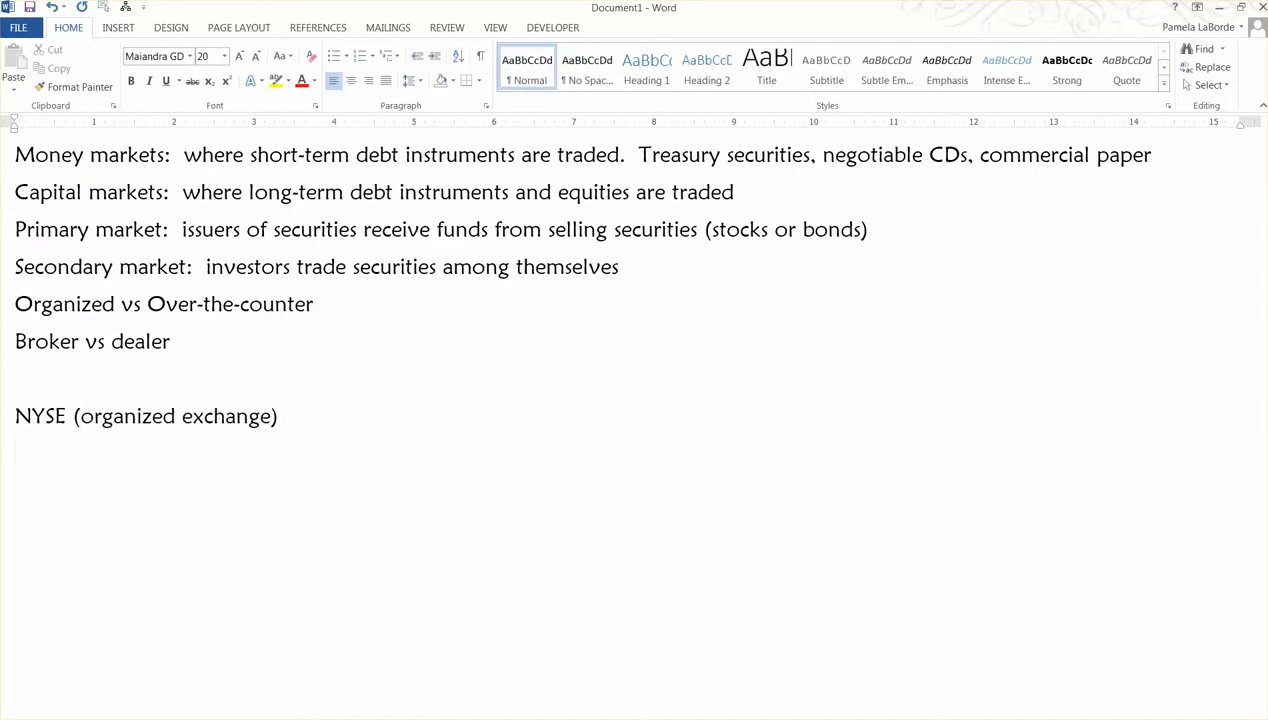
Add 'Listing requirements' and start an auto-numbered list with '1'.
type("Listin")
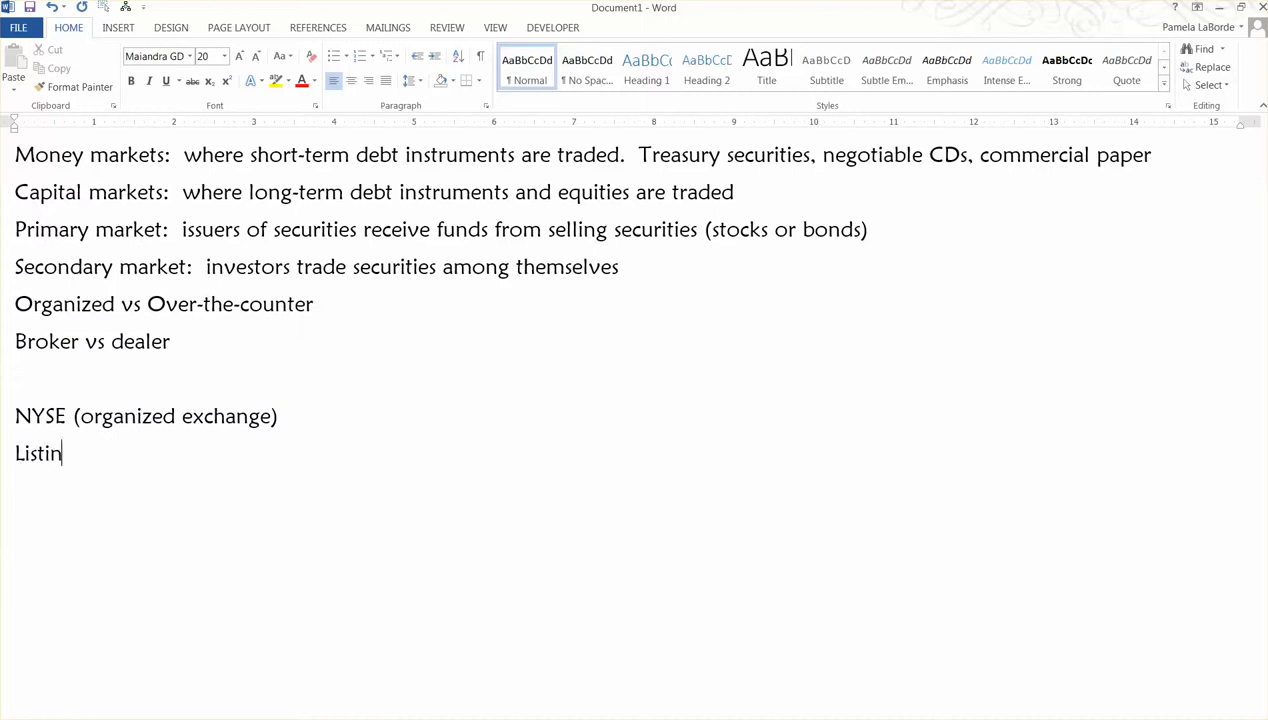
type("g requi")
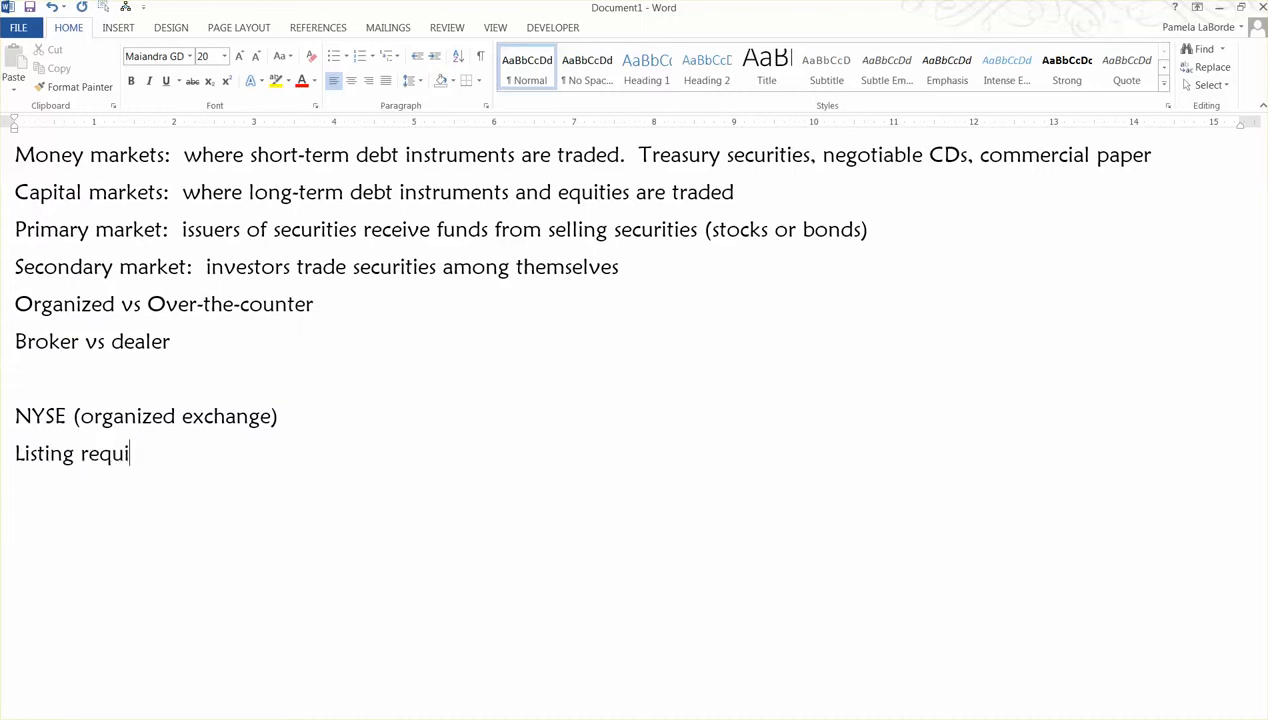
type("rements")
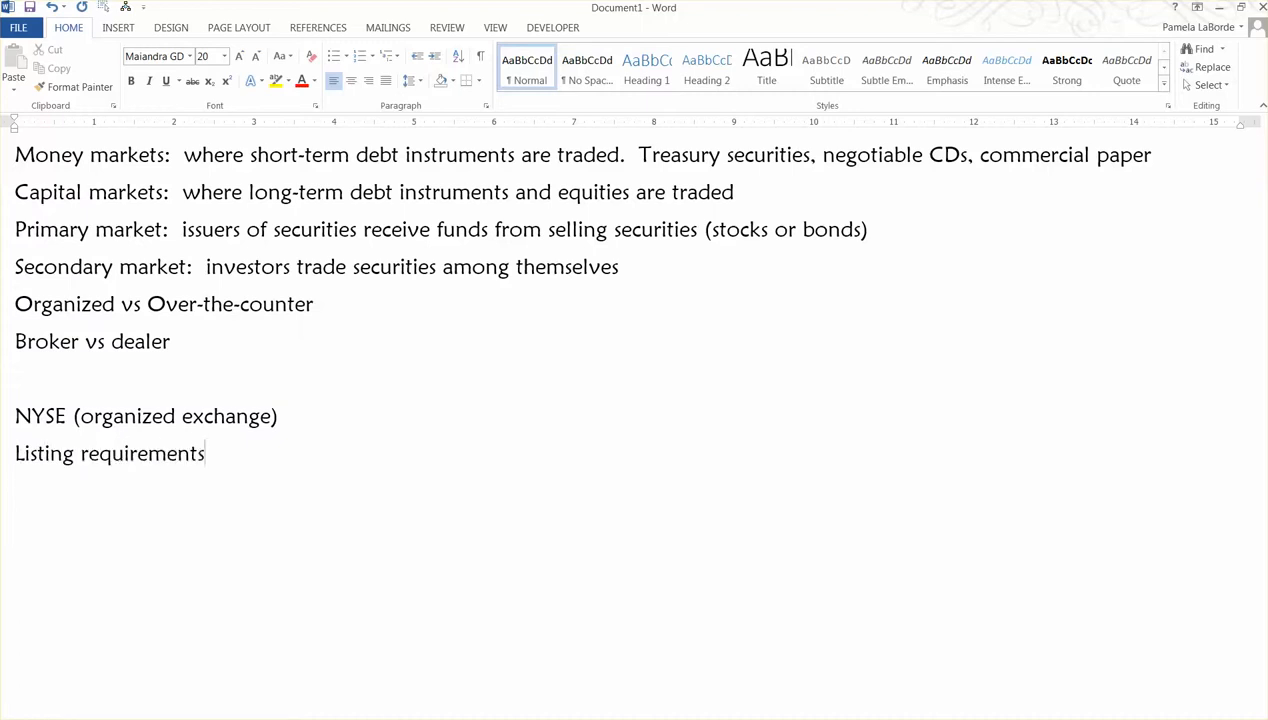
key("enter")
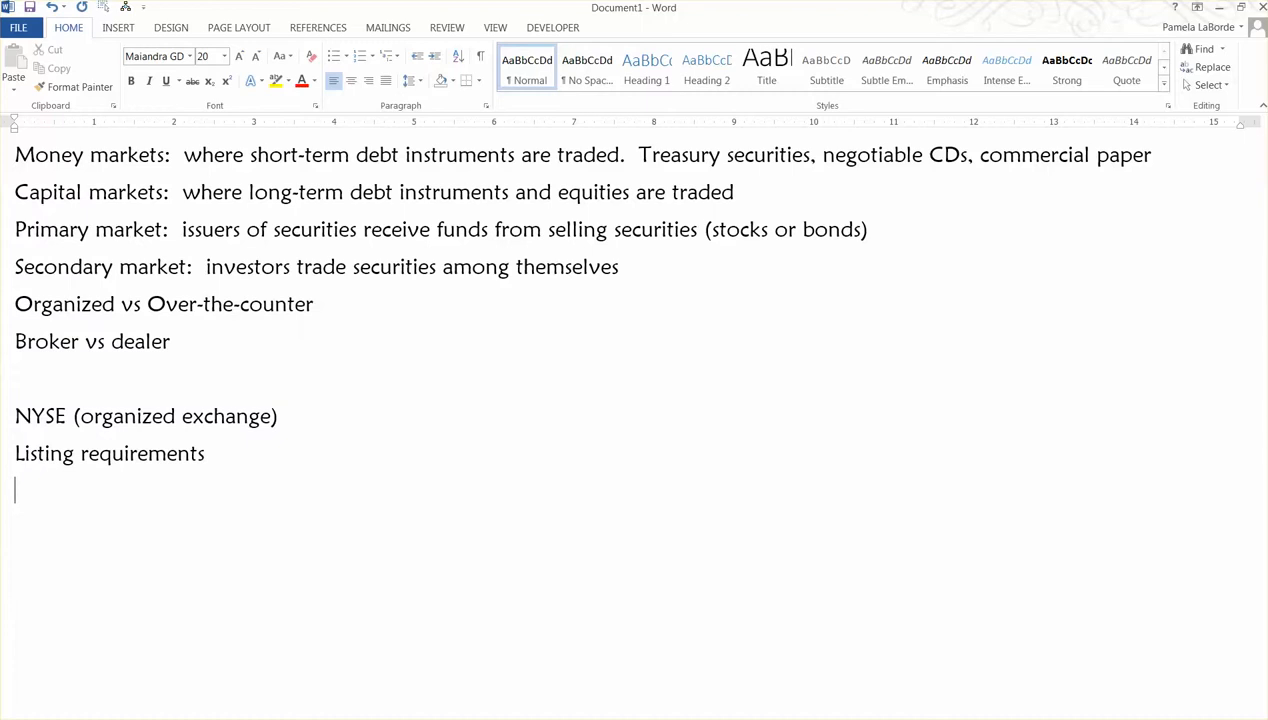
type("1. s")
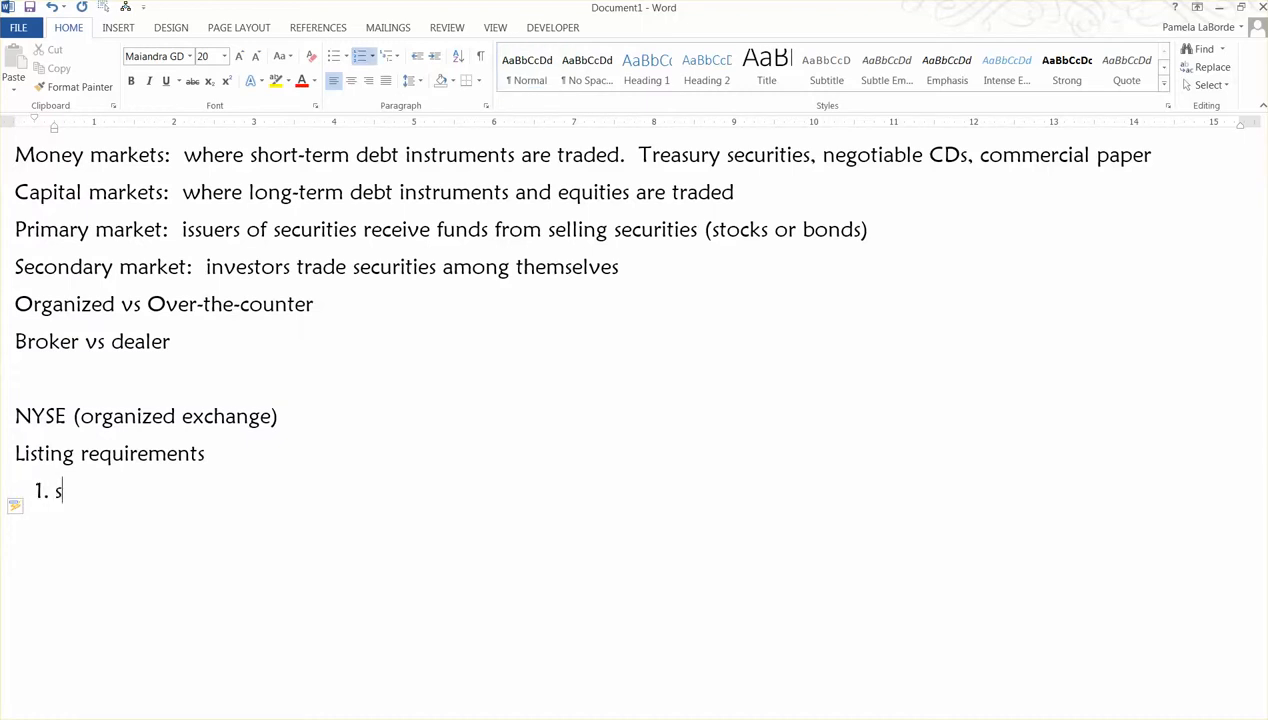
Enter list item 1 as 'Size (level of assets, income)'.
type("ize")
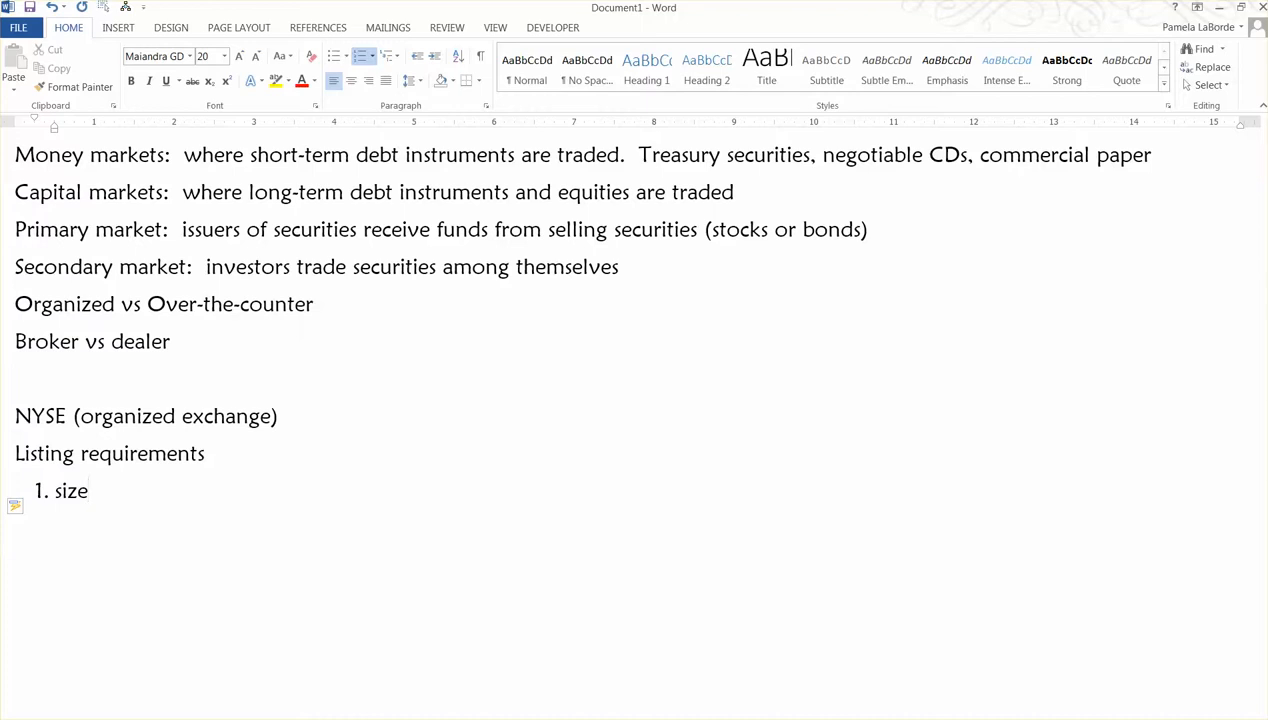
type("Size")
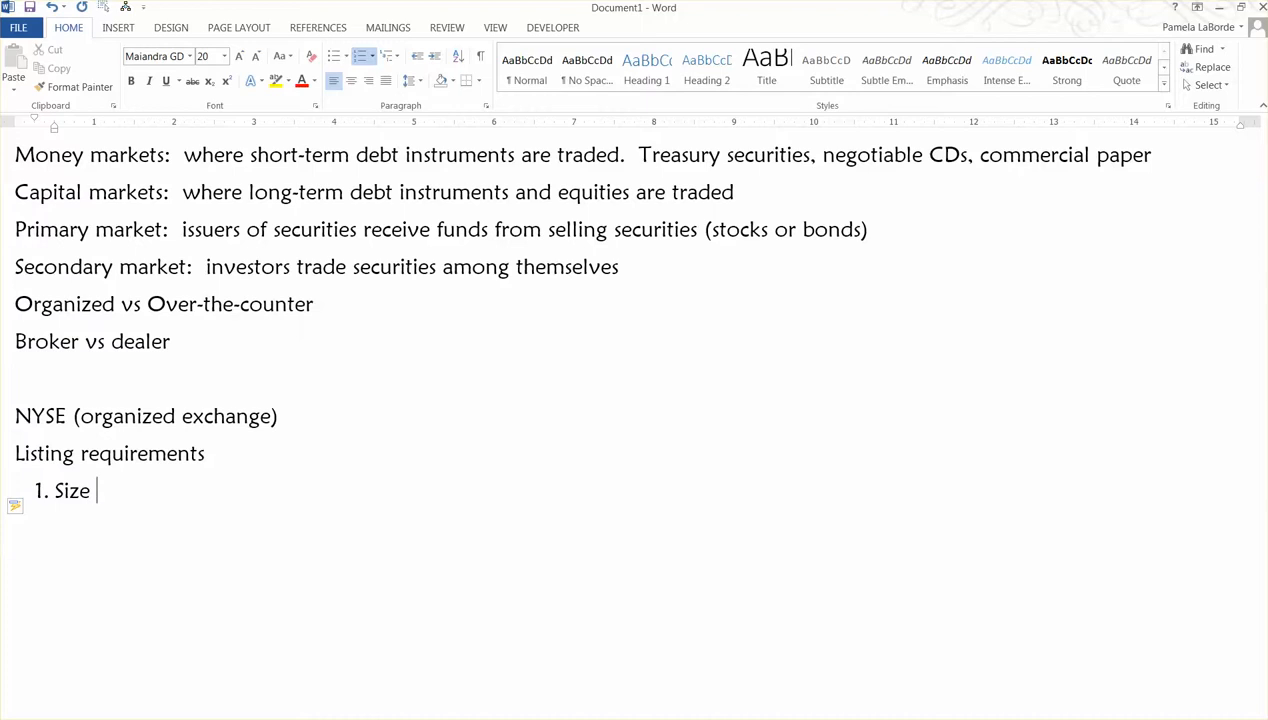
type("(level of")
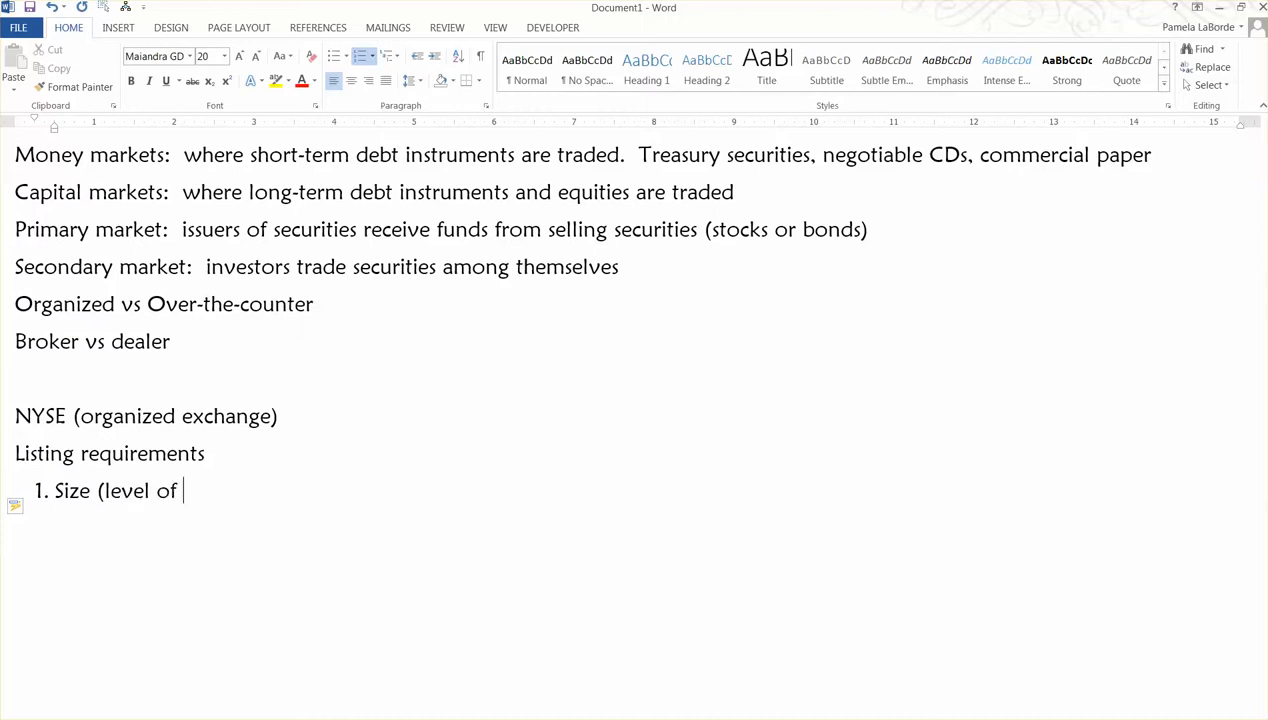
type("assets")
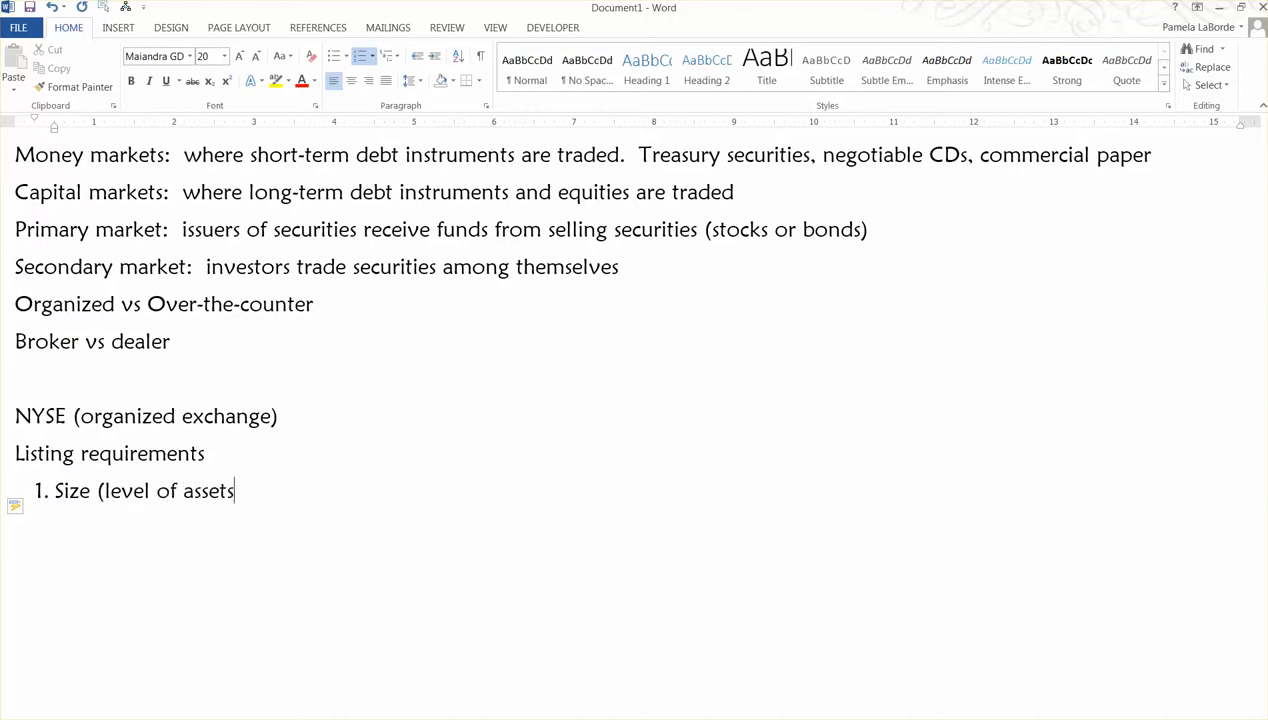
type(",")
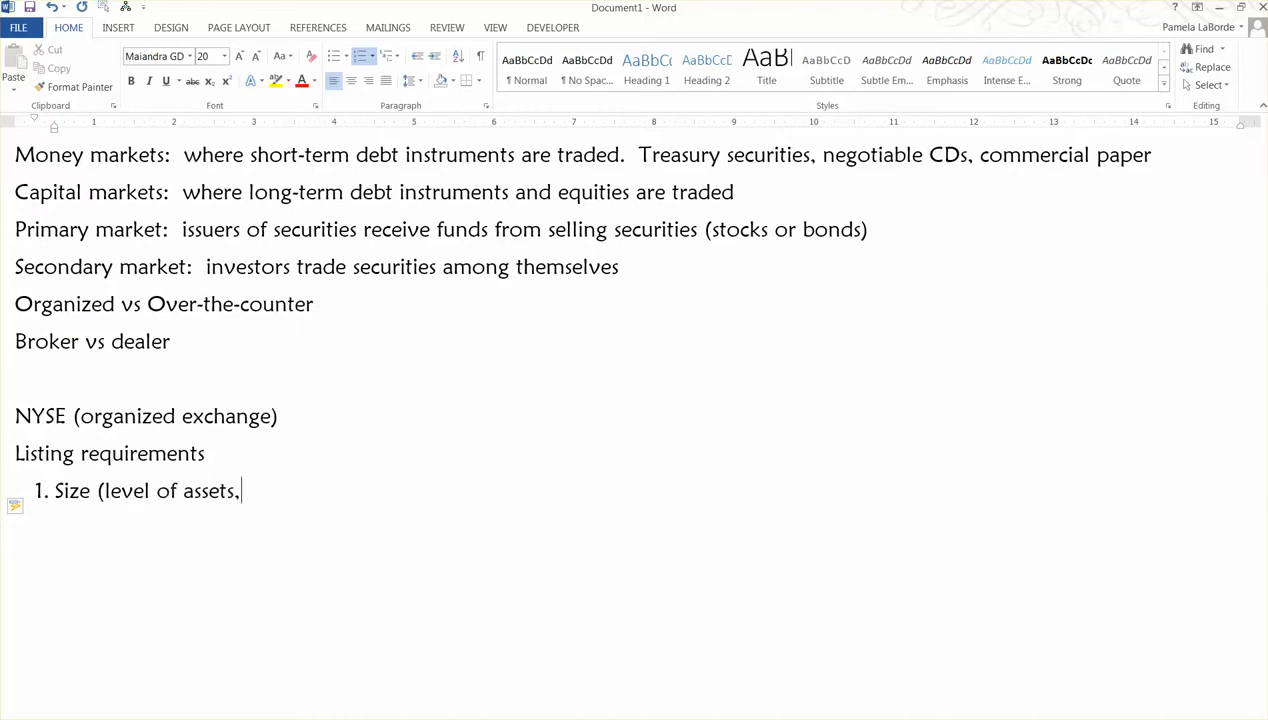
type("income)")
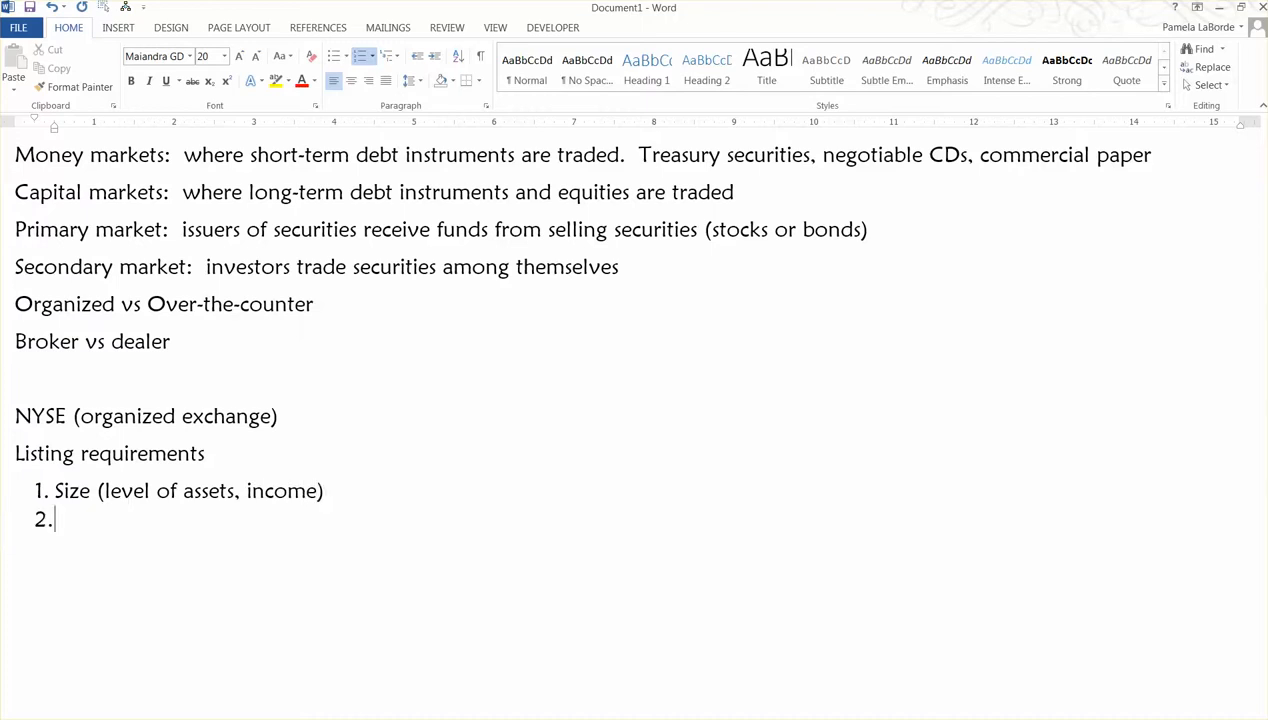
Begin list item 2 with 'Trading volume ('.
type("tr")
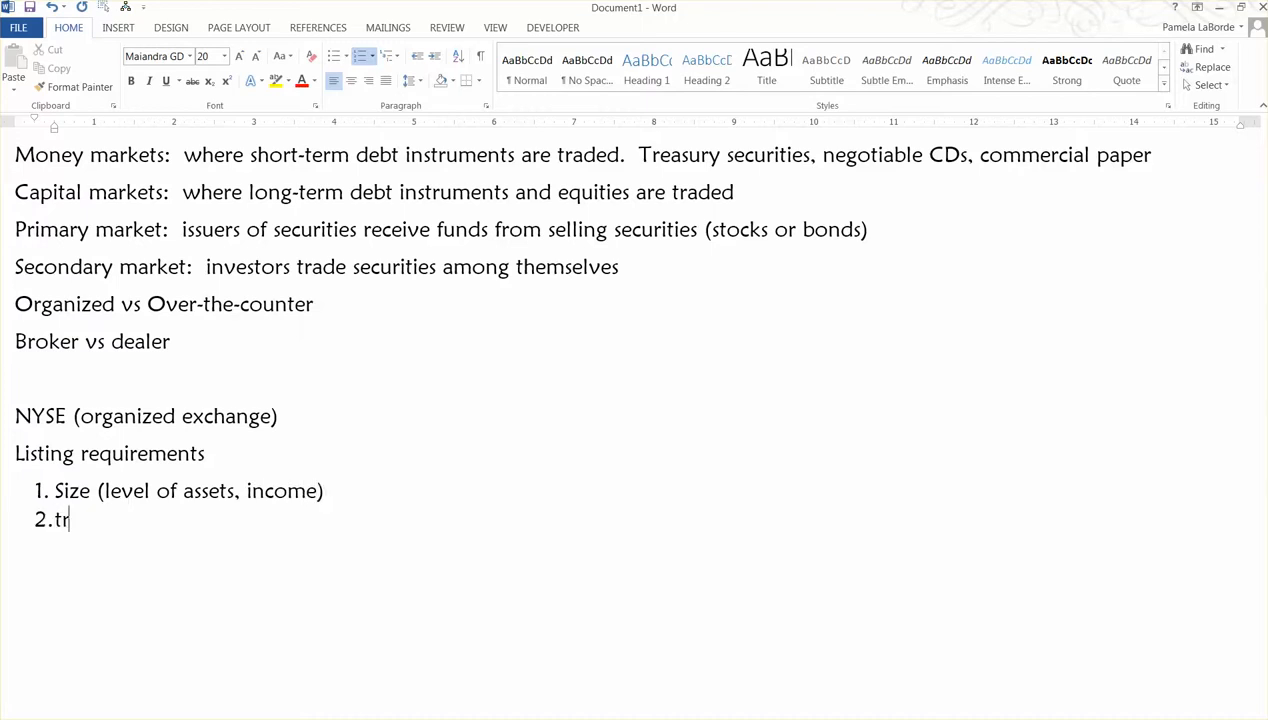
type("Trading")
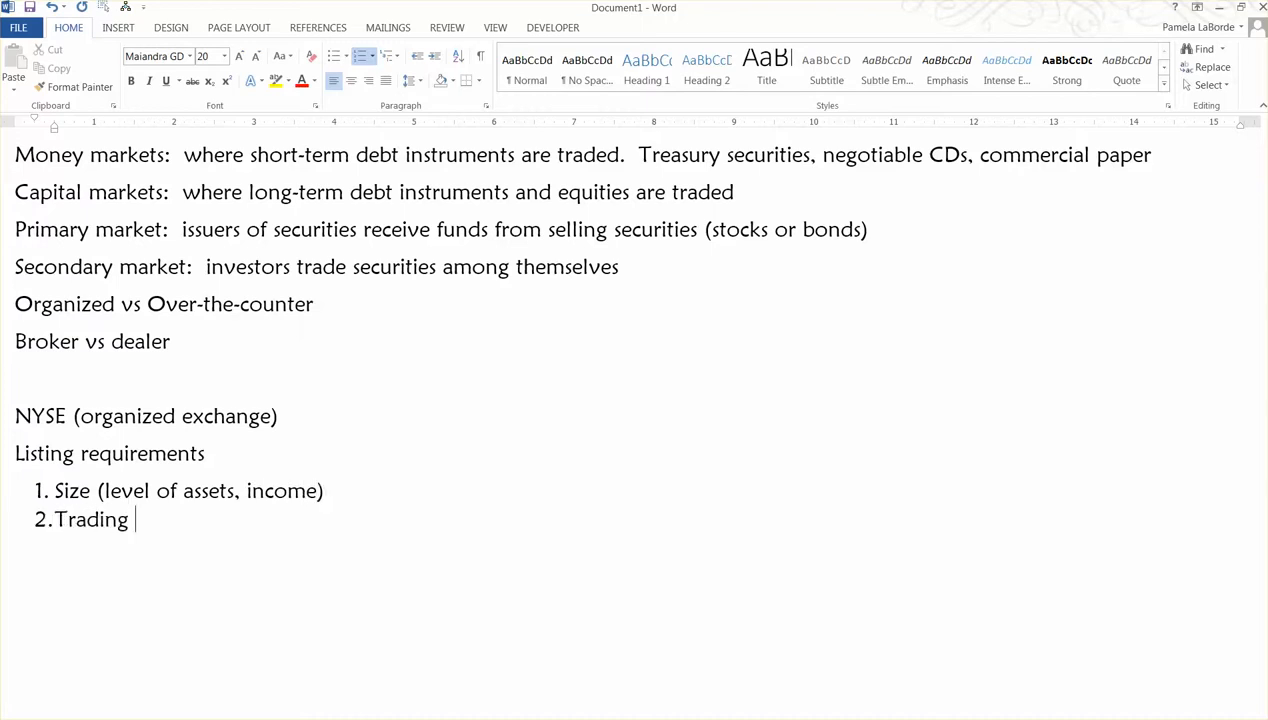
type("volum")
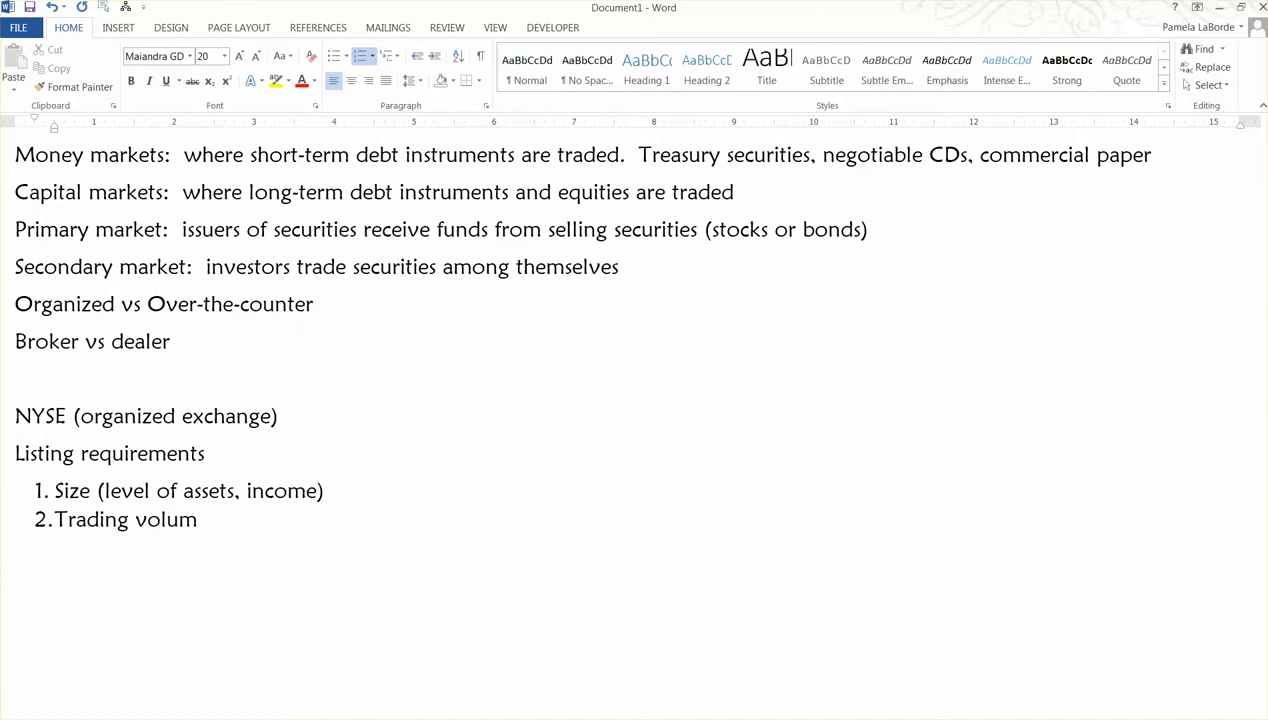
type("e (")
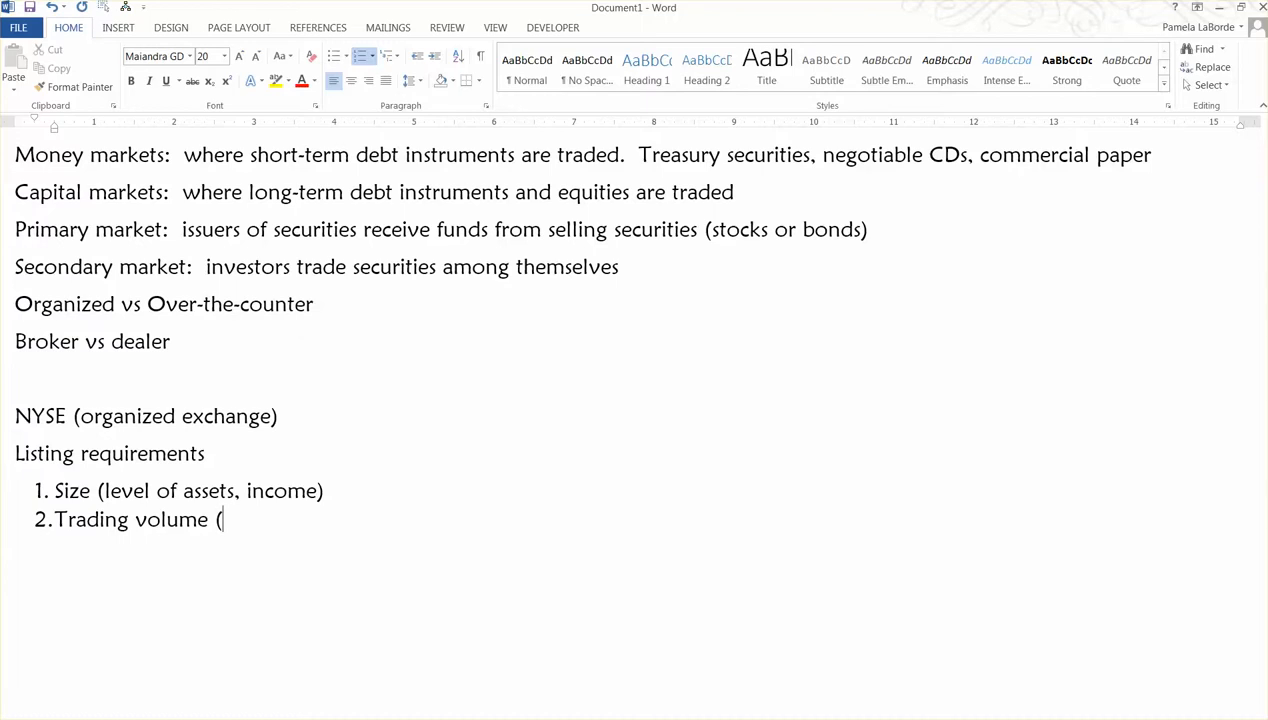
mouse_move(323, 427)
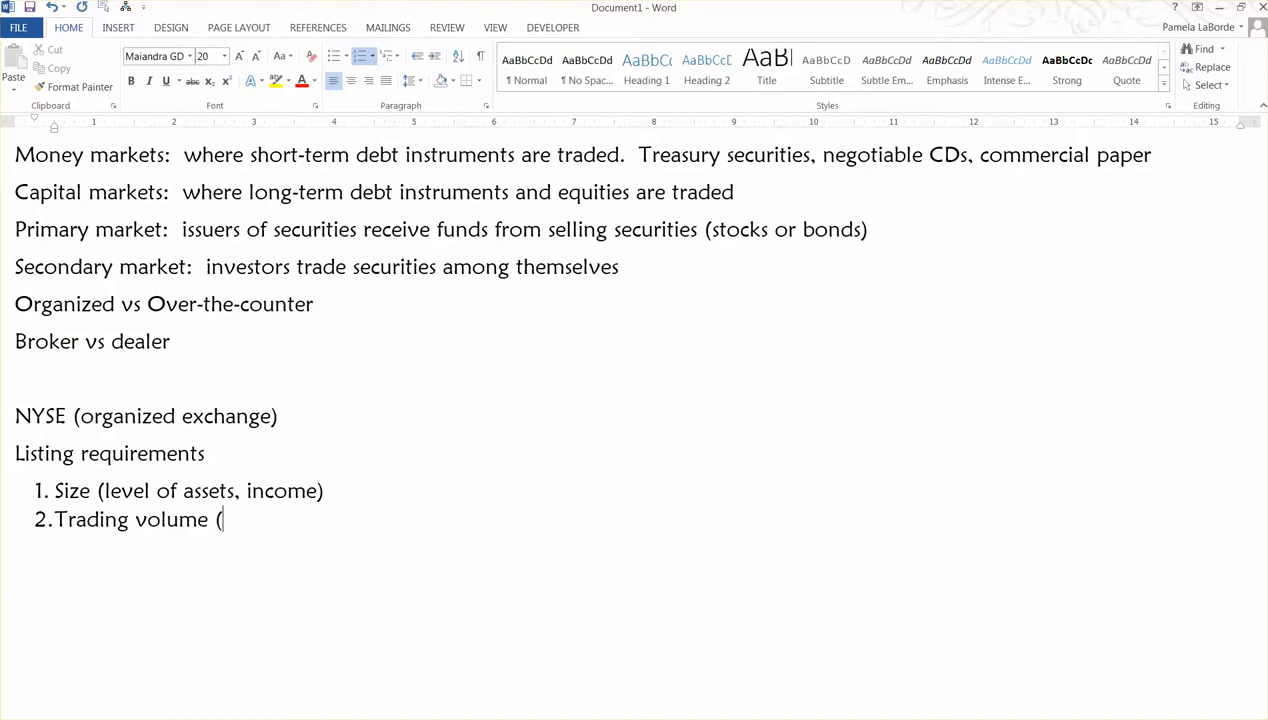
Finish item 2 as 'Trading volume (min # of shareholders, shares of stock)' and start a new line.
type("min # of")
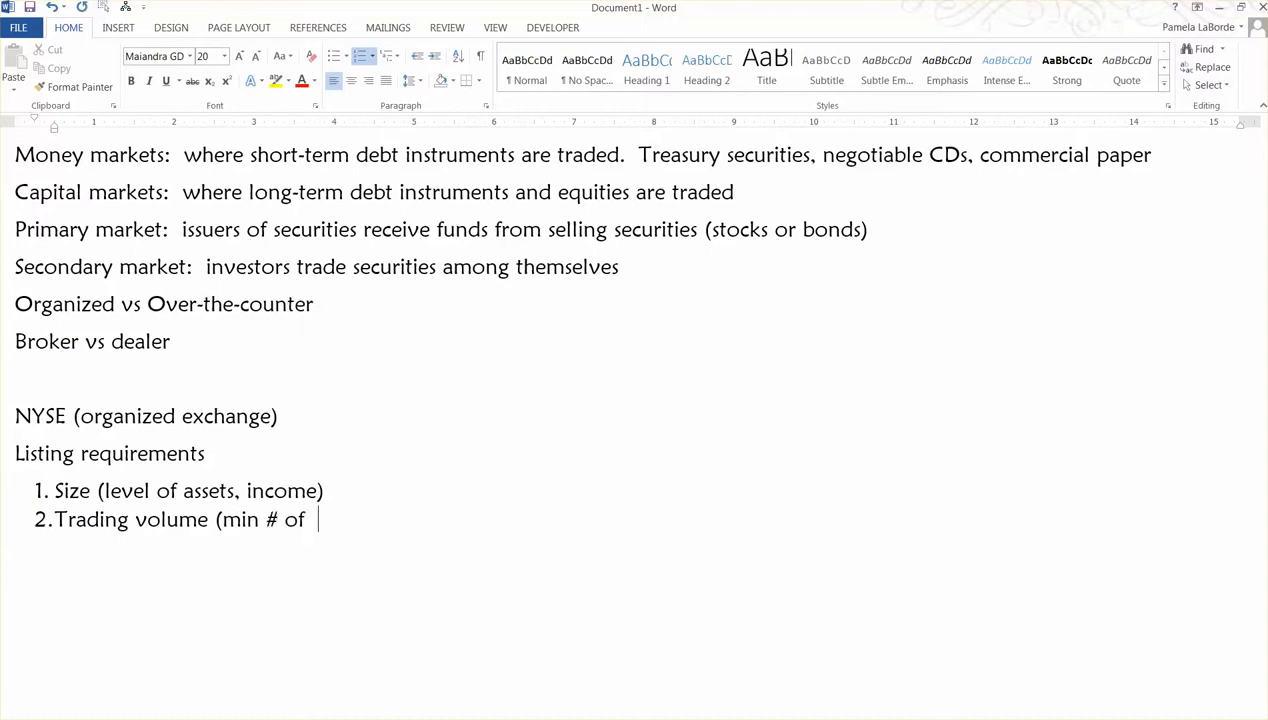
type("sharehold")
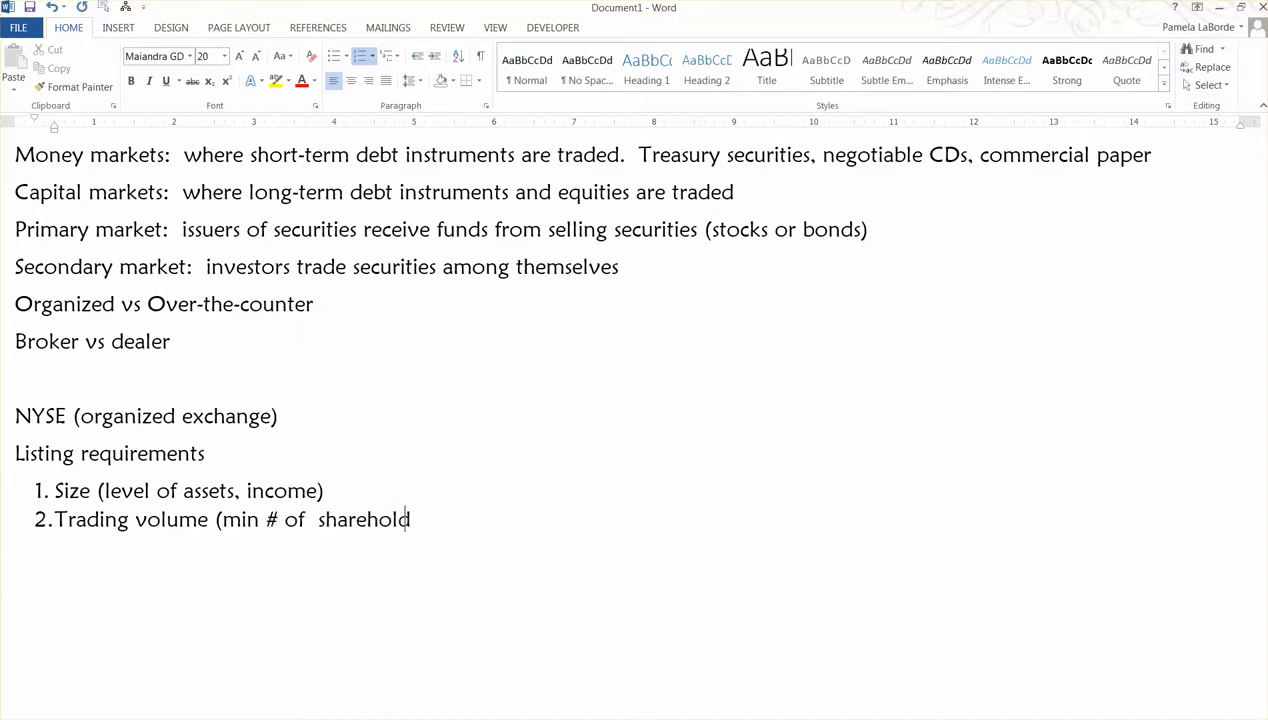
type("ers, n")
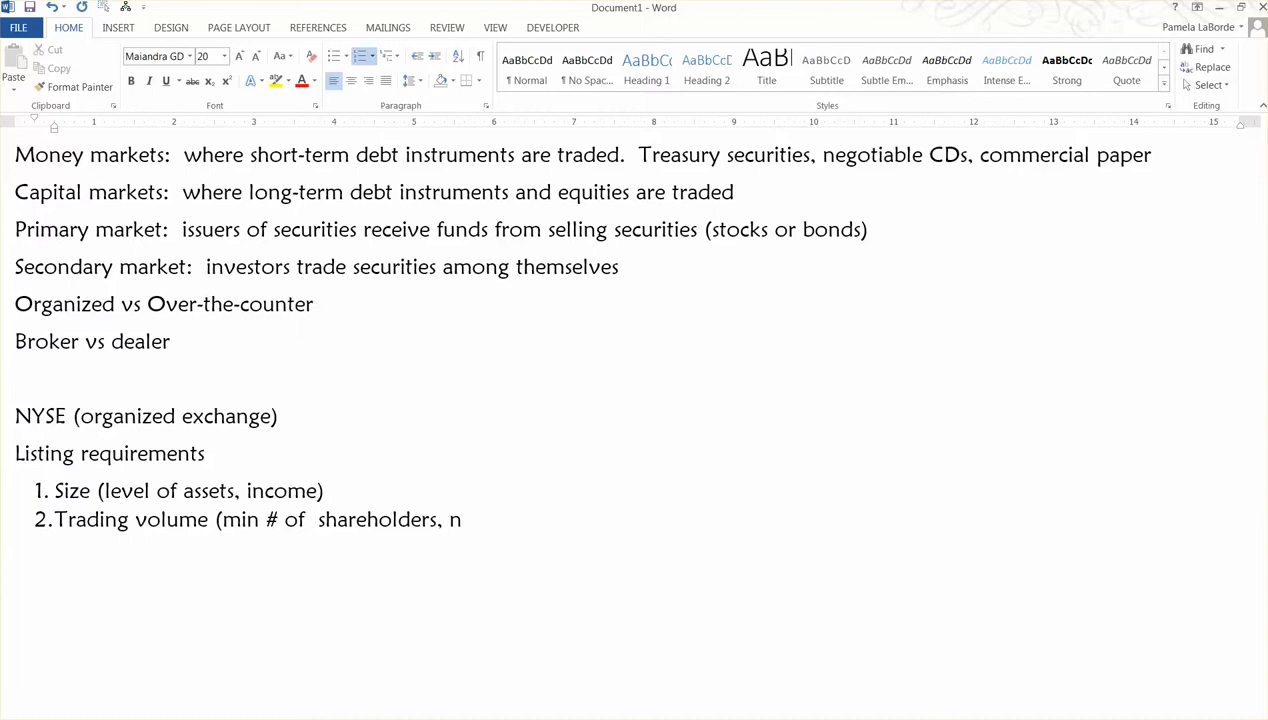
key("Backspace")
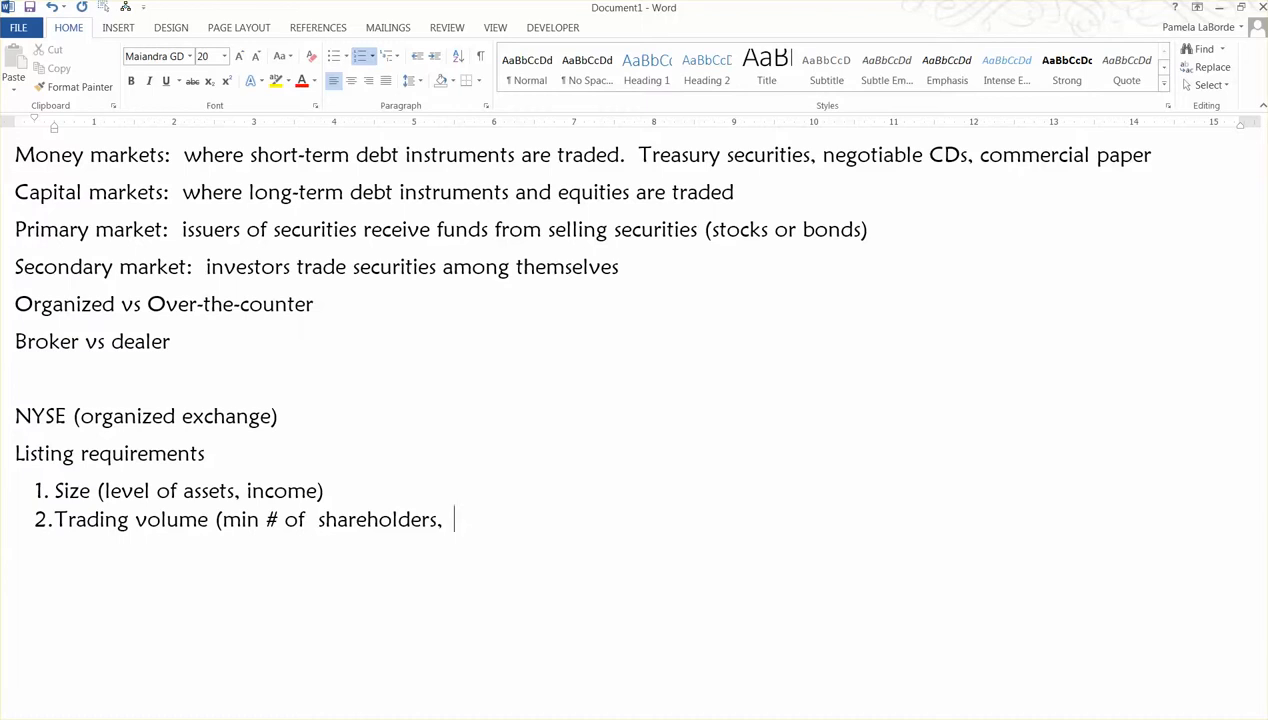
type("shares ofs")
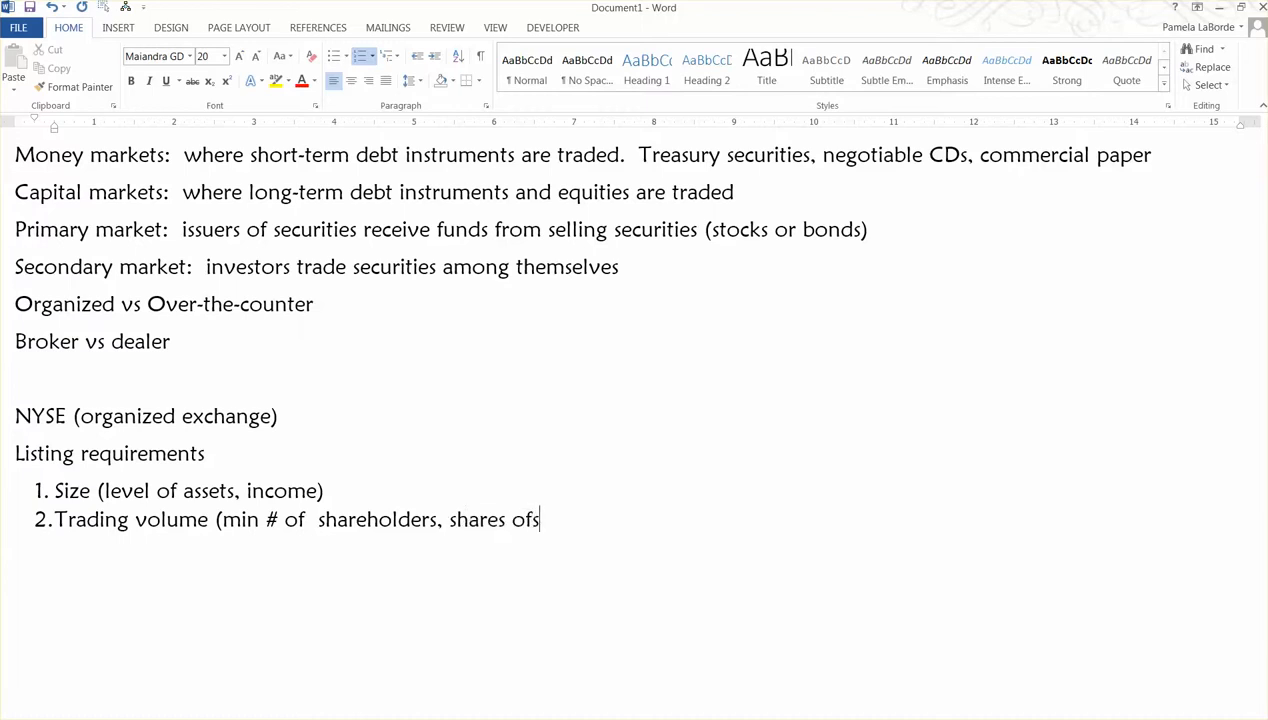
type("tock)")
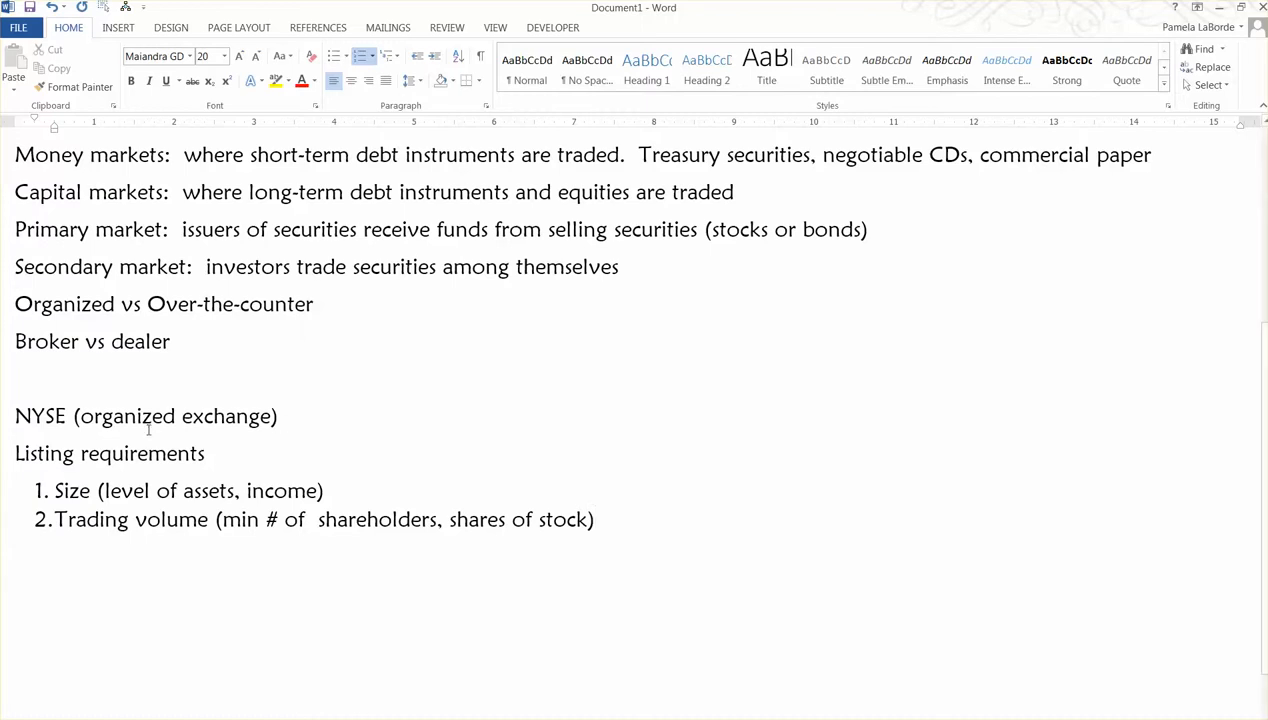
mouse_move(127, 430)
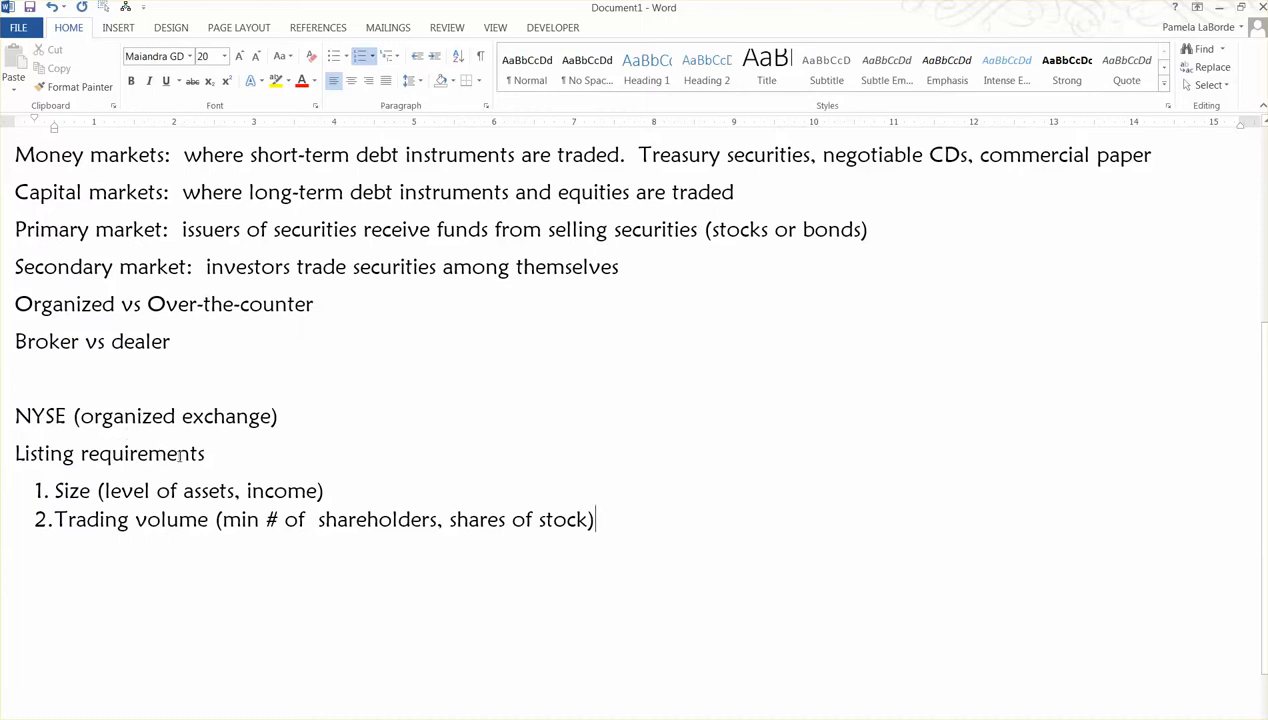
mouse_move(217, 465)
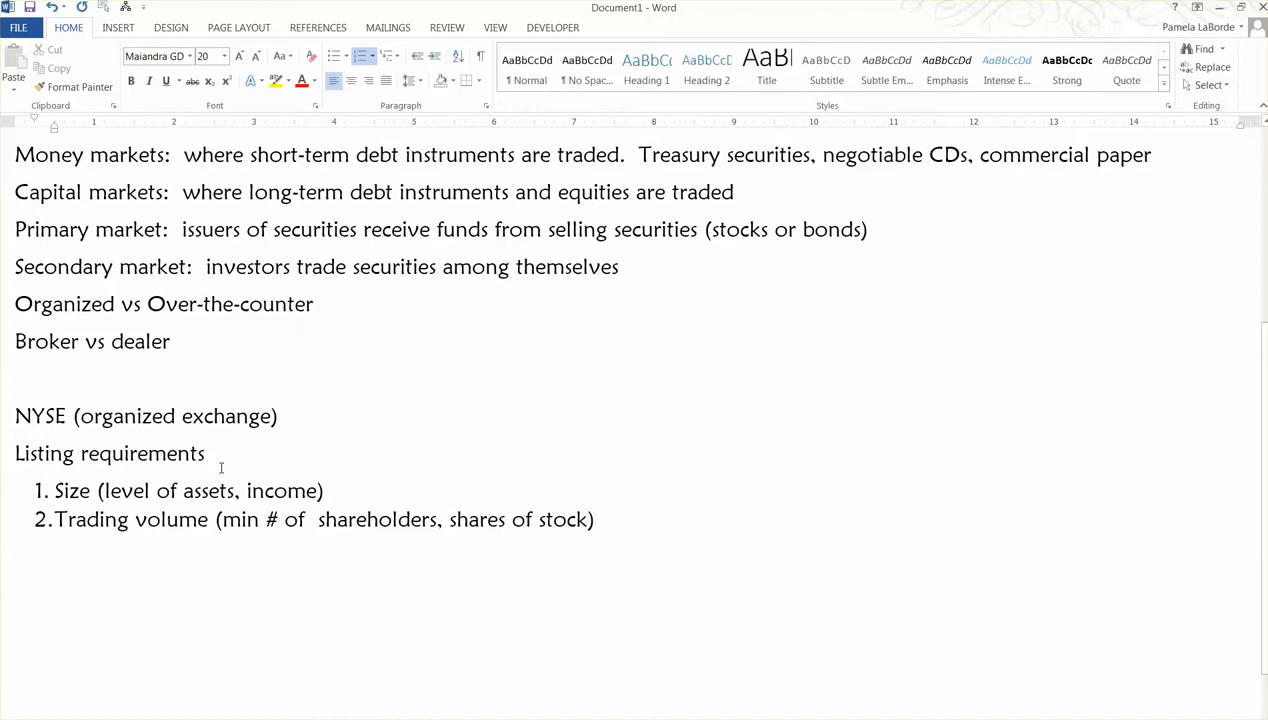
left_click(594, 519)
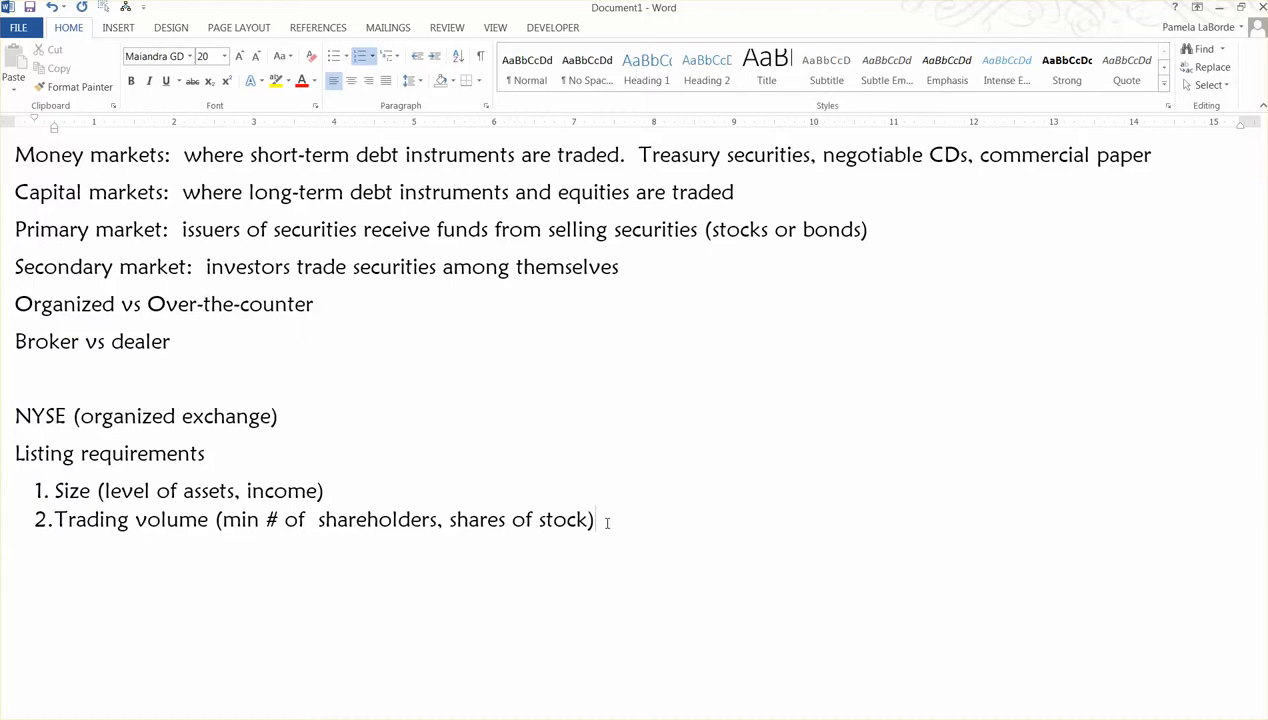
key("enter")
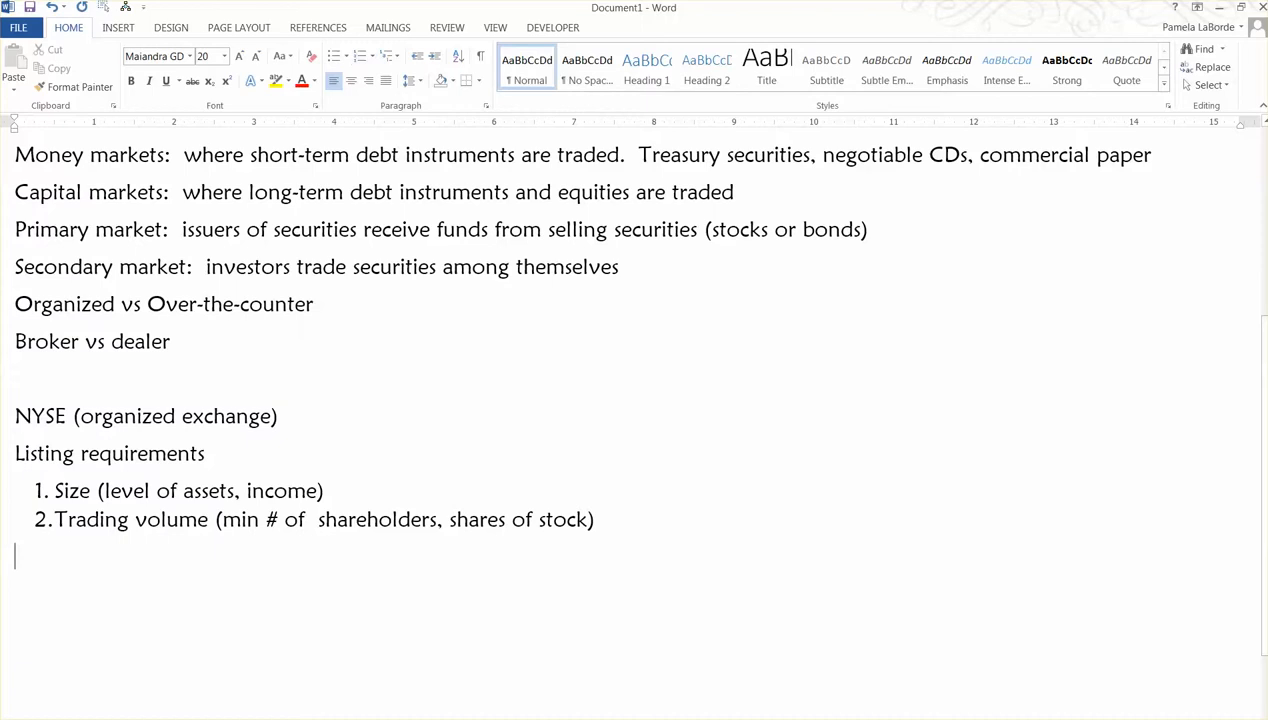
Type 'Specialist firm: make a market in a security'.
type("sp")
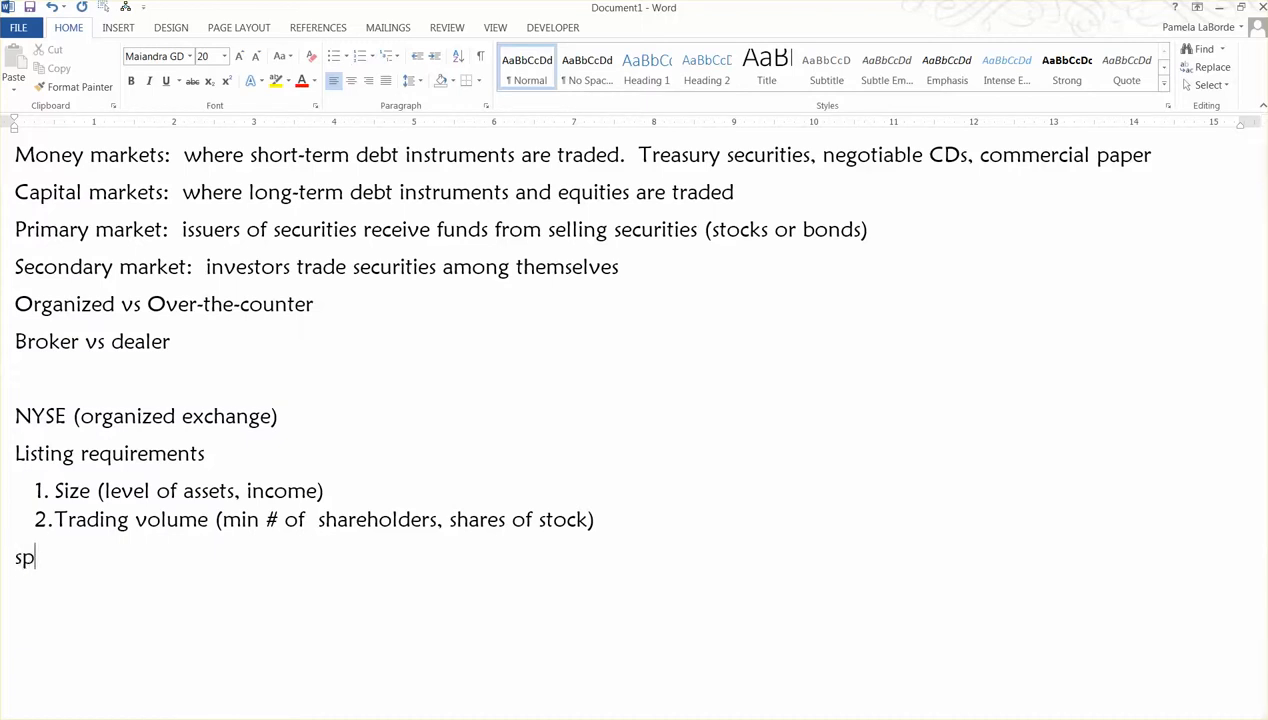
type("eciali")
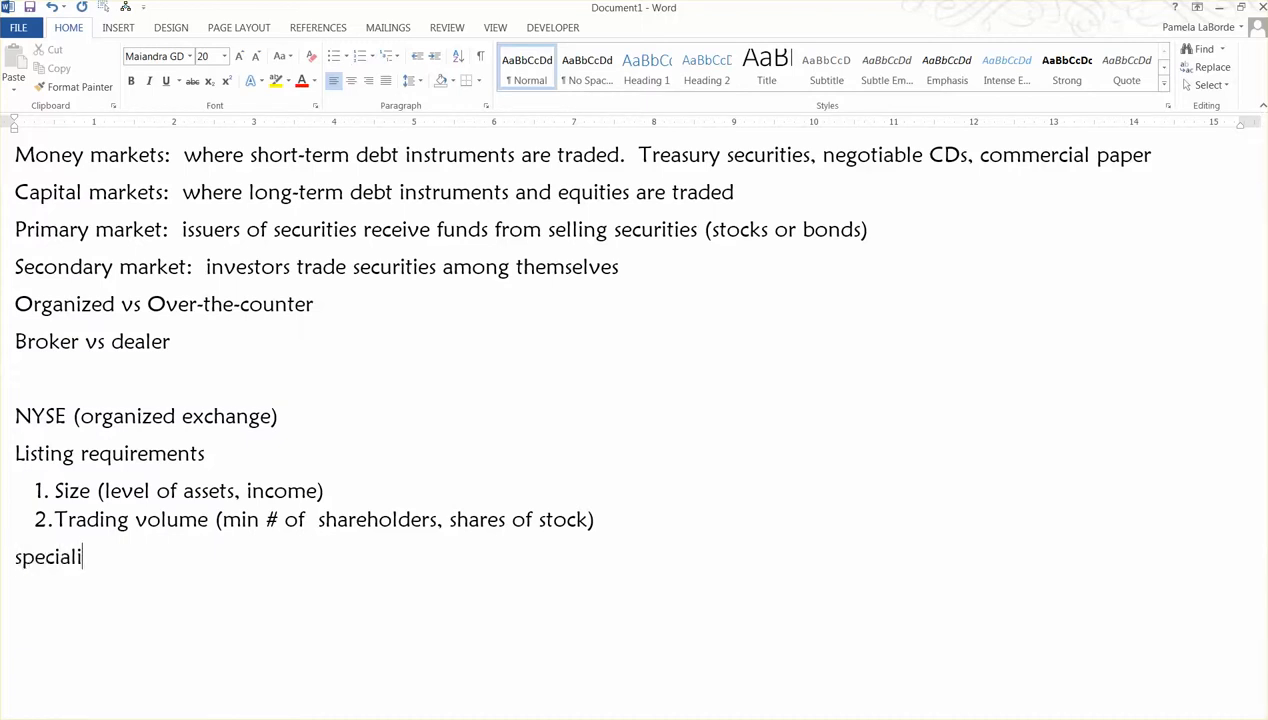
type("st fir")
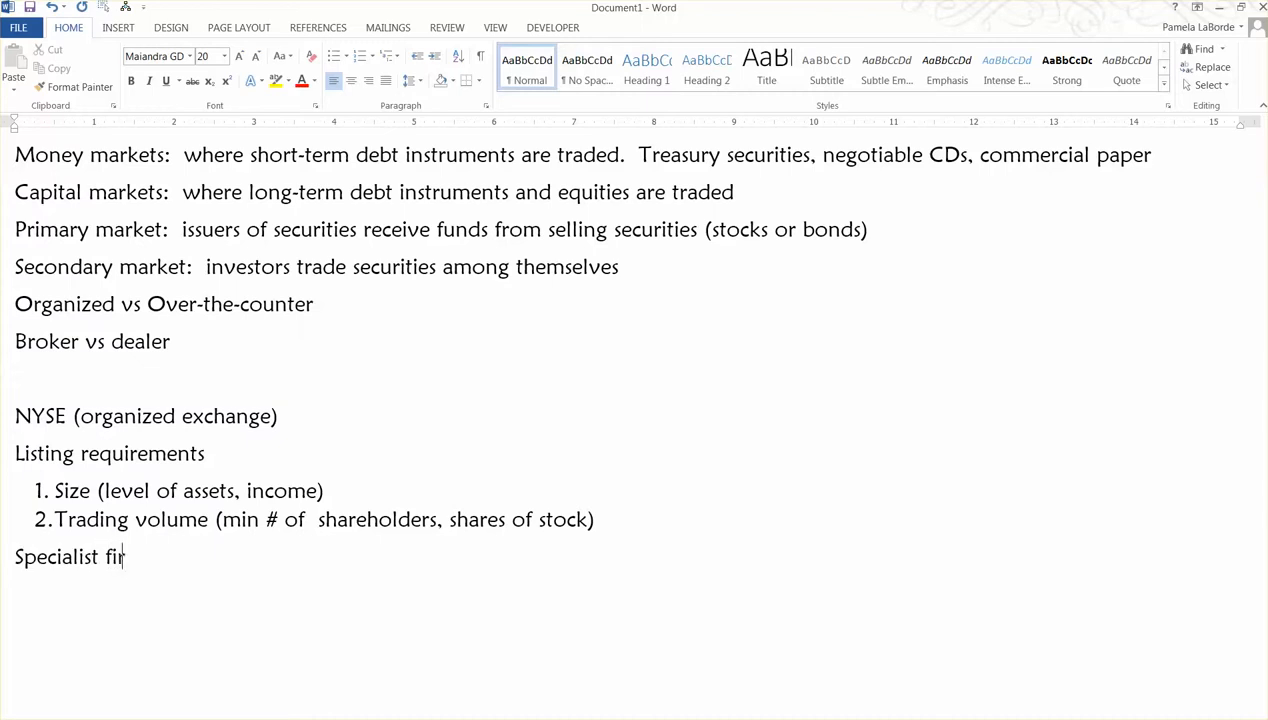
type("m")
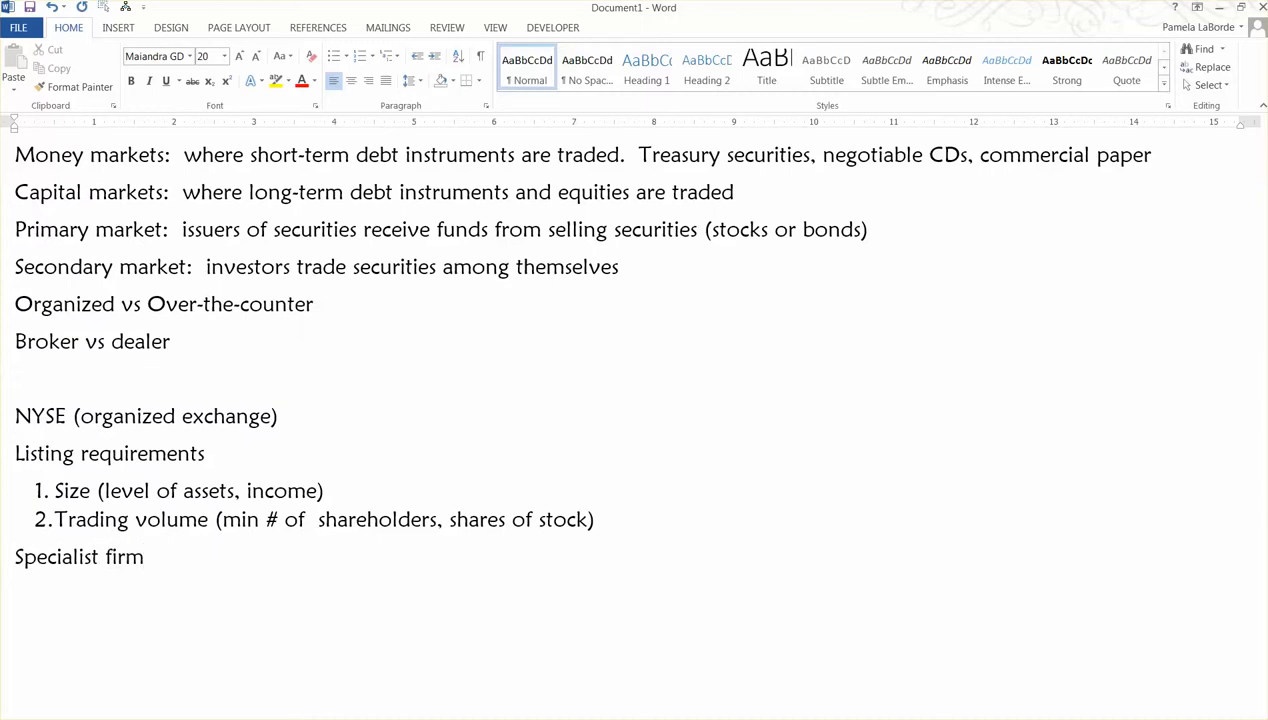
type(":")
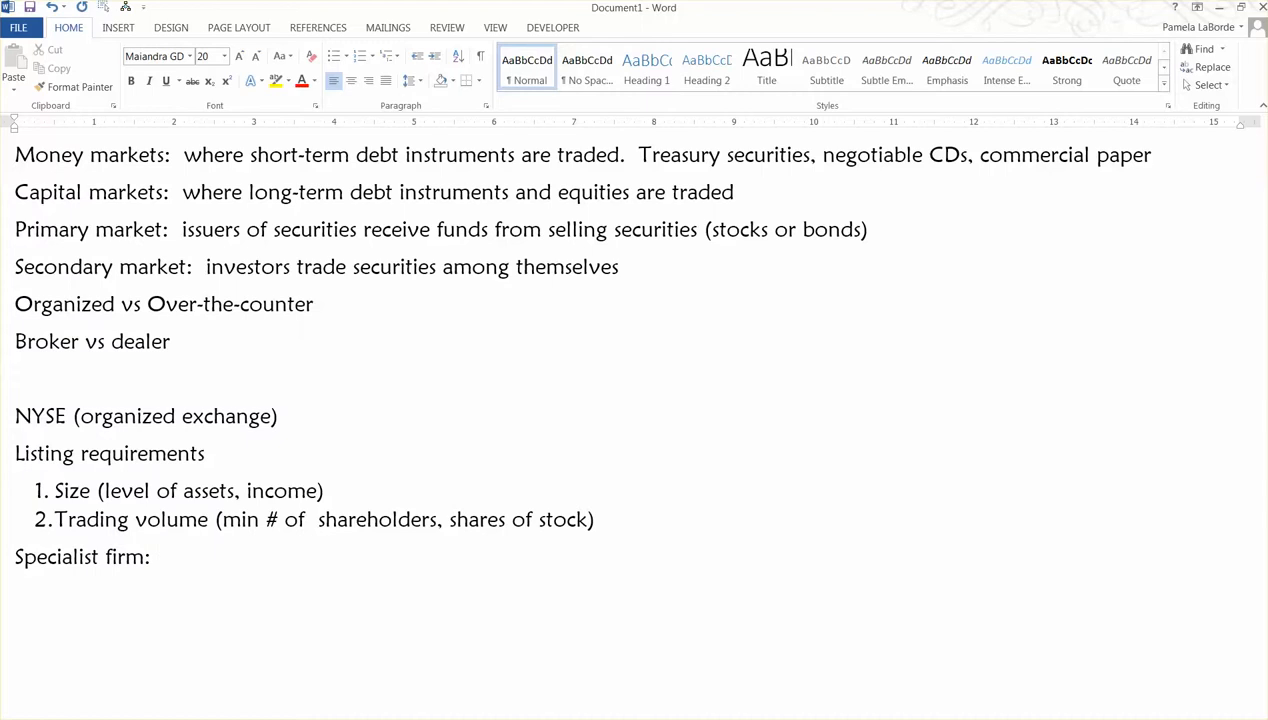
type("make a mark")
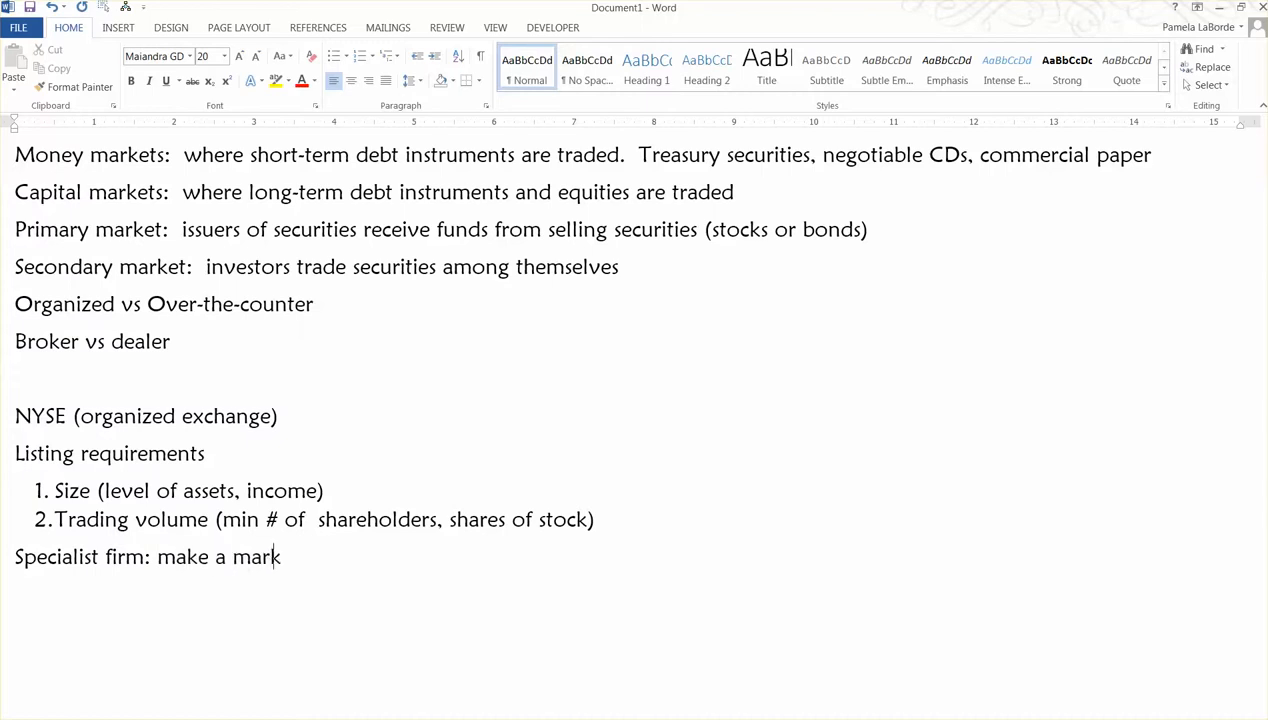
type("et in a se")
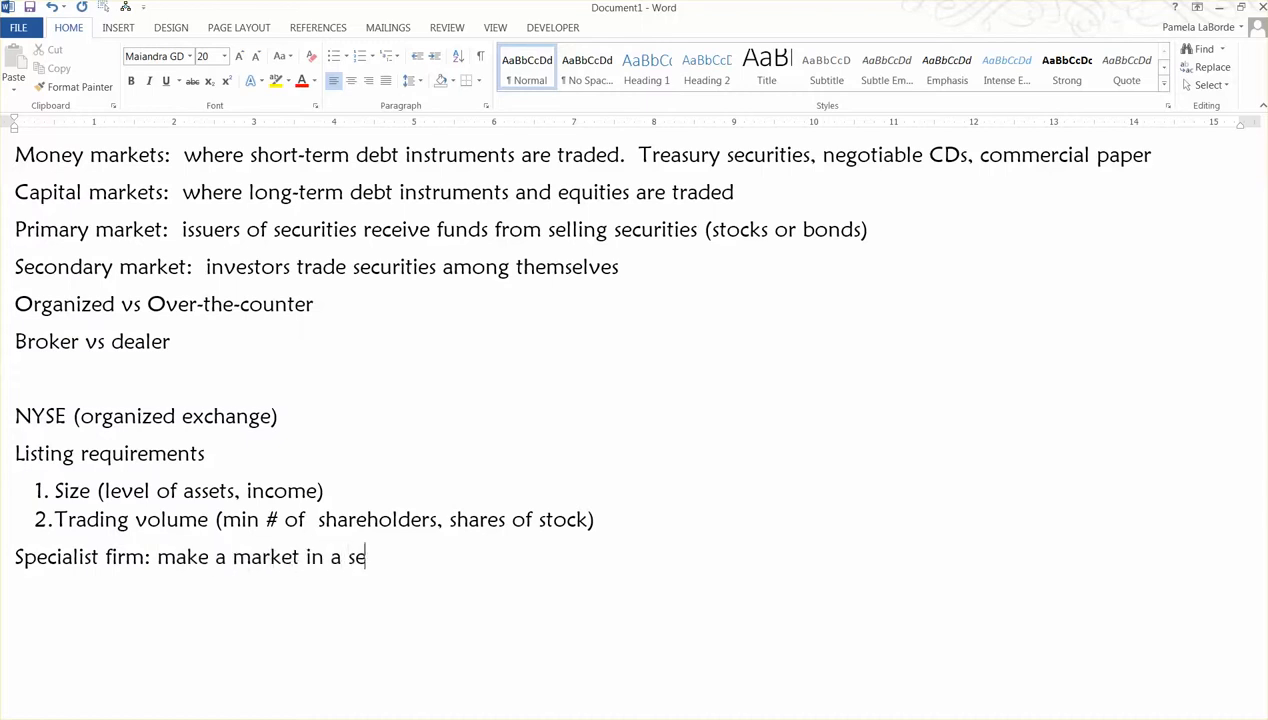
type("curity")
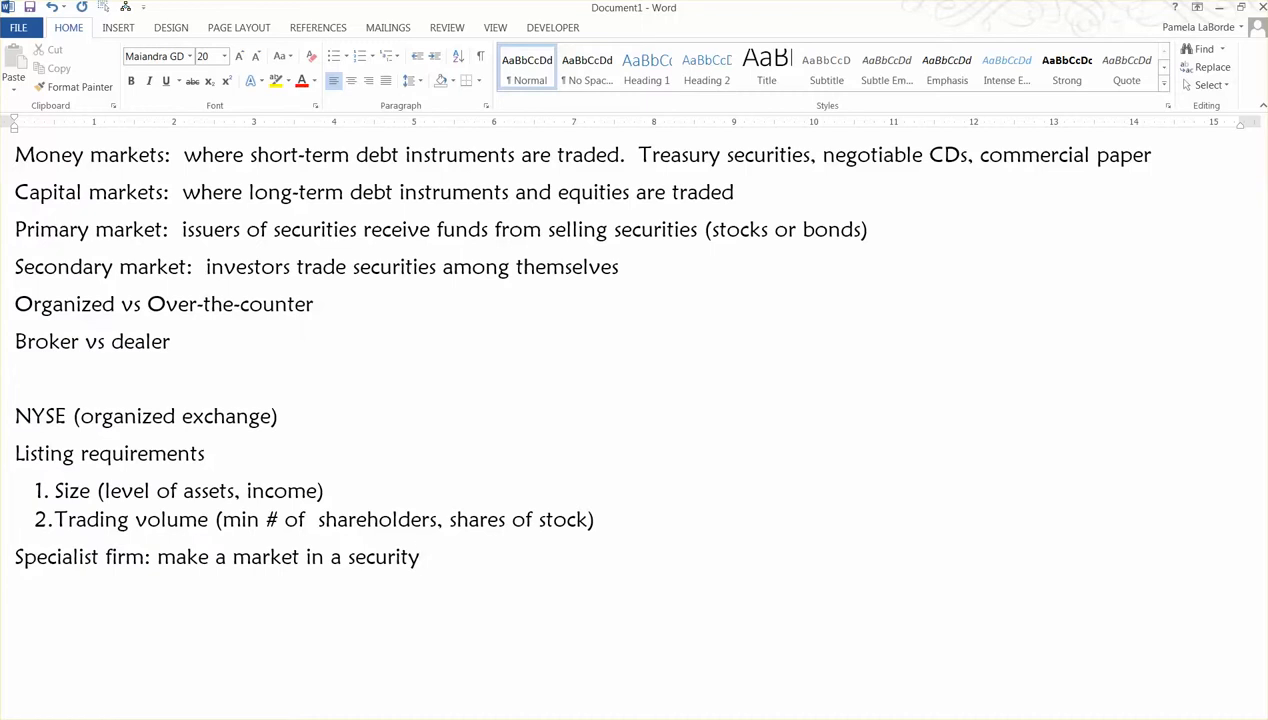
Continue with '—if there are not enough buyers, specialist must stand ready to buy' and start a new line.
type("--")
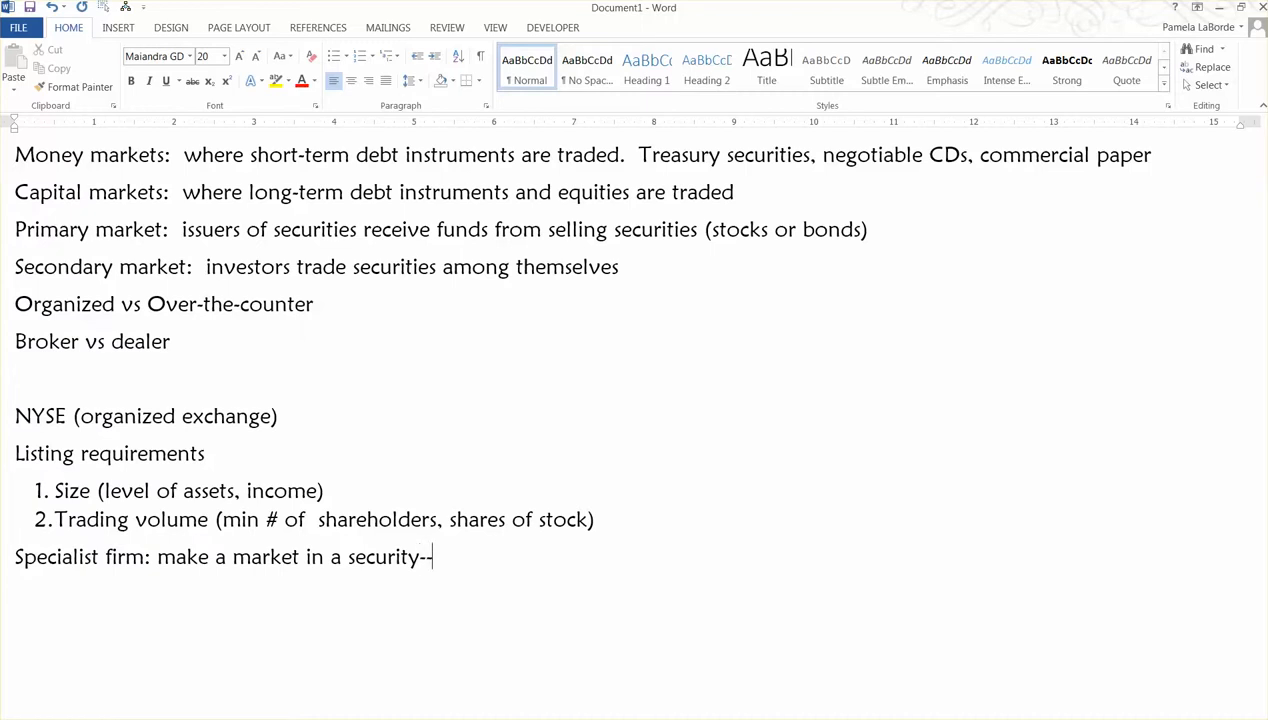
type("—if there are not enough buyers, s")
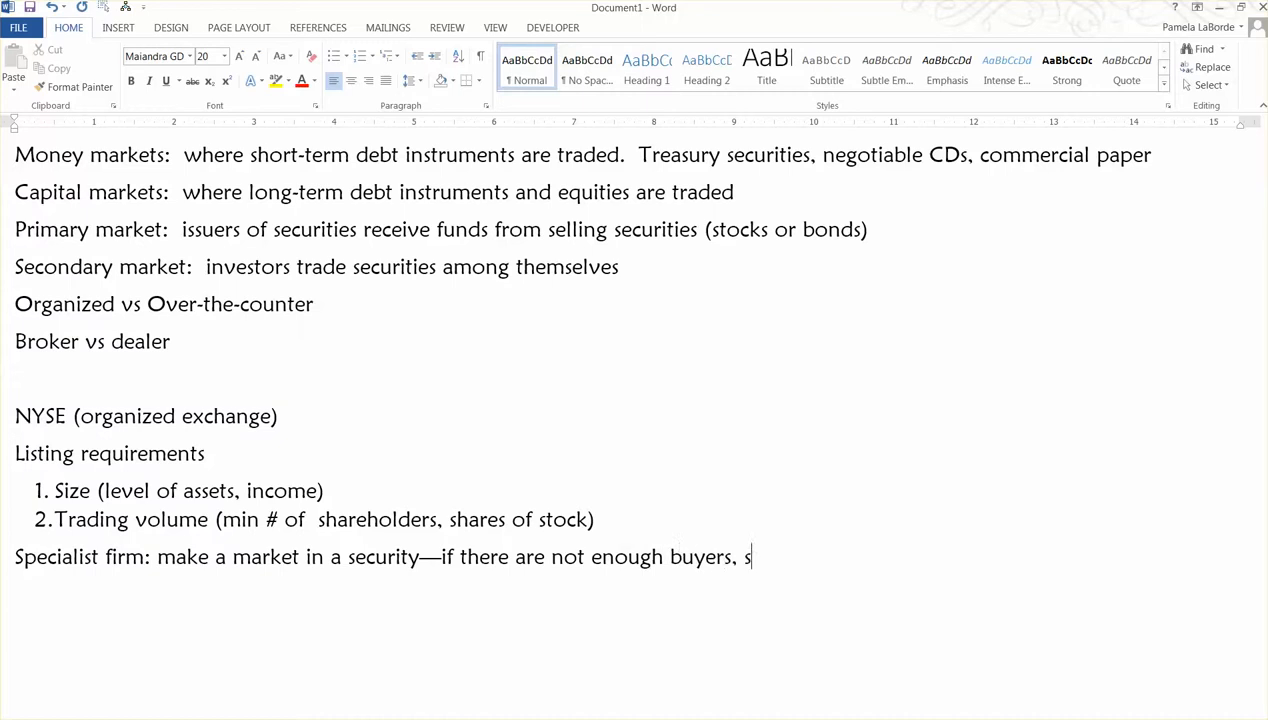
type("peci")
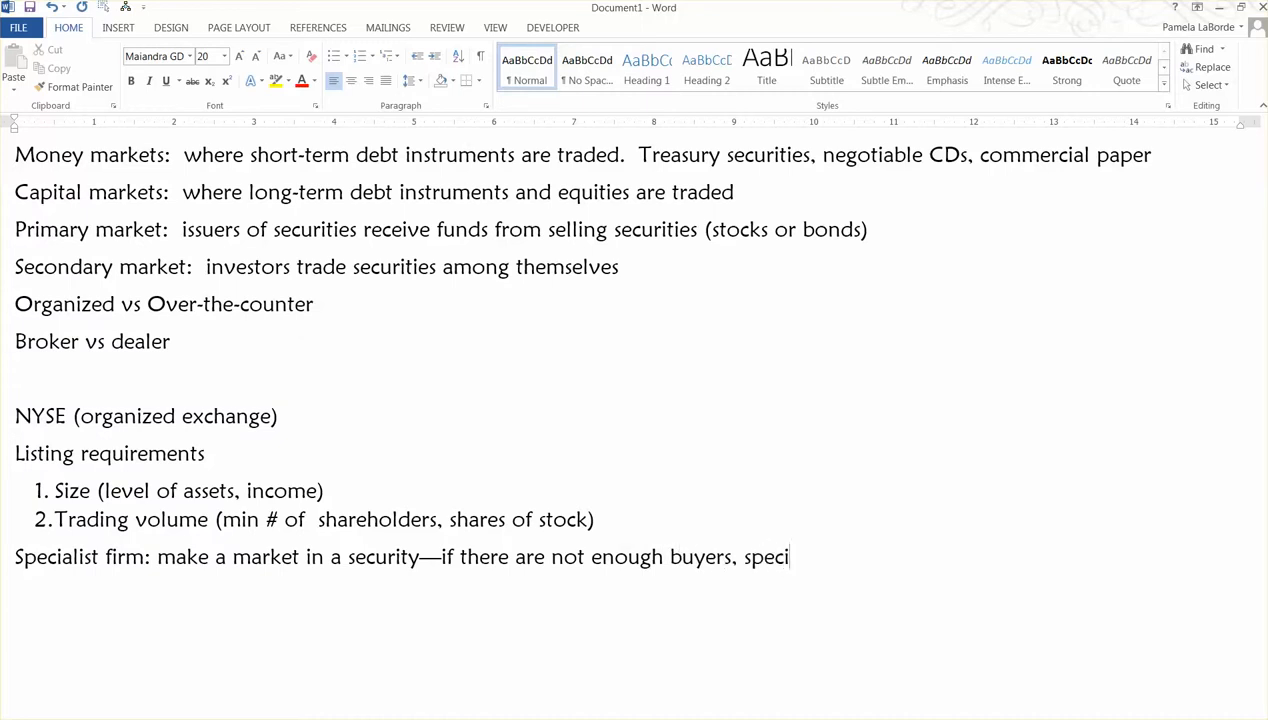
type("alist must s")
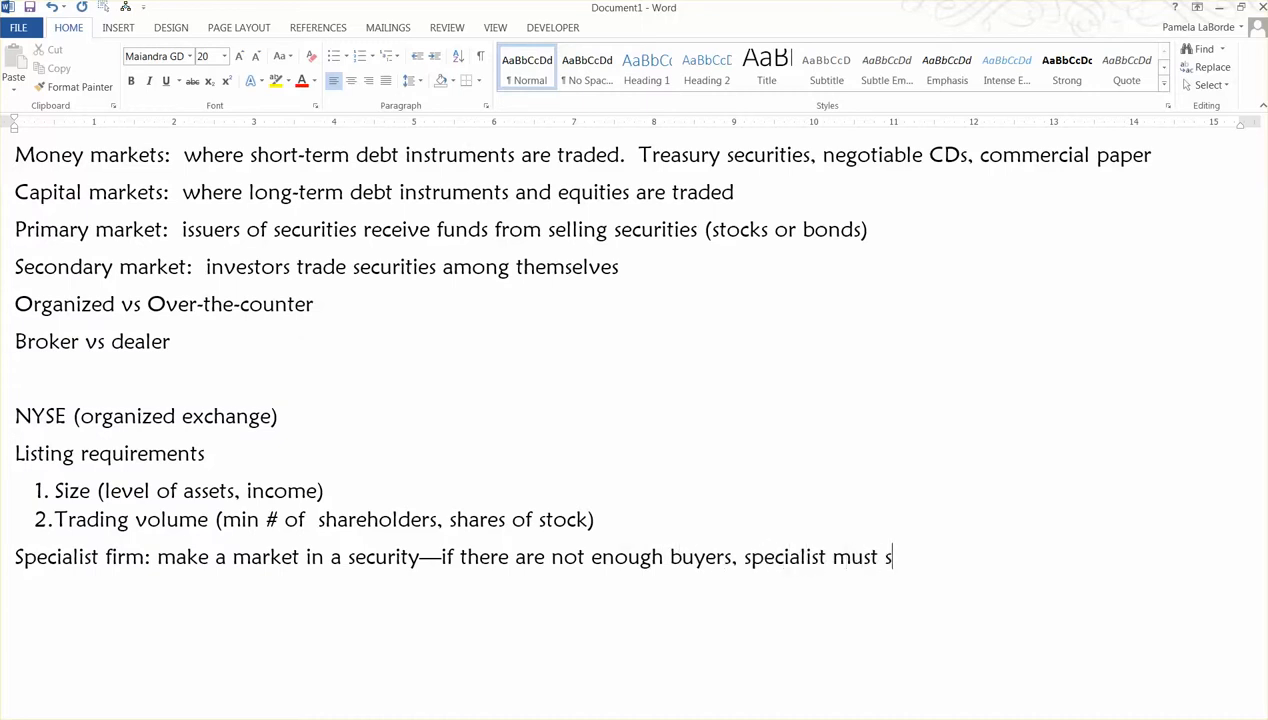
type("tand ready to b")
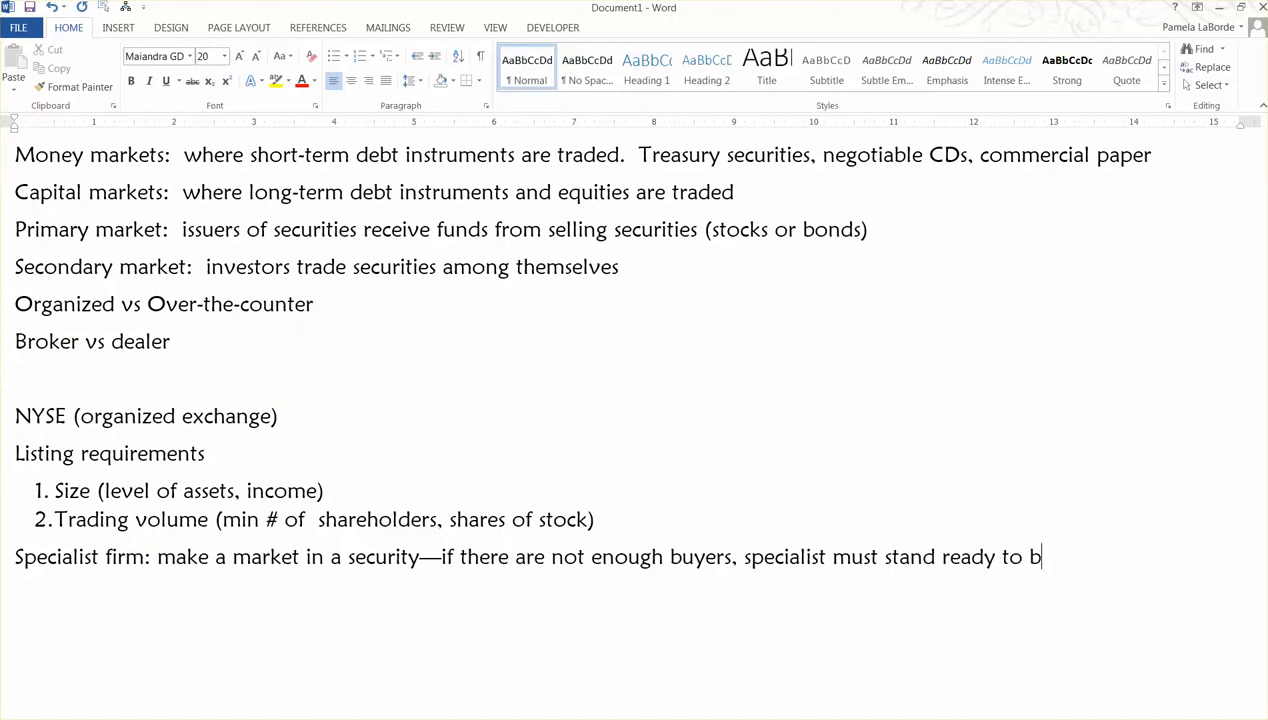
type("uy")
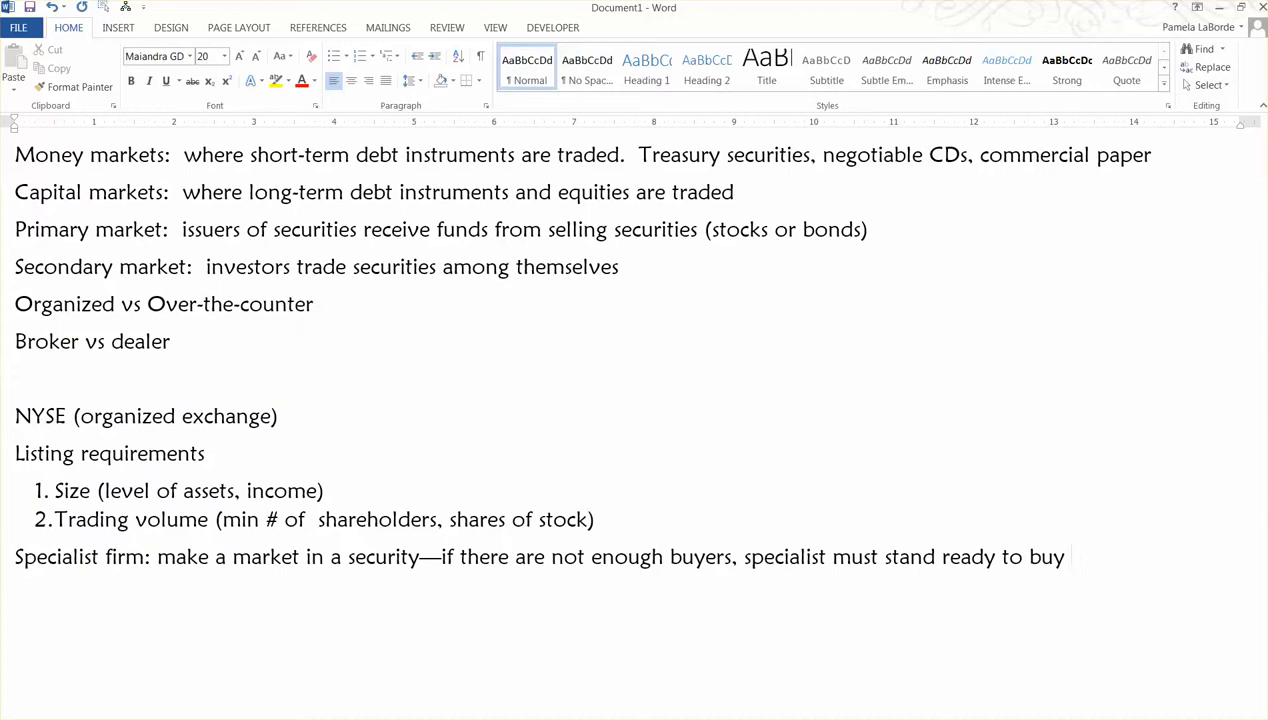
key("enter")
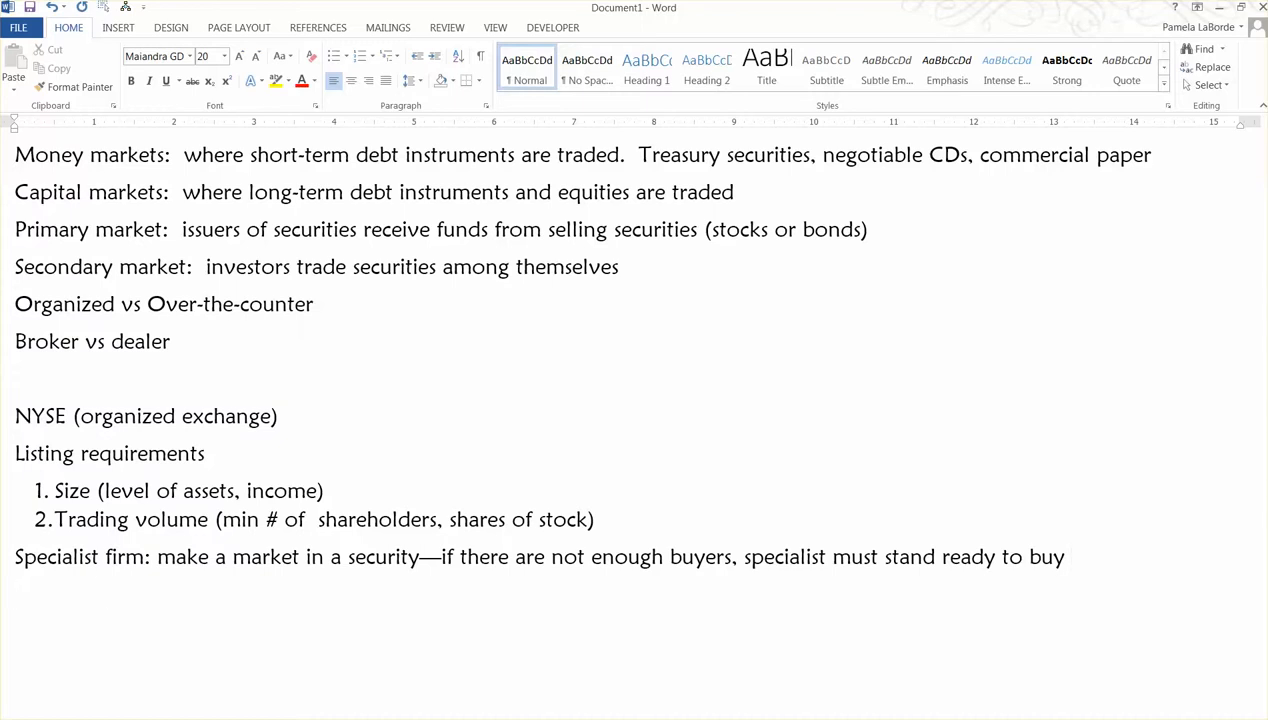
Add the line 'Orders to buy: 1,189,000'.
type("or")
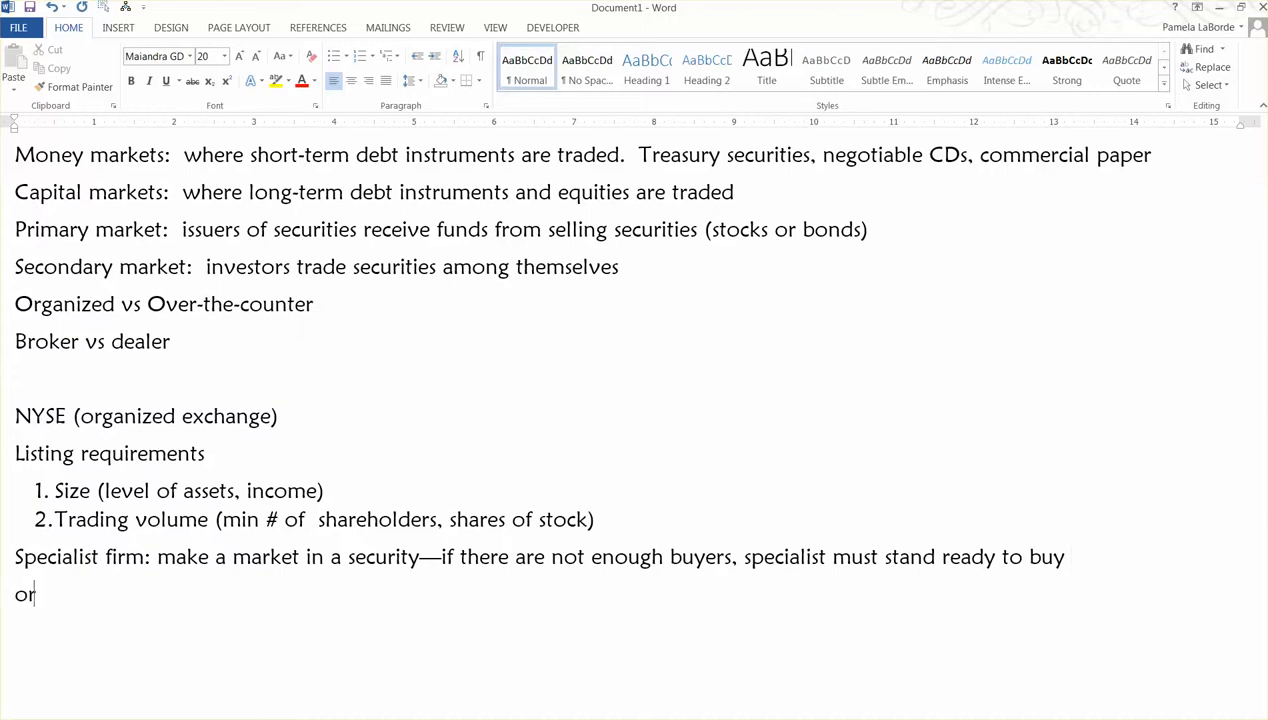
type("Orders to")
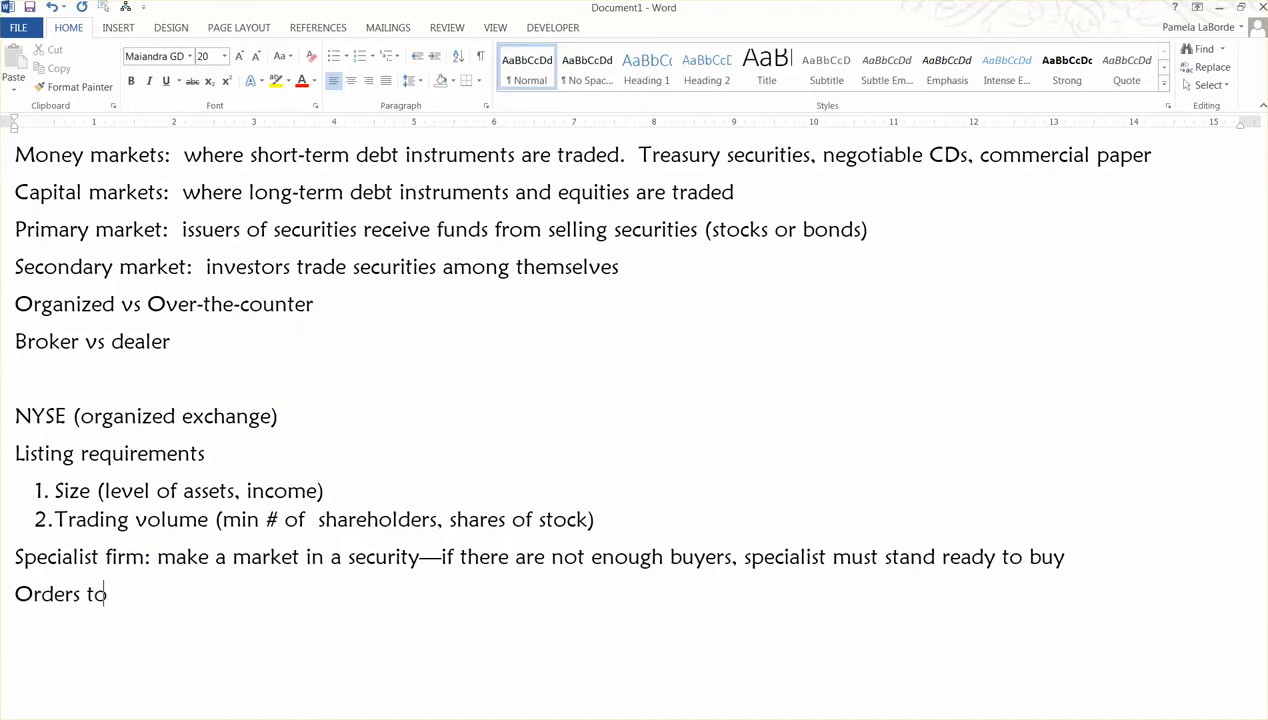
type("buy:")
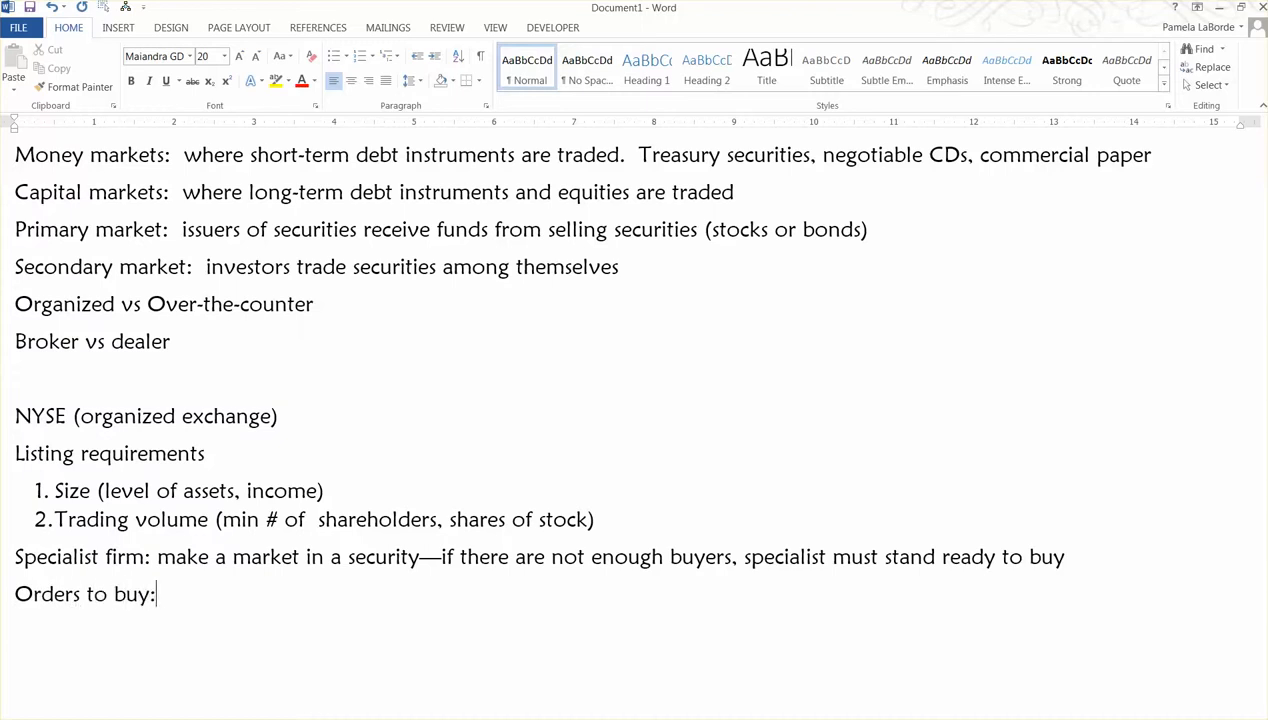
type("1,")
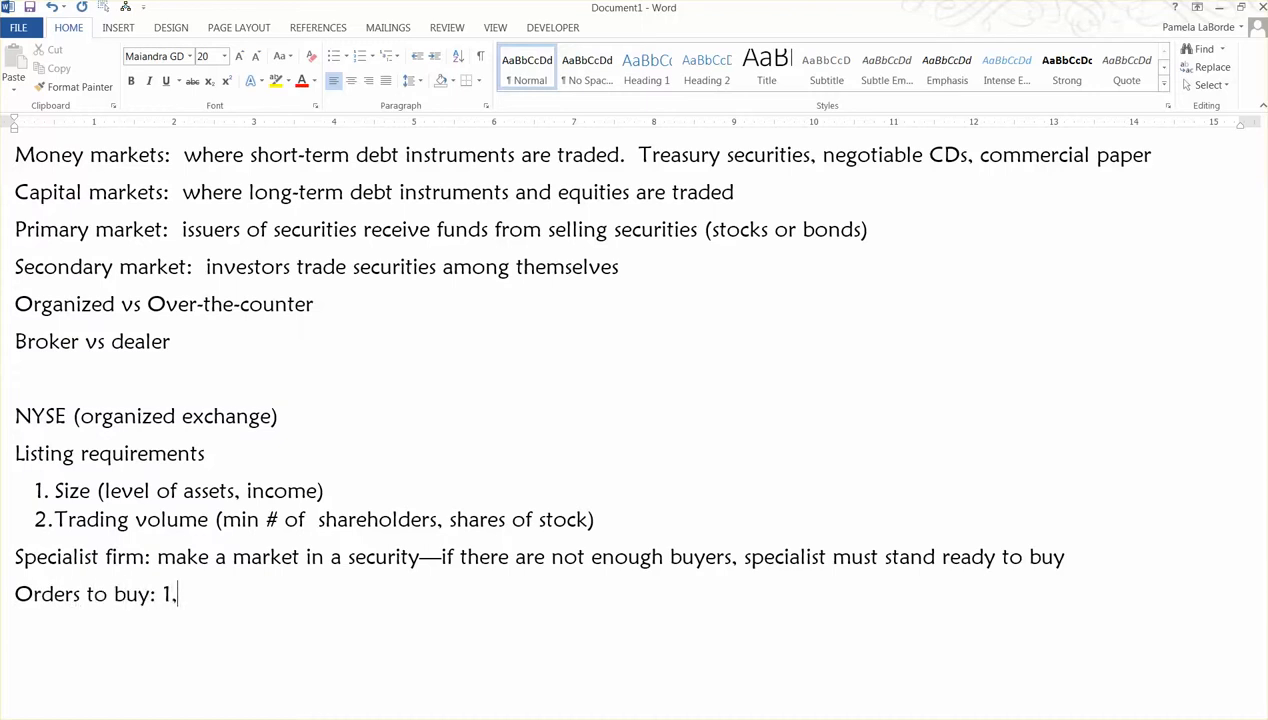
type("189k0")
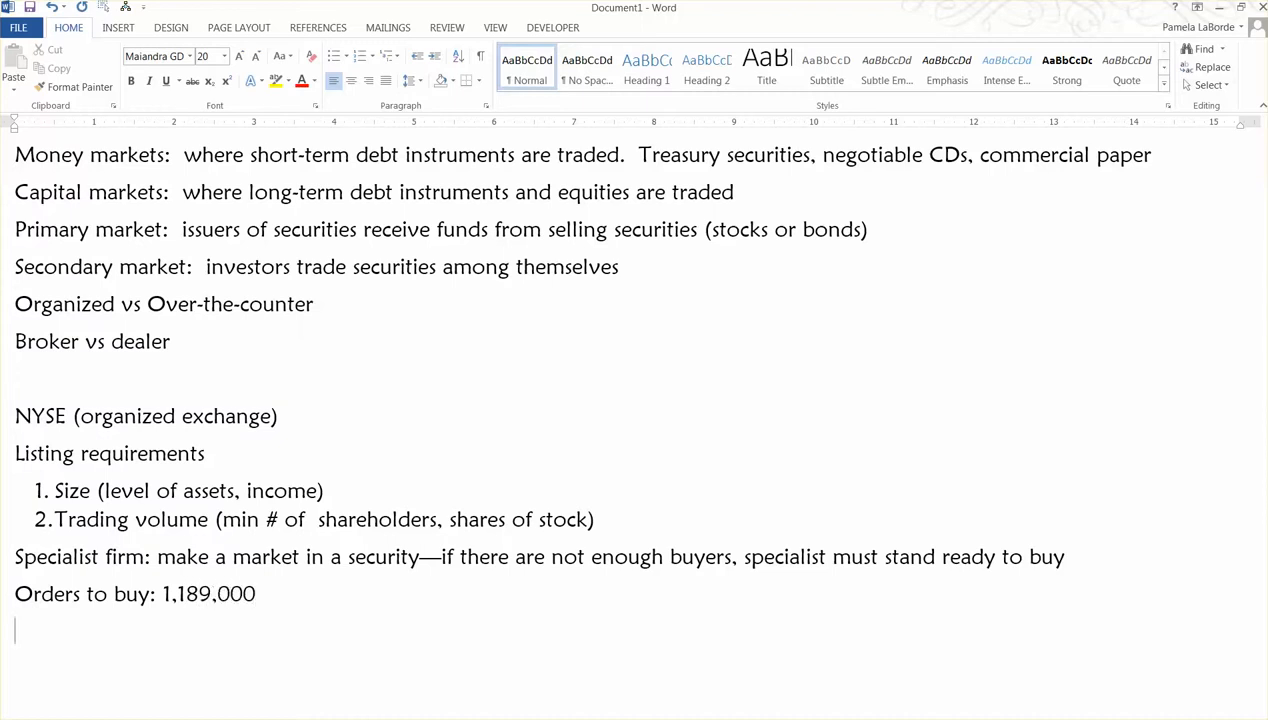
Add the line 'Orders to sell: 1,000,000'.
type("order")
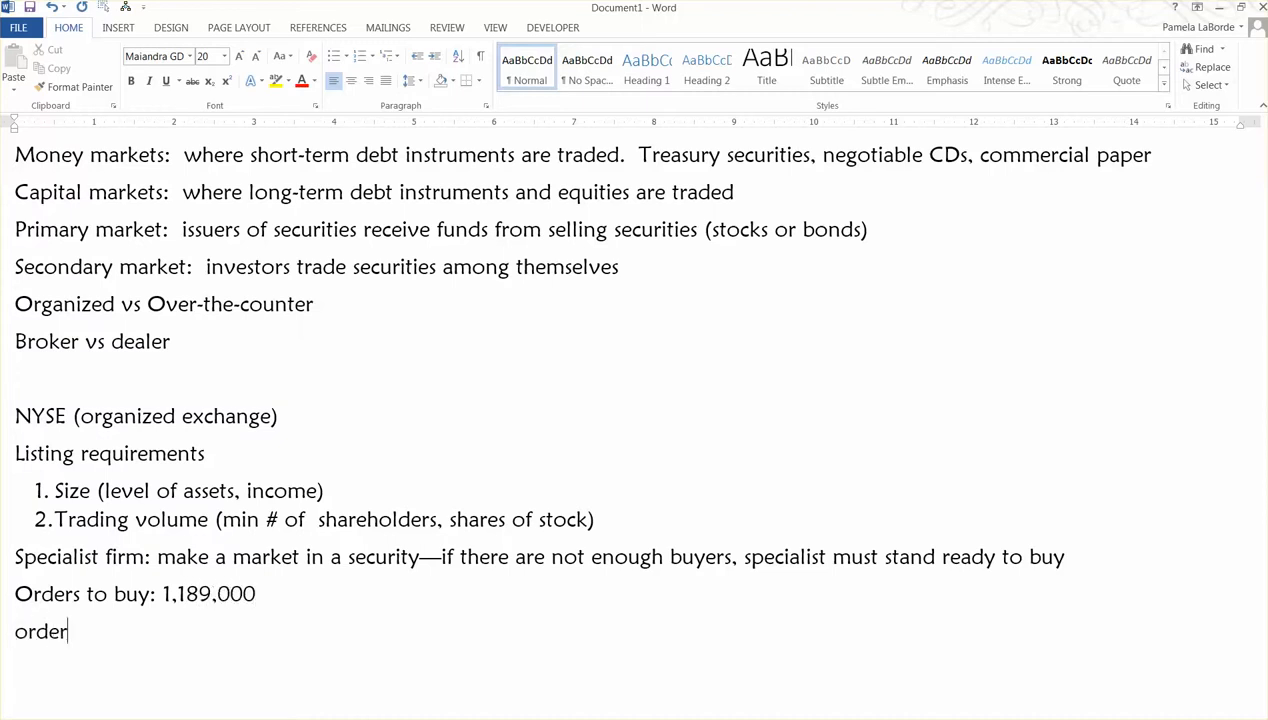
type("Orders to se")
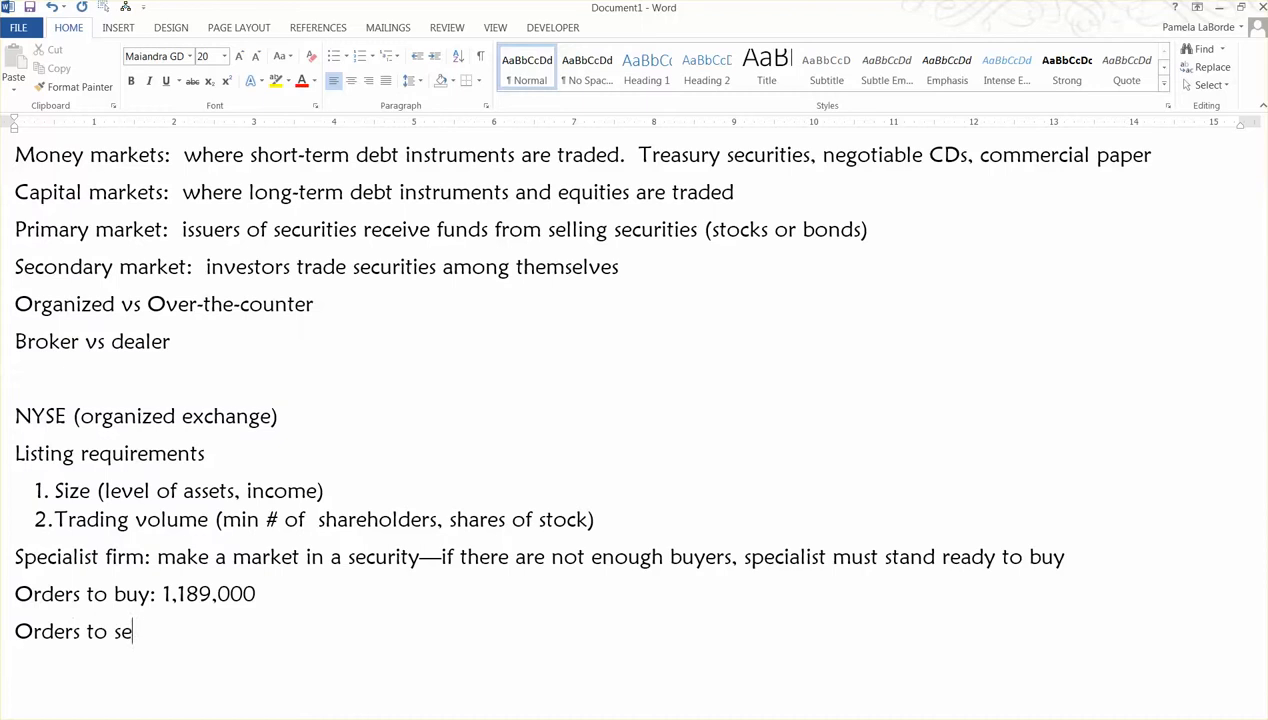
type("ll: 1")
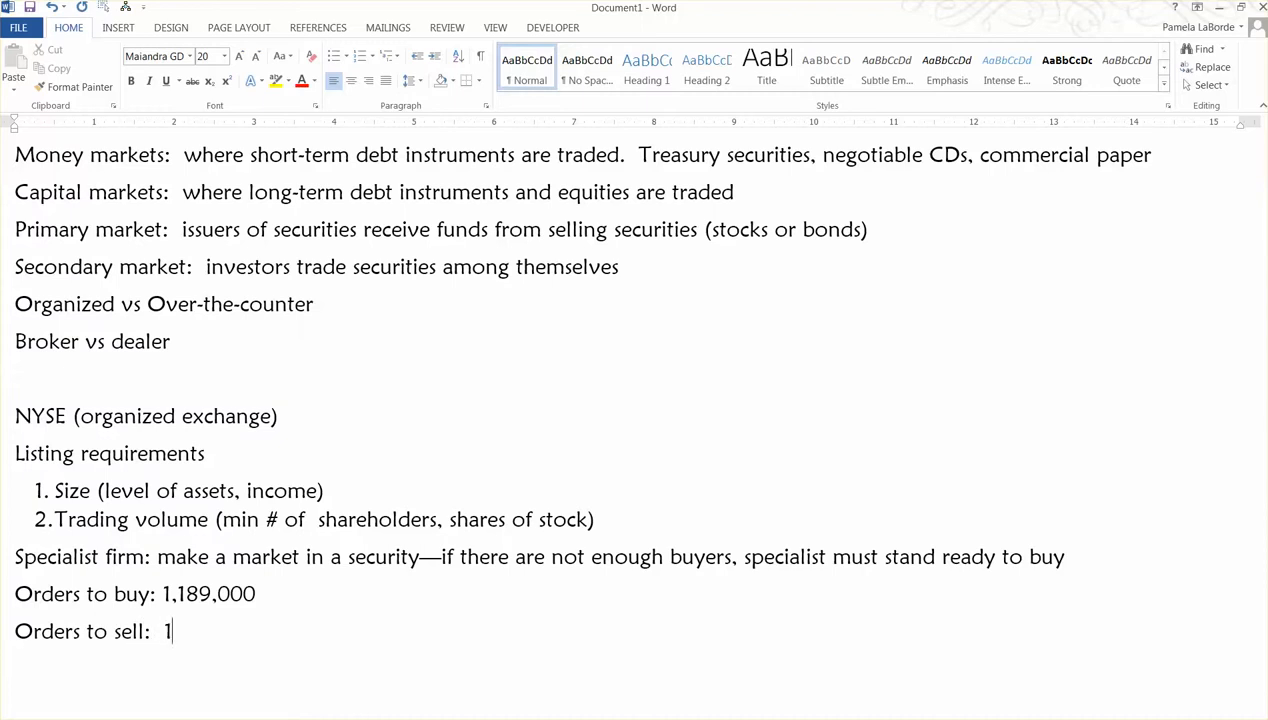
type(",000,000")
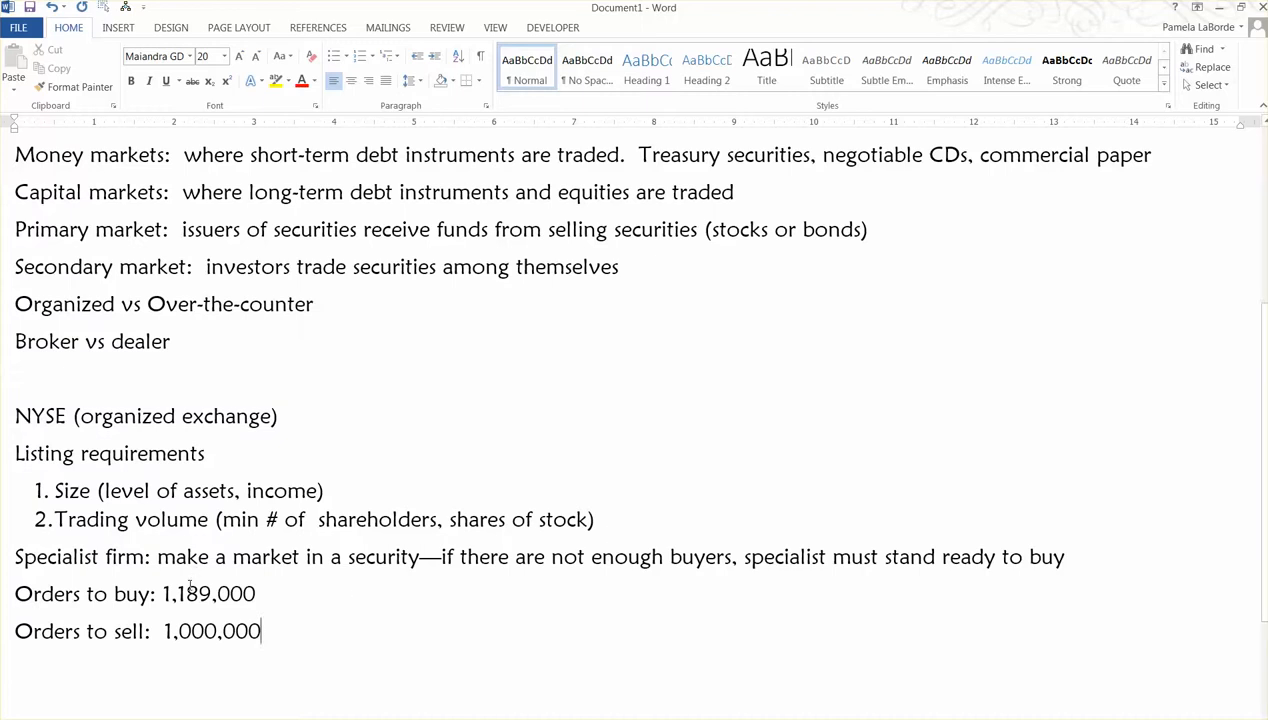
left_click_drag(177, 593, 255, 593)
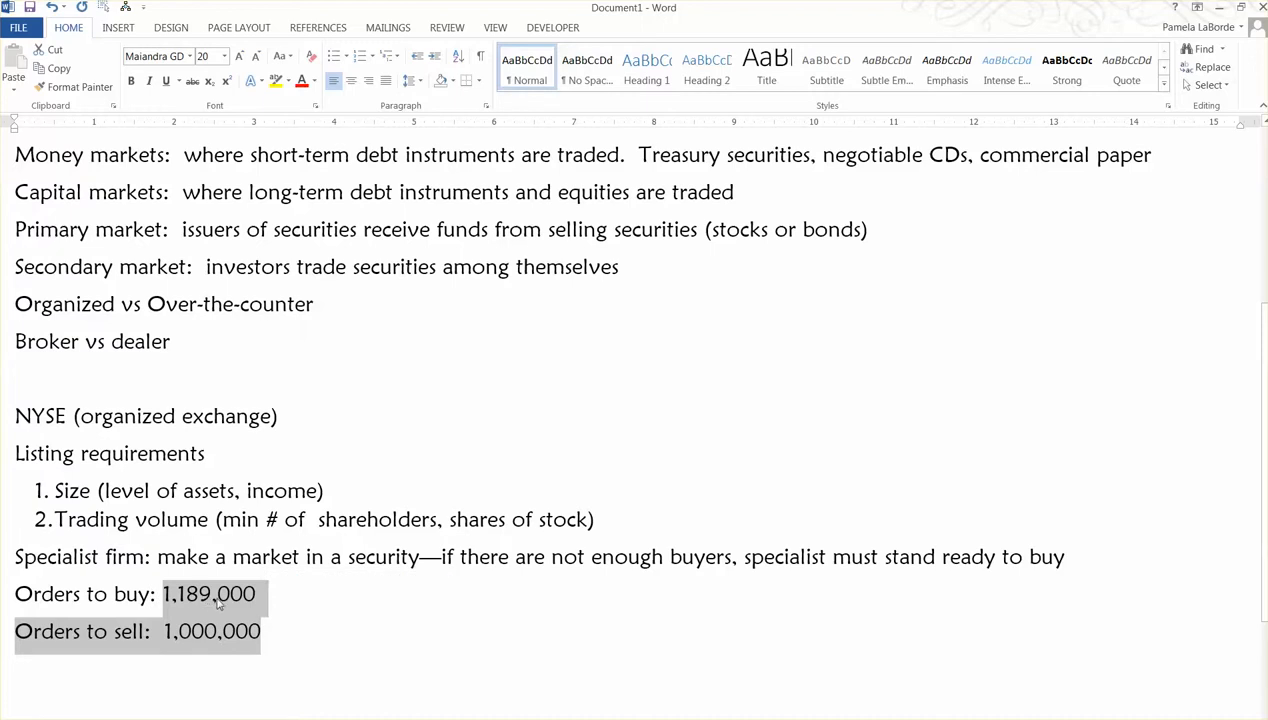
left_click(218, 593)
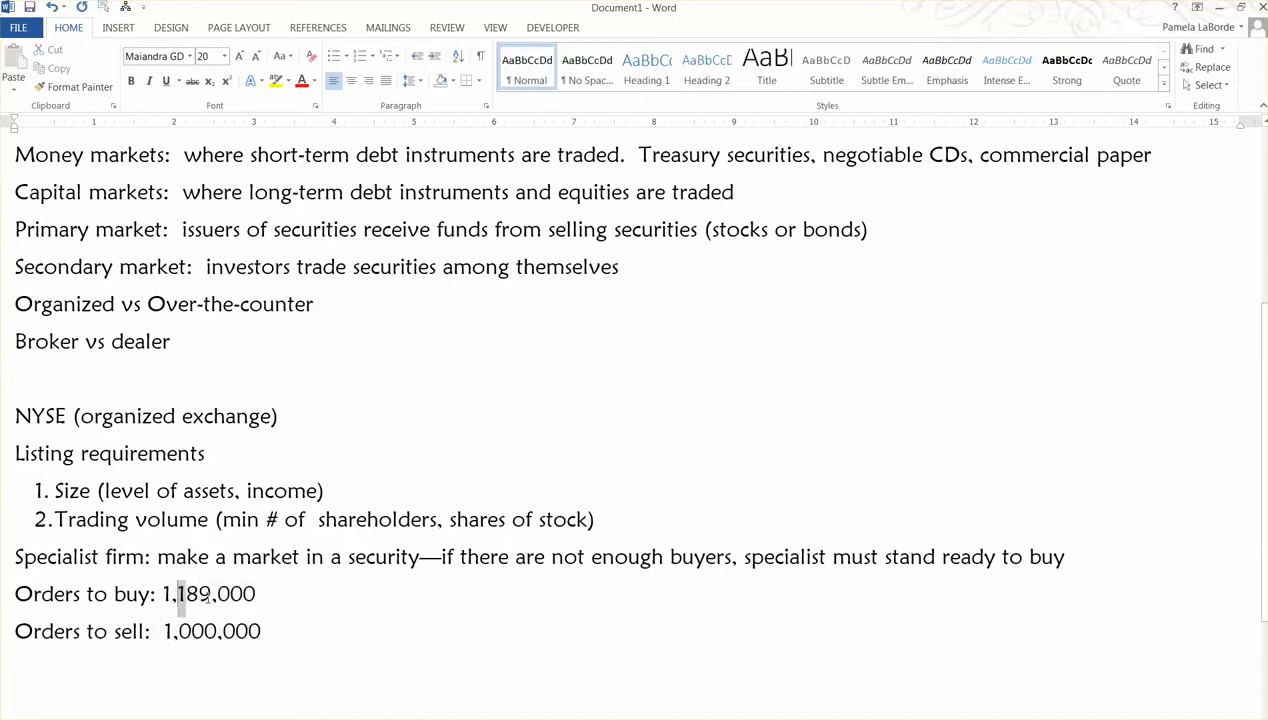
double_click(213, 594)
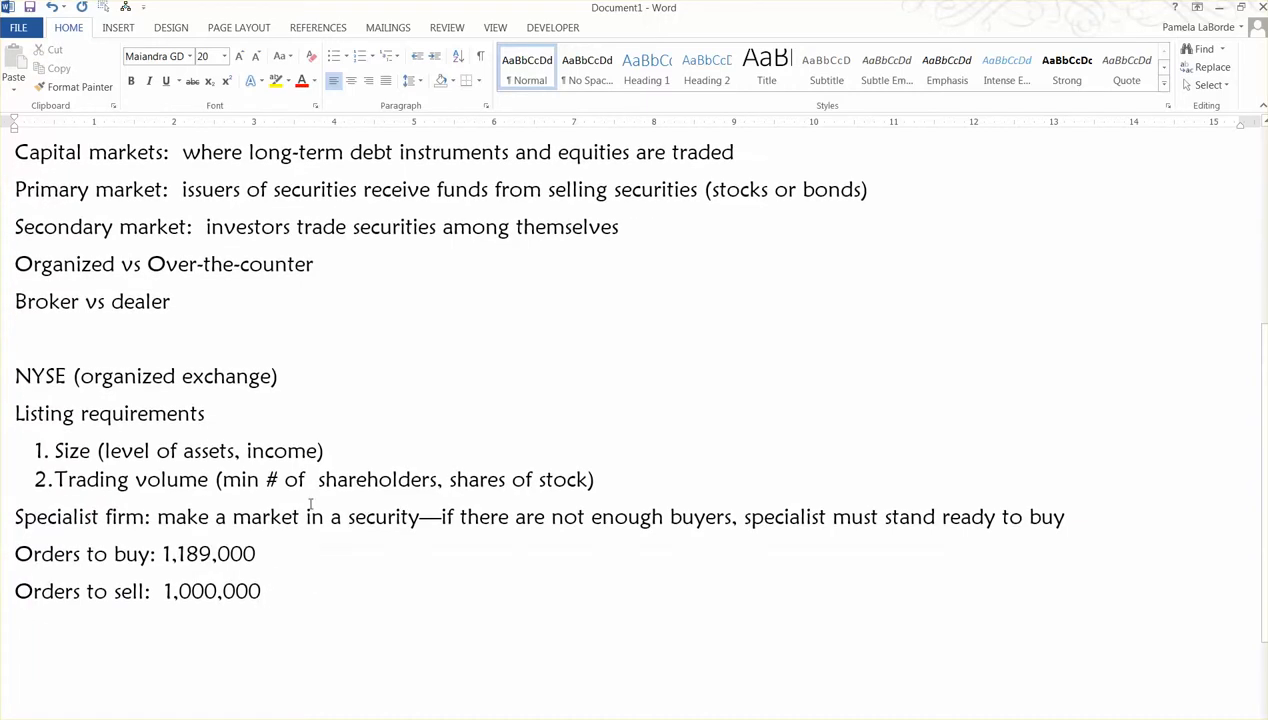
left_click_drag(215, 517, 421, 517)
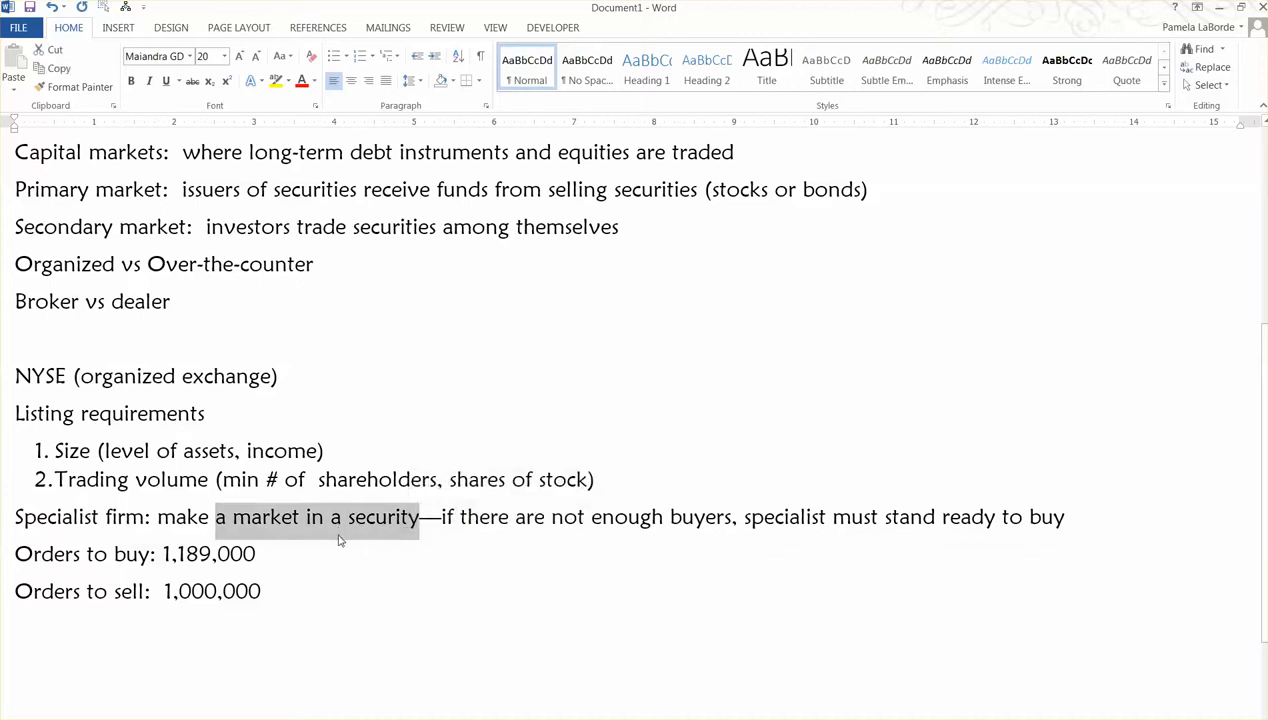
left_click(295, 582)
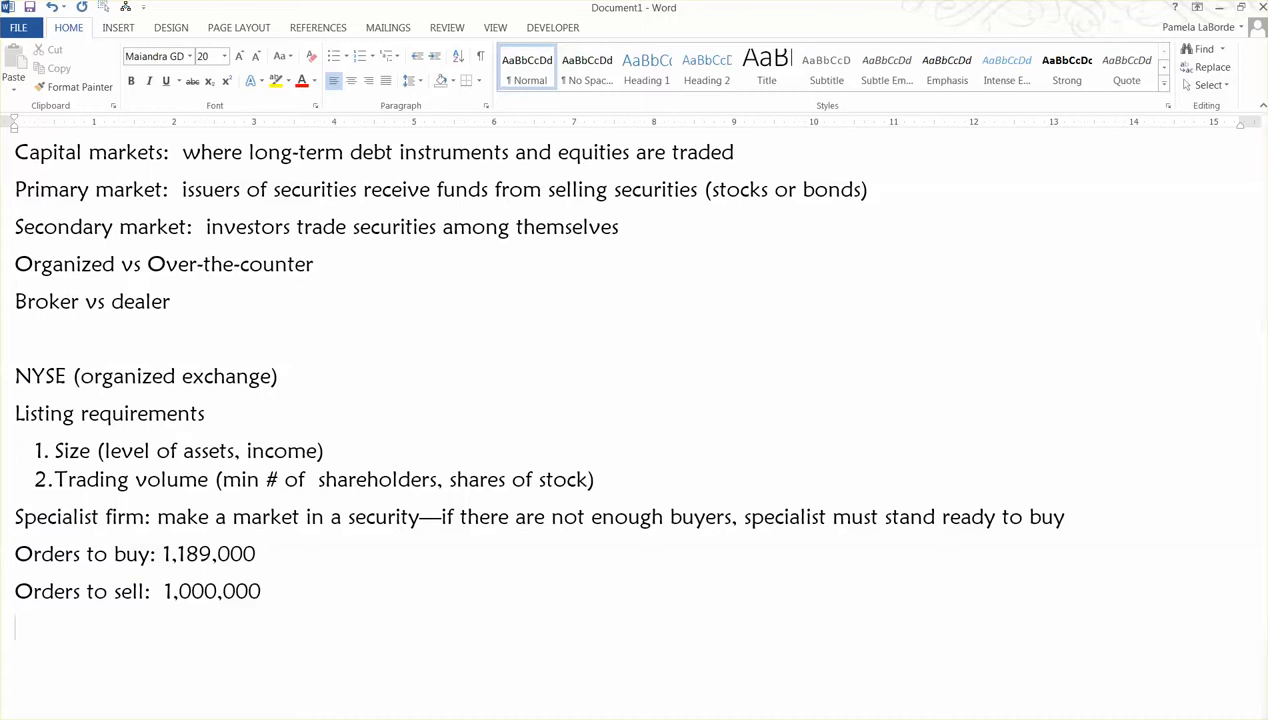
Type '86% of trading on NYSE does NOT involve a specialist' and deselect the order lines.
type("865")
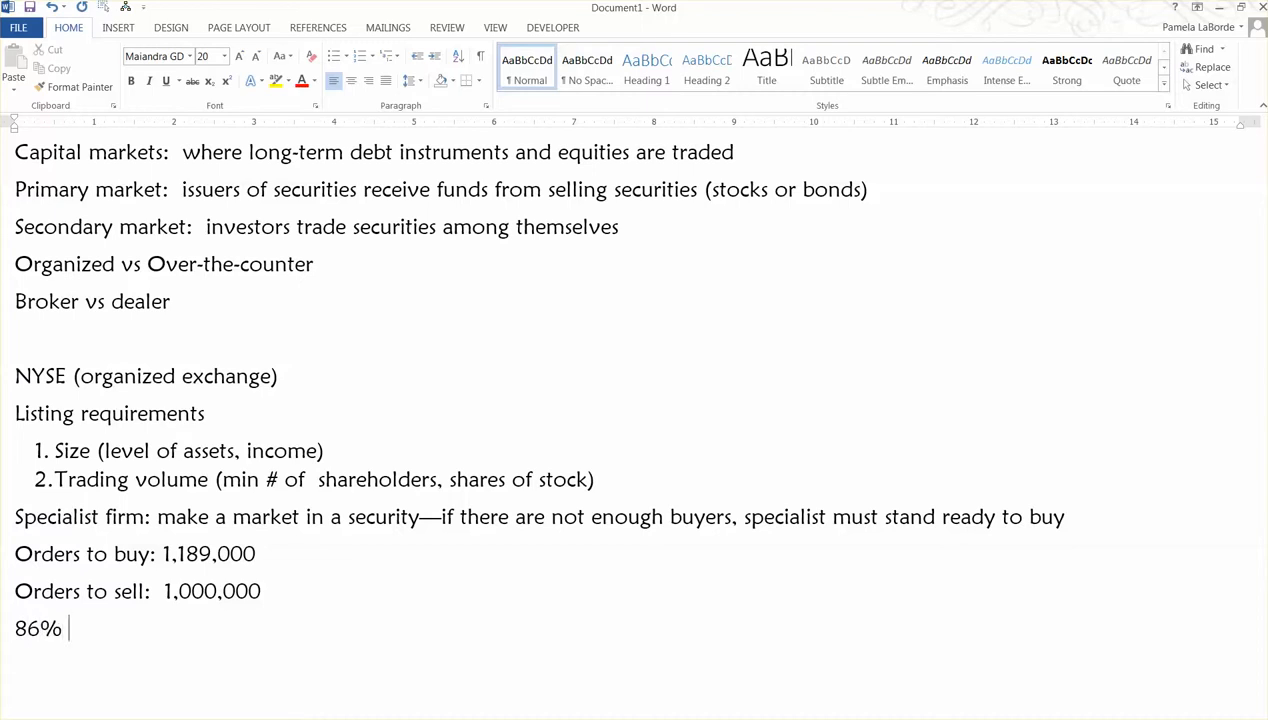
type("of tra")
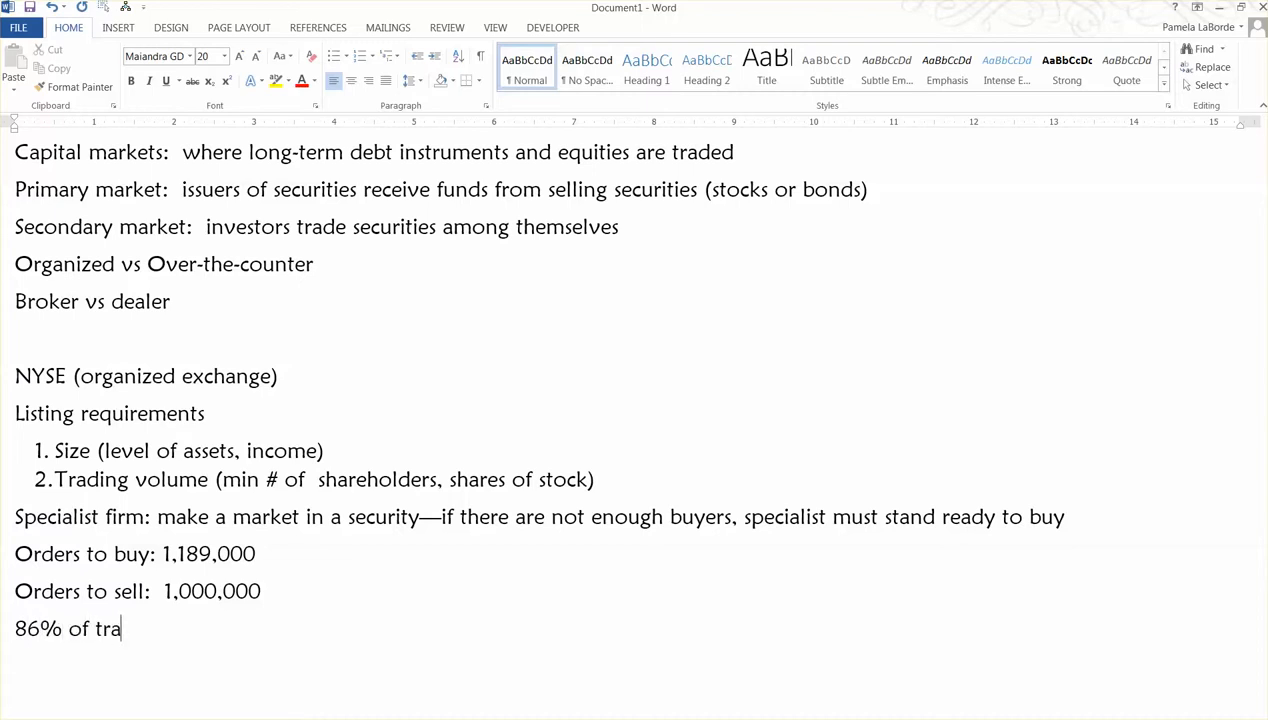
type("ding on NYSE")
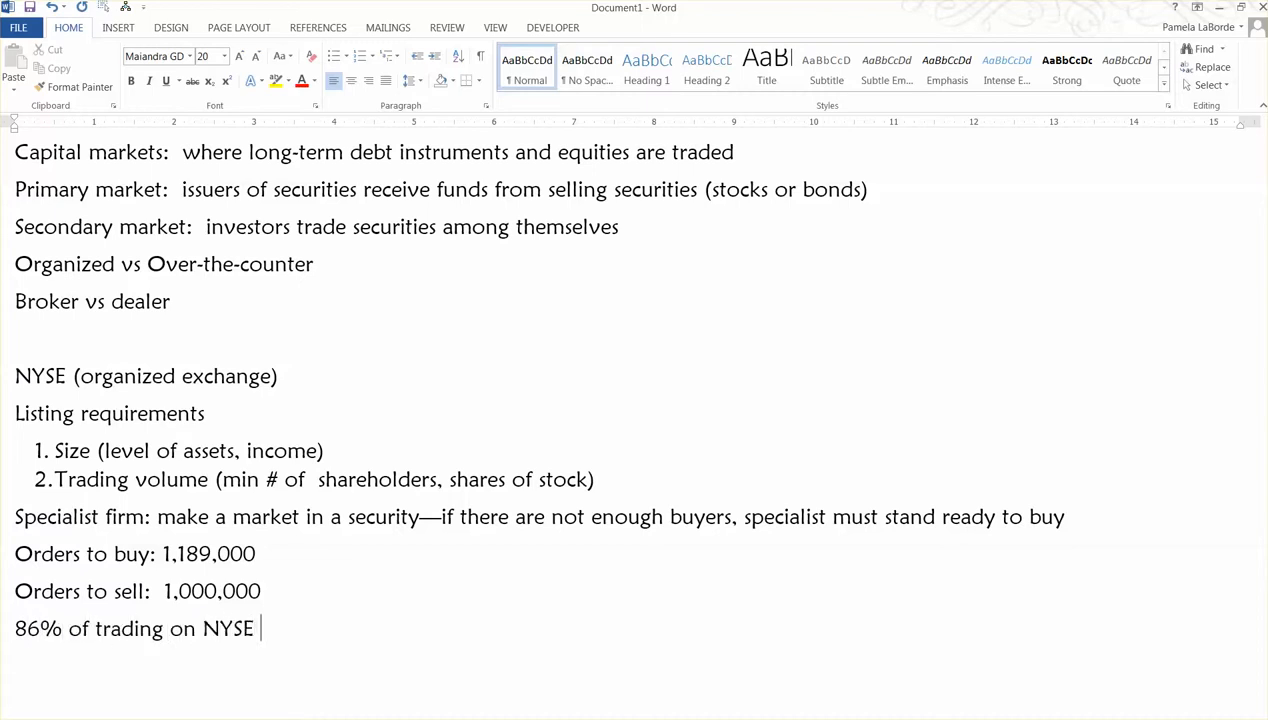
type("does NOT involve a specialist")
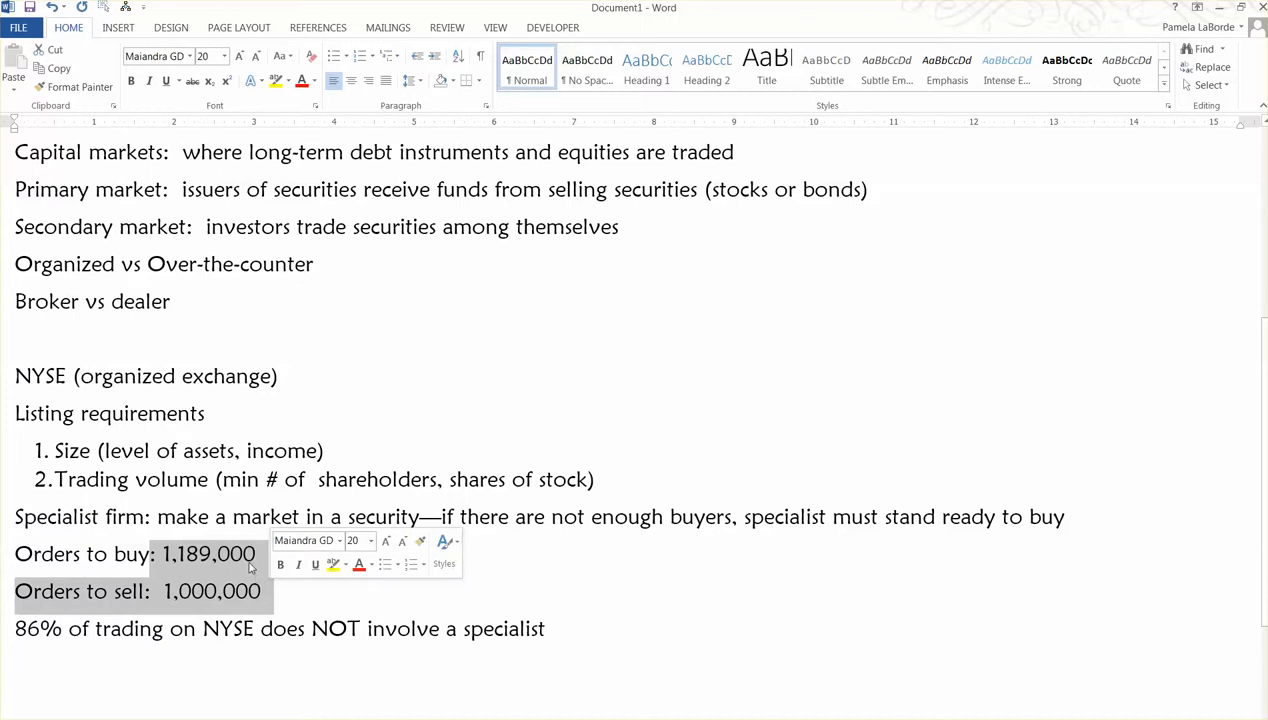
mouse_move(251, 587)
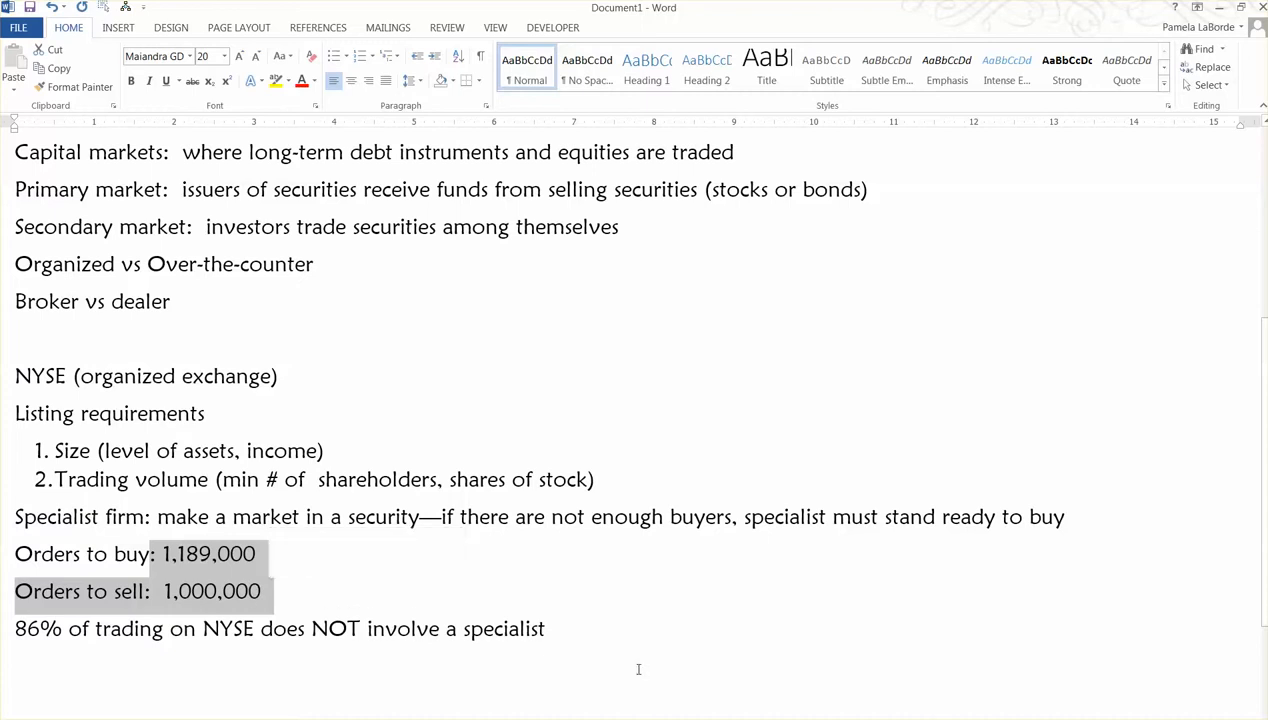
left_click(446, 590)
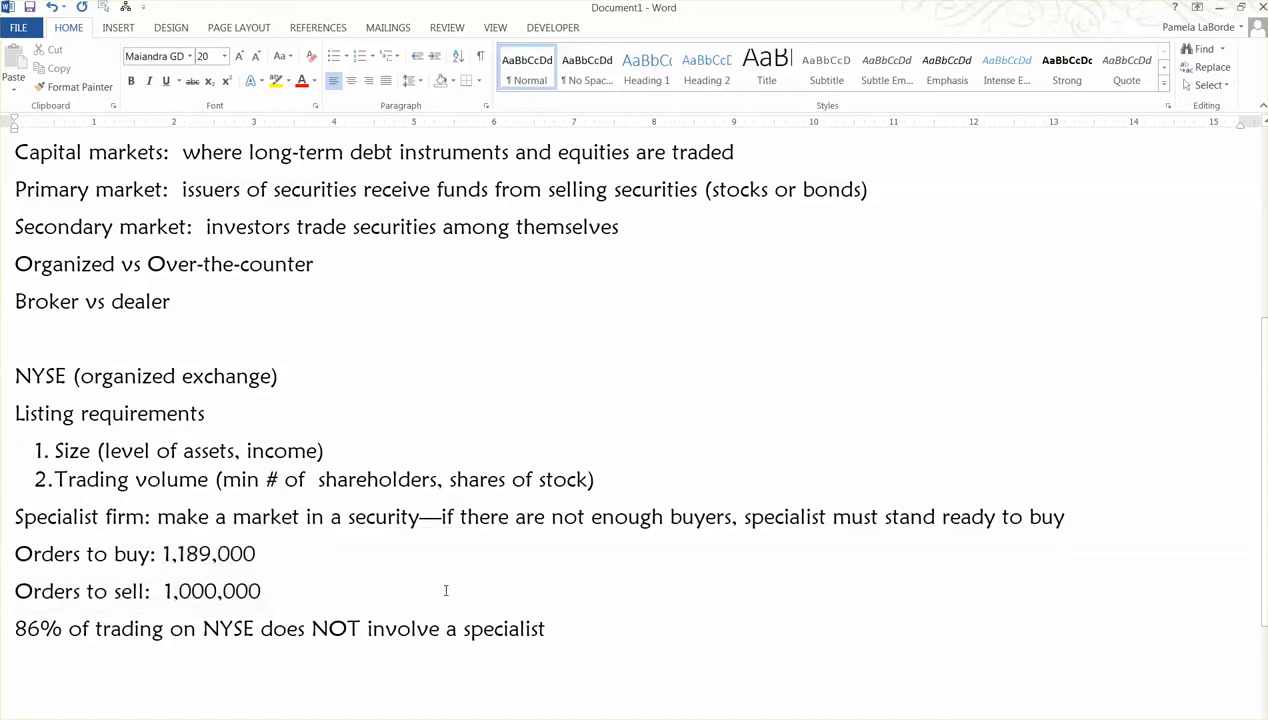
scroll("down", 3)
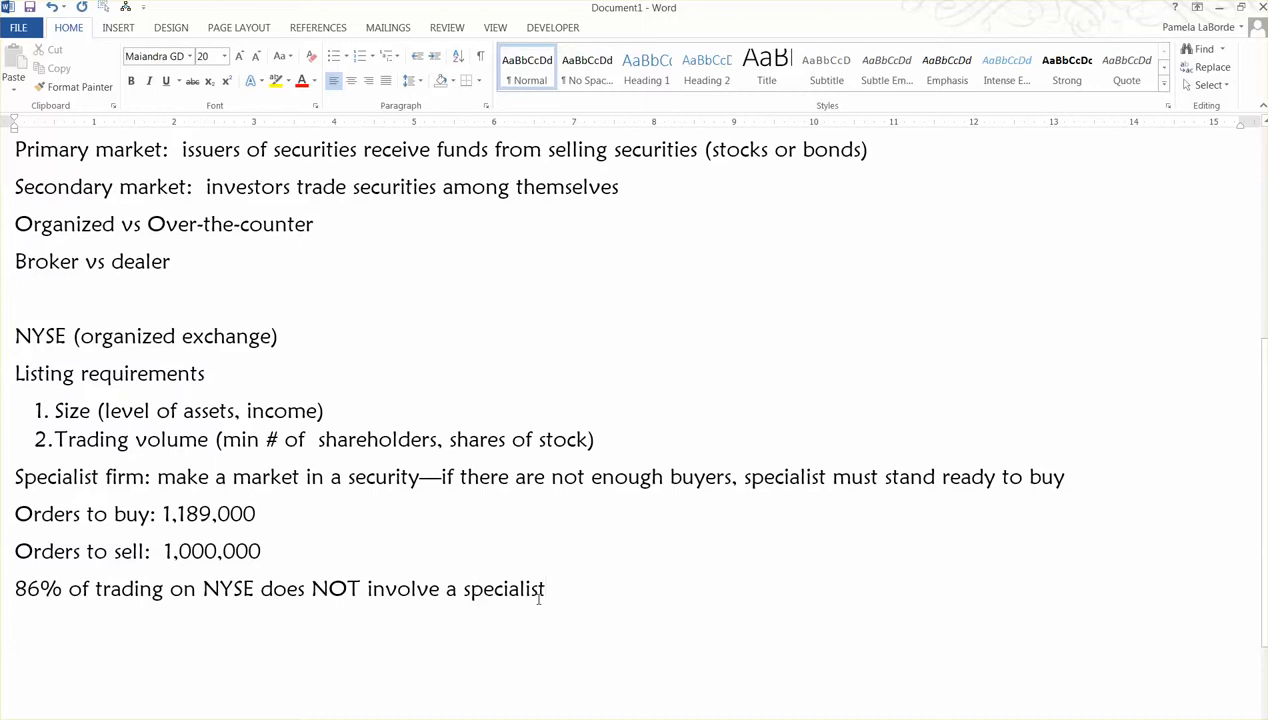
Type 'Limit to the market the specialist must make…' on a new line.
type("Limit to t")
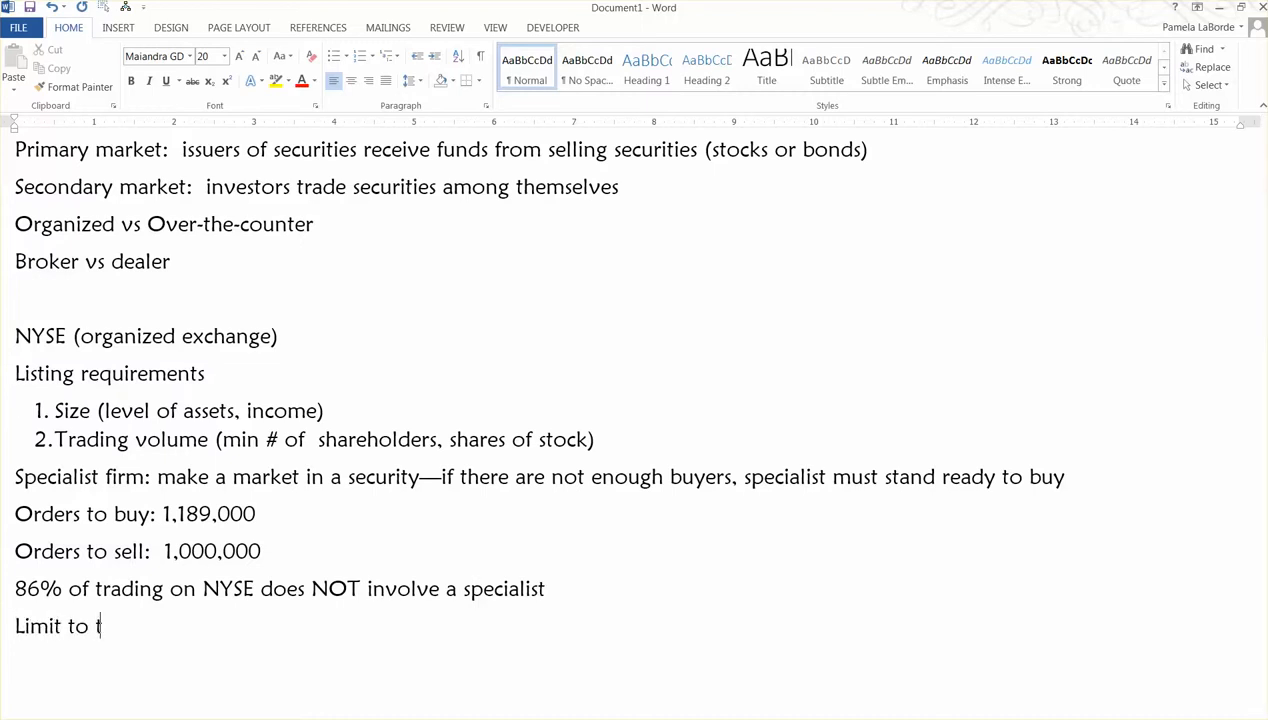
type("he market t")
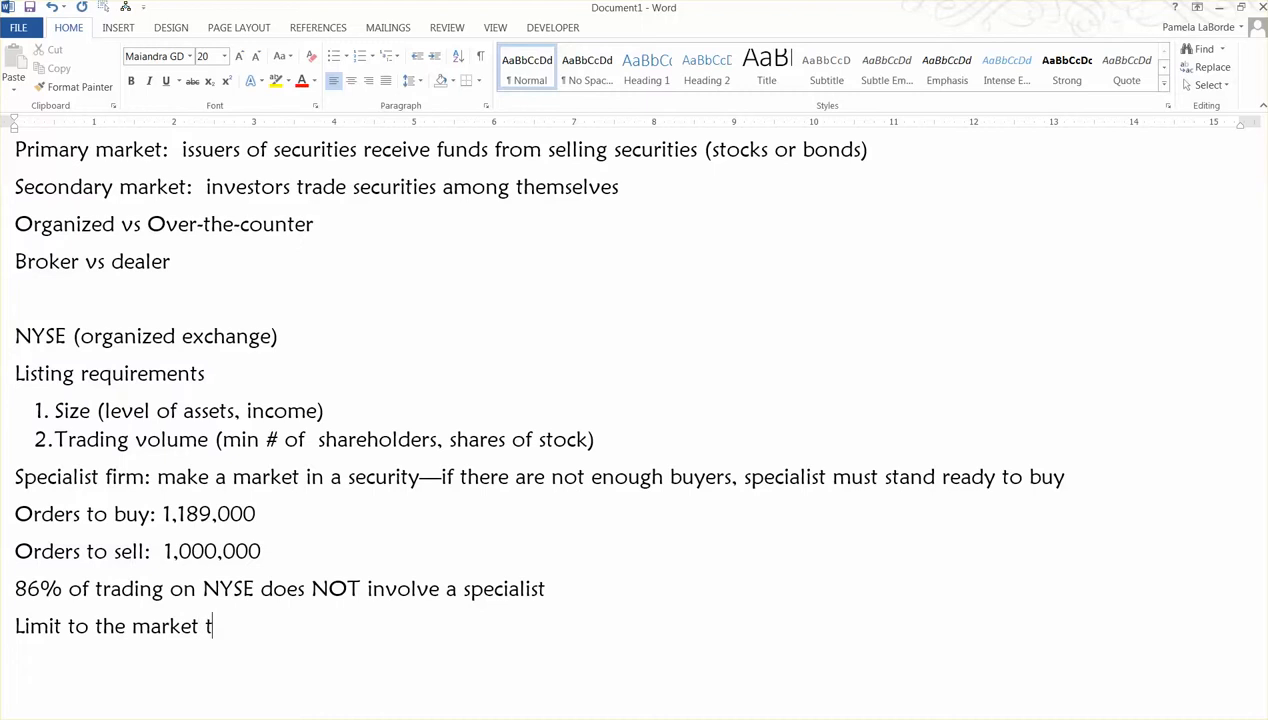
type("h")
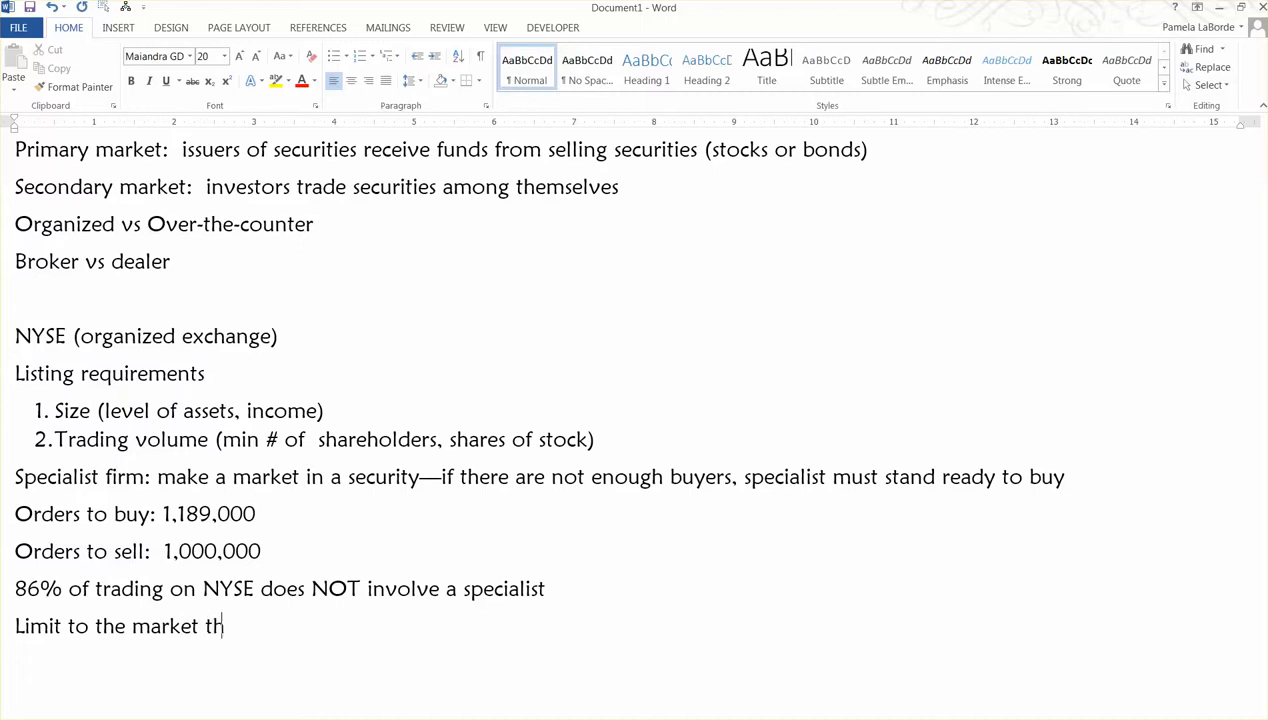
type("e spec")
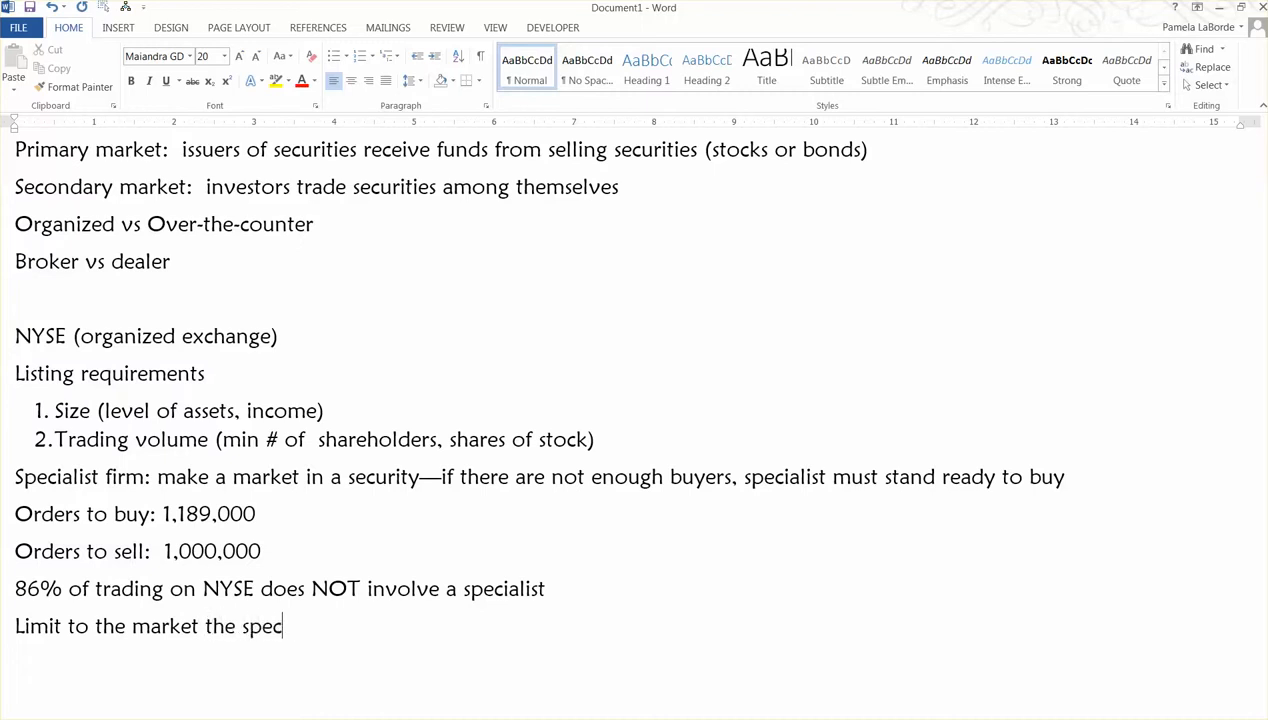
type("ialist must make…")
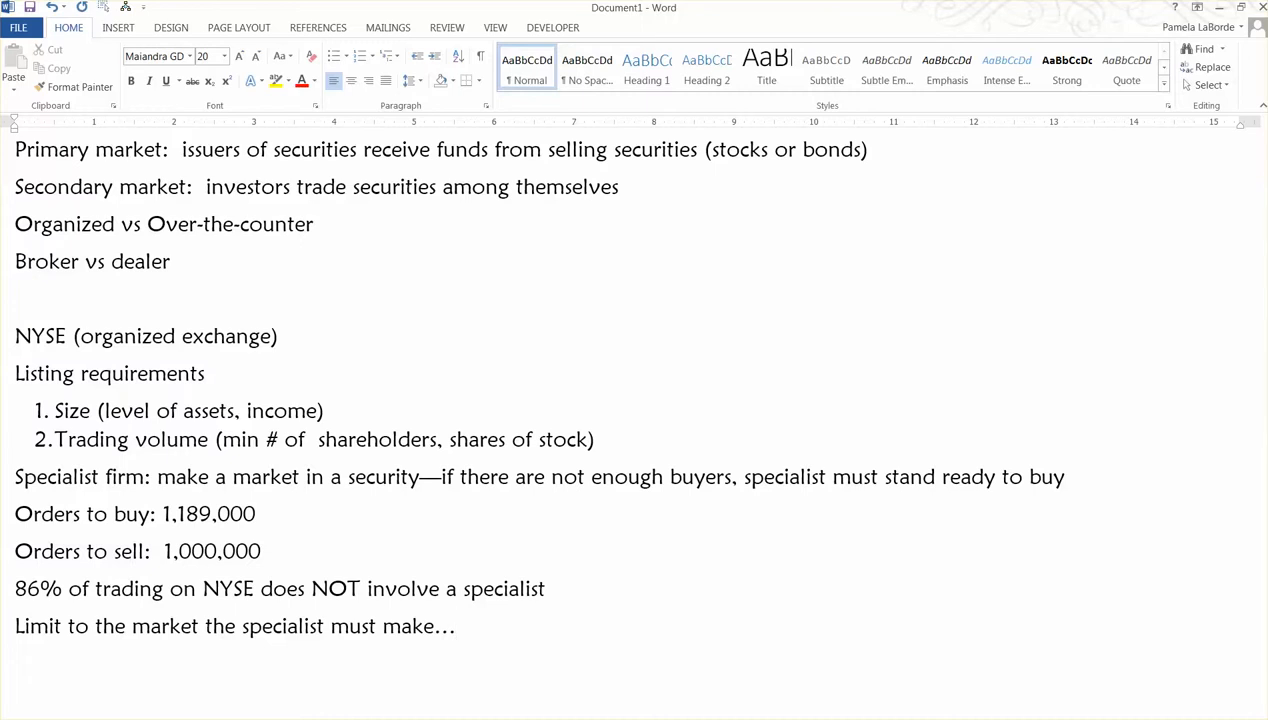
left_click(457, 625)
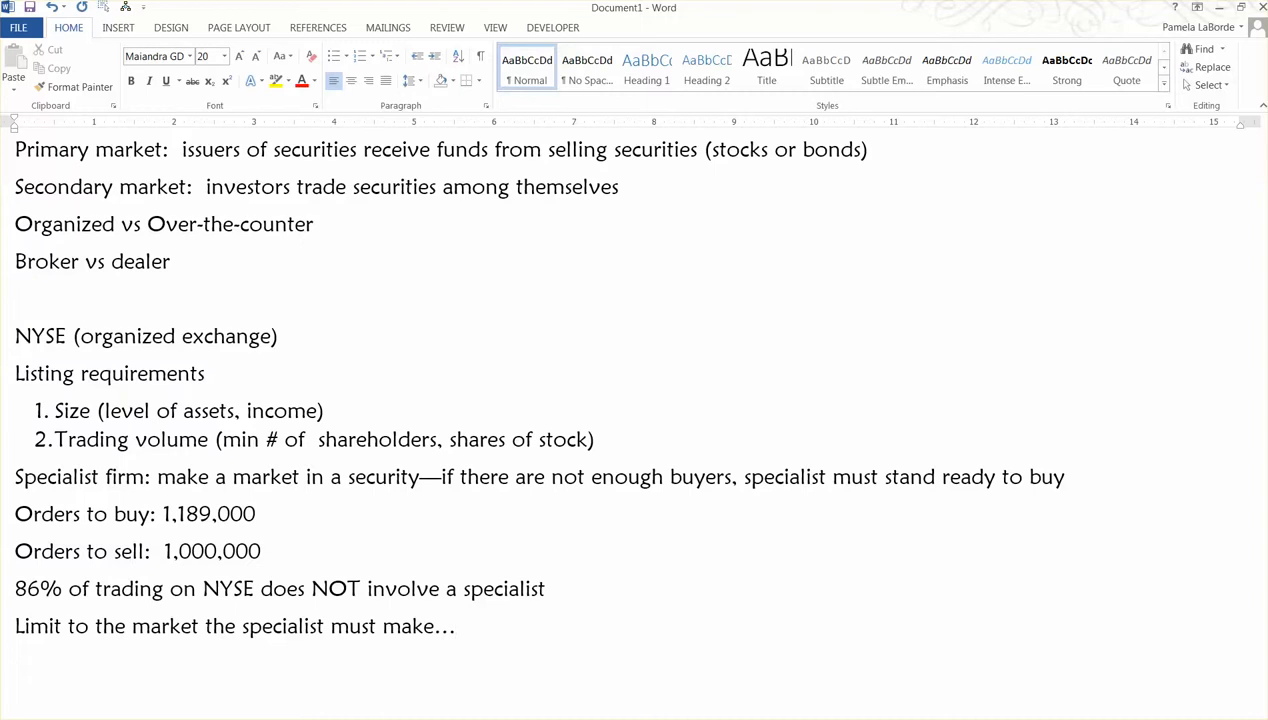
left_click(457, 625)
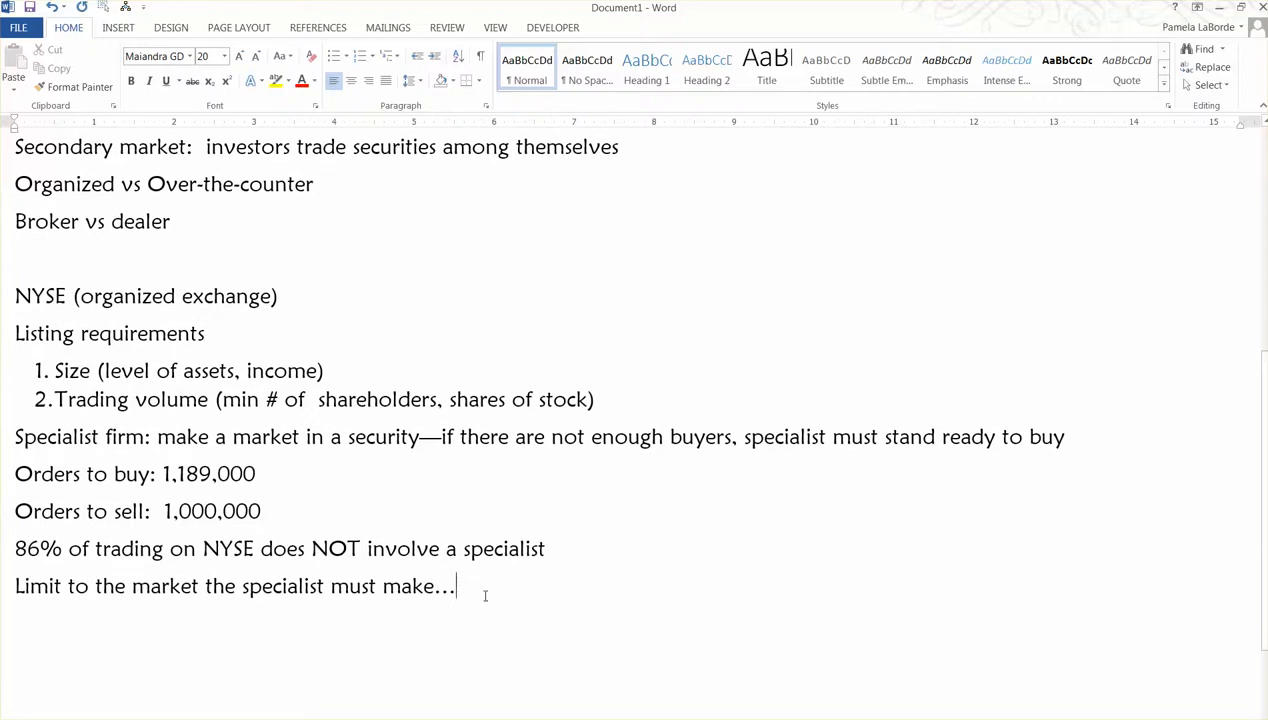
mouse_move(490, 595)
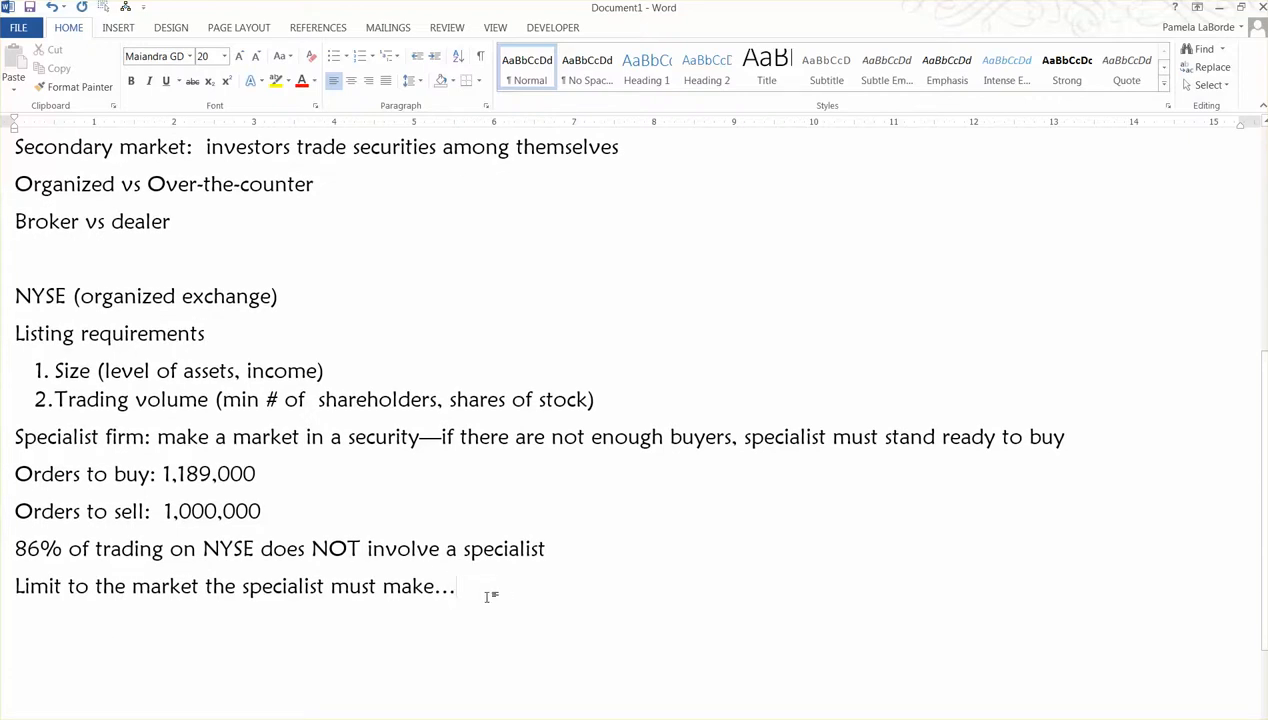
On a new line, type 'In dire cases, trading for a specific company will be halted.'.
key("enter")
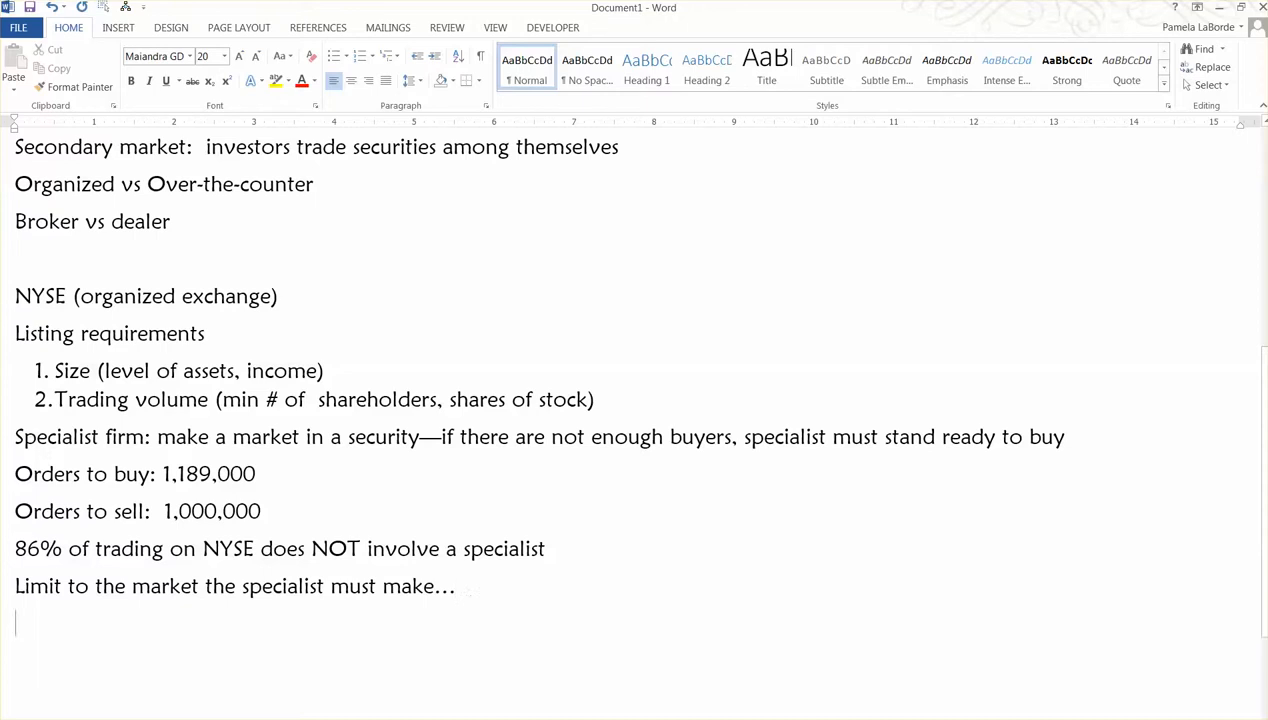
type("In")
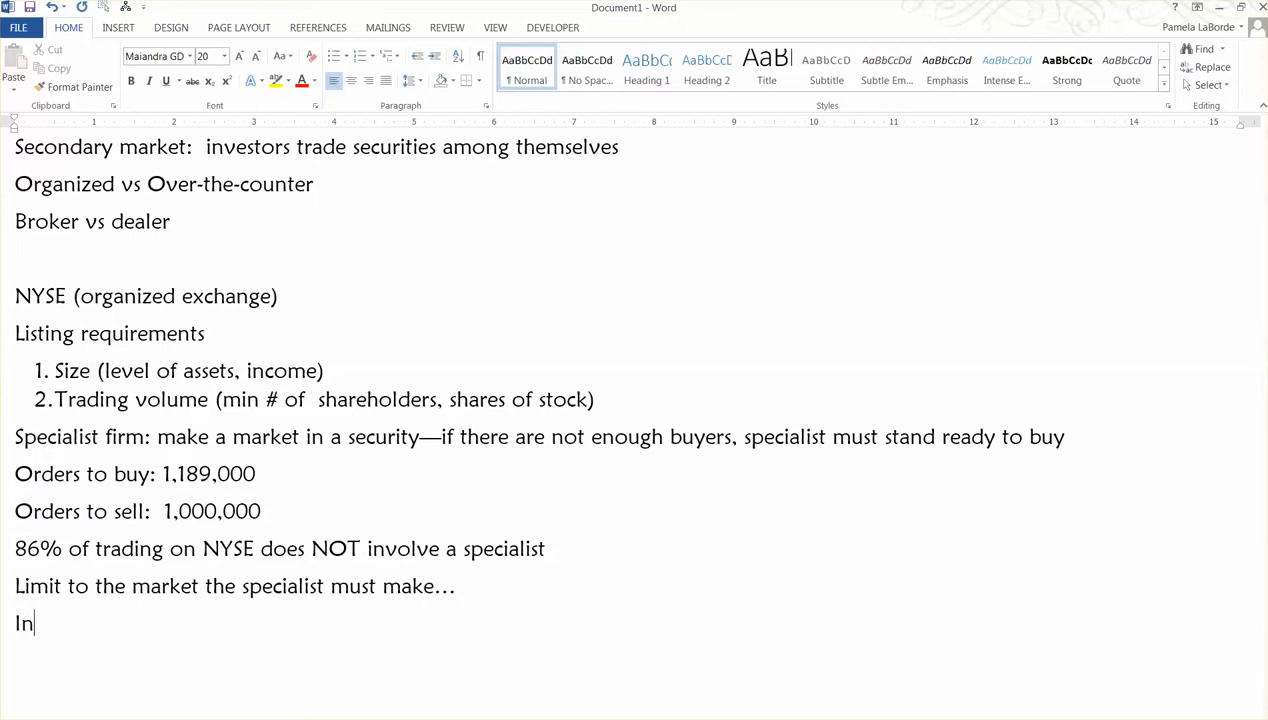
type("dire cases,")
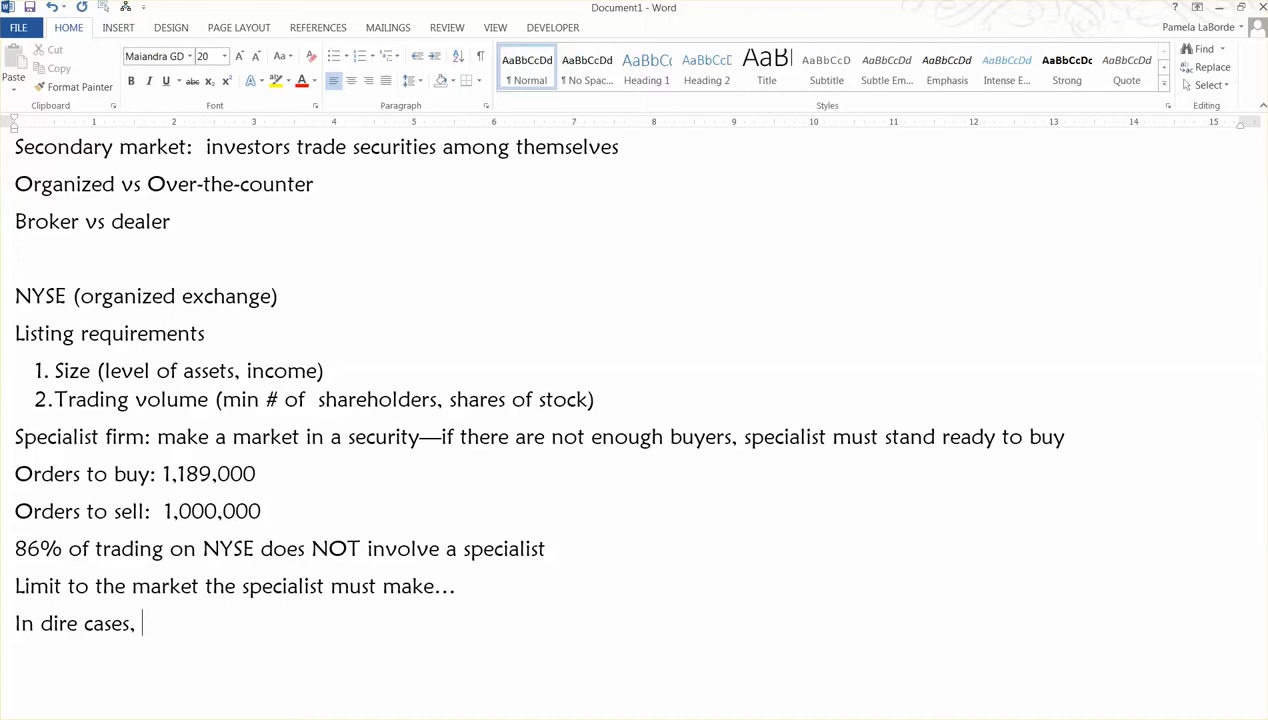
type("trading for")
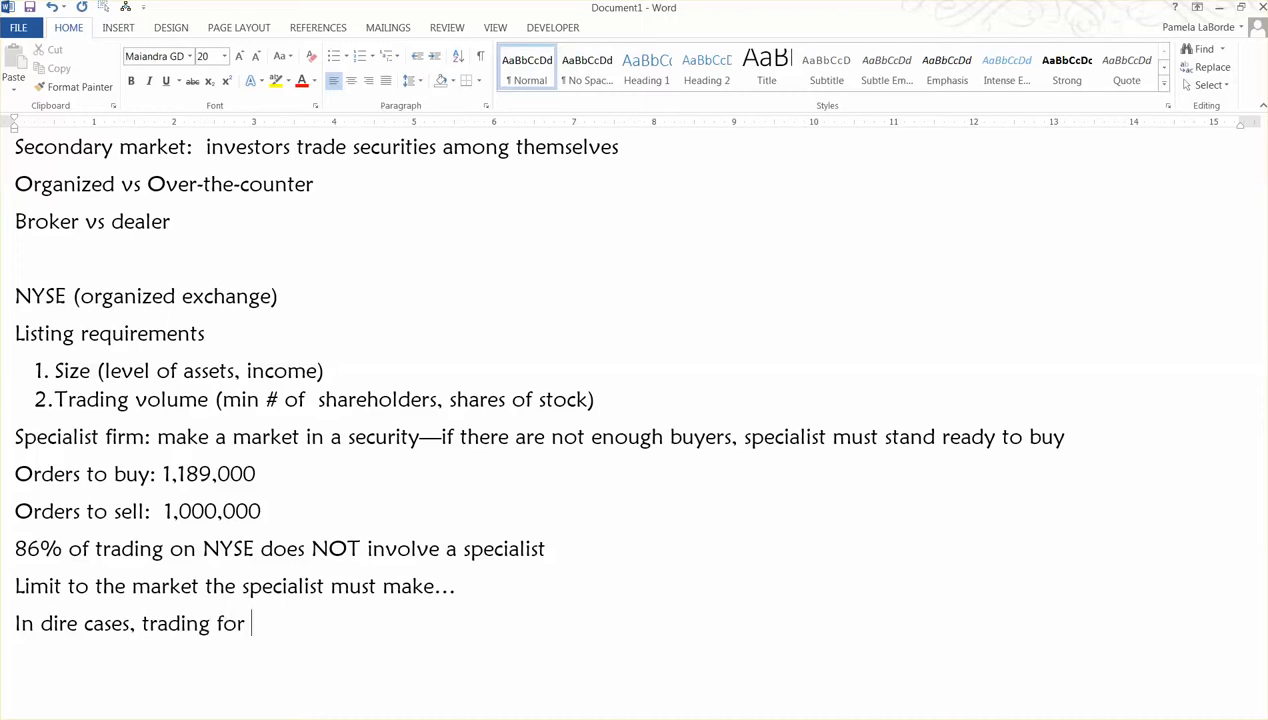
type("a speci")
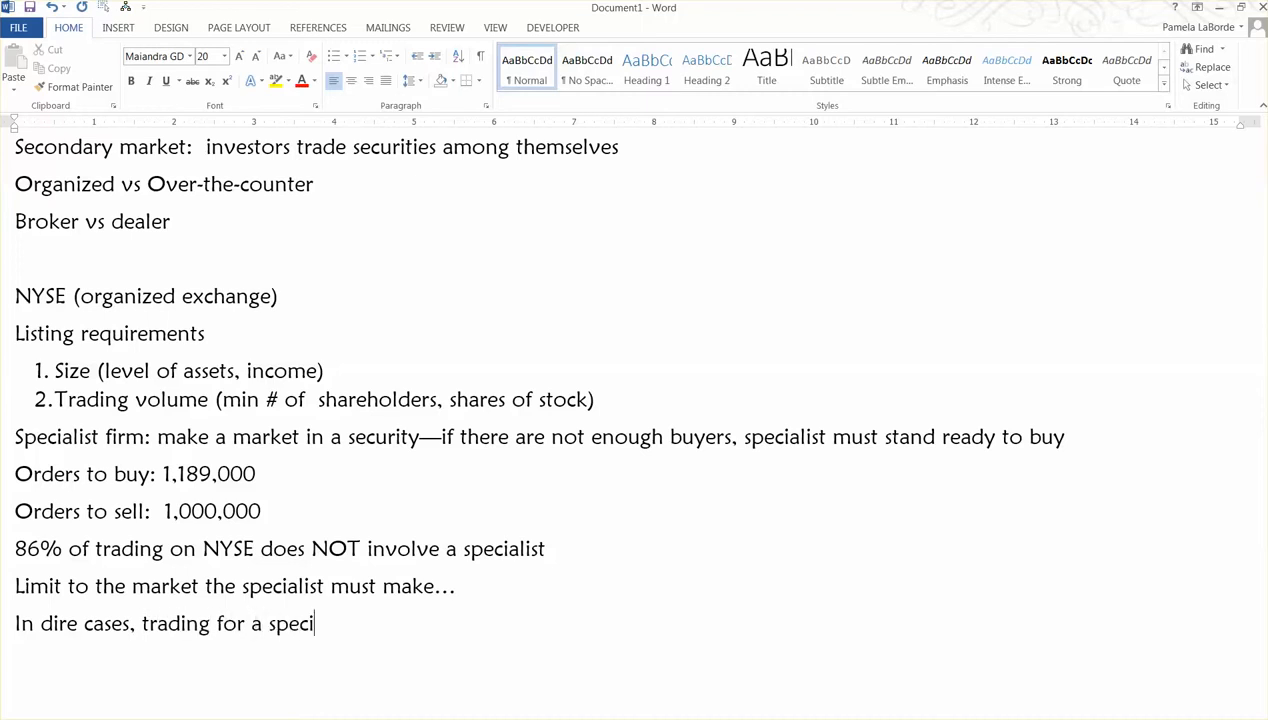
type("fic company")
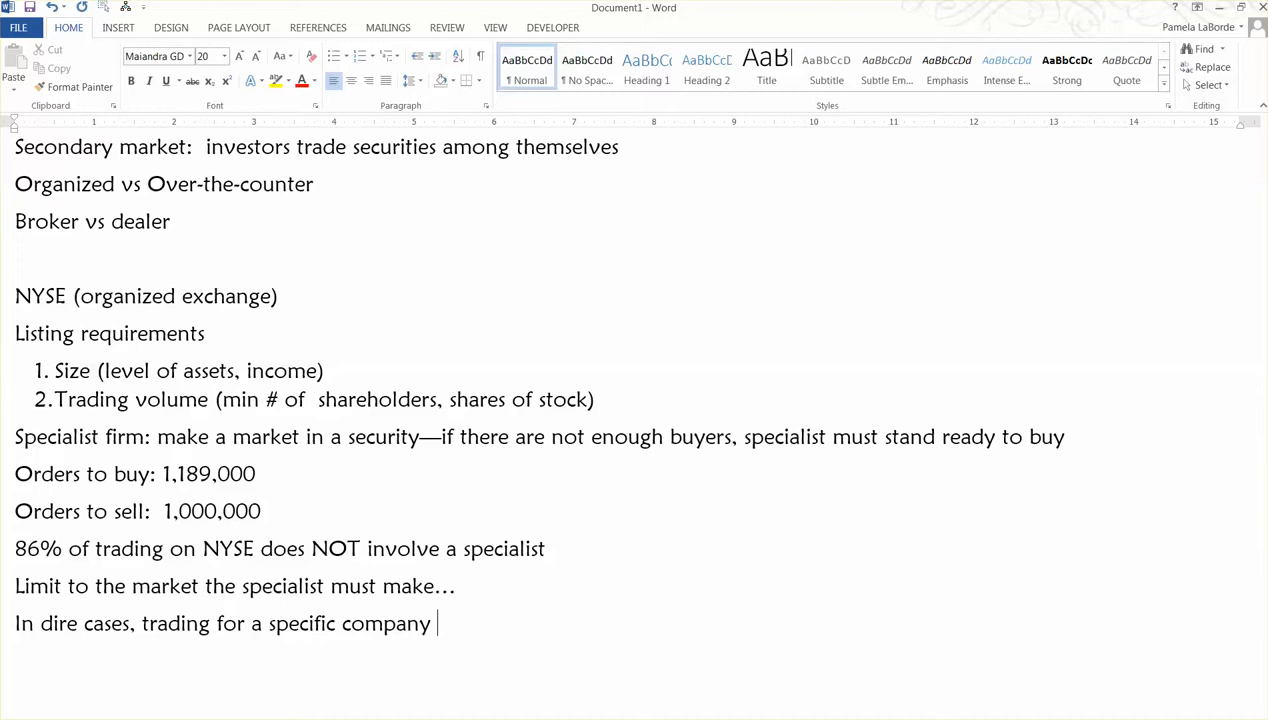
type("will be halted.")
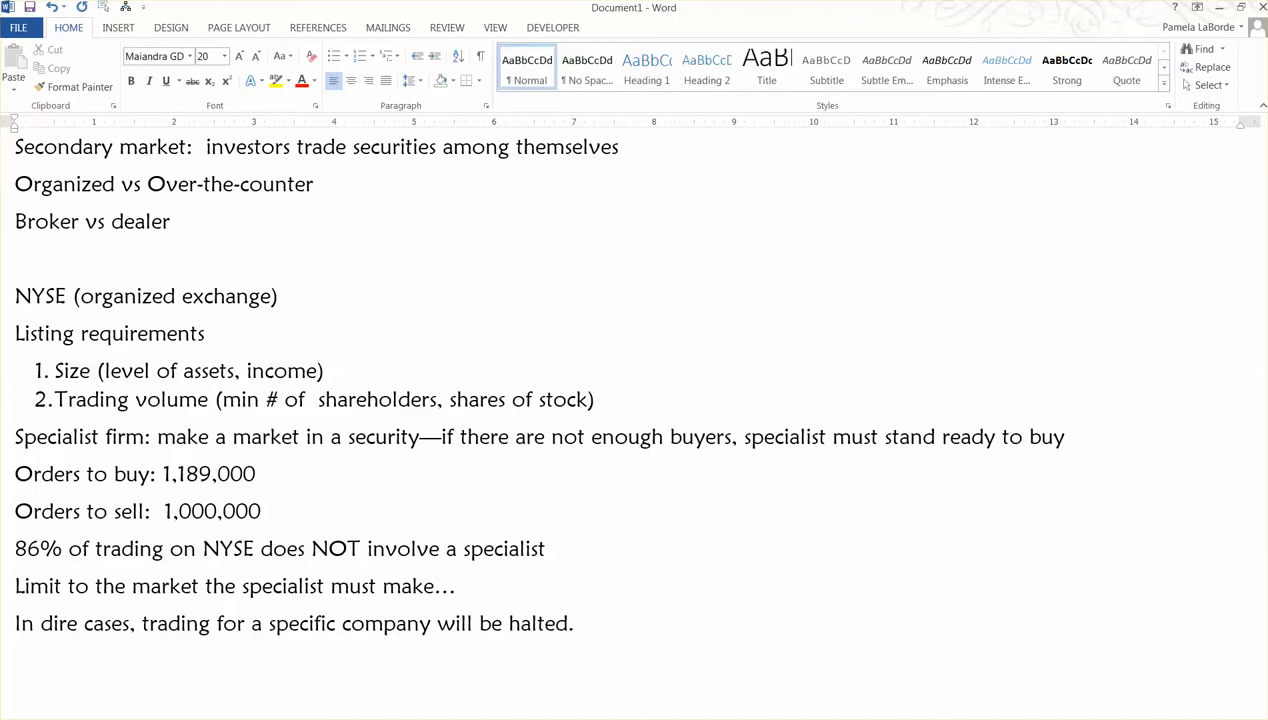
left_click(580, 623)
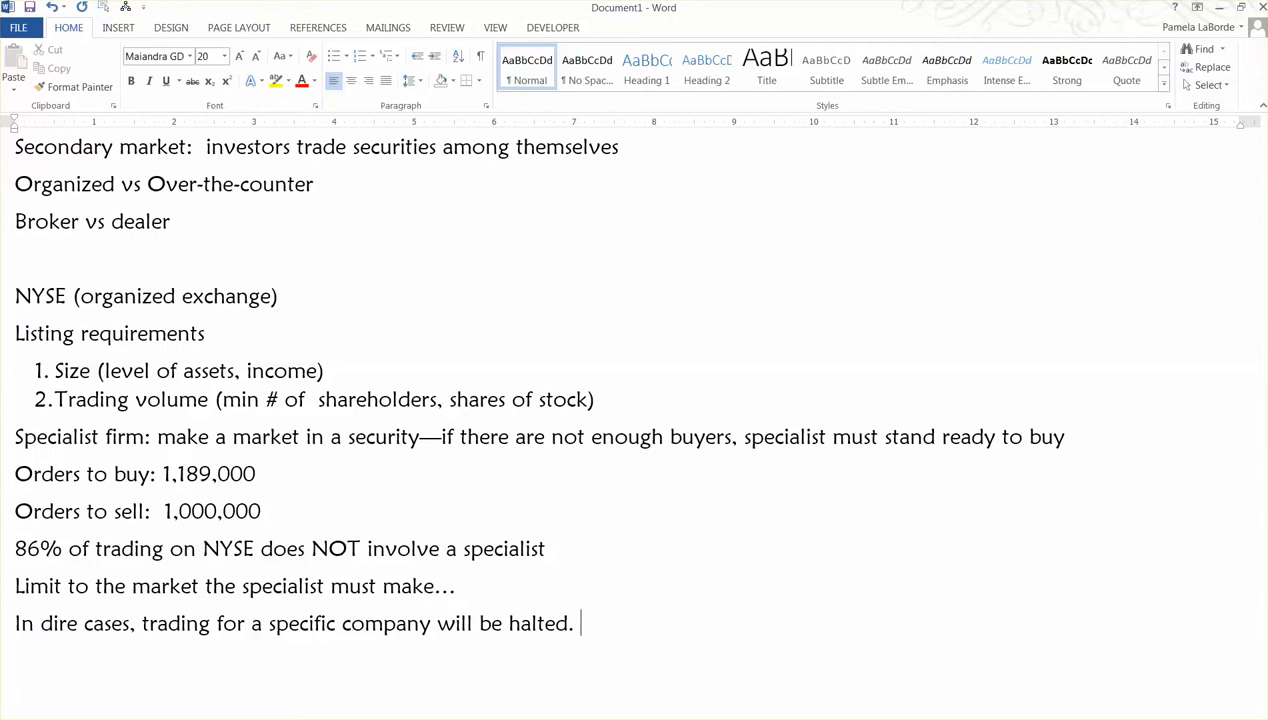
Type the 'Circuit breaker:' label below the halted-trading note.
type("Circuit break")
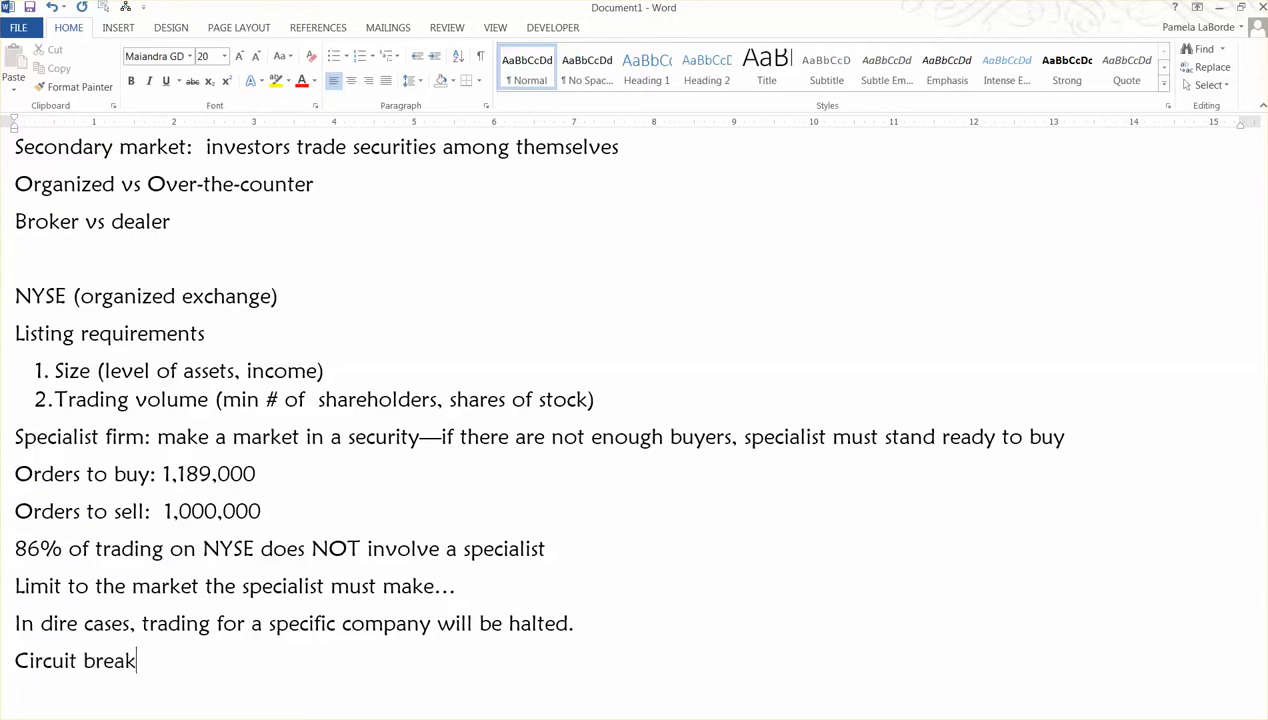
type("er:")
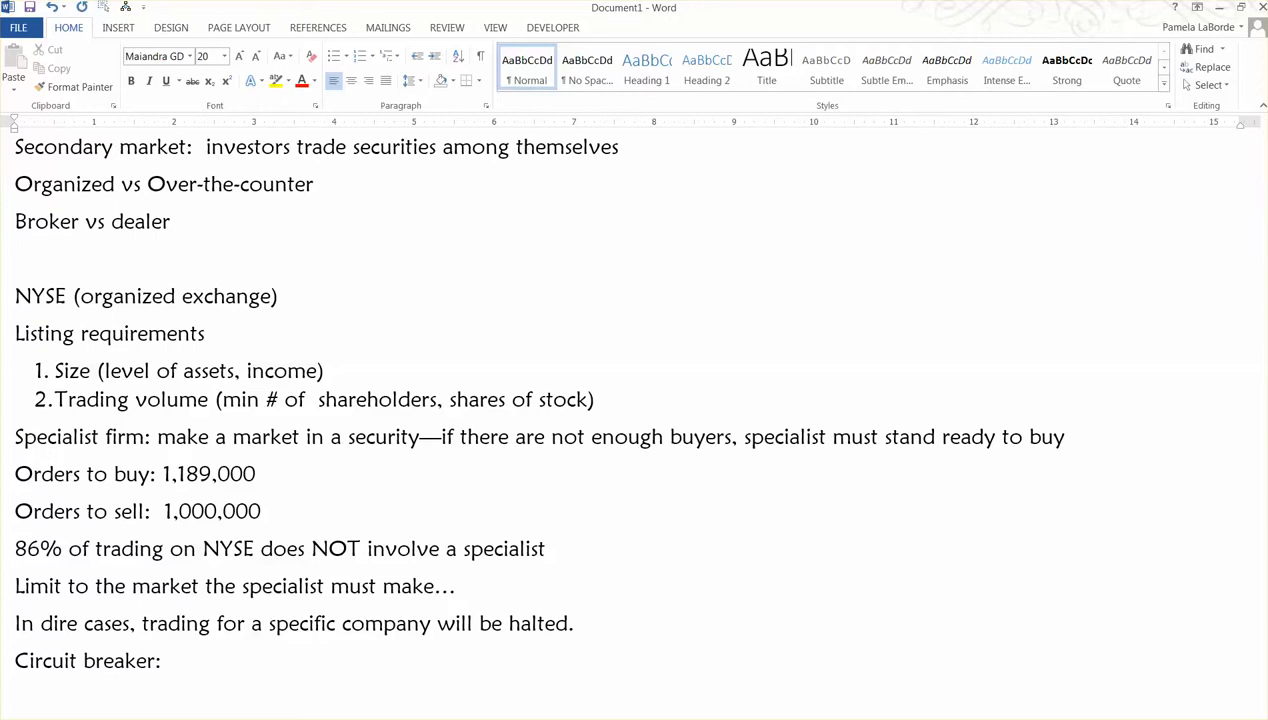
left_click(175, 660)
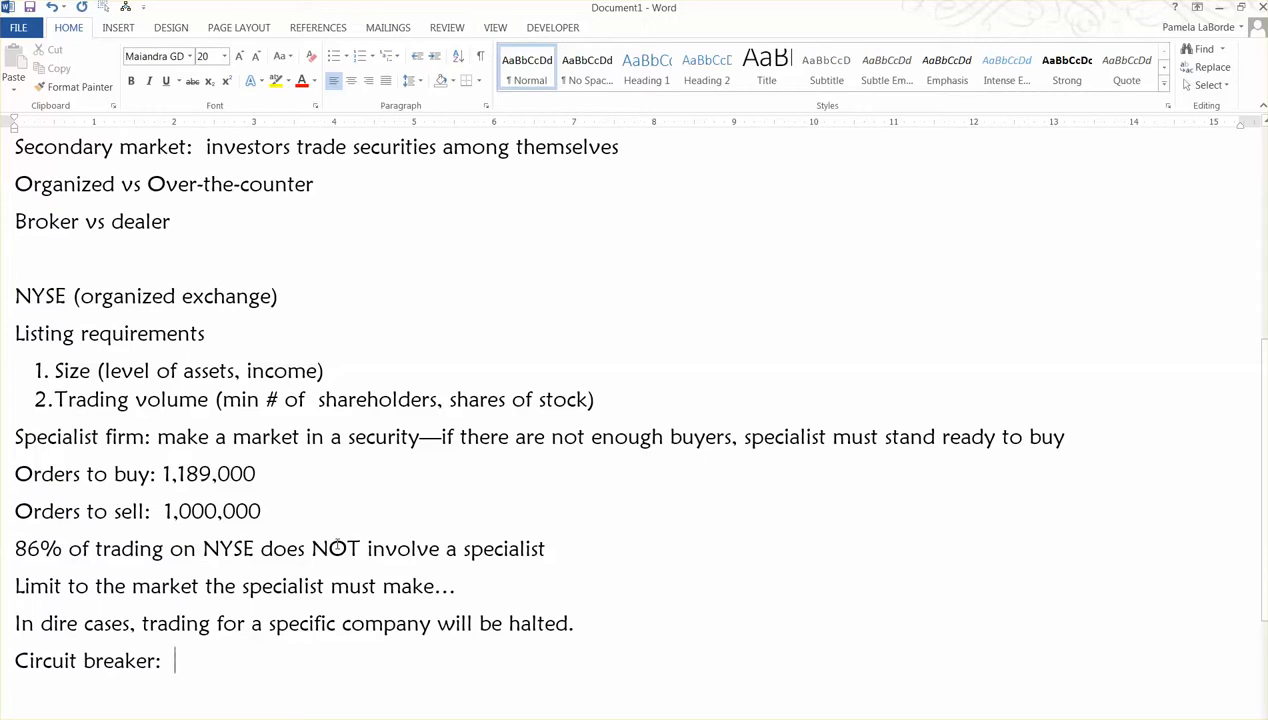
scroll("down", 3)
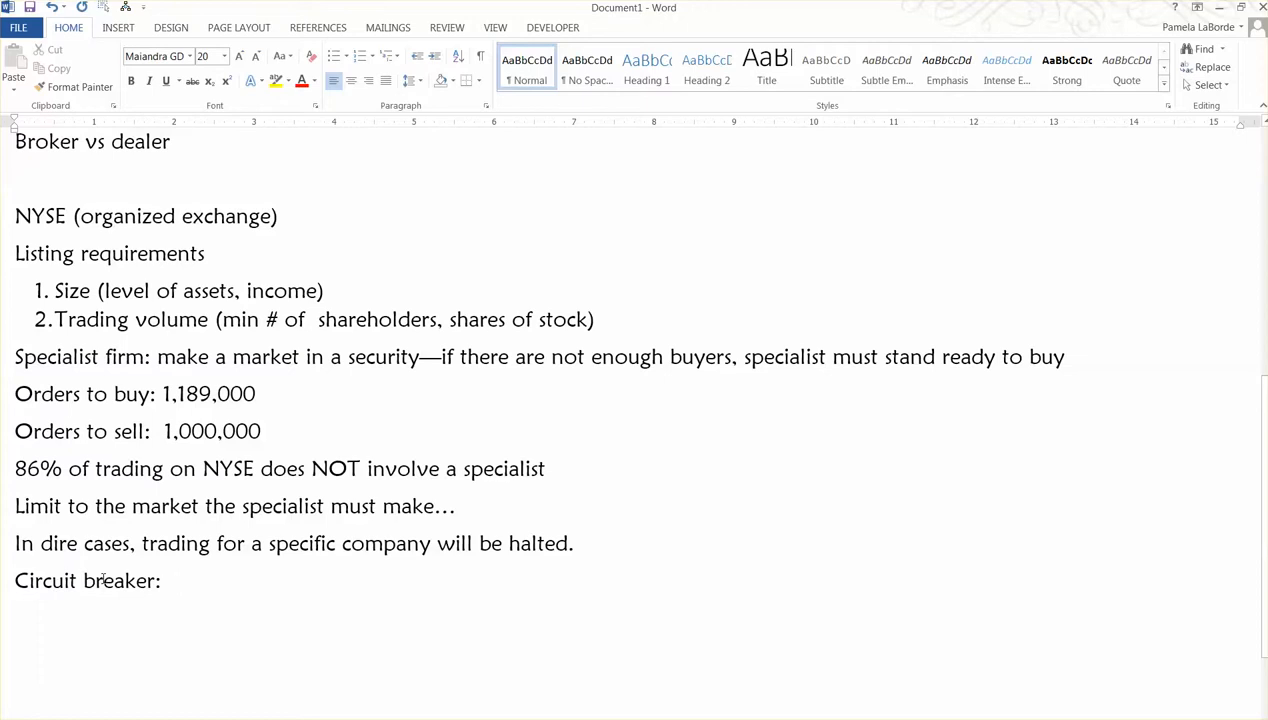
Add 'overall market' after the Circuit breaker label.
left_click(176, 580)
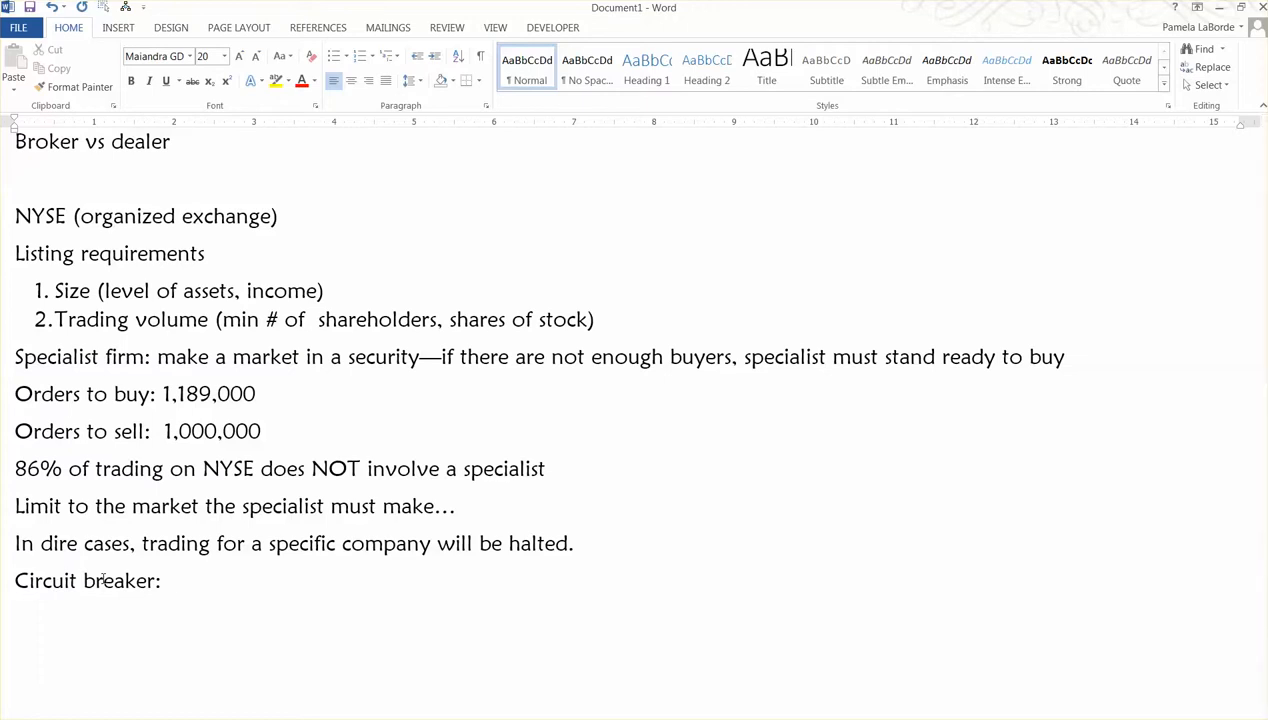
left_click(175, 580)
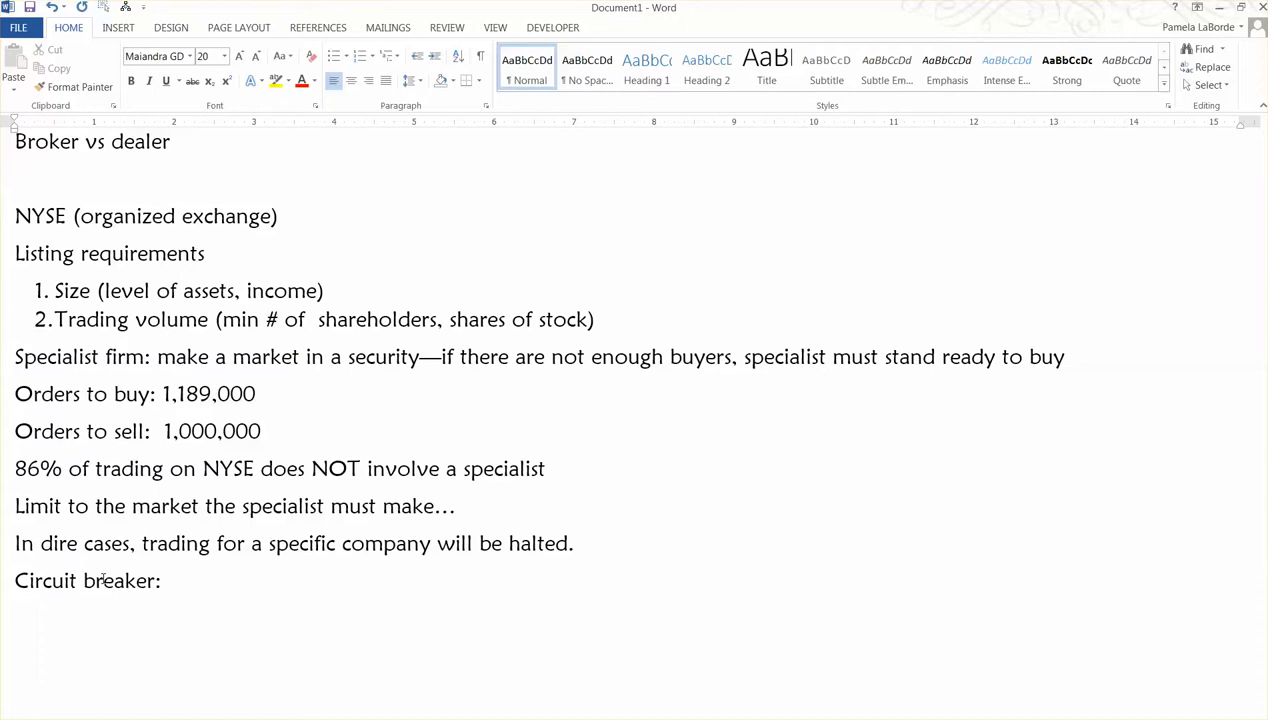
left_click(175, 580)
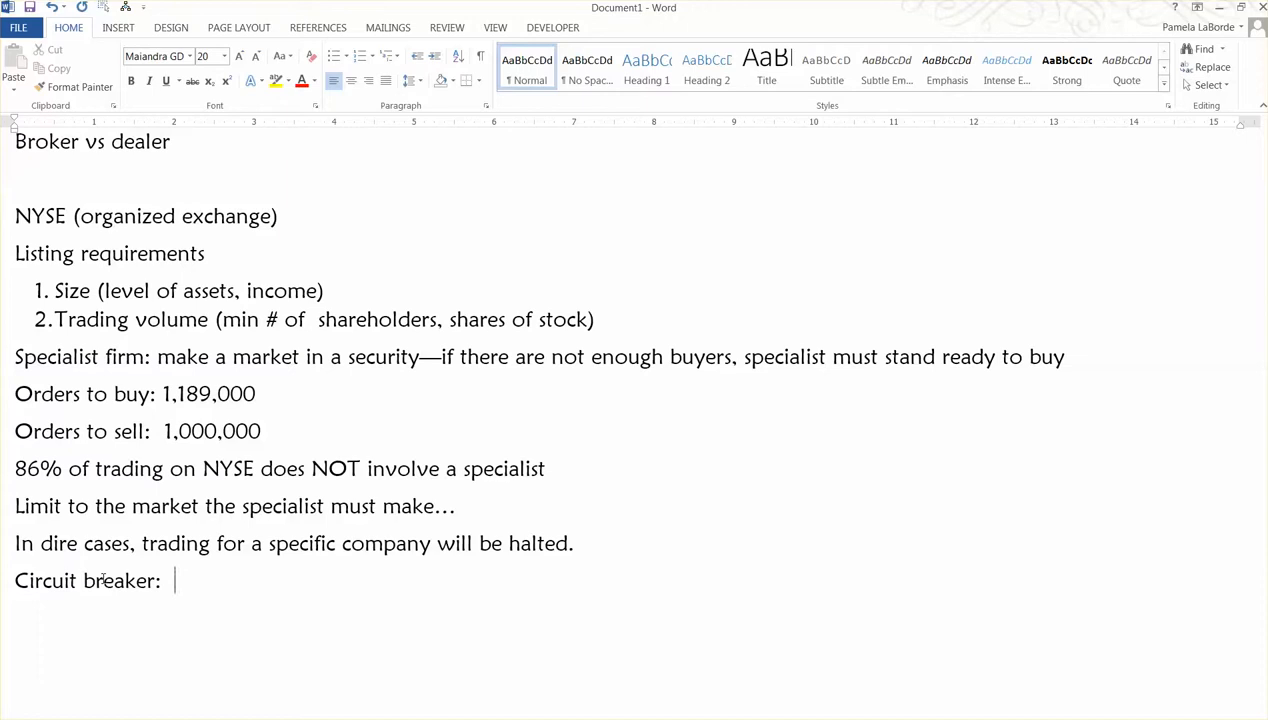
mouse_move(103, 580)
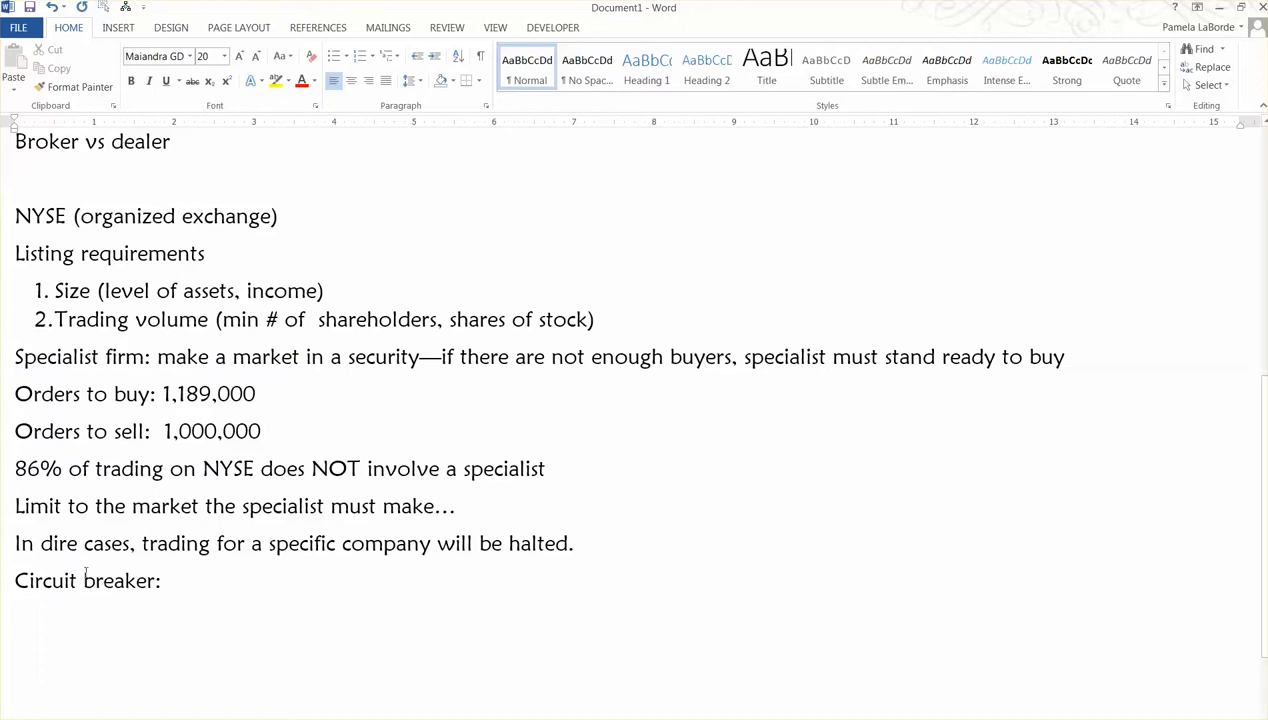
triple_click(87, 580)
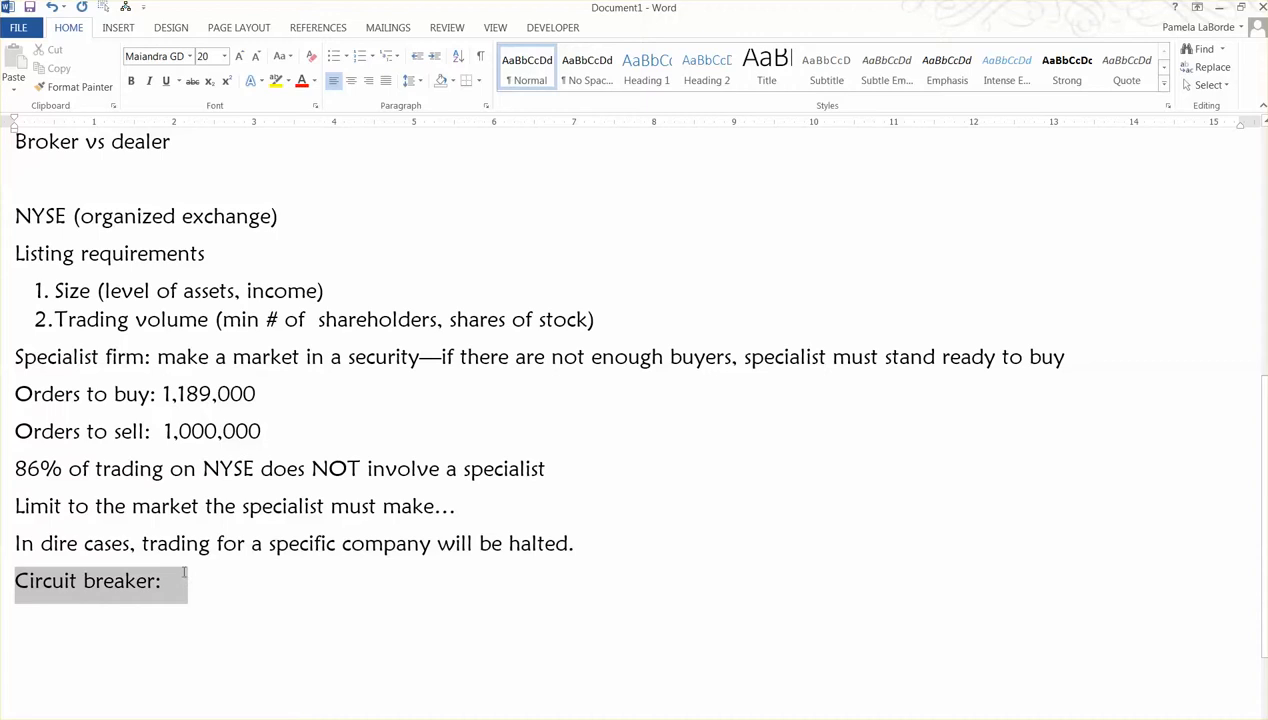
left_click(190, 581)
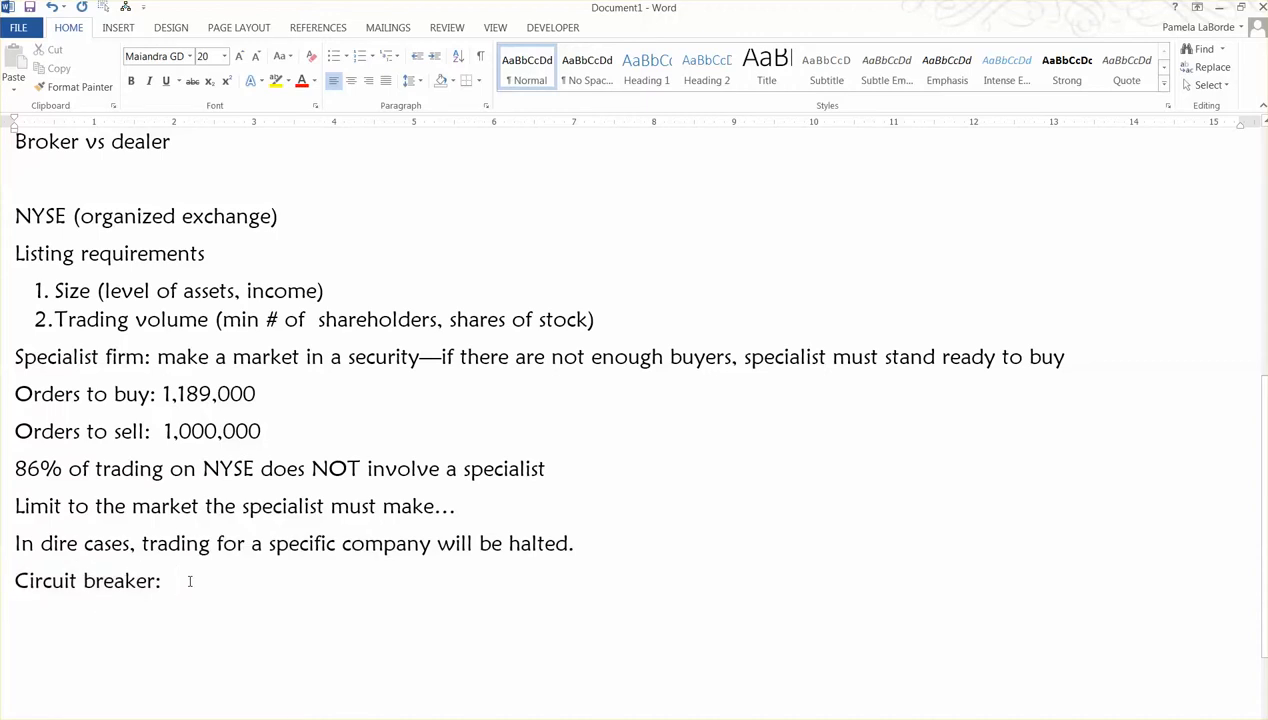
type("overall market")
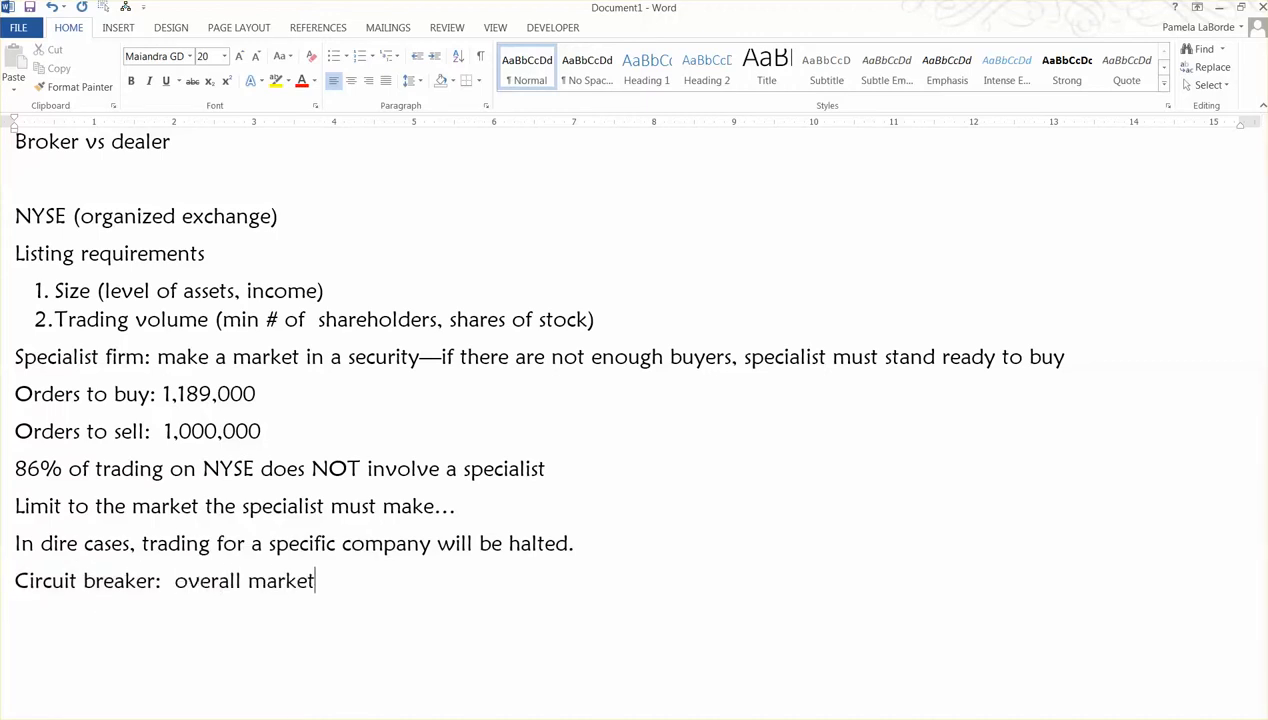
scroll("down", 3)
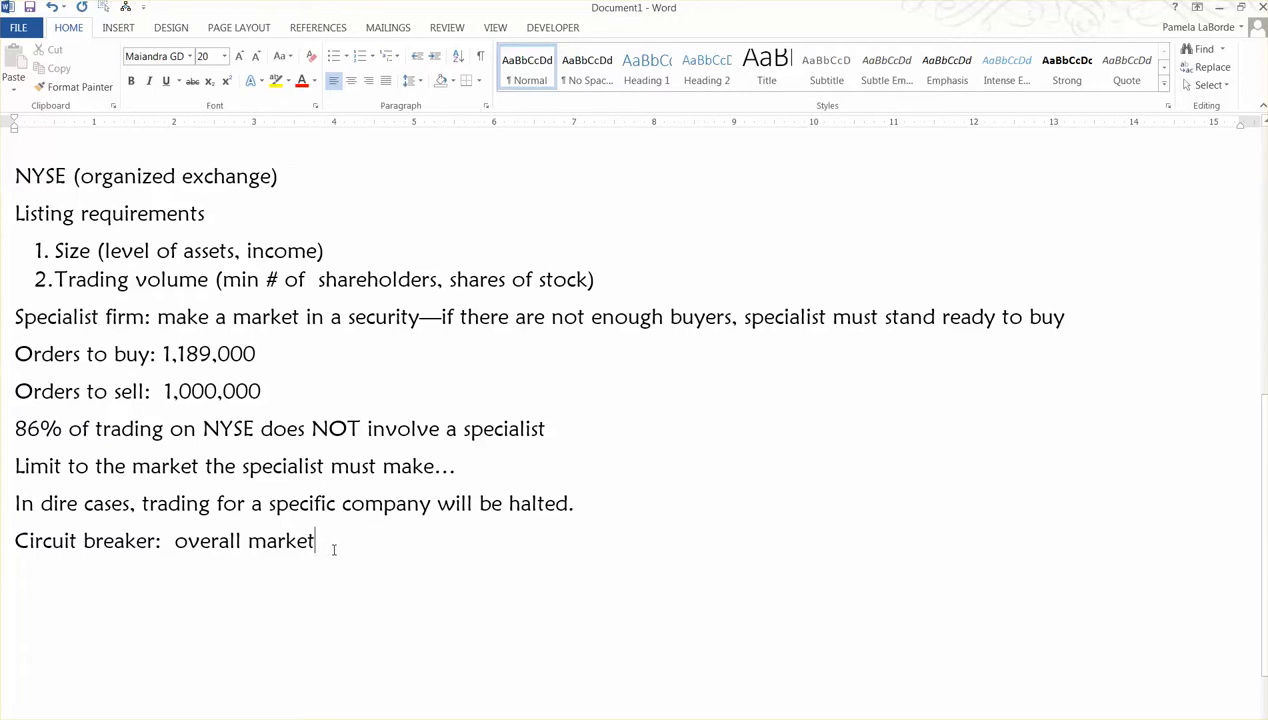
mouse_move(335, 556)
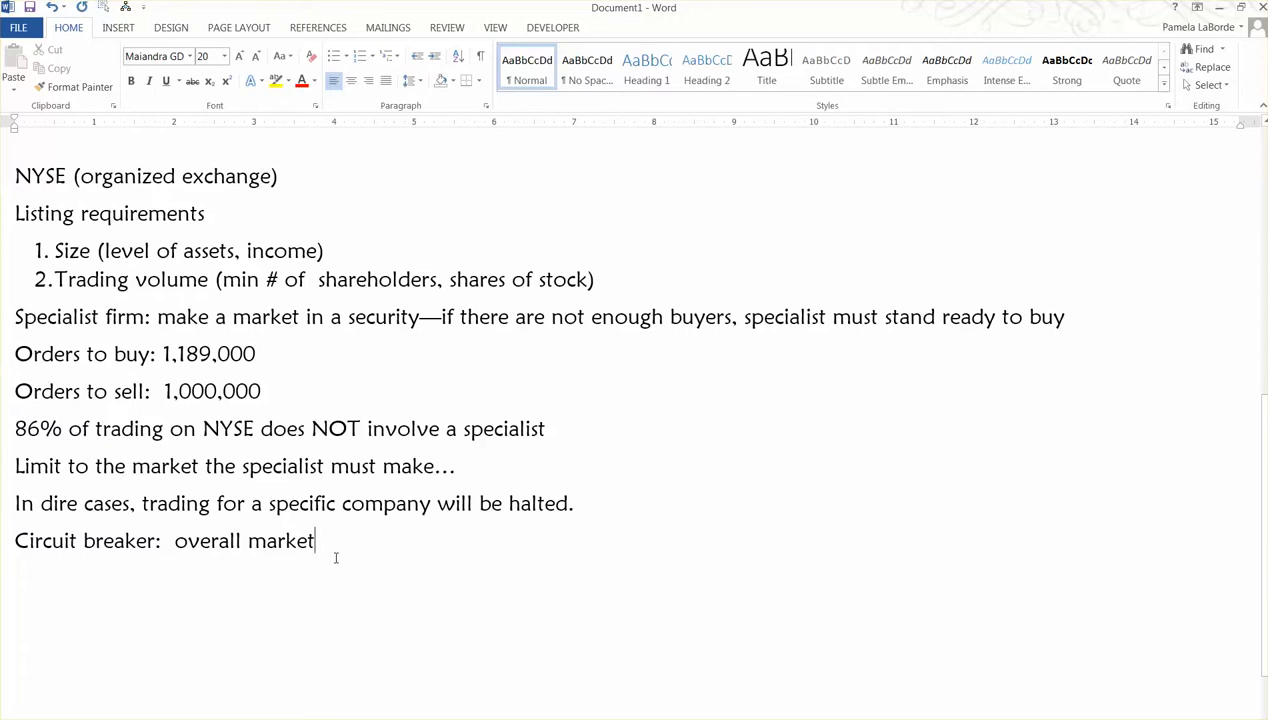
mouse_move(283, 592)
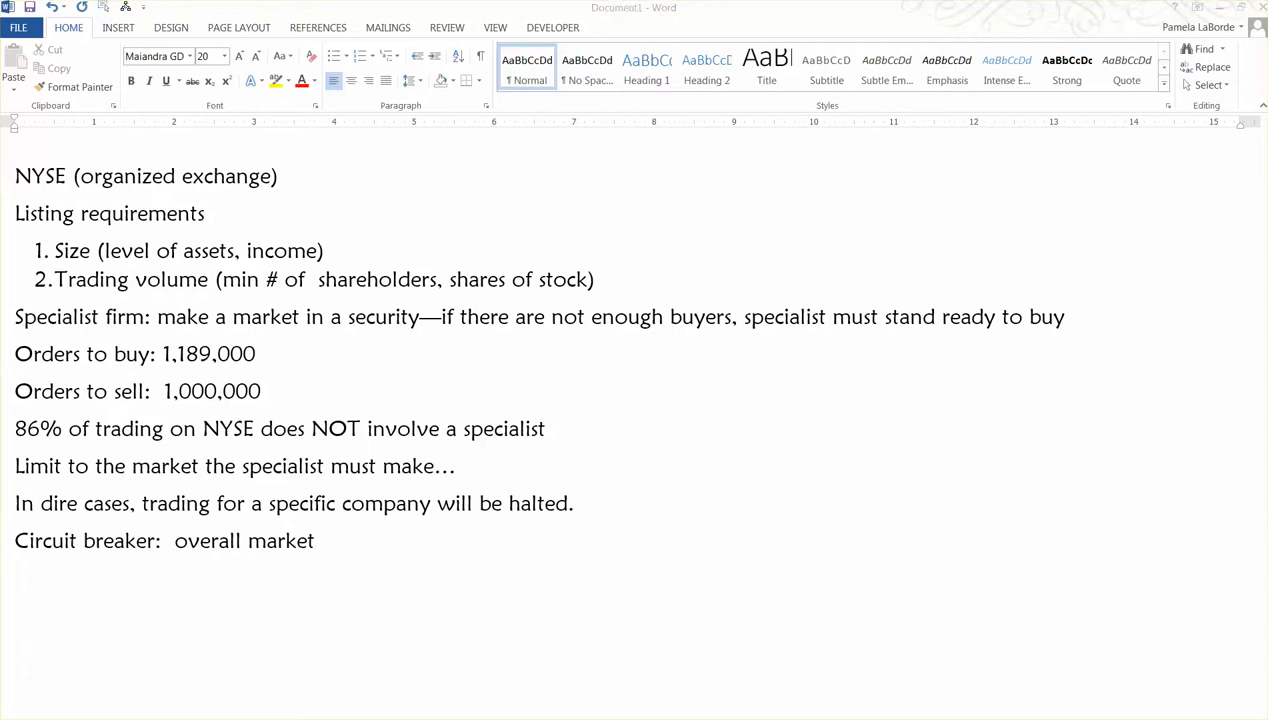
Type the 'Over-the-counter (NASDAQ)' heading on a new line below the circuit breaker note.
key("enter")
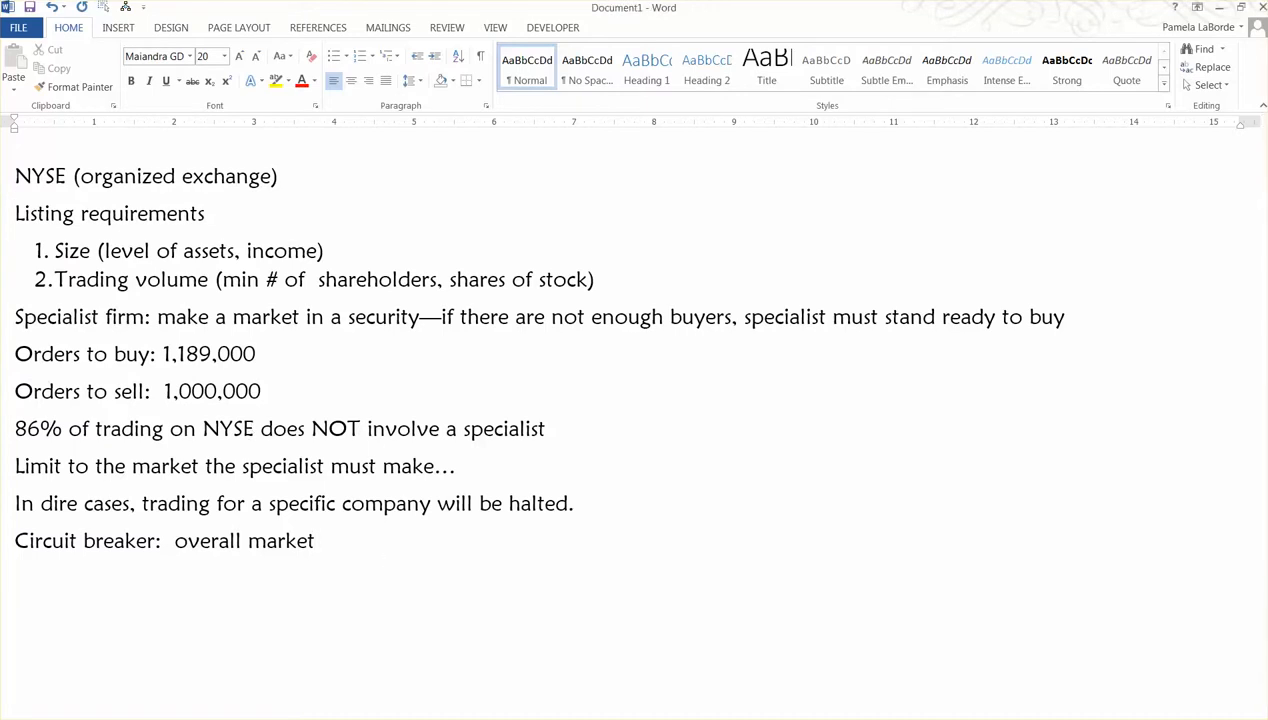
type("Over-the-courn")
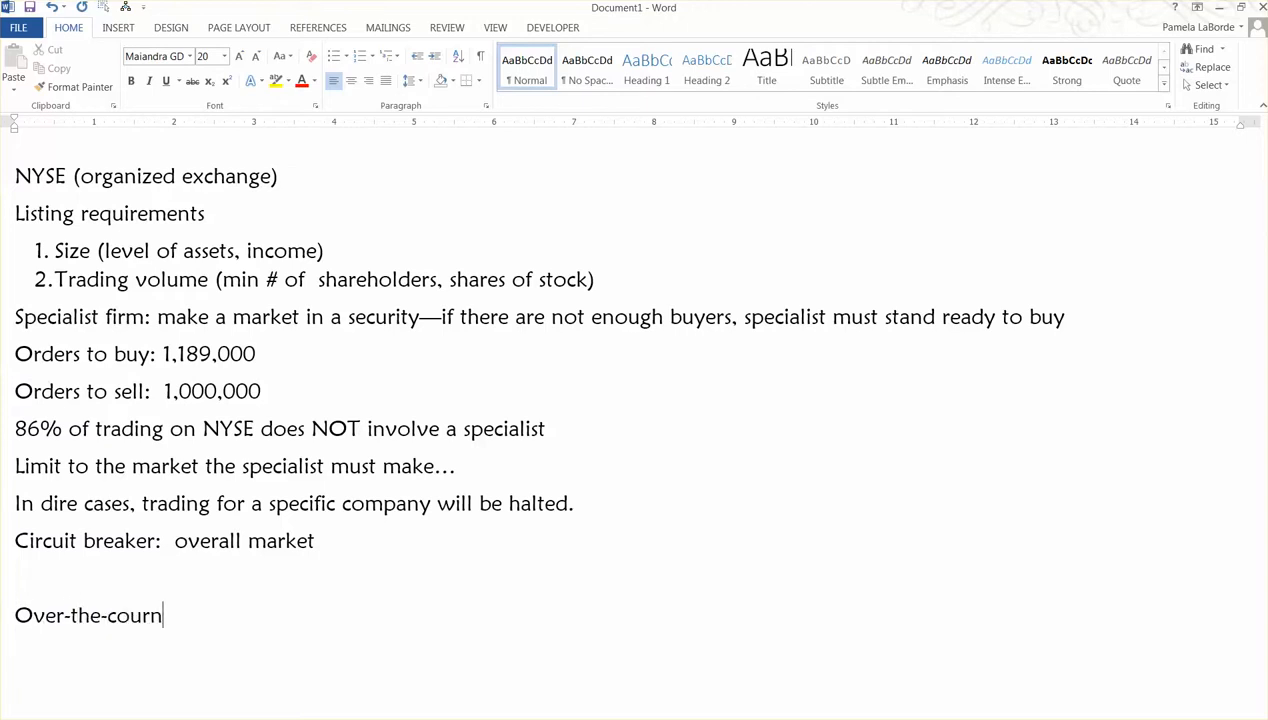
type("ter")
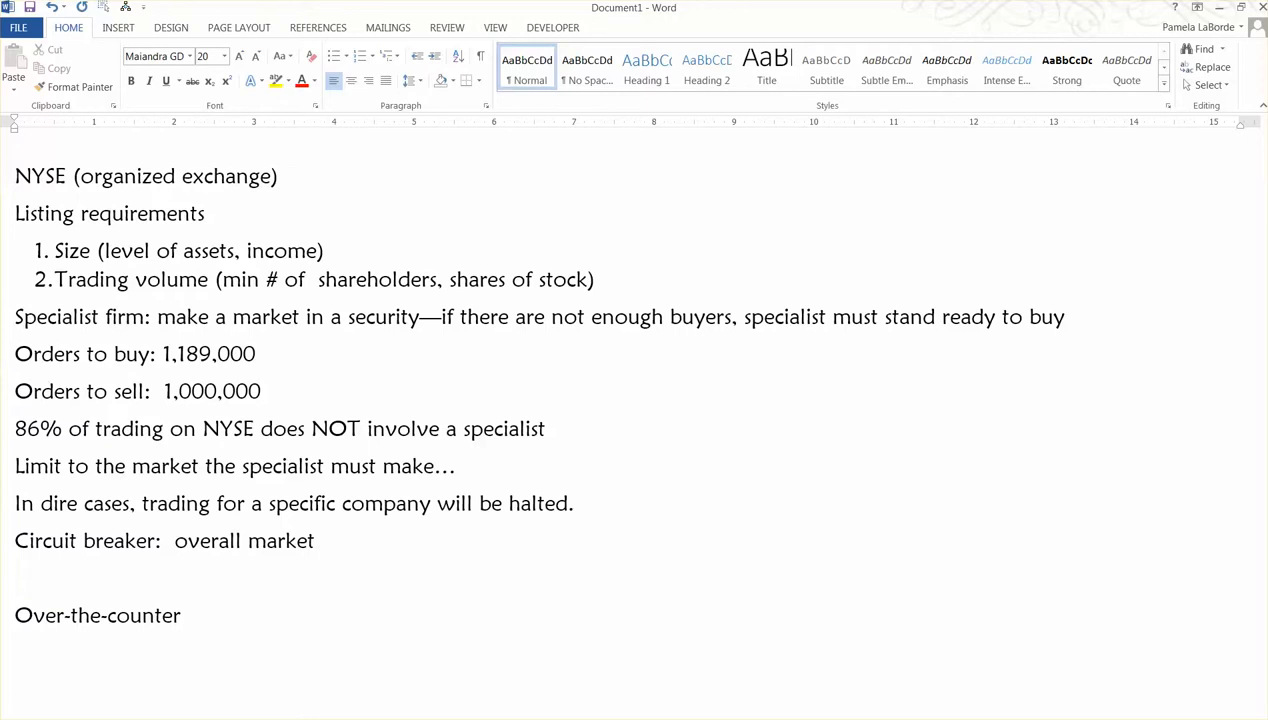
type("(NAS")
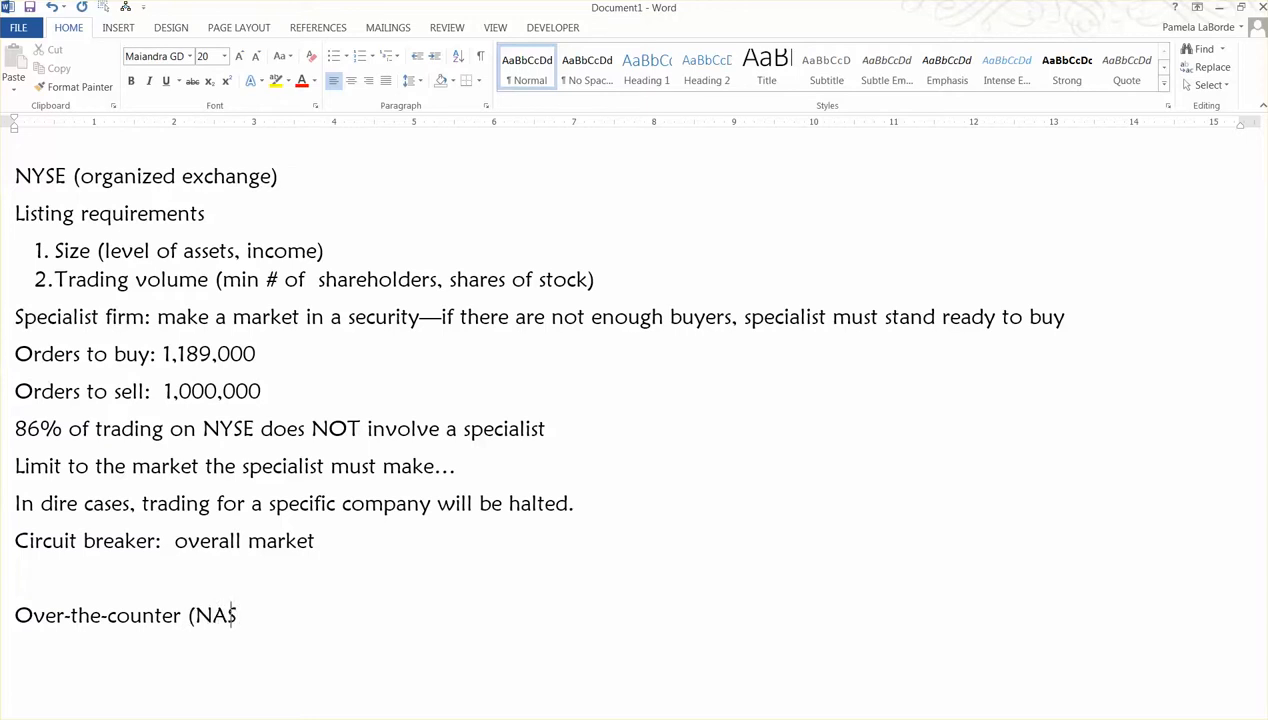
type("DAQ)")
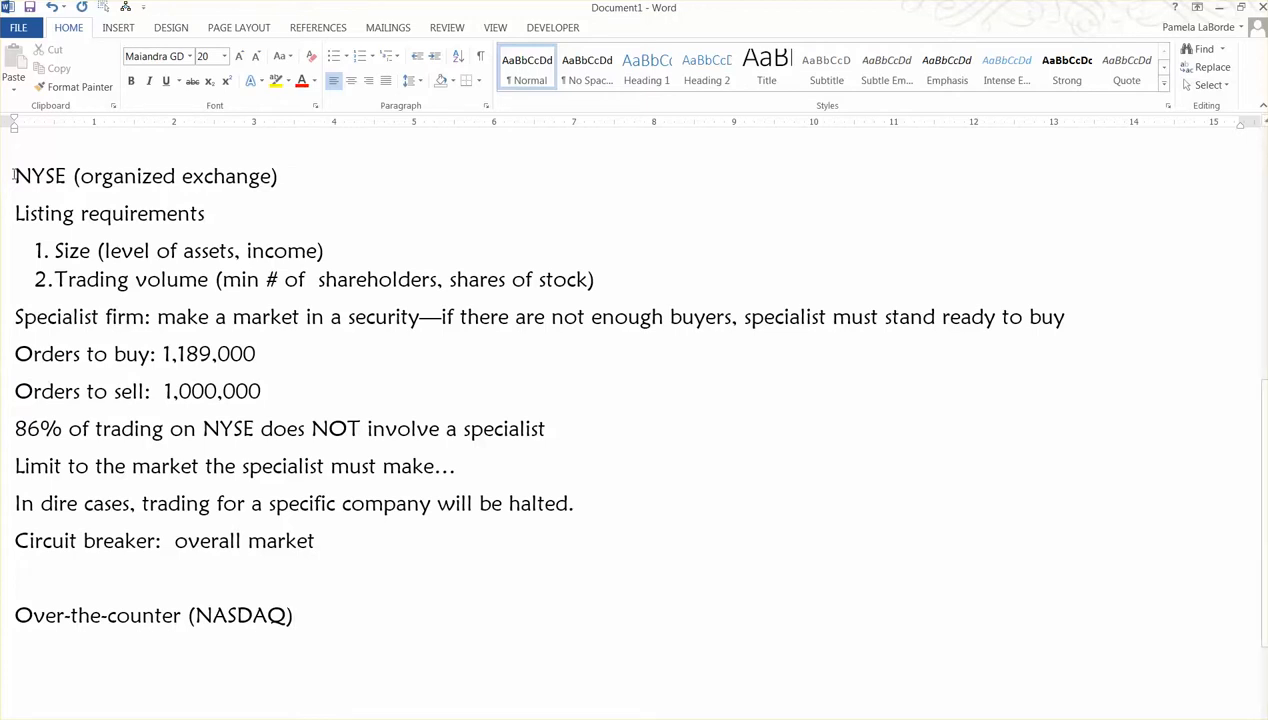
Apply the NYSE line's formatting to the NASDAQ heading with Format Painter.
triple_click(140, 176)
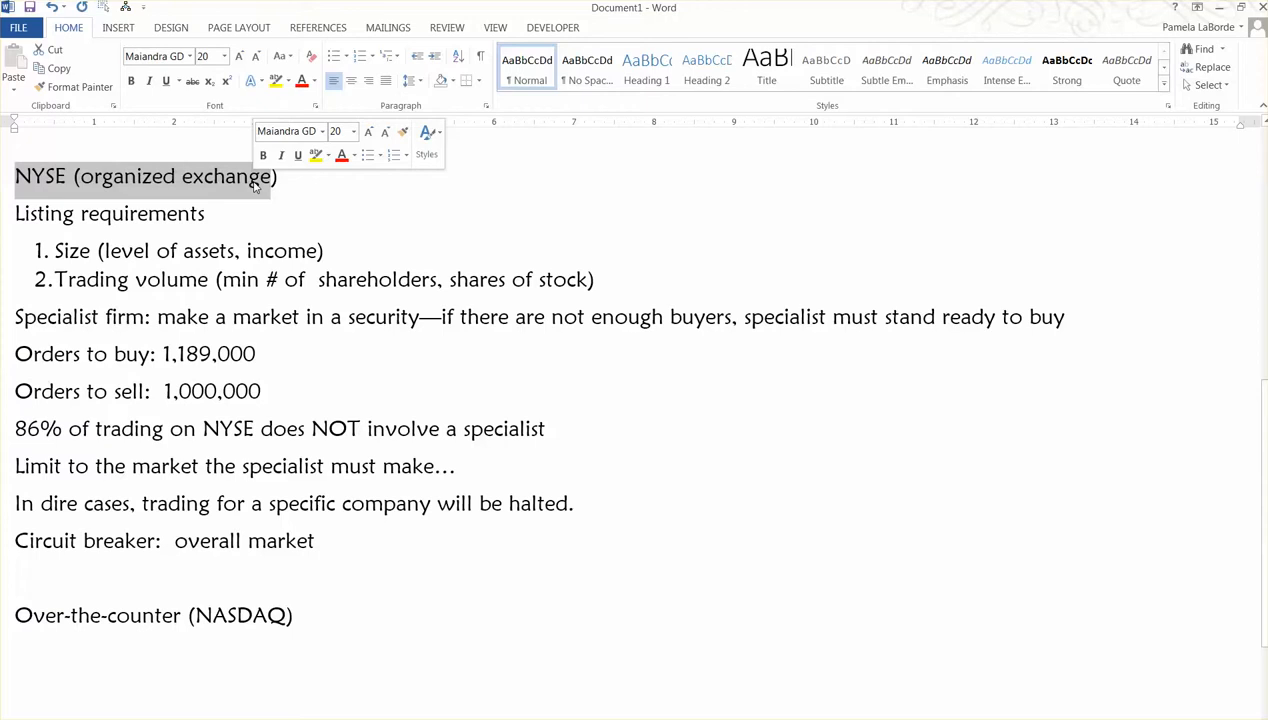
left_click(151, 632)
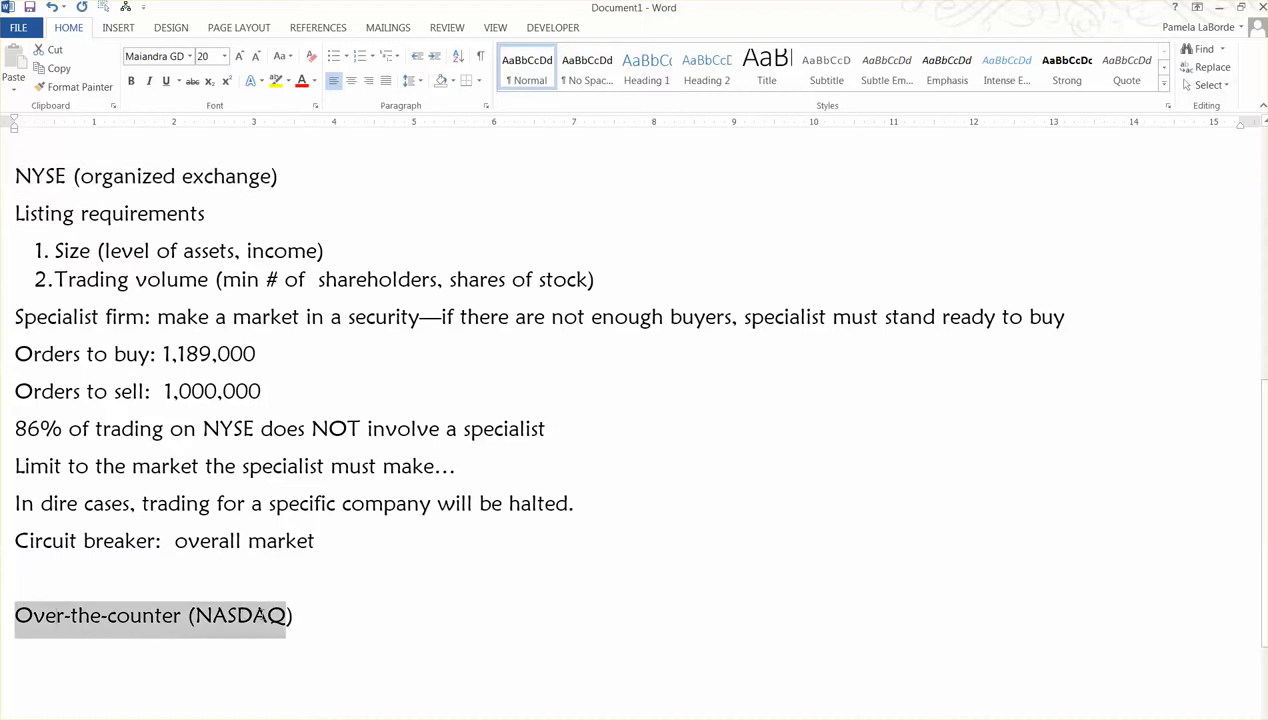
scroll("down", 3)
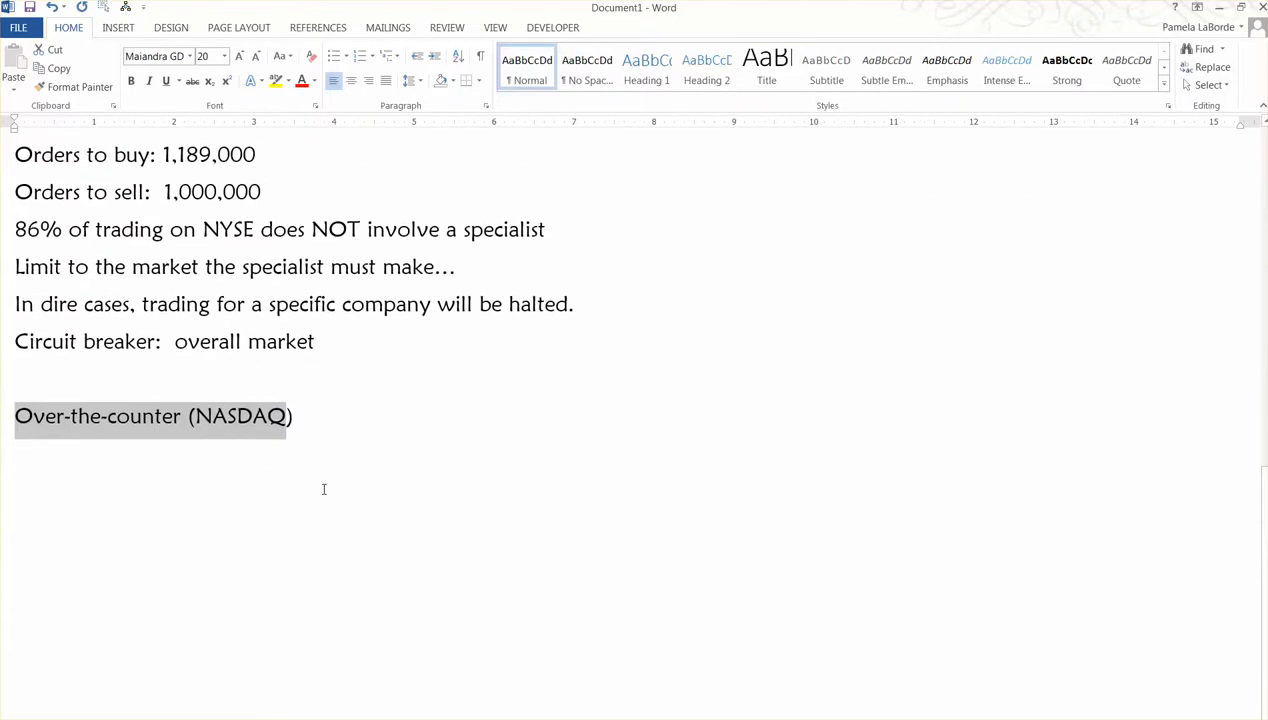
mouse_move(350, 452)
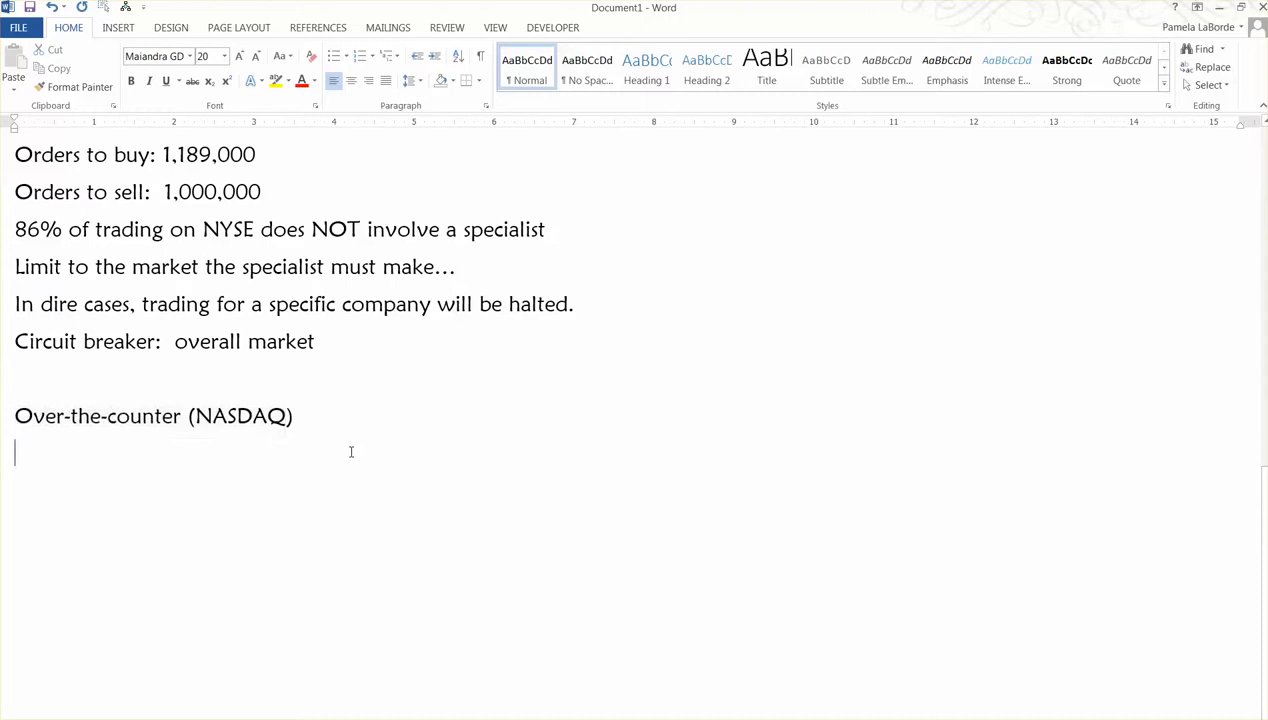
mouse_move(267, 257)
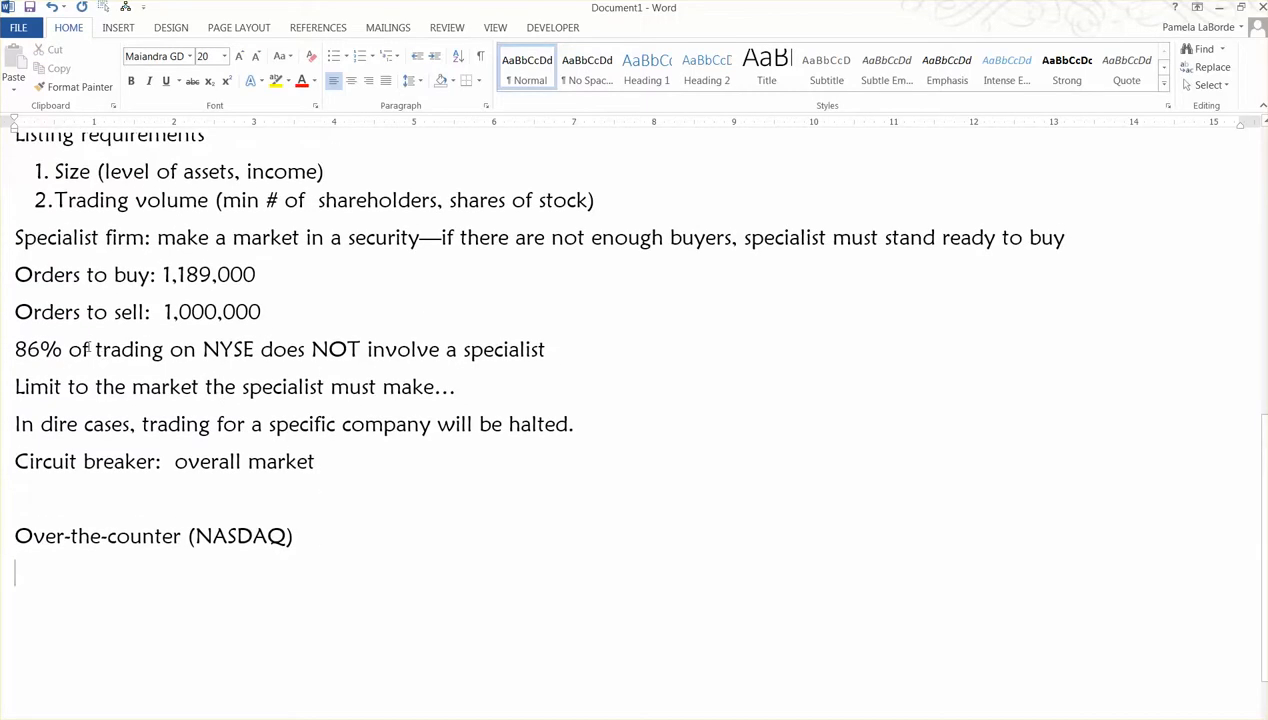
Type 'Dealer' on the empty line under the NASDAQ heading and start a new line.
left_click_drag(68, 349, 200, 349)
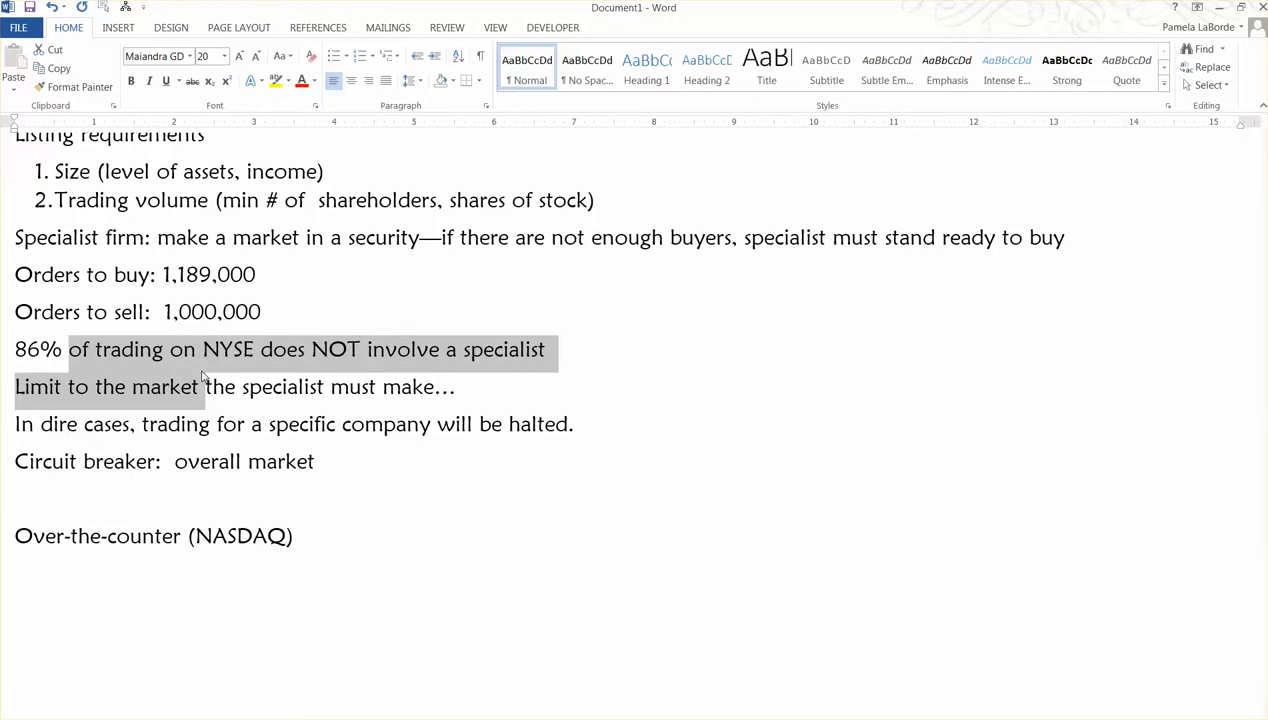
left_click(295, 536)
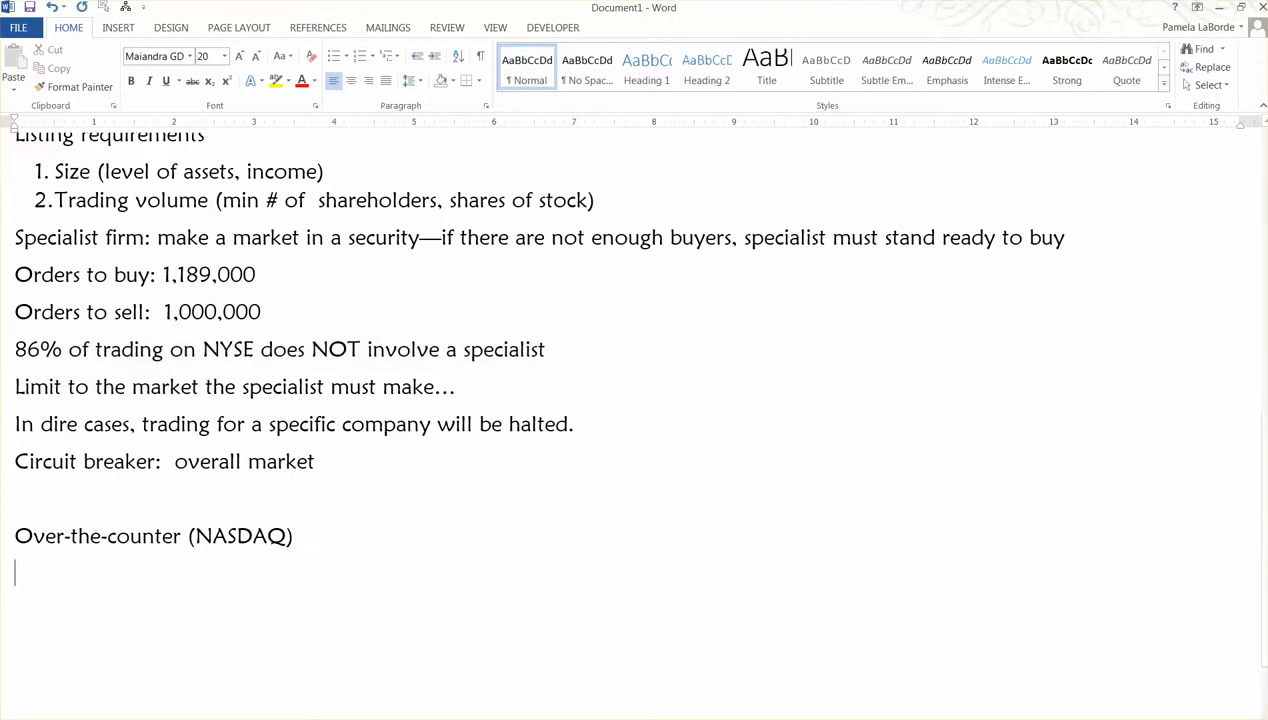
type("Dealer")
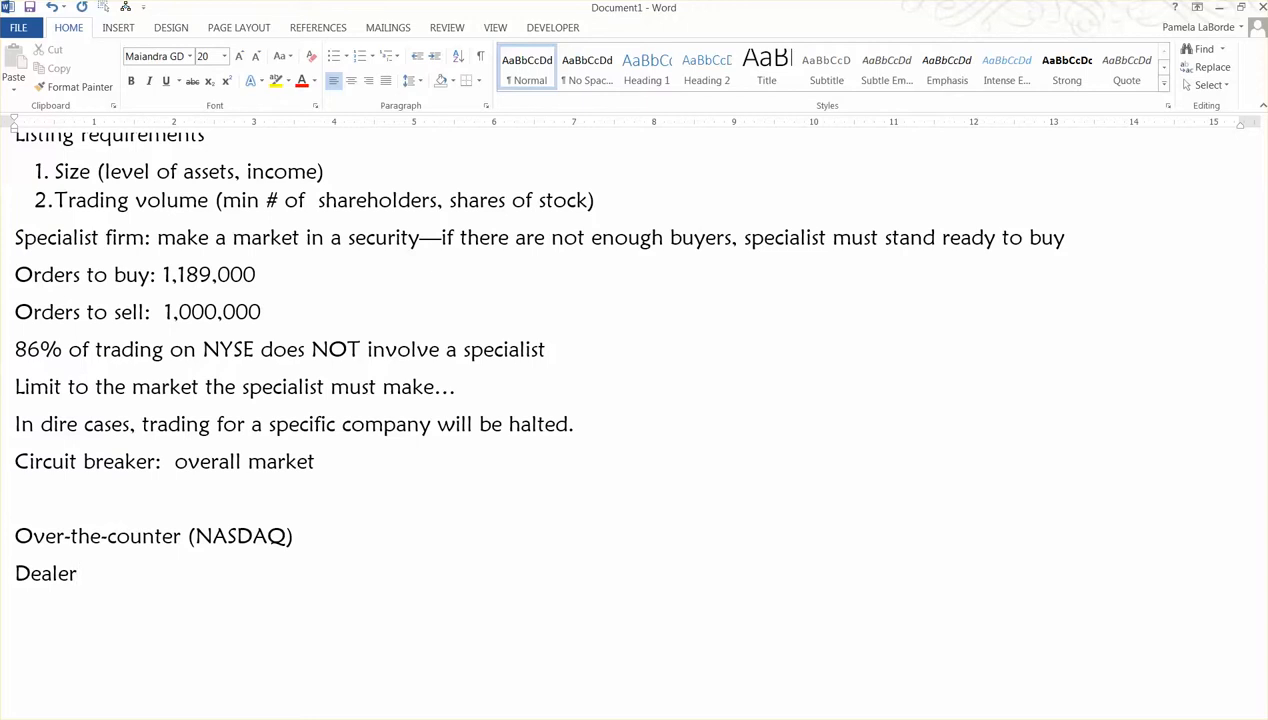
double_click(237, 536)
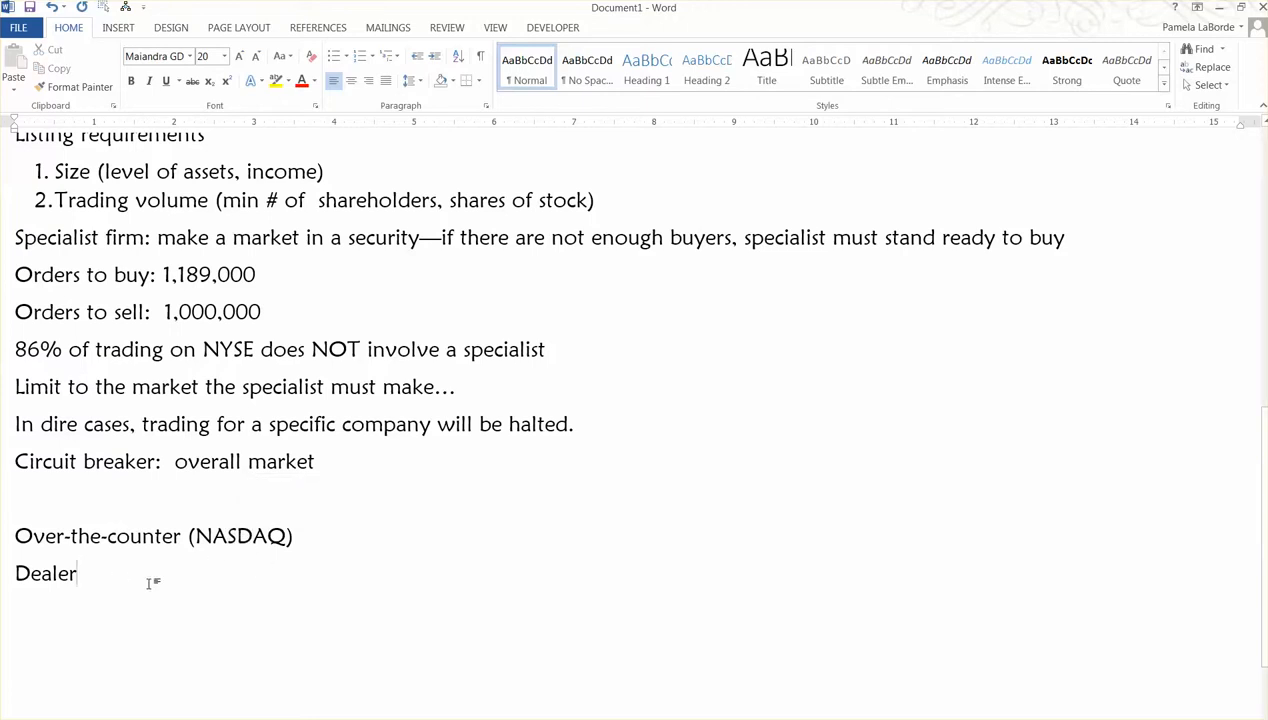
key("enter")
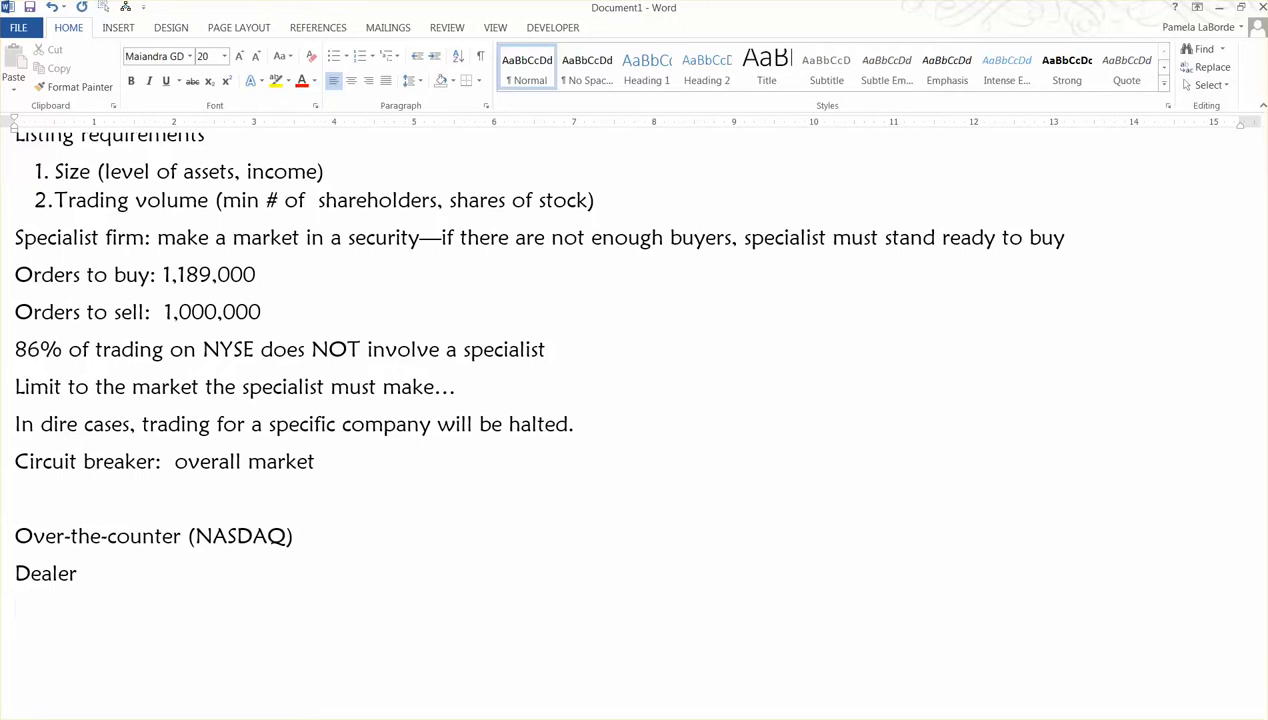
Switch to Chrome and open the Yahoo Finance home page tab.
left_click(450, 7)
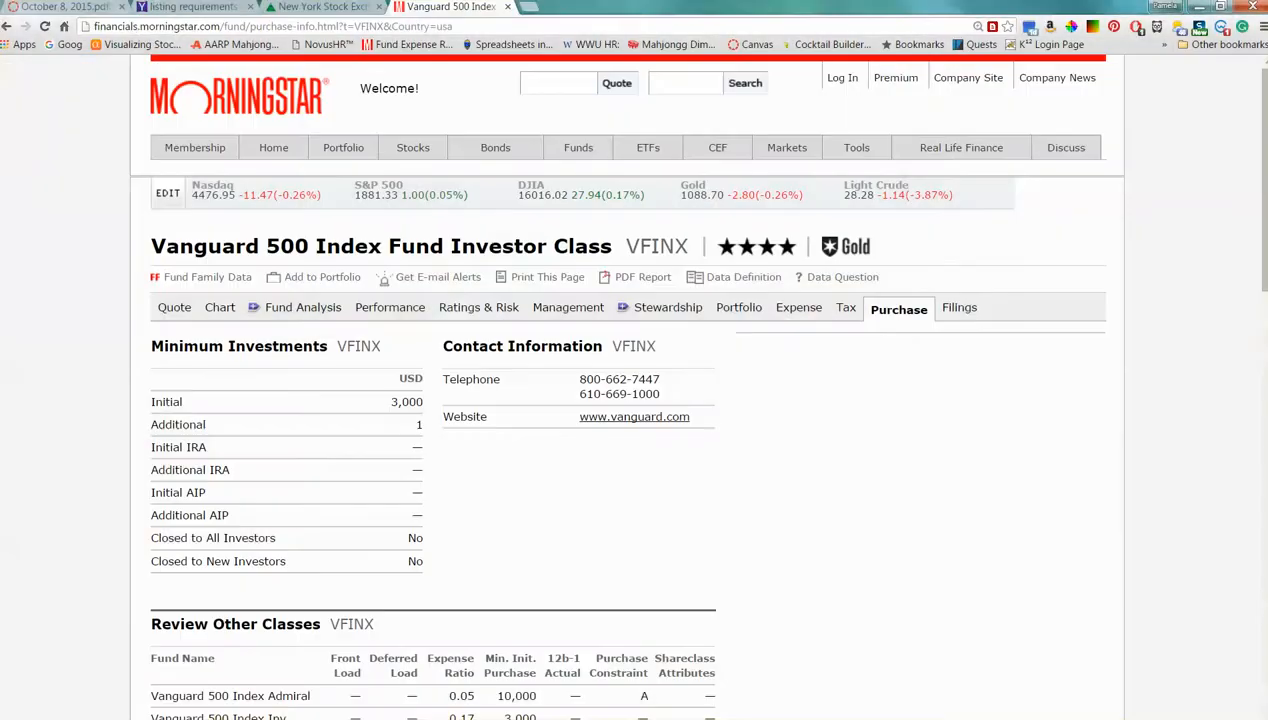
left_click(575, 7)
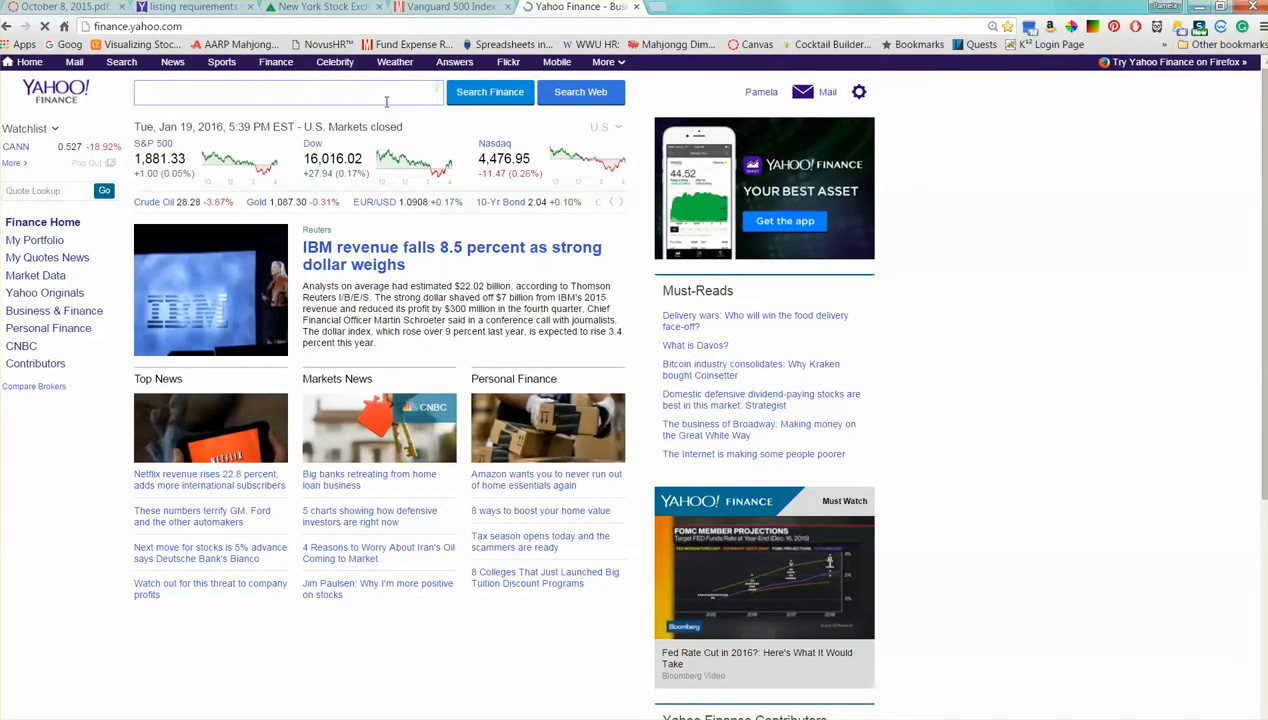
Search Yahoo Finance for 'msft' to show Microsoft's quote.
type("msft")
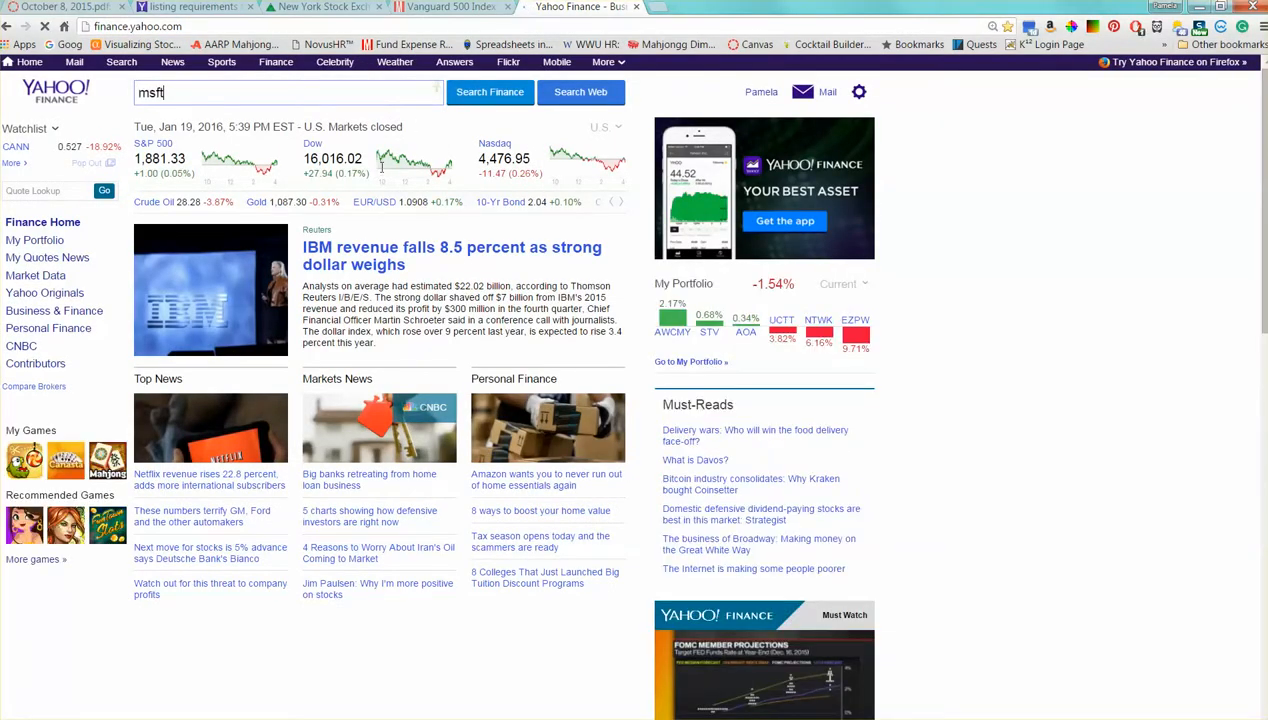
left_click(489, 92)
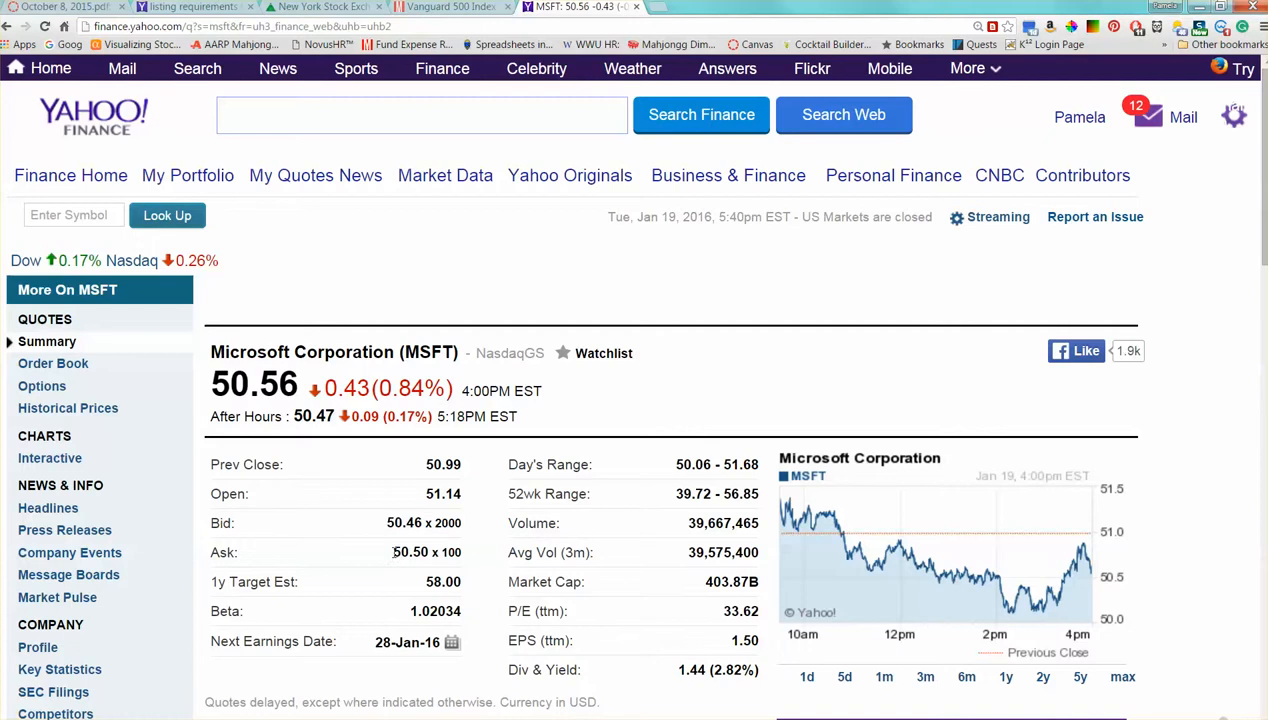
double_click(410, 552)
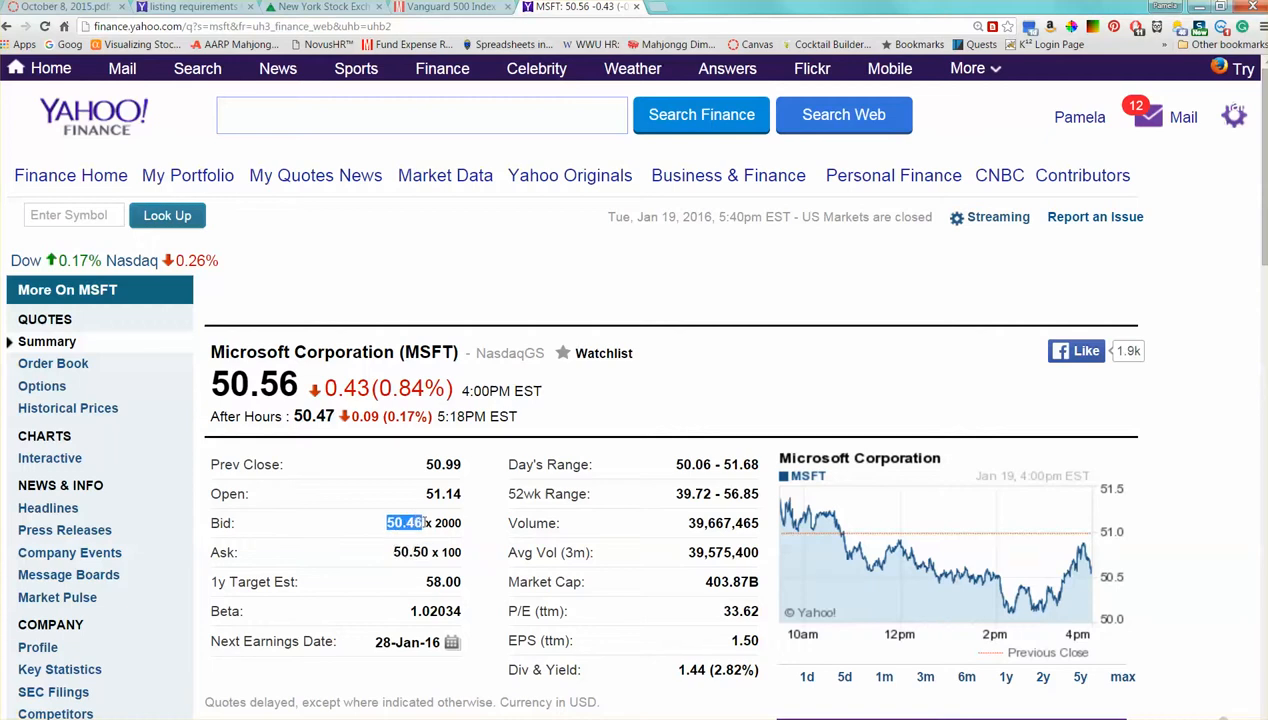
mouse_move(450, 527)
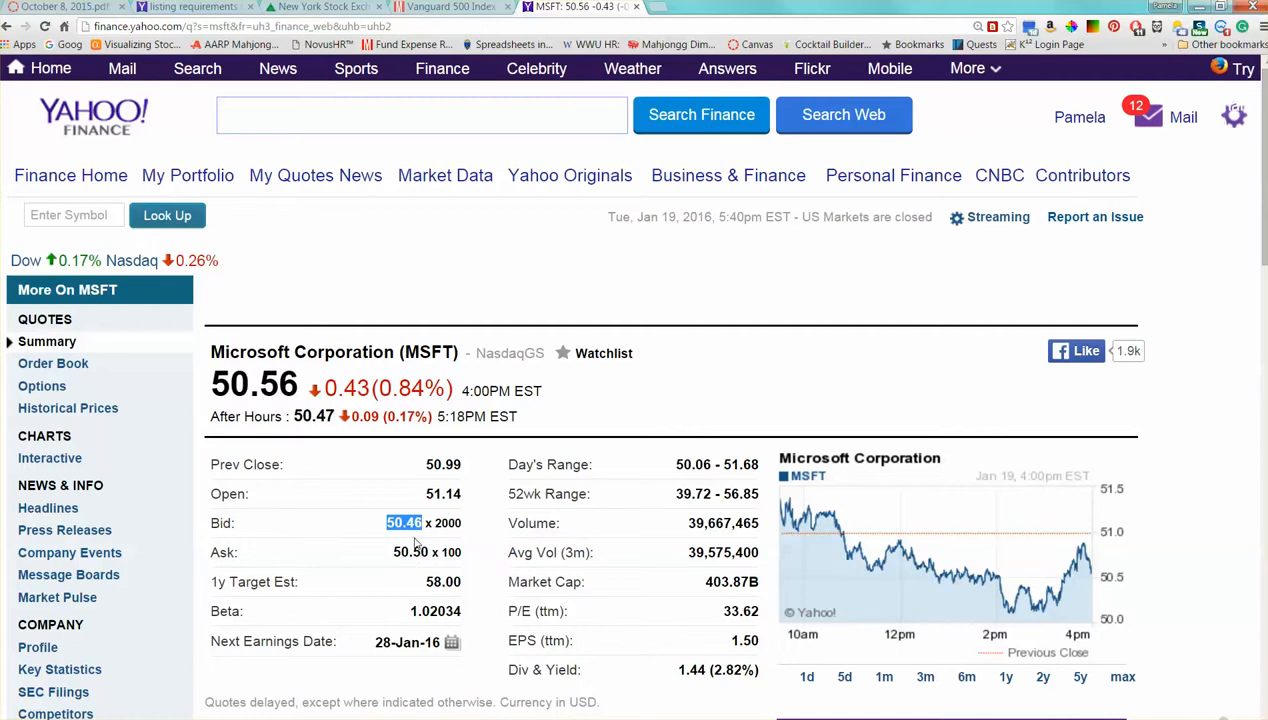
mouse_move(418, 545)
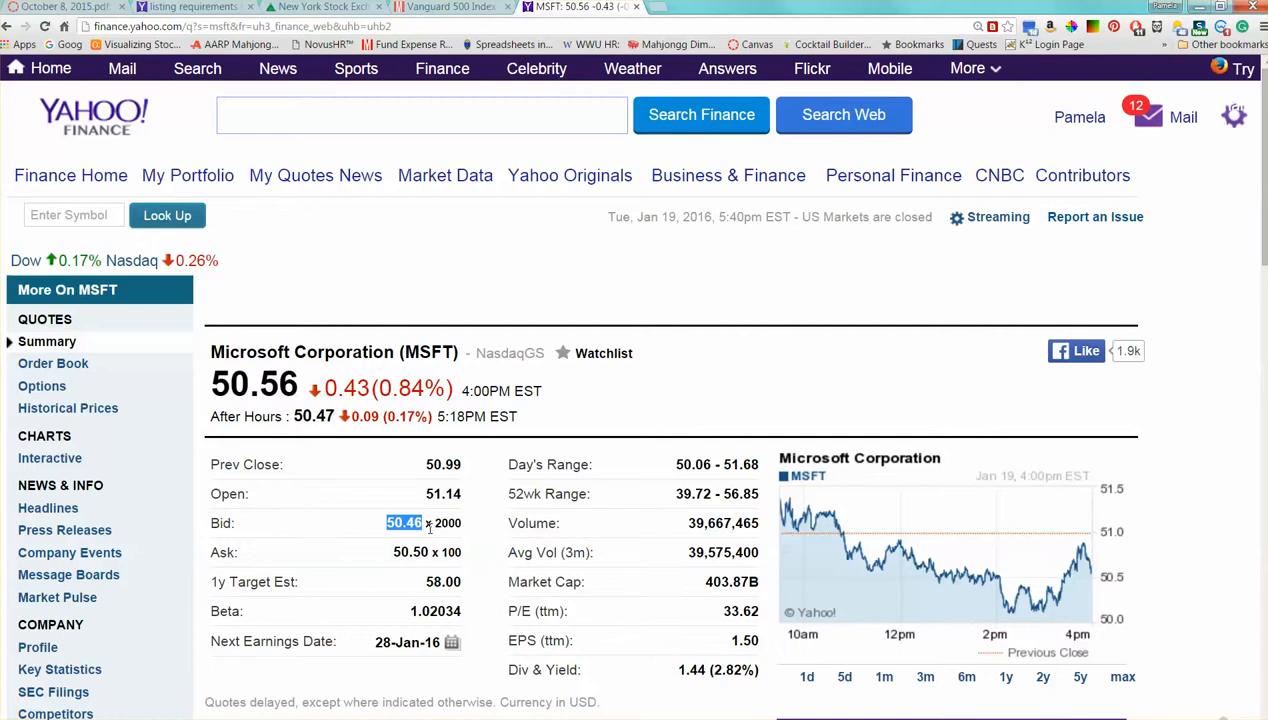
mouse_move(430, 528)
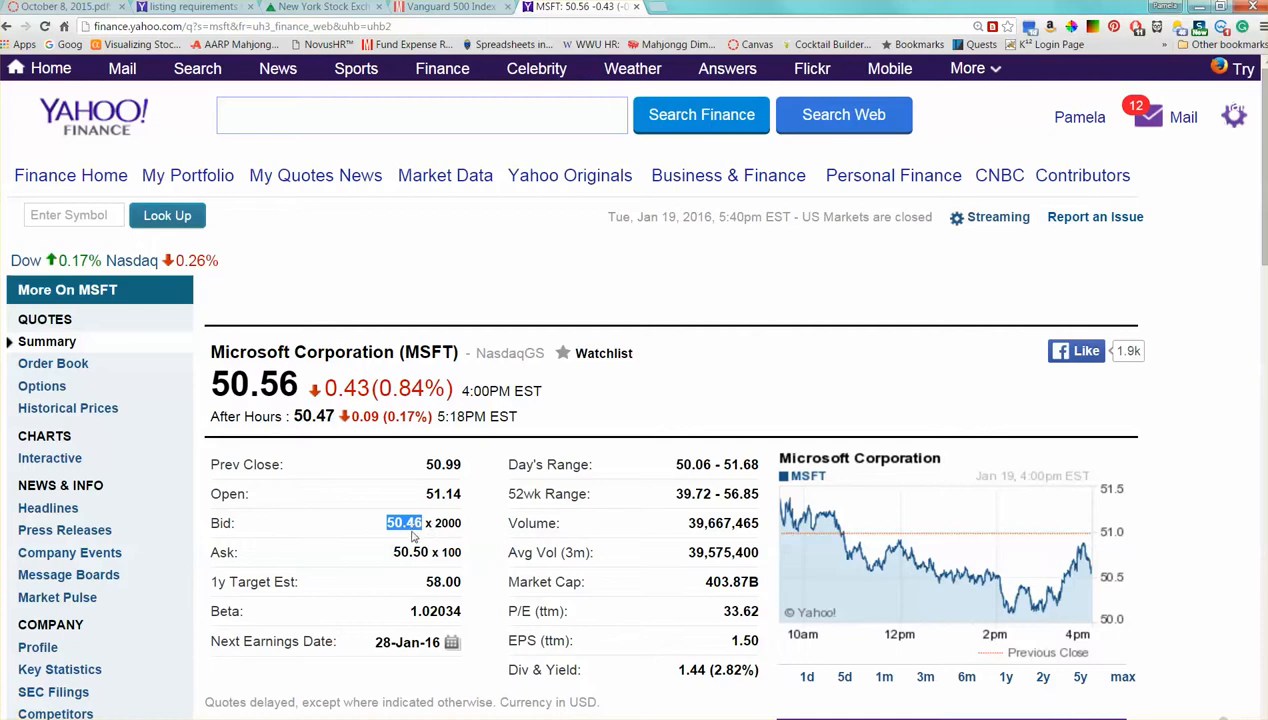
mouse_move(415, 548)
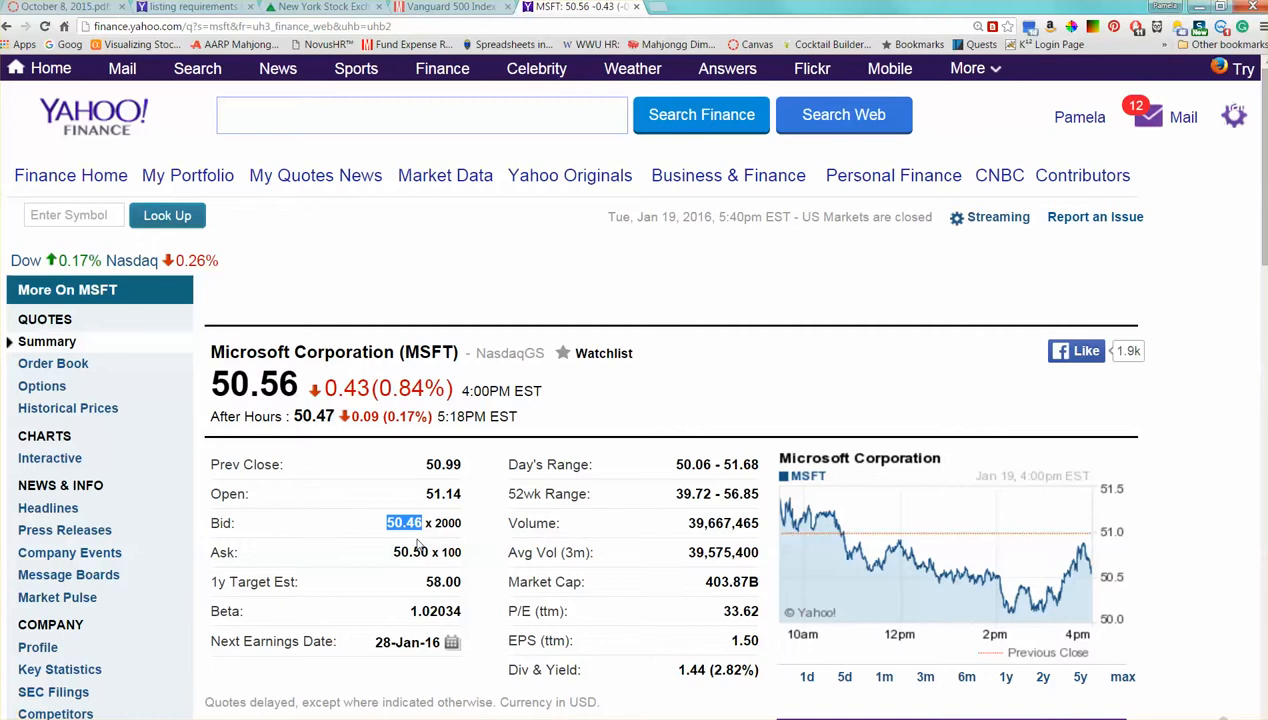
mouse_move(400, 610)
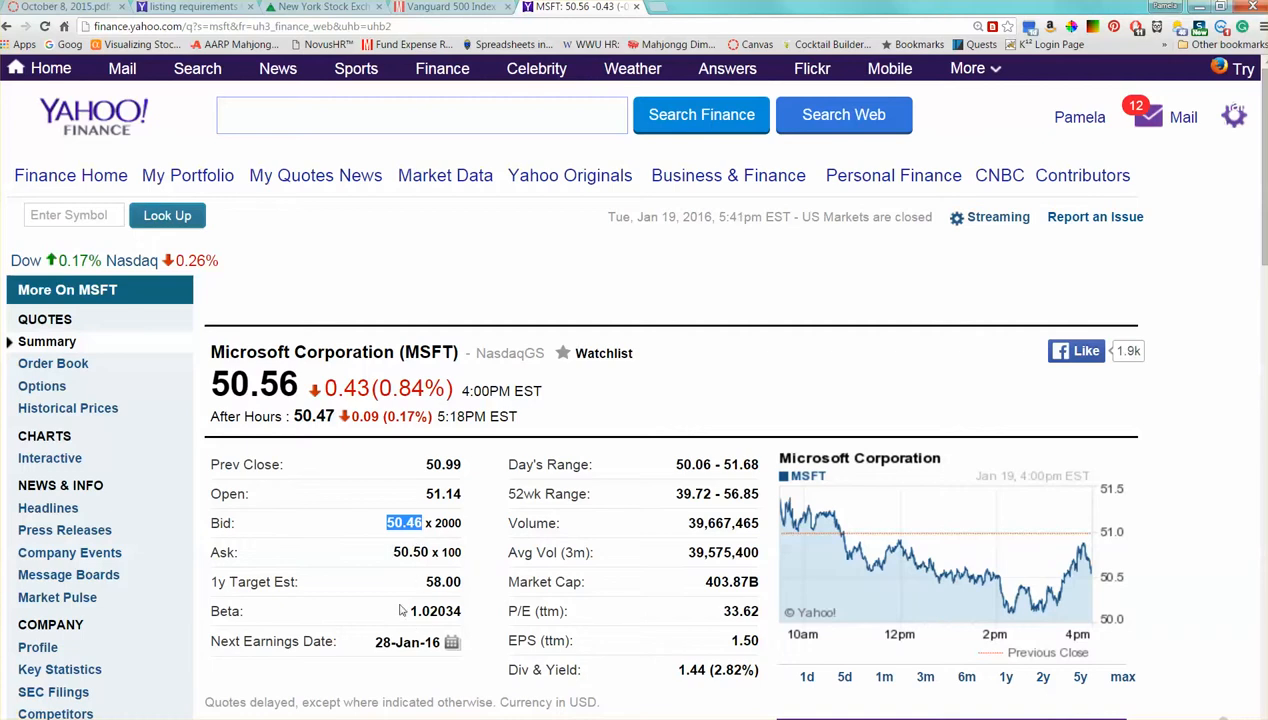
mouse_move(402, 659)
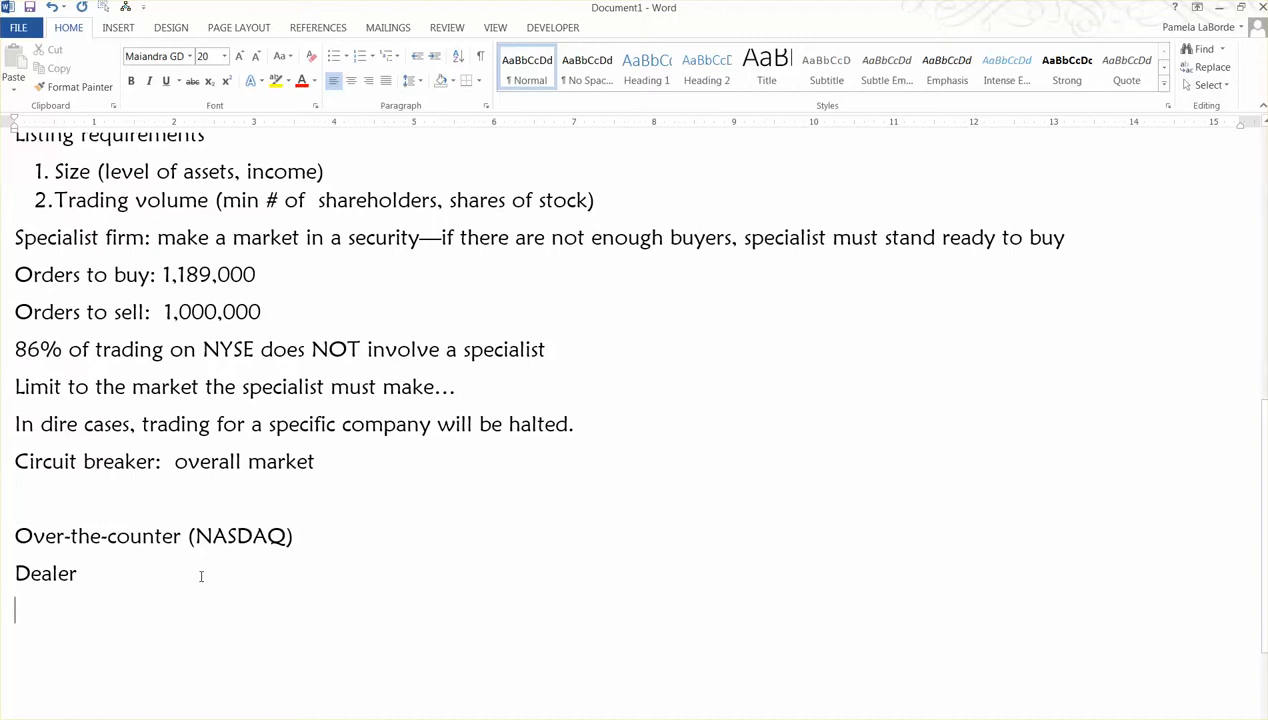
Type 'Make money by having a lower bid price than ask price.' under Dealer.
type("Make money by")
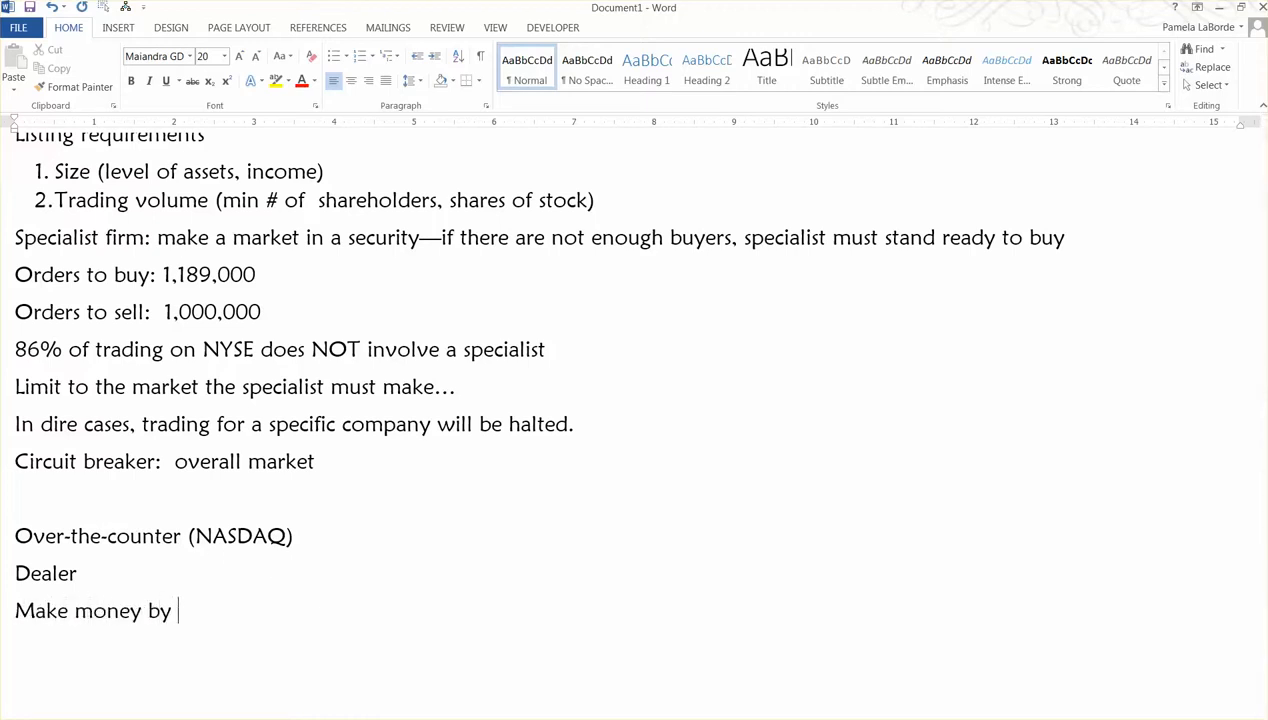
type("havin")
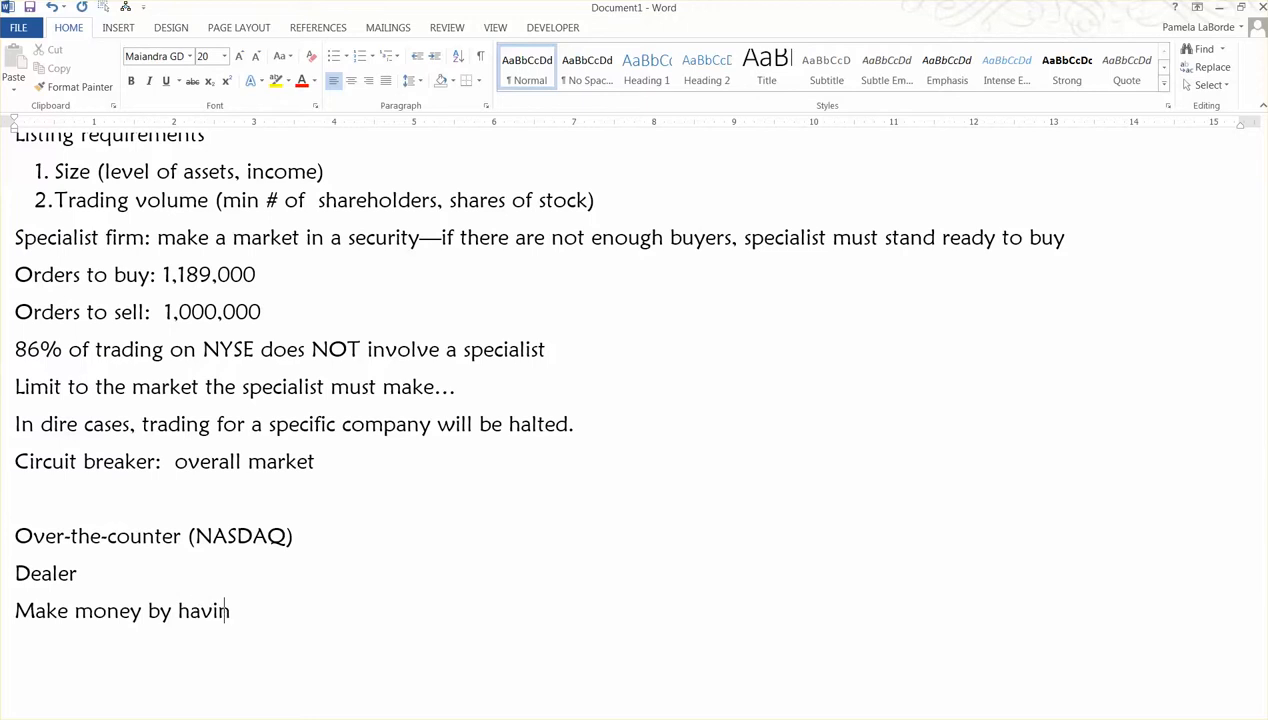
type("g a lower bid")
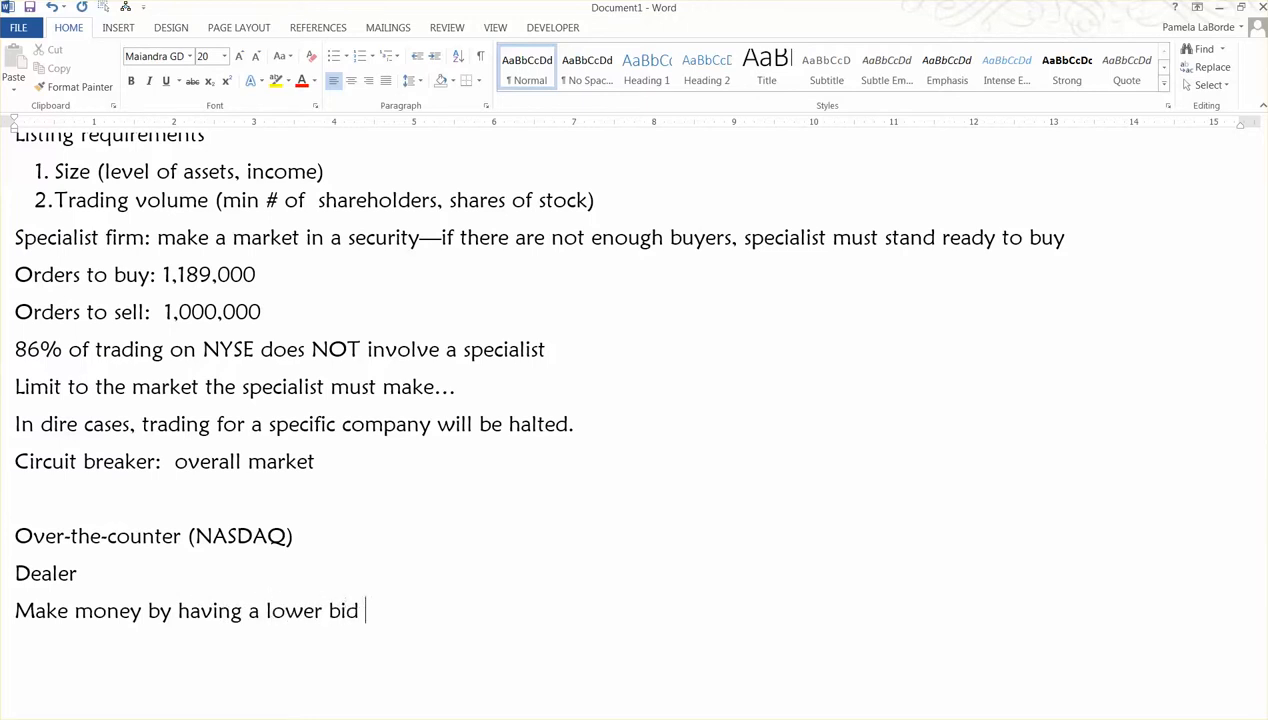
type("pricethan")
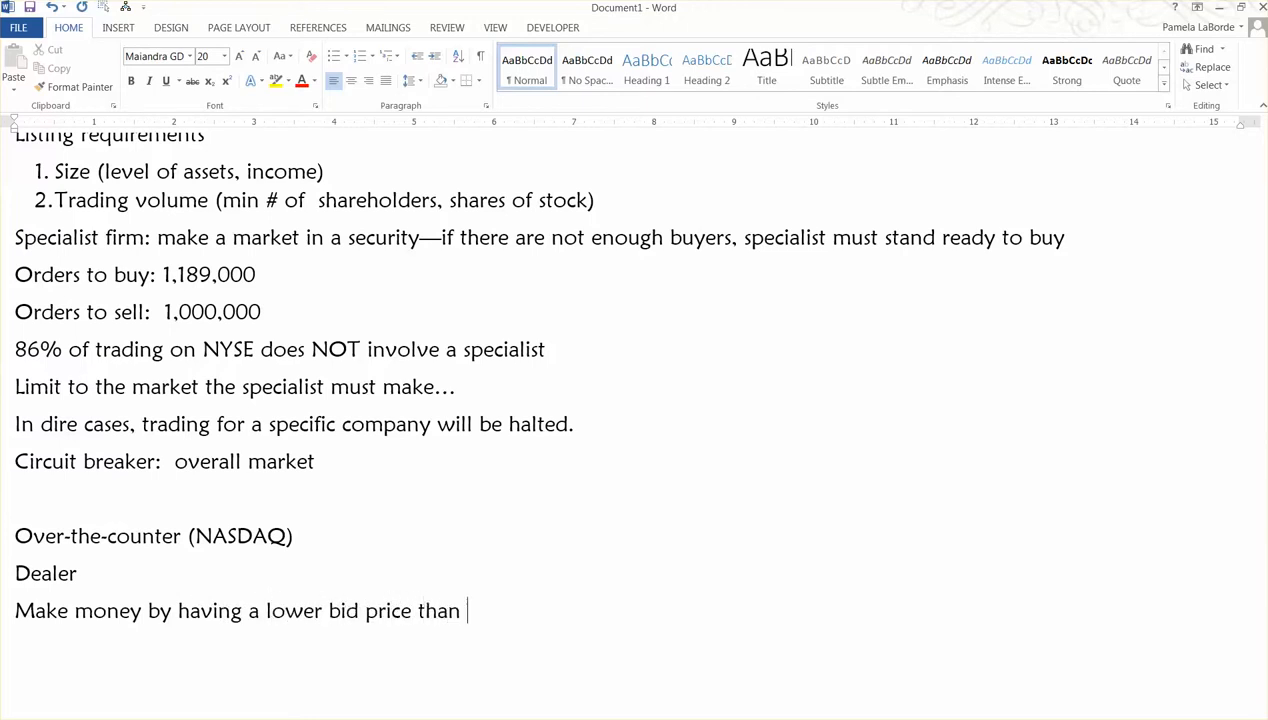
type("ask p")
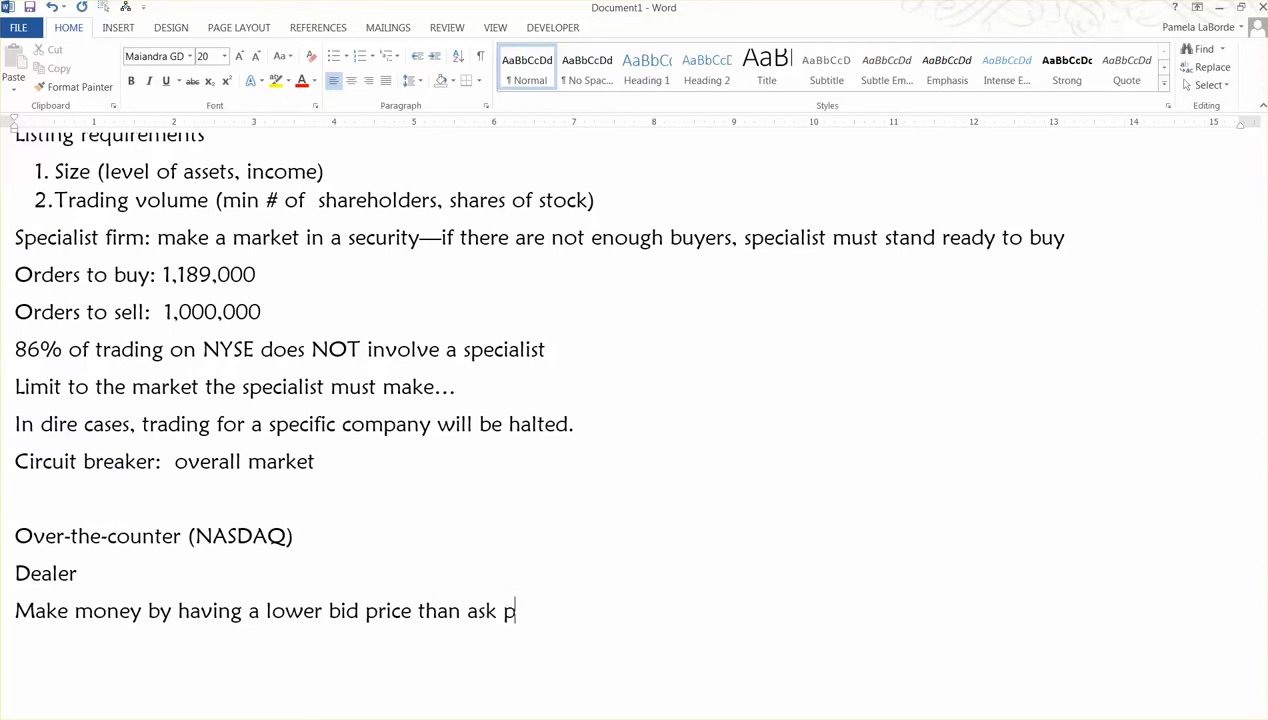
type("rice.")
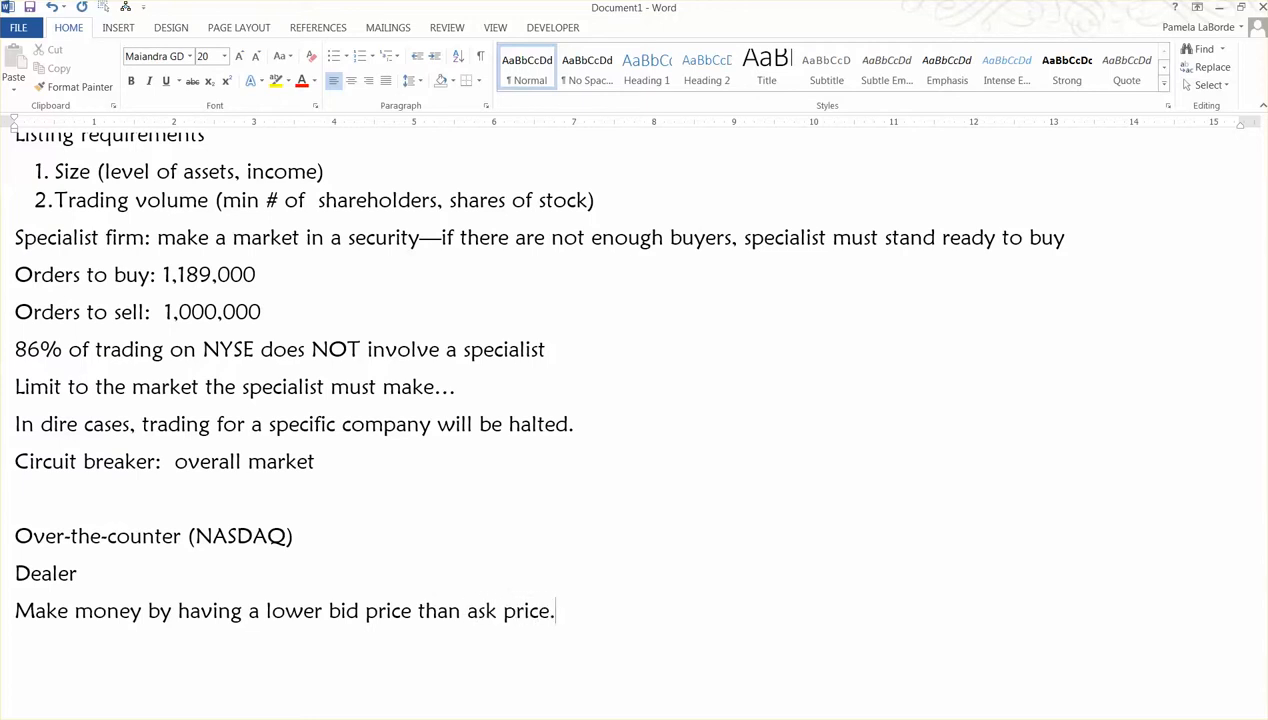
key("enter")
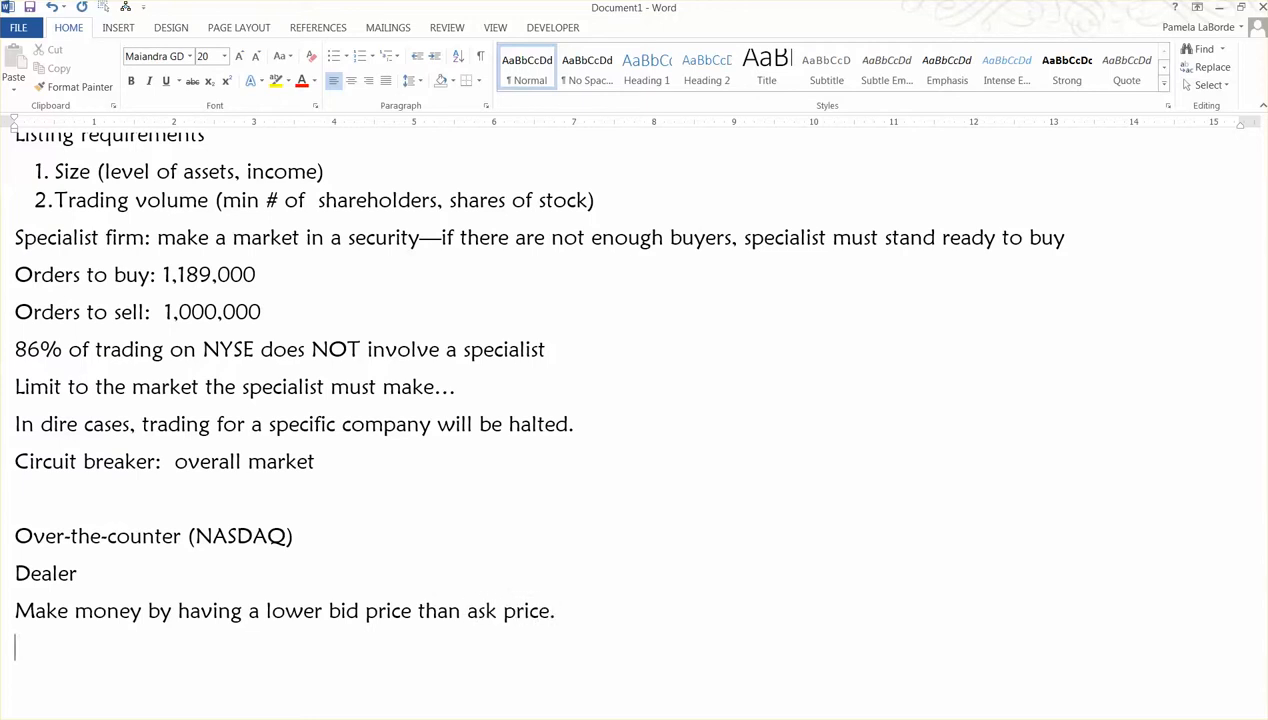
List the NASDAQ.GM and .GS tiers on separate lines.
scroll("down", 3)
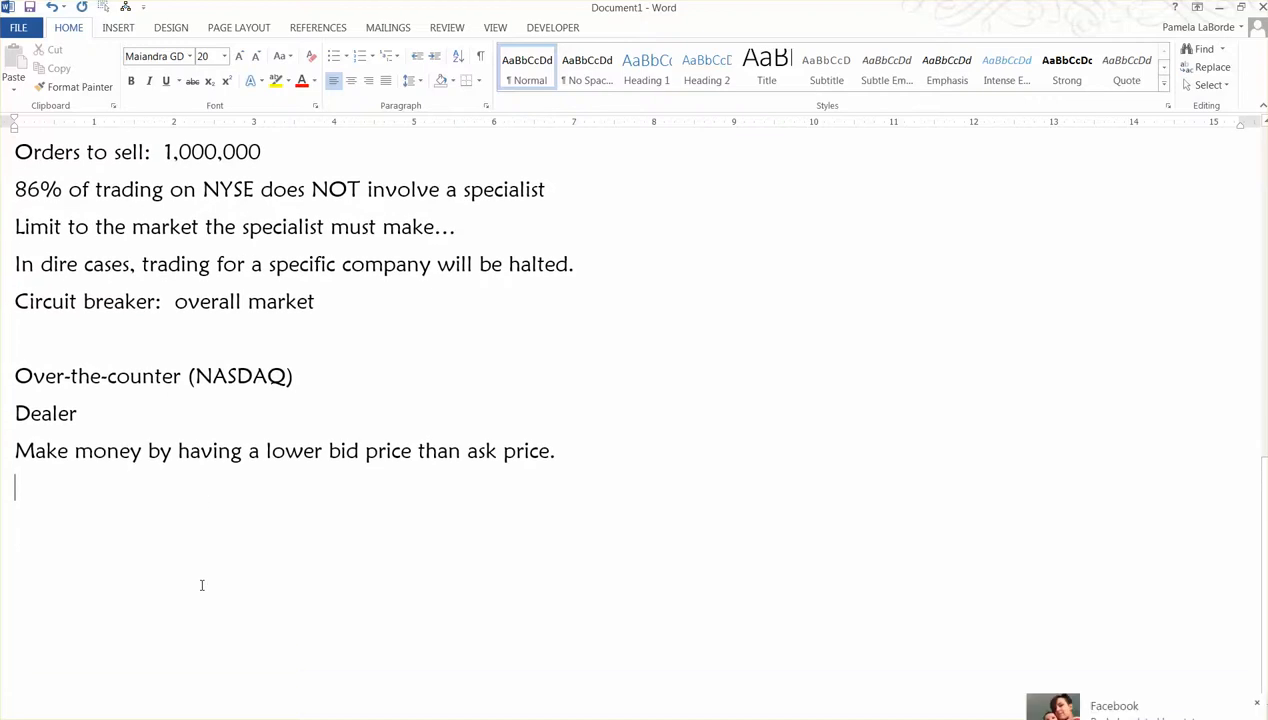
type("N")
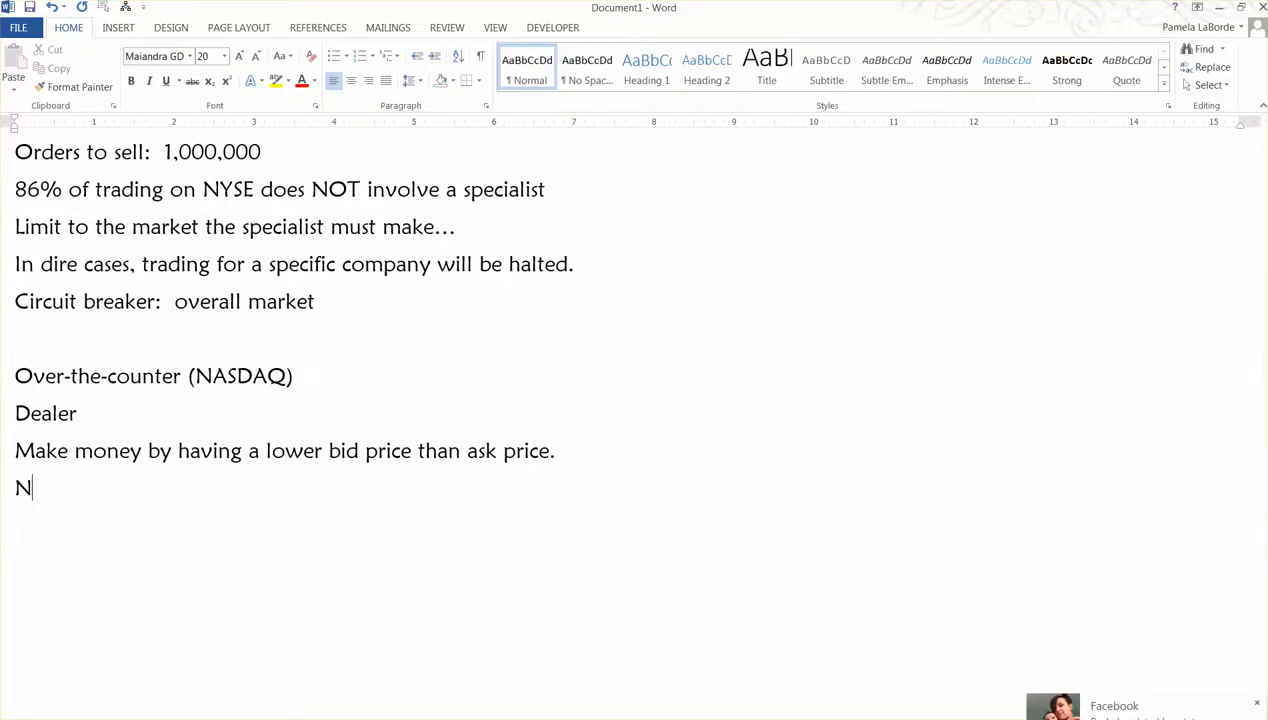
type("ASDA")
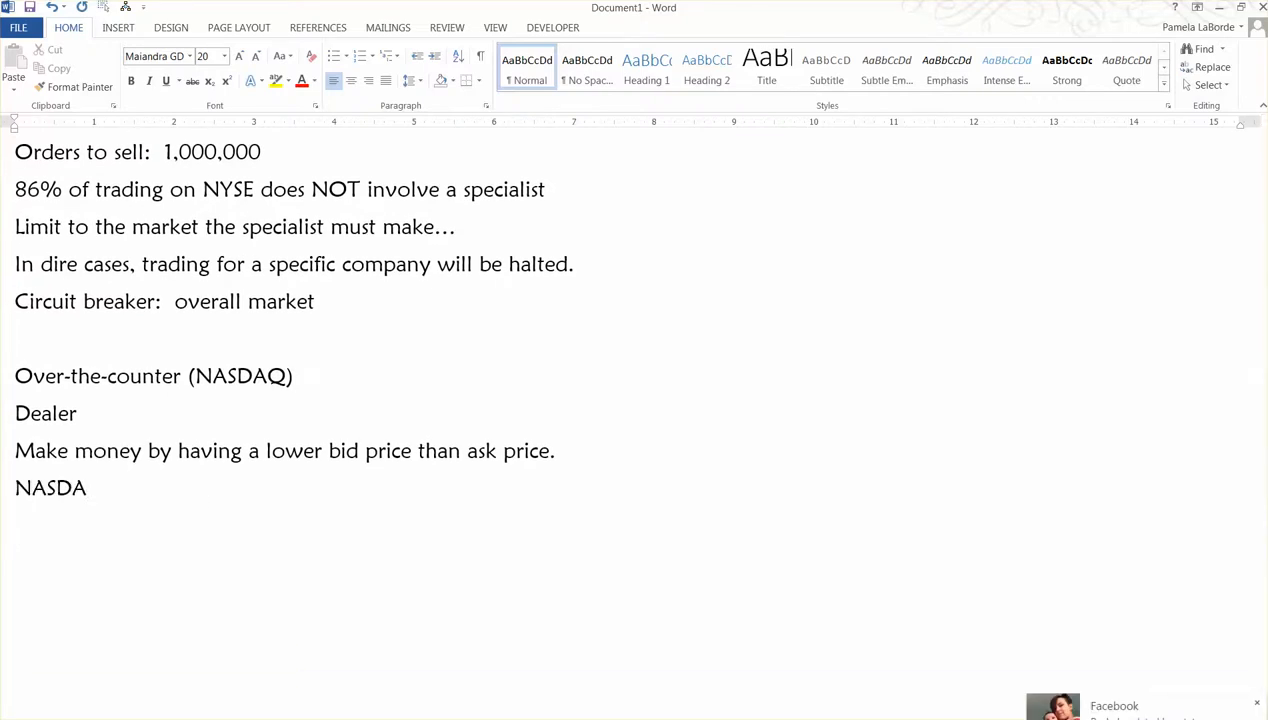
type("Q.")
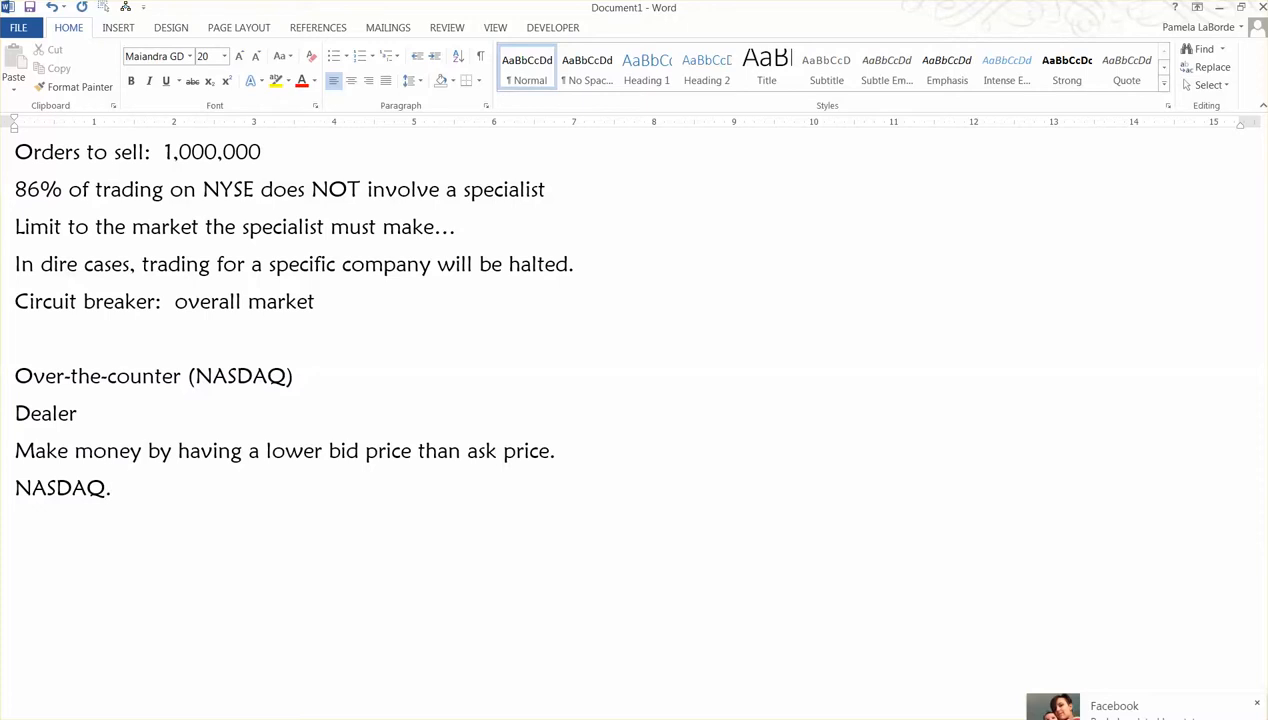
type("GM")
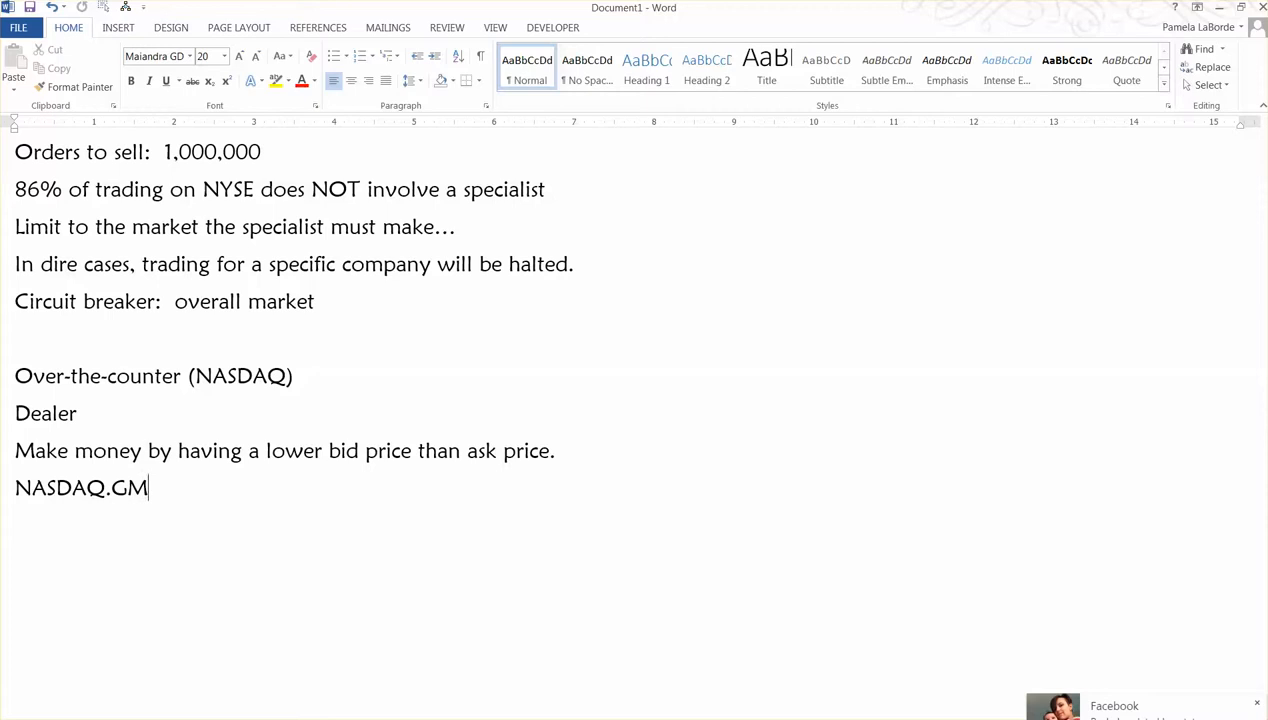
type(".GS")
type(".CM")
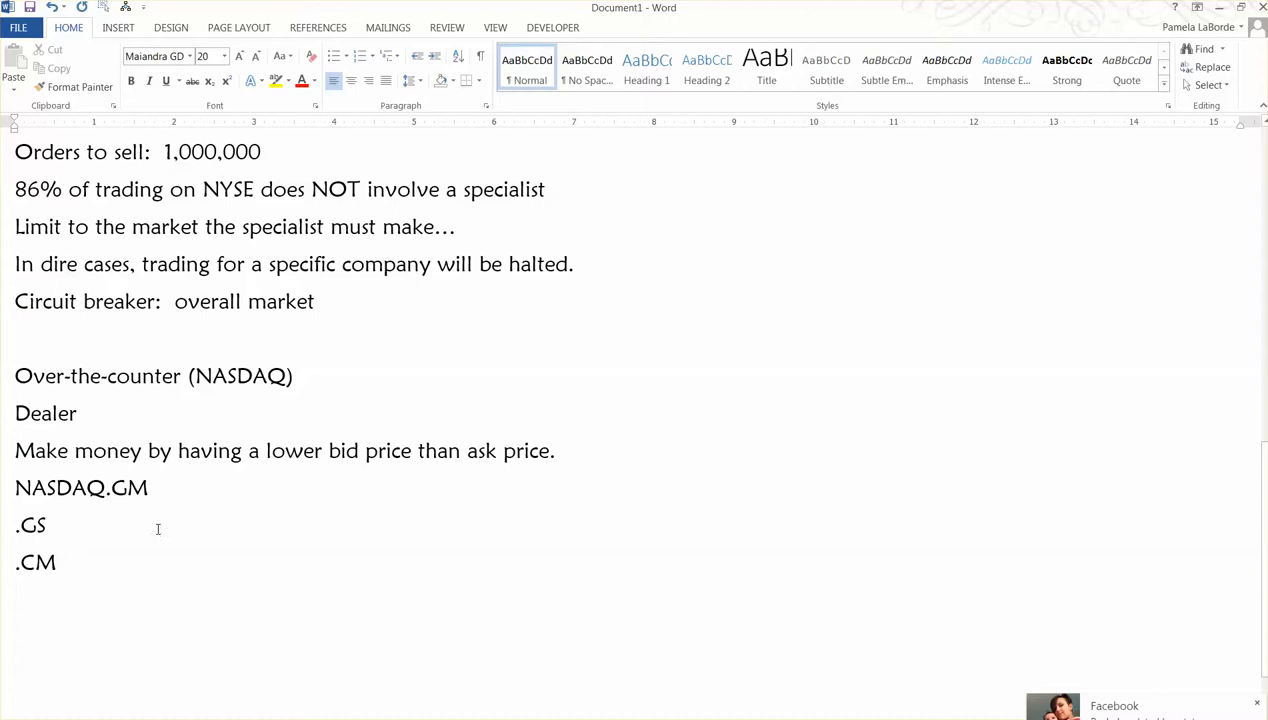
Add a 'Different listing requirements' note after the .CM line.
double_click(128, 488)
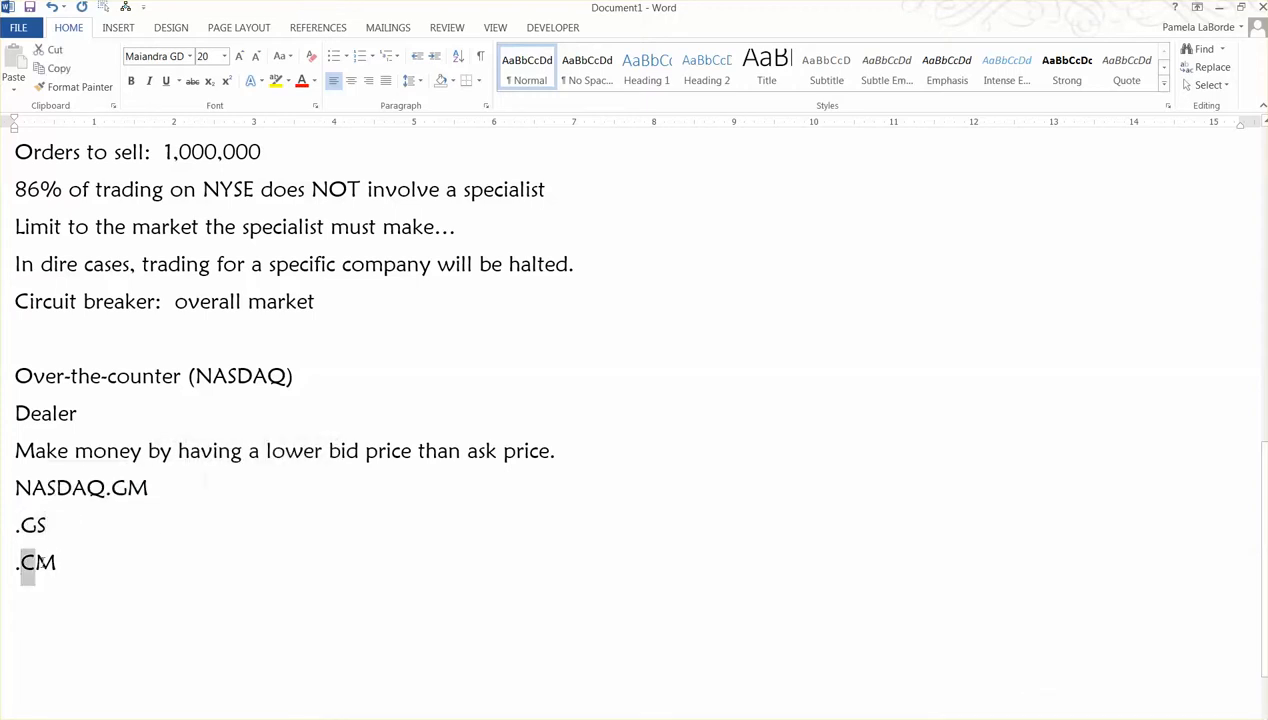
left_click(58, 562)
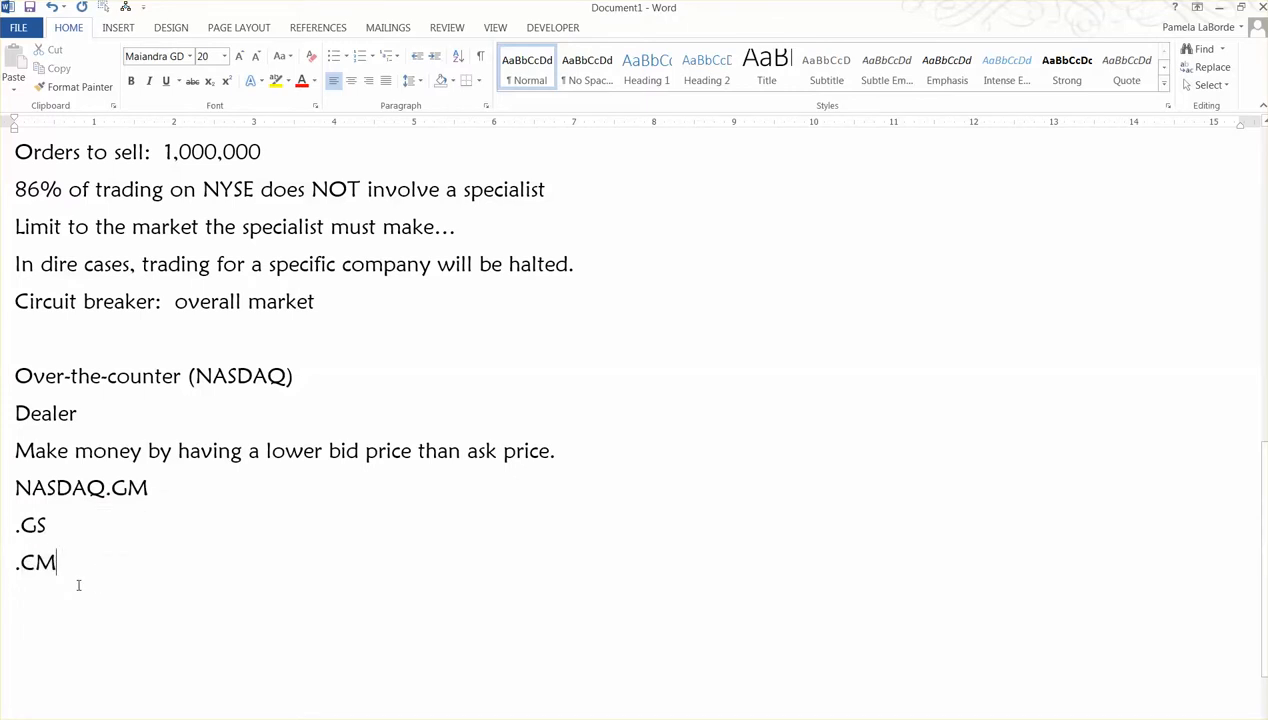
type("lis")
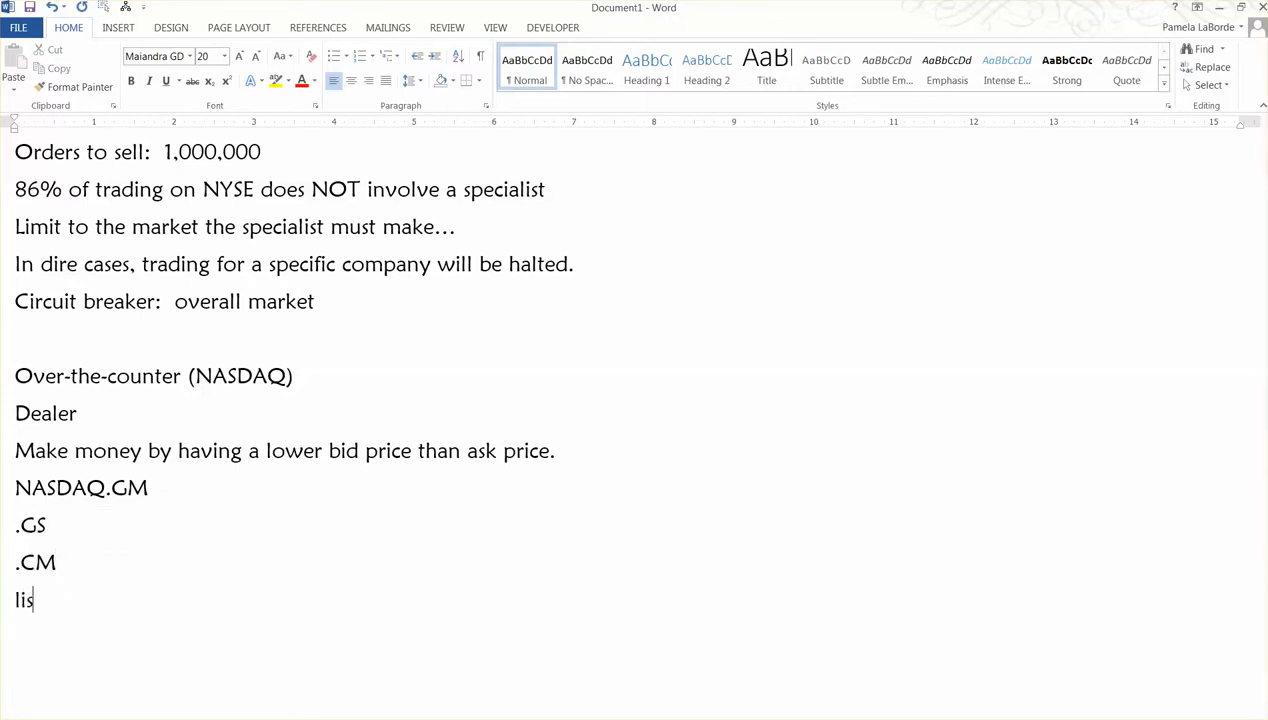
type("different")
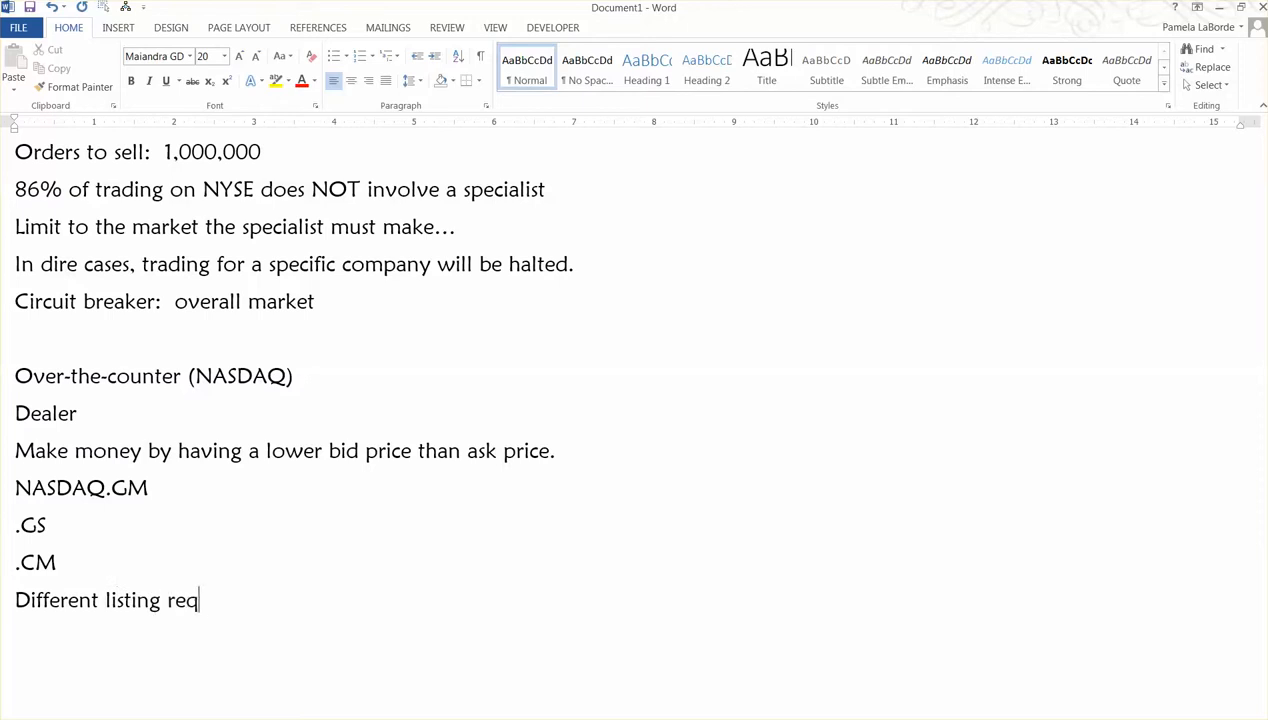
type("uirements")
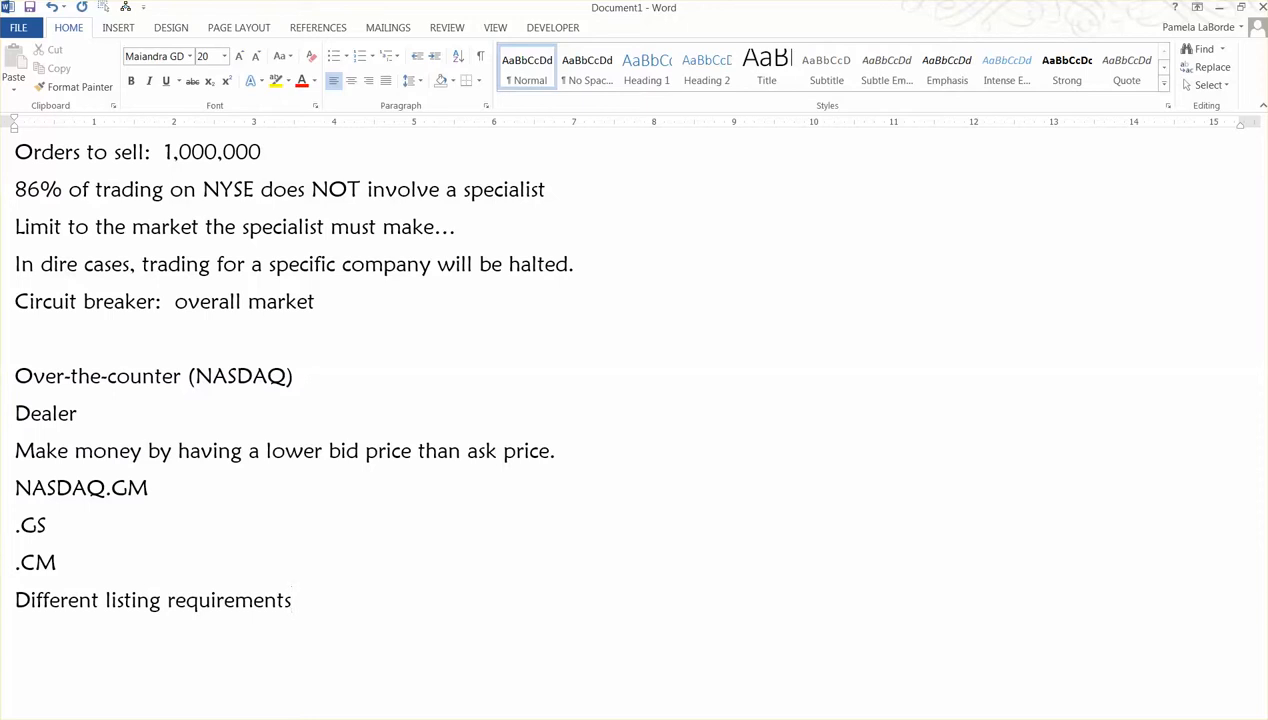
left_click(291, 599)
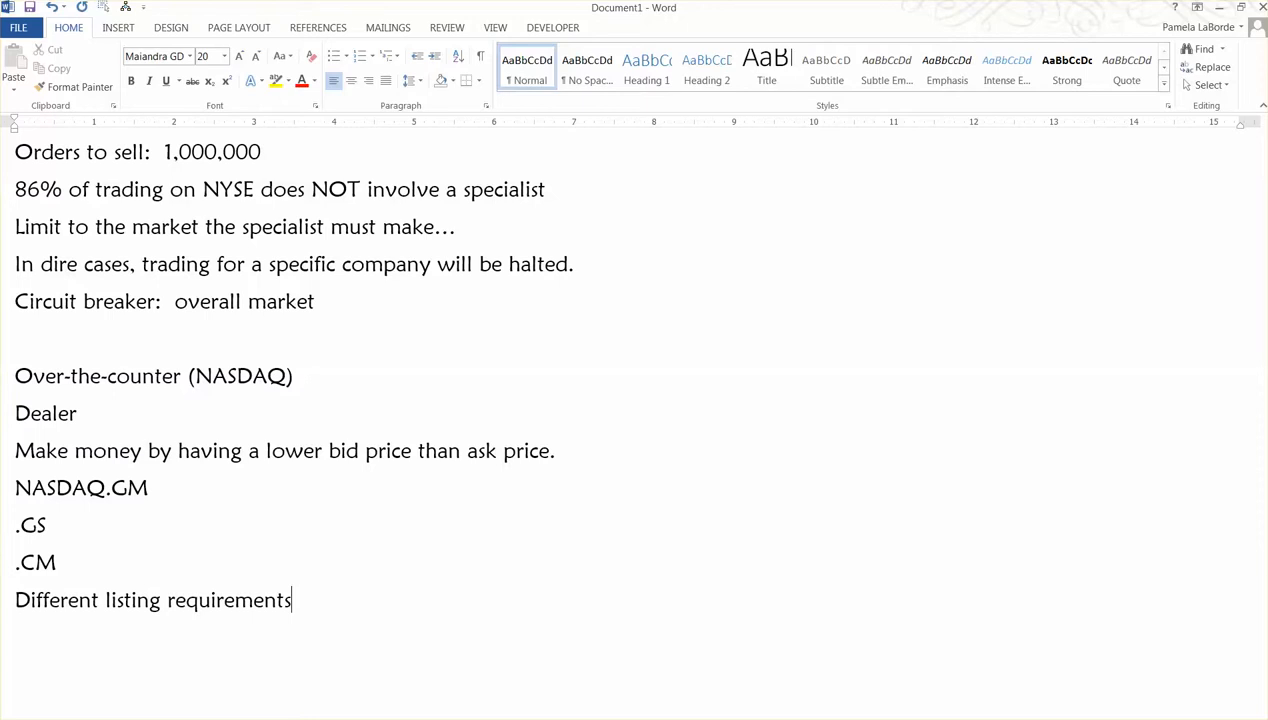
mouse_move(125, 547)
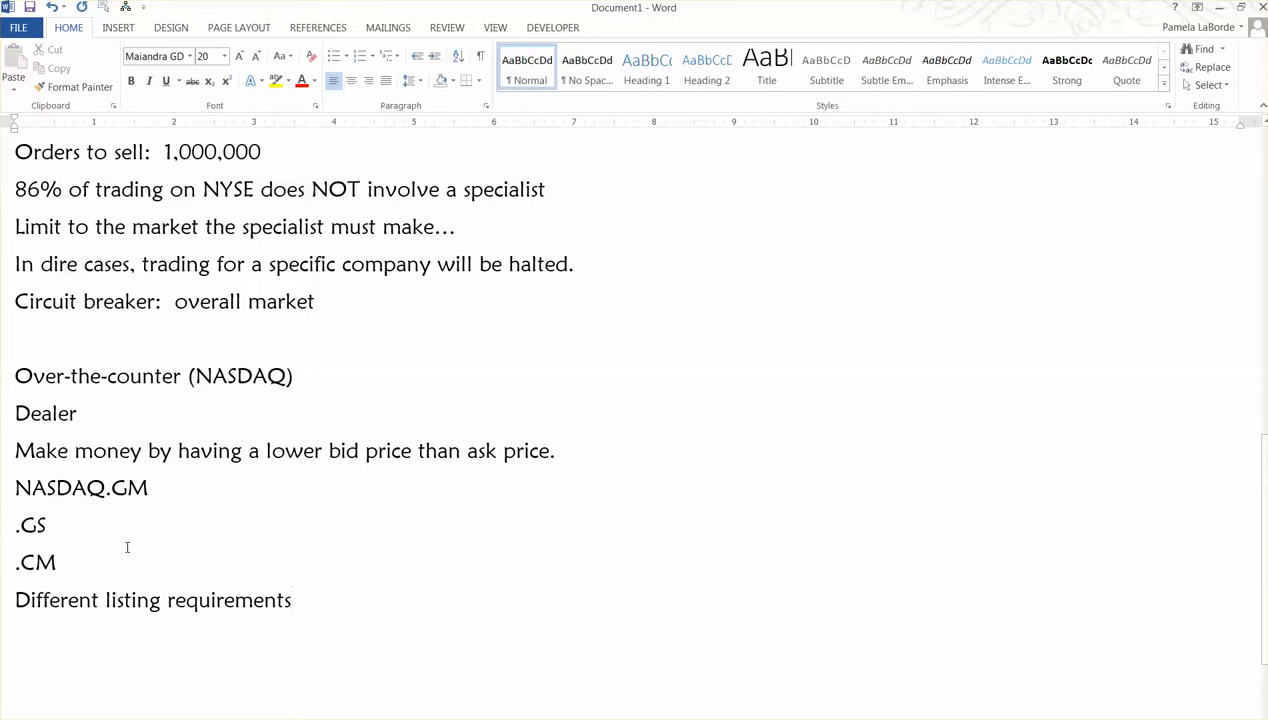
mouse_move(266, 563)
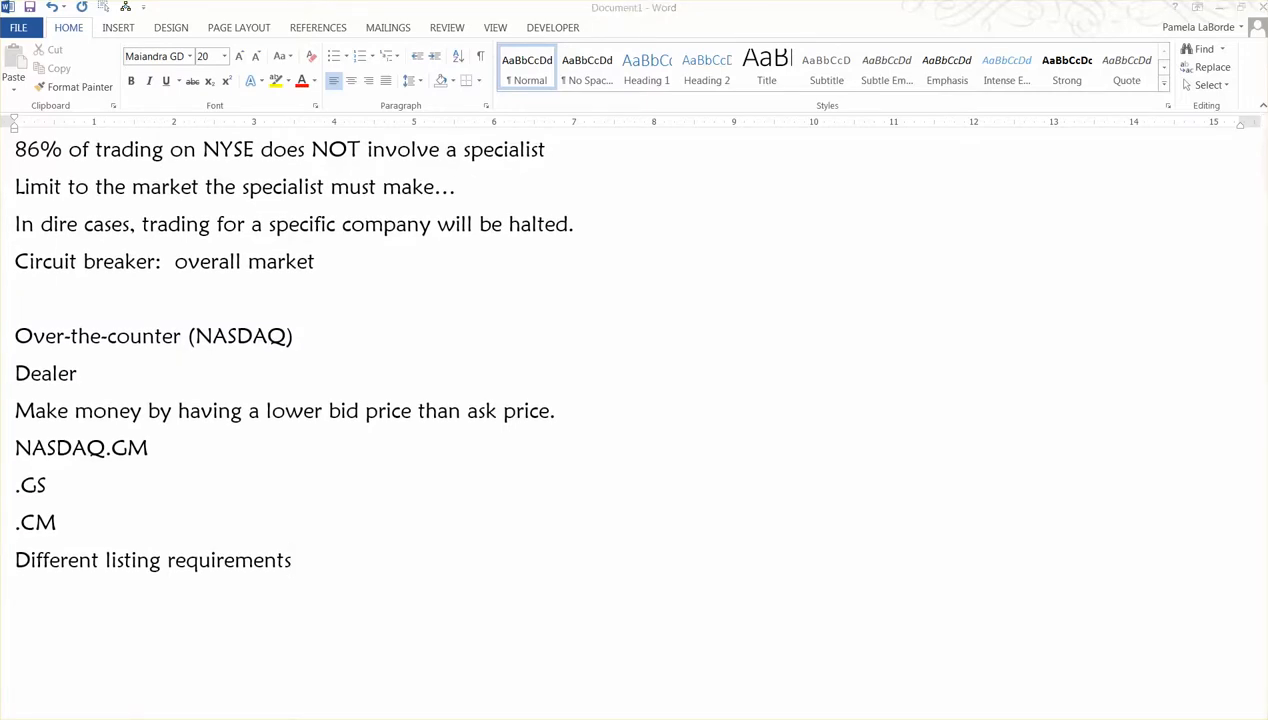
mouse_move(322, 315)
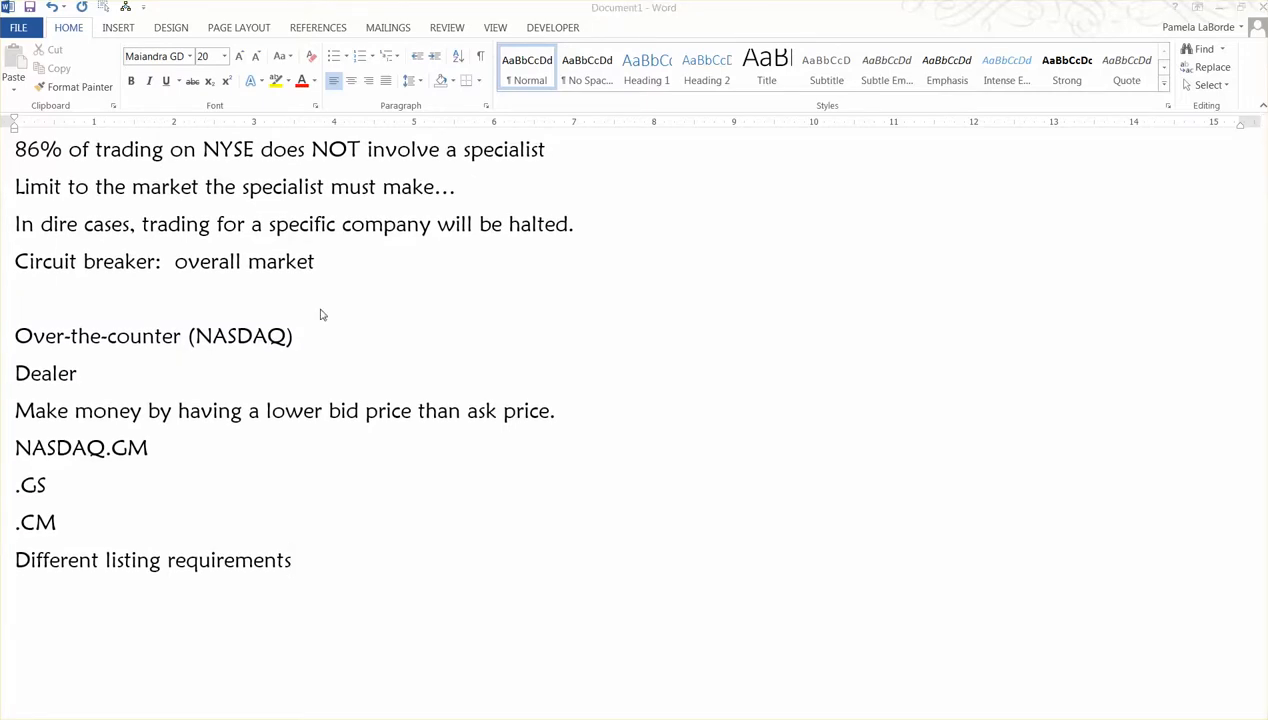
mouse_move(541, 632)
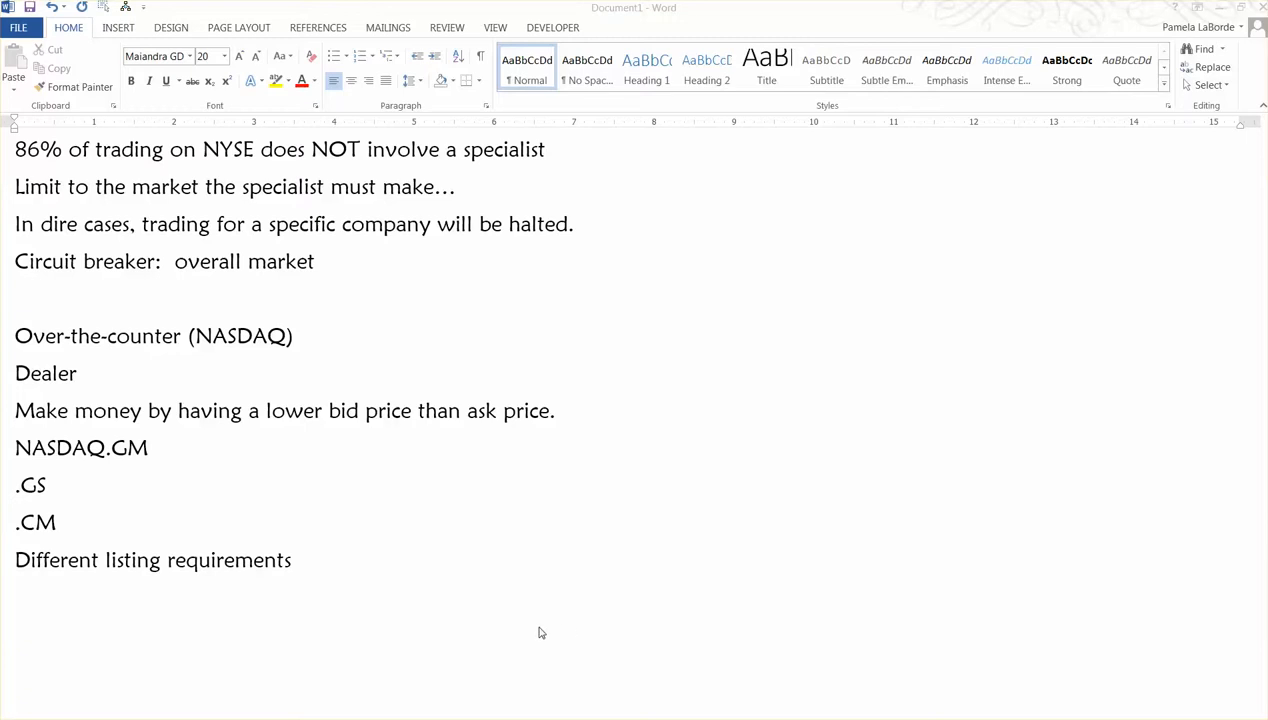
mouse_move(1017, 523)
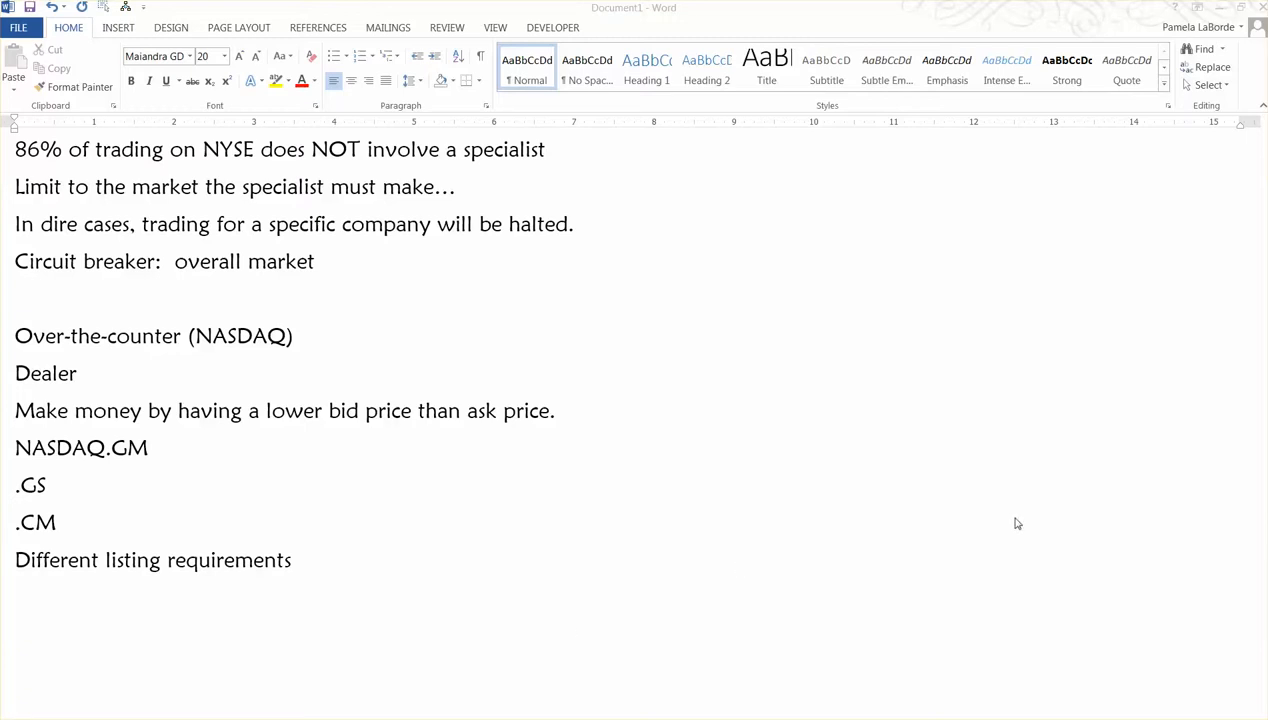